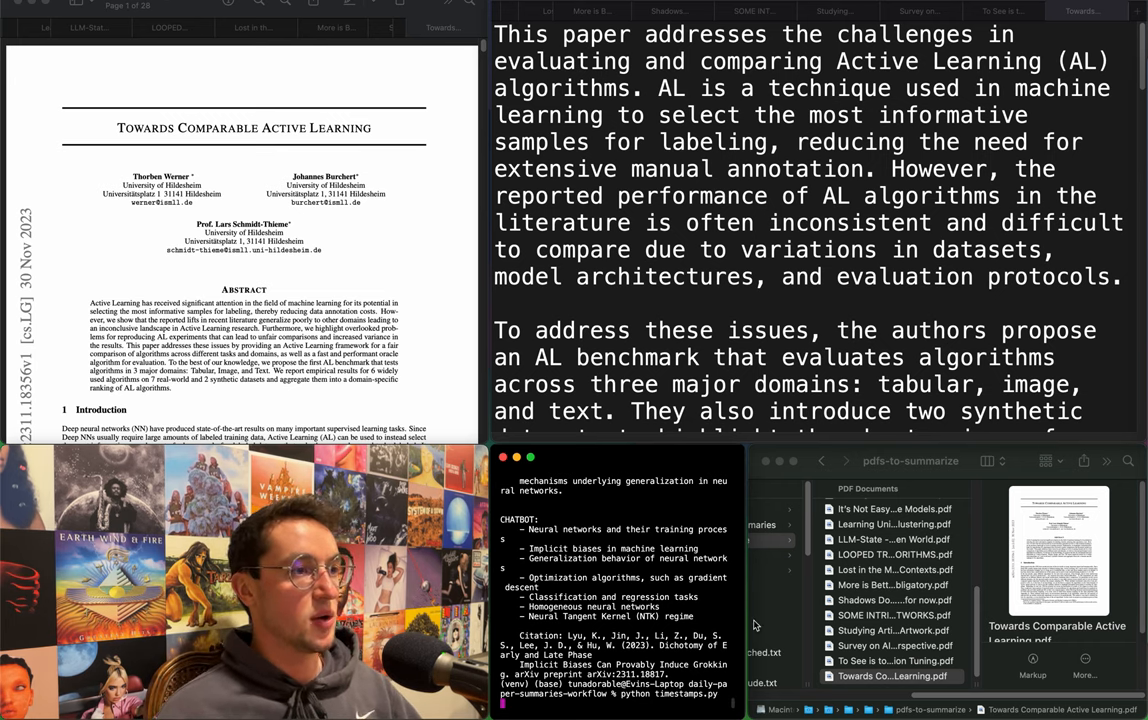
Read down the summary, marking the opening sentence and the Active Learning algorithms comparison.
{"action": "scroll", "scroll_direction": "down", "scroll_amount": 3}
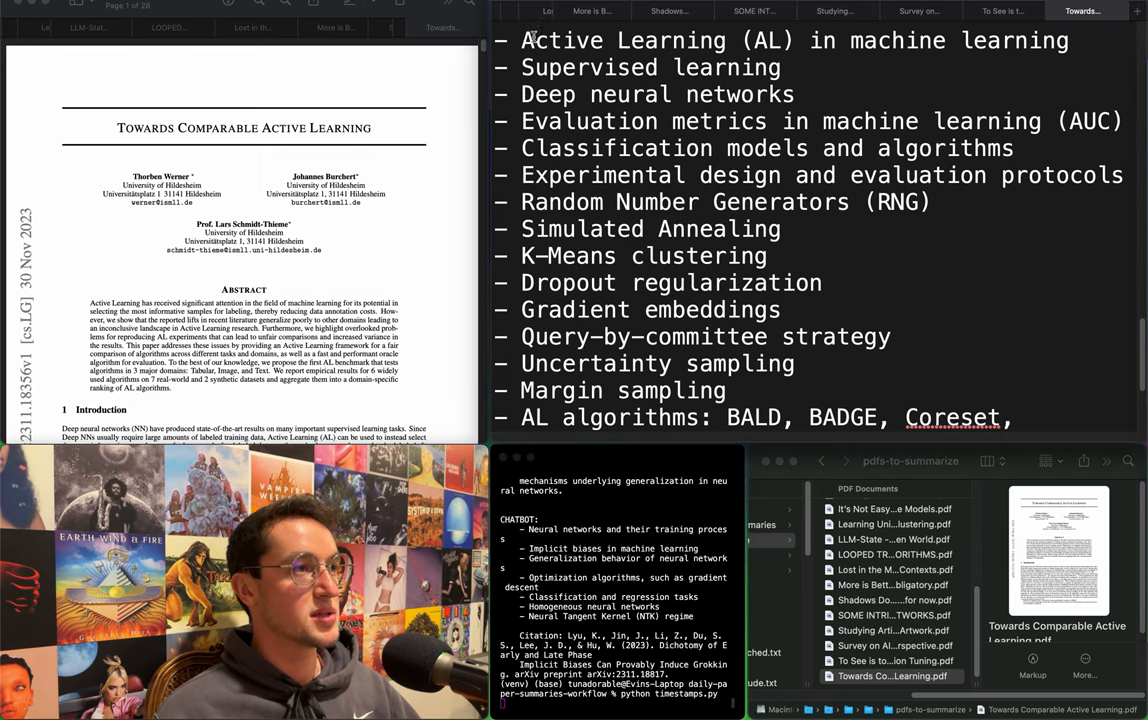
{"action": "left_click_drag", "start_coordinate": [530, 40], "coordinate": [796, 336]}
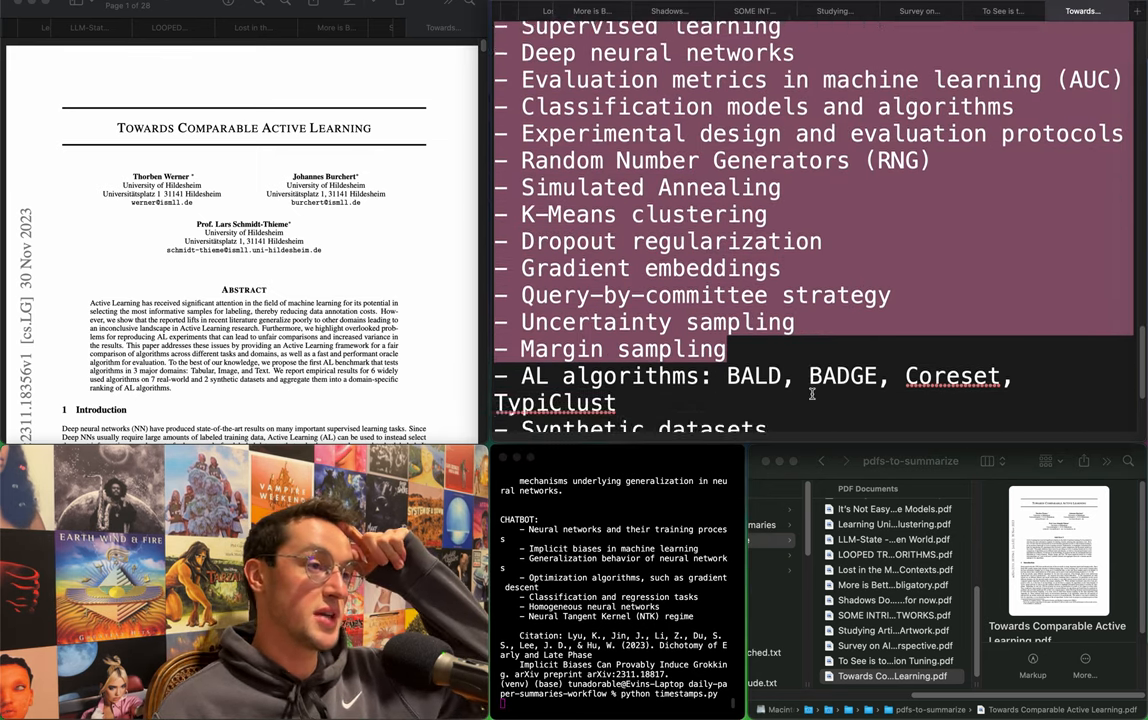
{"action": "scroll", "scroll_direction": "down", "scroll_amount": 3}
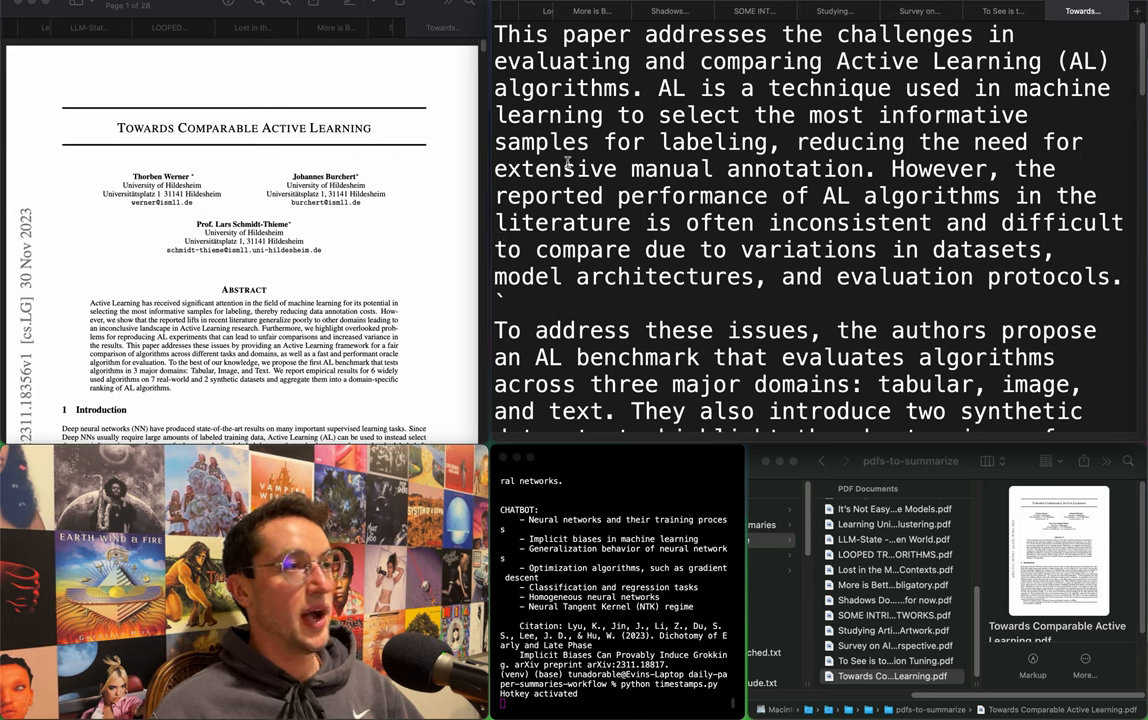
{"action": "double_click", "coordinate": [692, 34]}
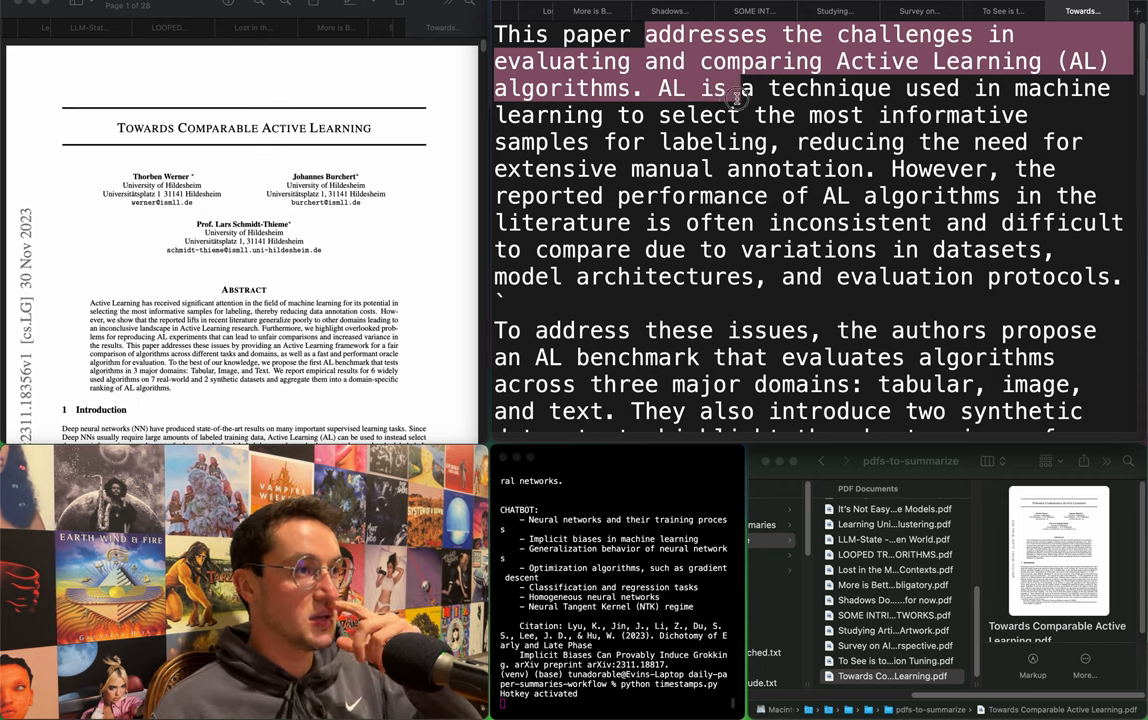
{"action": "left_click_drag", "start_coordinate": [738, 88], "coordinate": [738, 140]}
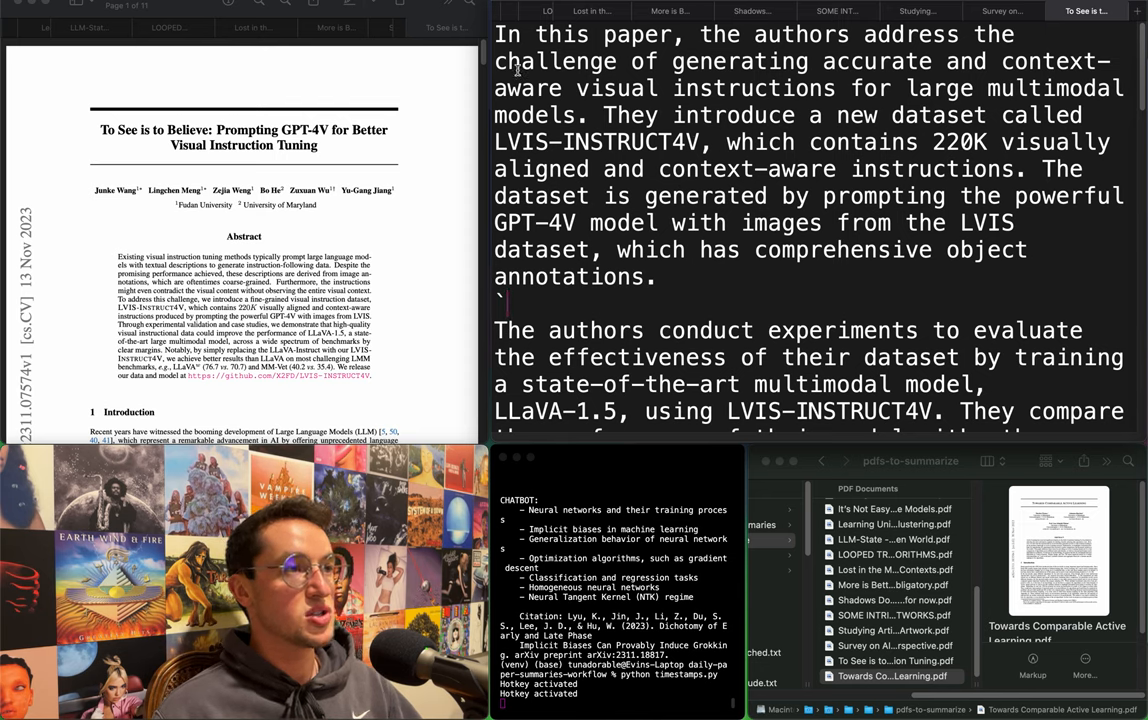
Mark the visual-instructions challenge, the experiments and the multimodal benchmark comparison passages.
{"action": "left_click_drag", "start_coordinate": [492, 60], "coordinate": [596, 88]}
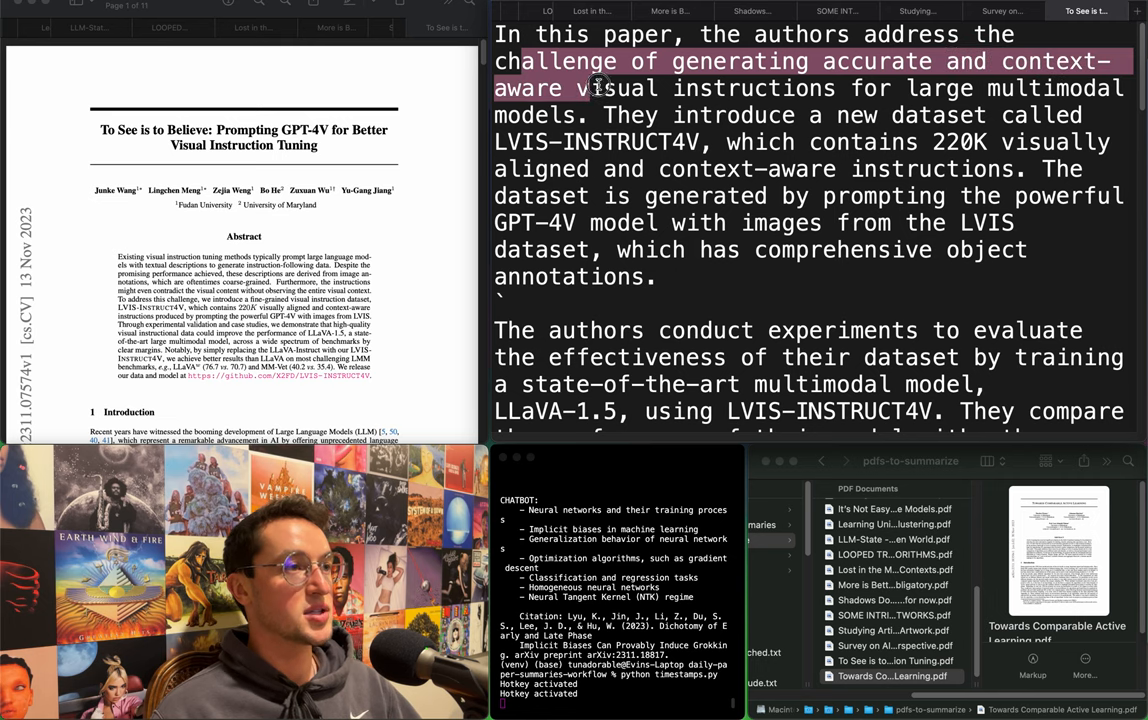
{"action": "left_click_drag", "start_coordinate": [580, 88], "coordinate": [660, 114]}
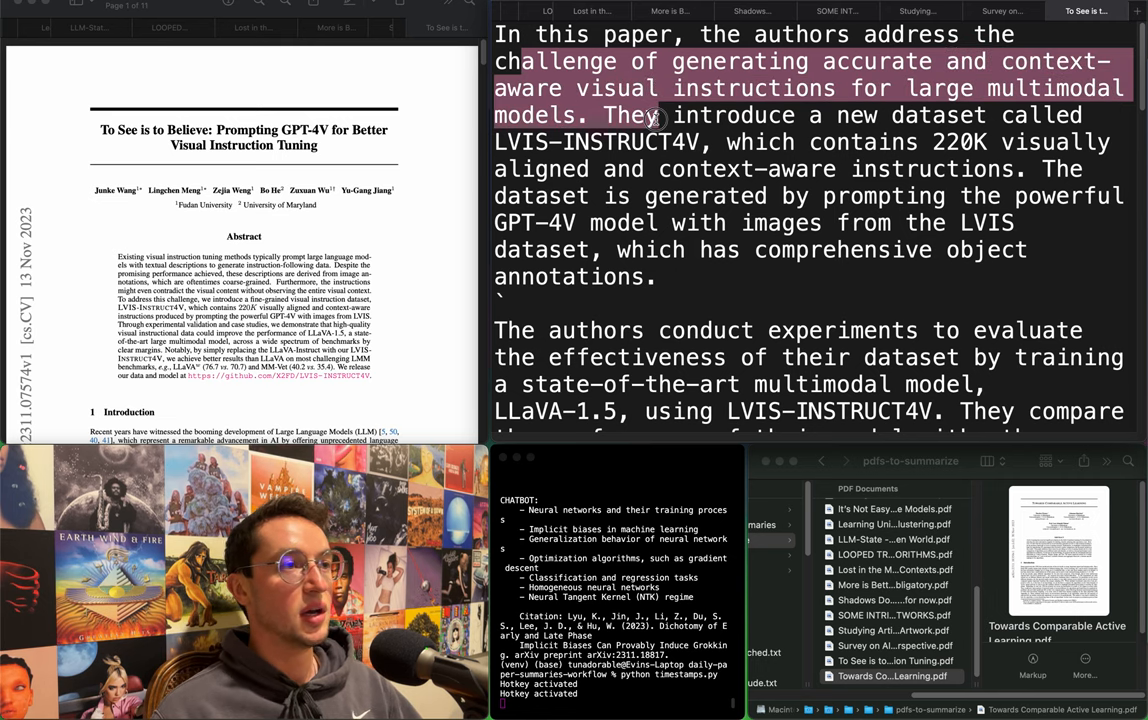
{"action": "left_click_drag", "start_coordinate": [660, 114], "coordinate": [640, 140]}
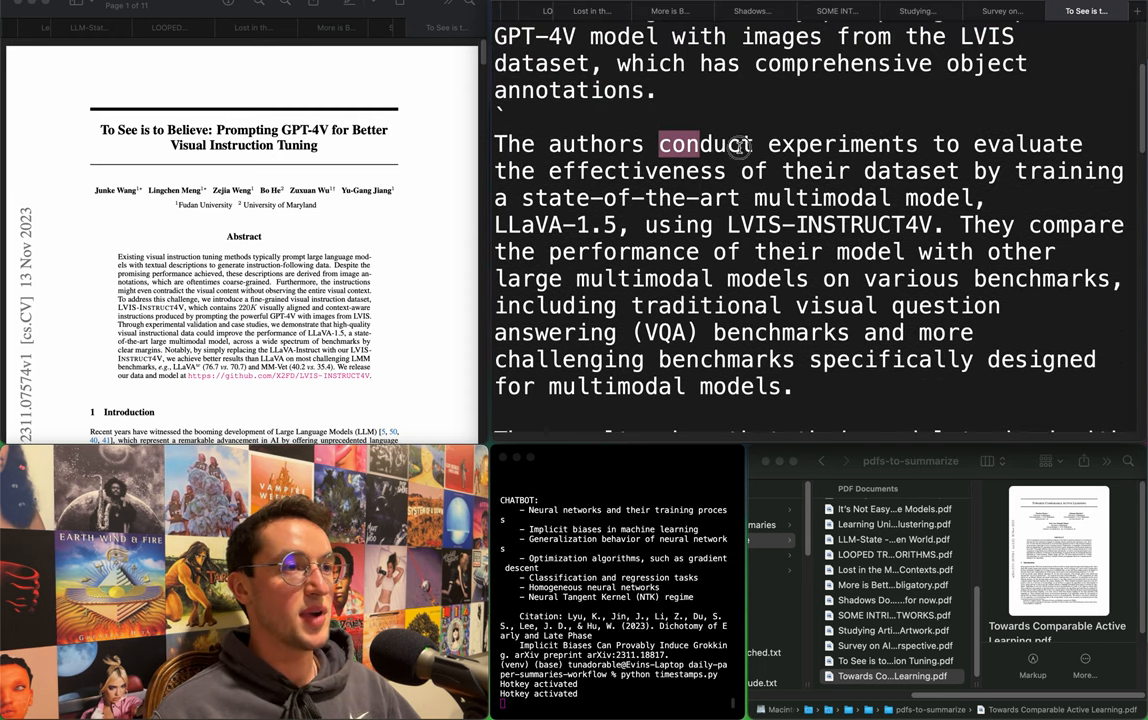
{"action": "left_click_drag", "start_coordinate": [678, 144], "coordinate": [774, 170]}
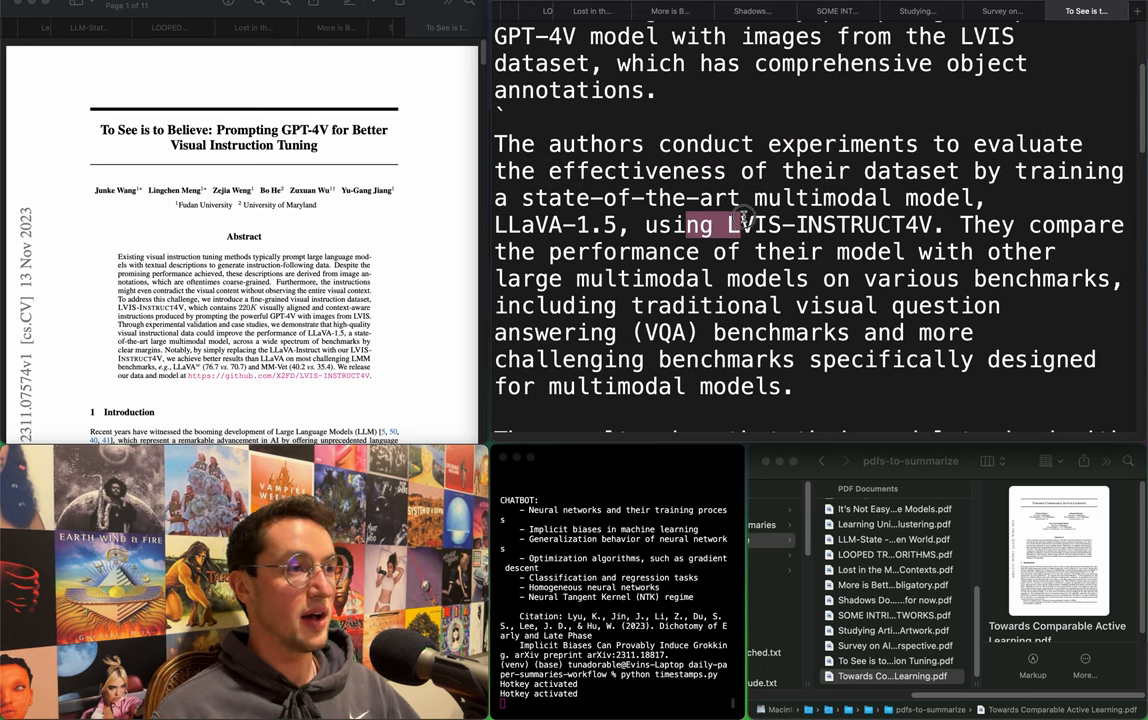
{"action": "left_click_drag", "start_coordinate": [746, 224], "coordinate": [940, 198]}
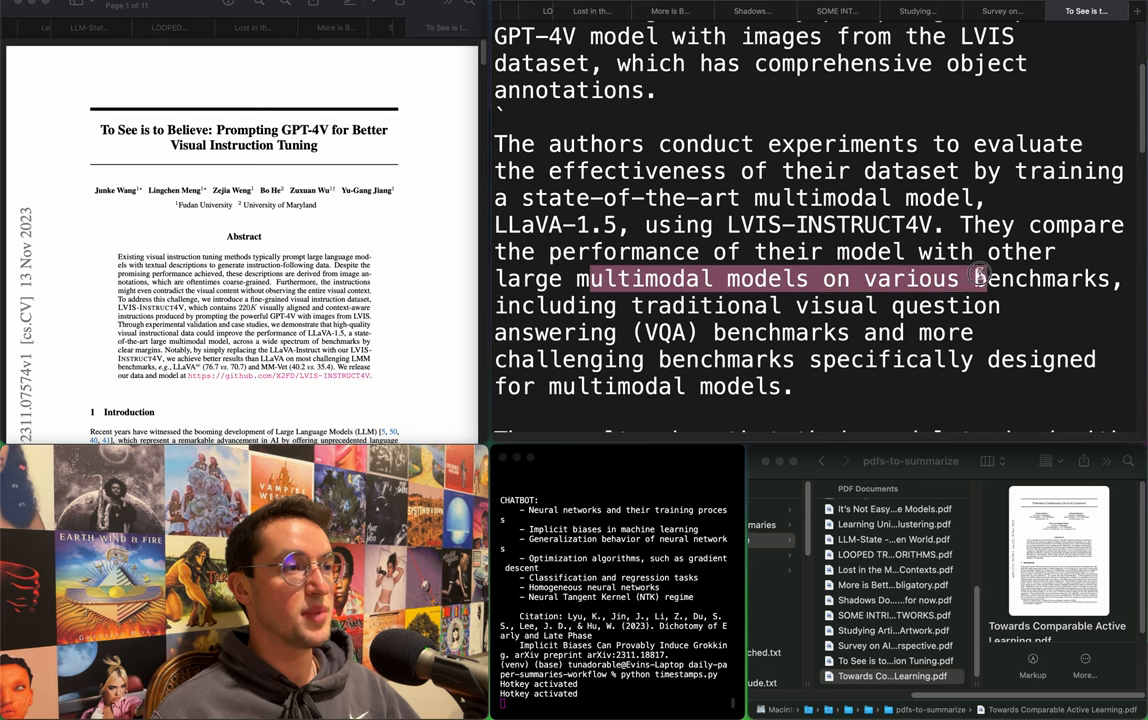
{"action": "left_click_drag", "start_coordinate": [980, 278], "coordinate": [650, 332]}
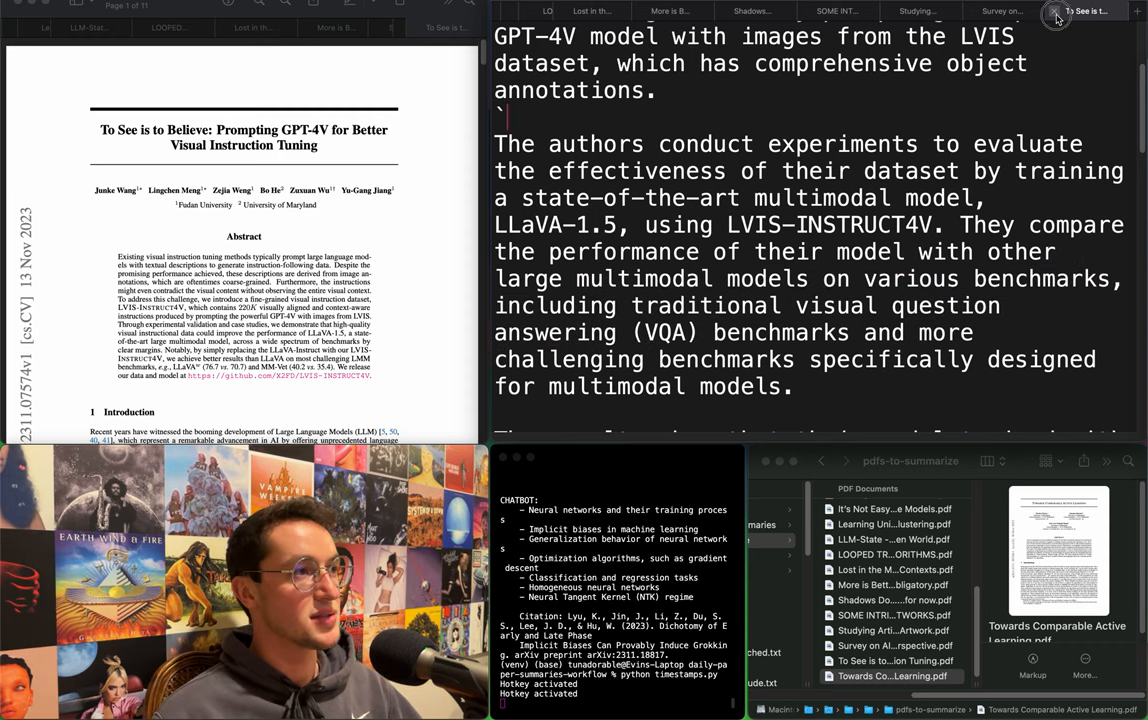
Switch to the AI ethics survey summary tab and read down through it.
{"action": "left_click", "coordinate": [1000, 12]}
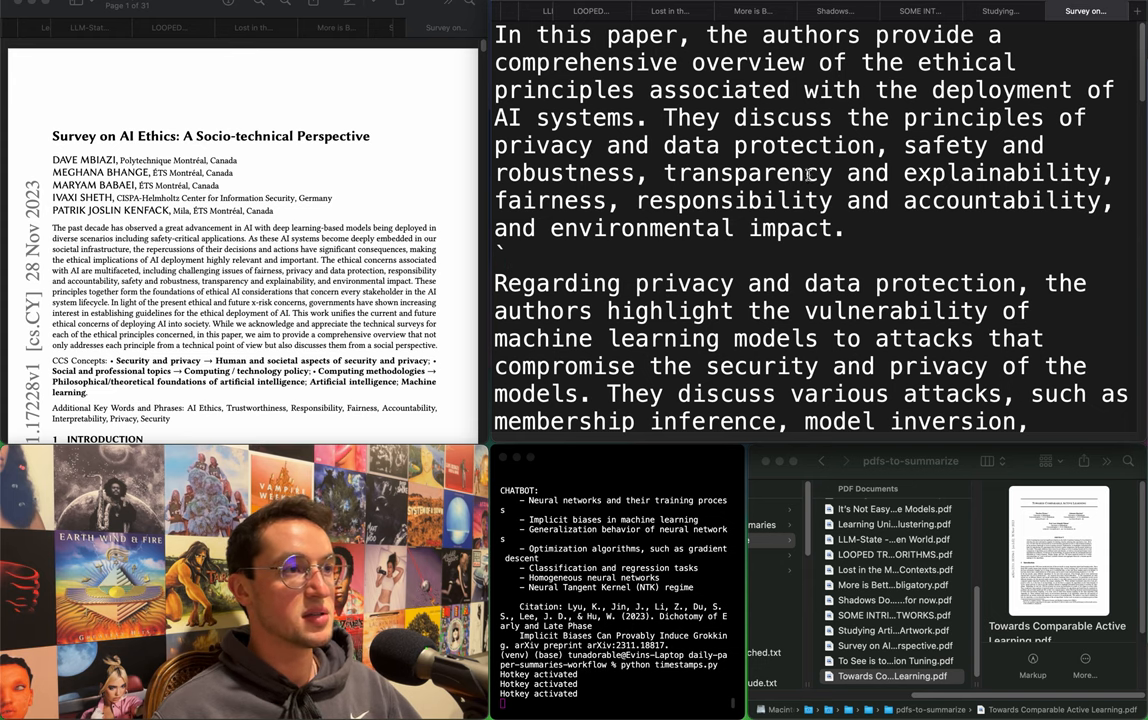
{"action": "scroll", "scroll_direction": "down", "scroll_amount": 3}
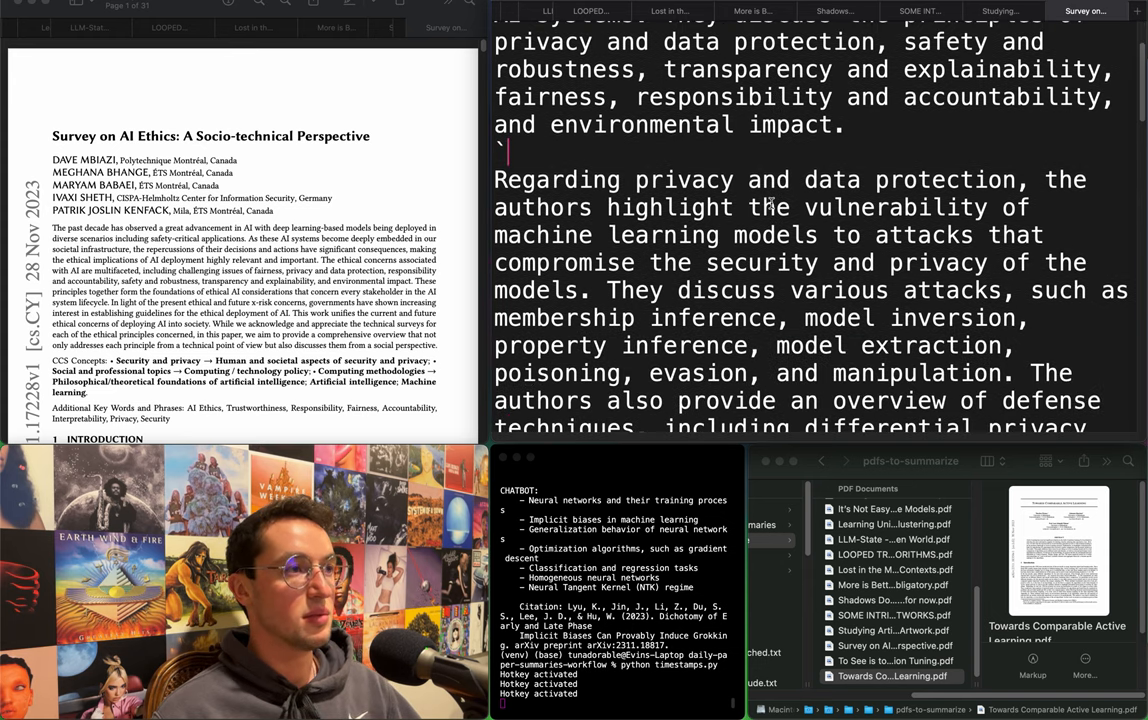
{"action": "scroll", "scroll_direction": "down", "scroll_amount": 3}
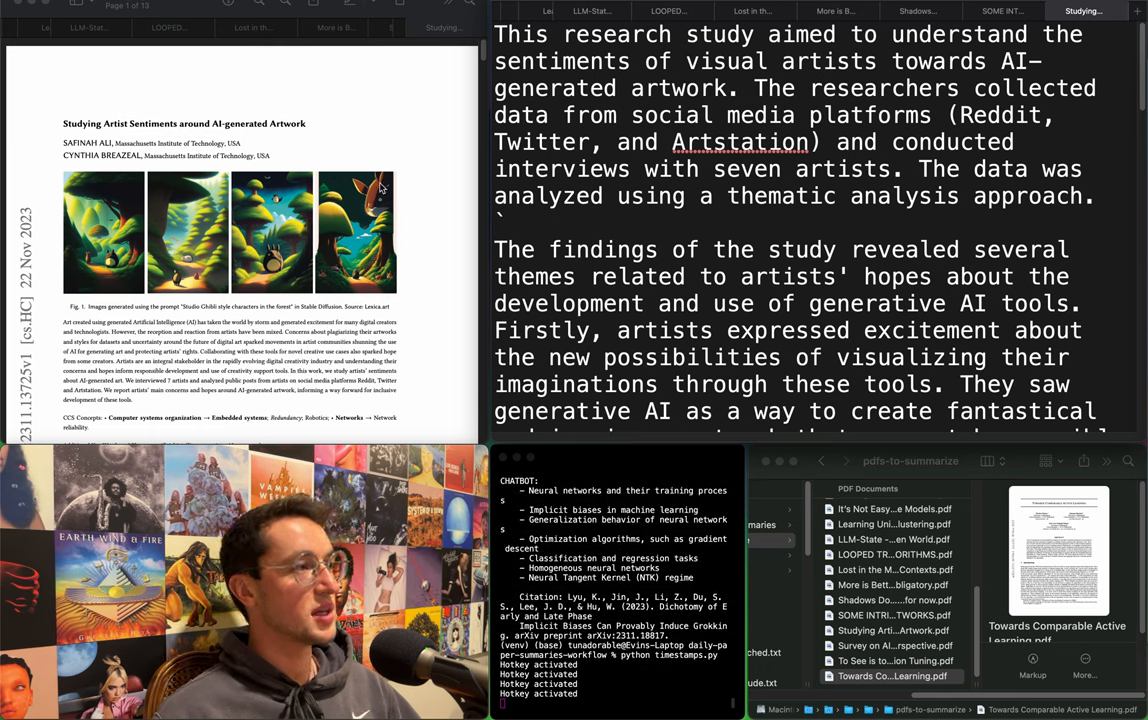
{"action": "mouse_move", "coordinate": [360, 140]}
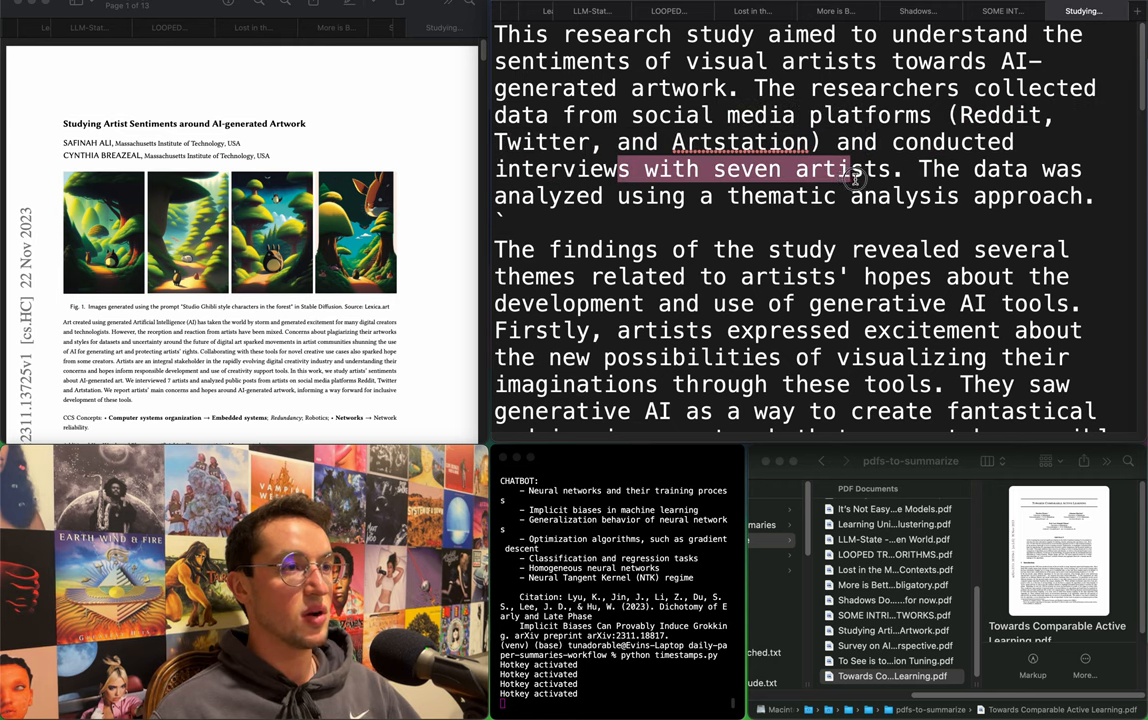
Mark the seven-artist interviews and the themes of artists' hopes, excitement and fantastical artwork.
{"action": "left_click_drag", "start_coordinate": [850, 180], "coordinate": [990, 196]}
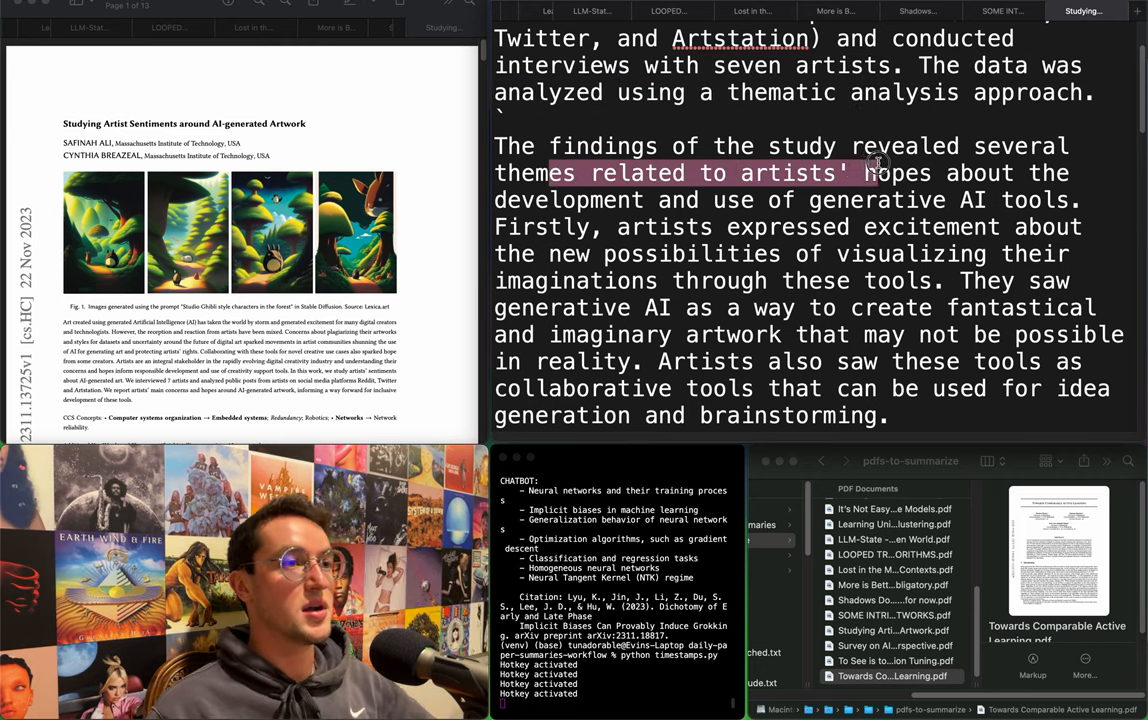
{"action": "left_click_drag", "start_coordinate": [876, 162], "coordinate": [984, 200]}
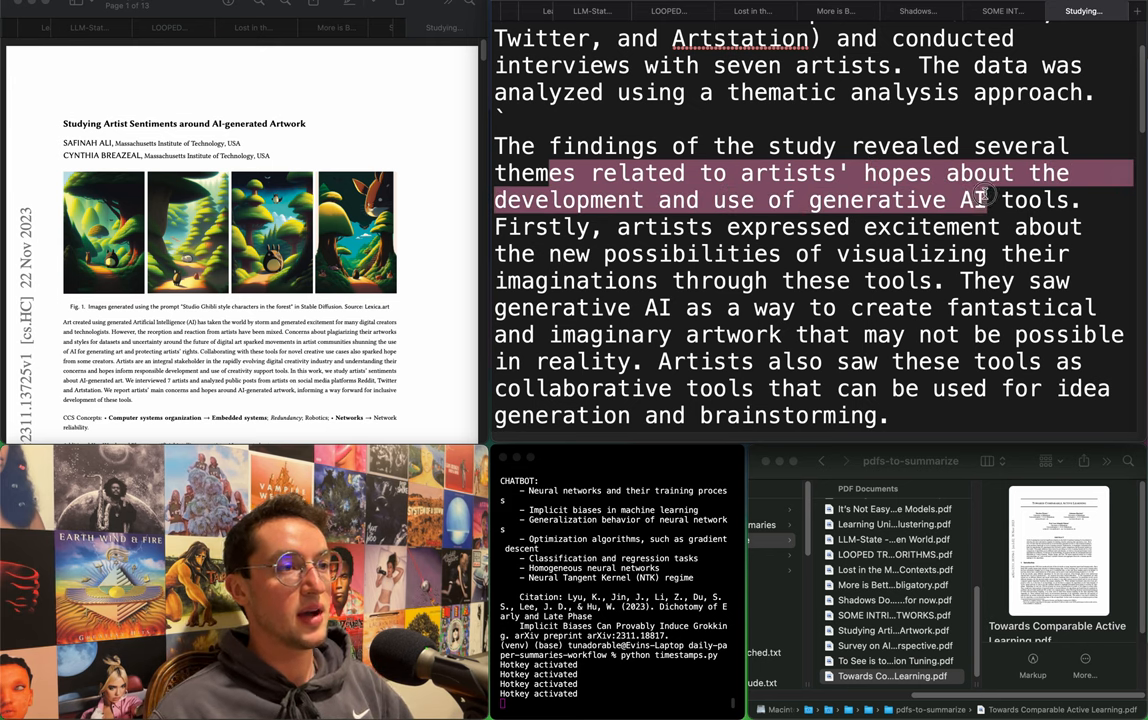
{"action": "left_click_drag", "start_coordinate": [990, 200], "coordinate": [724, 252]}
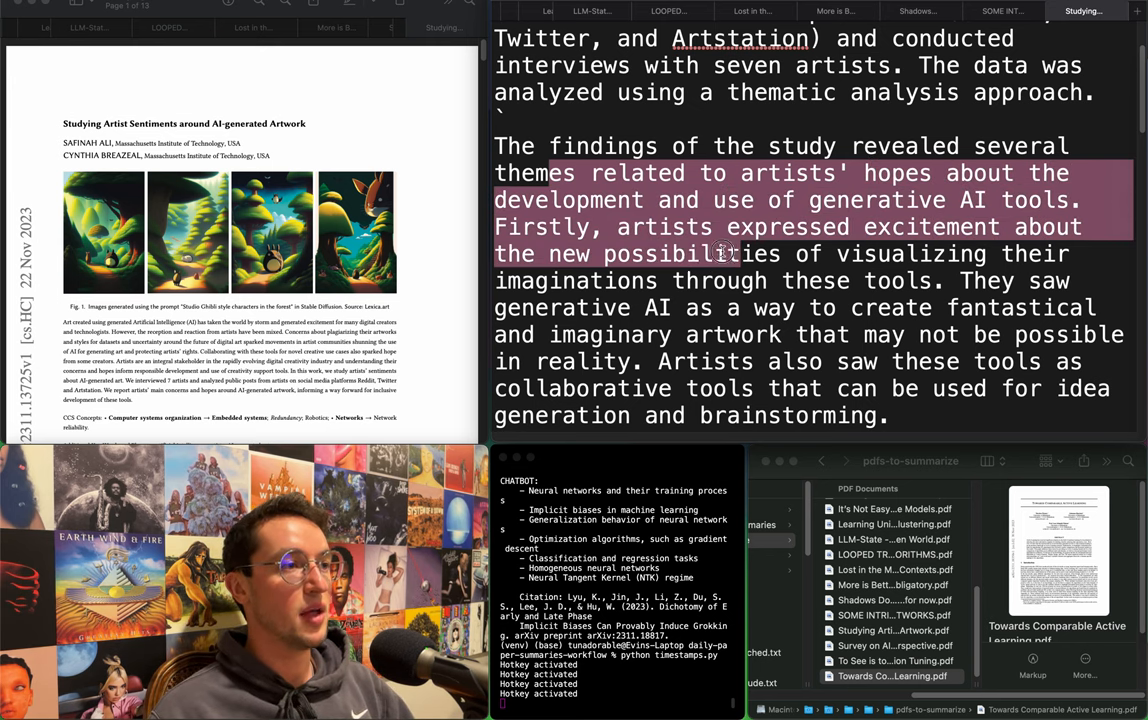
{"action": "left_click_drag", "start_coordinate": [720, 252], "coordinate": [684, 272]}
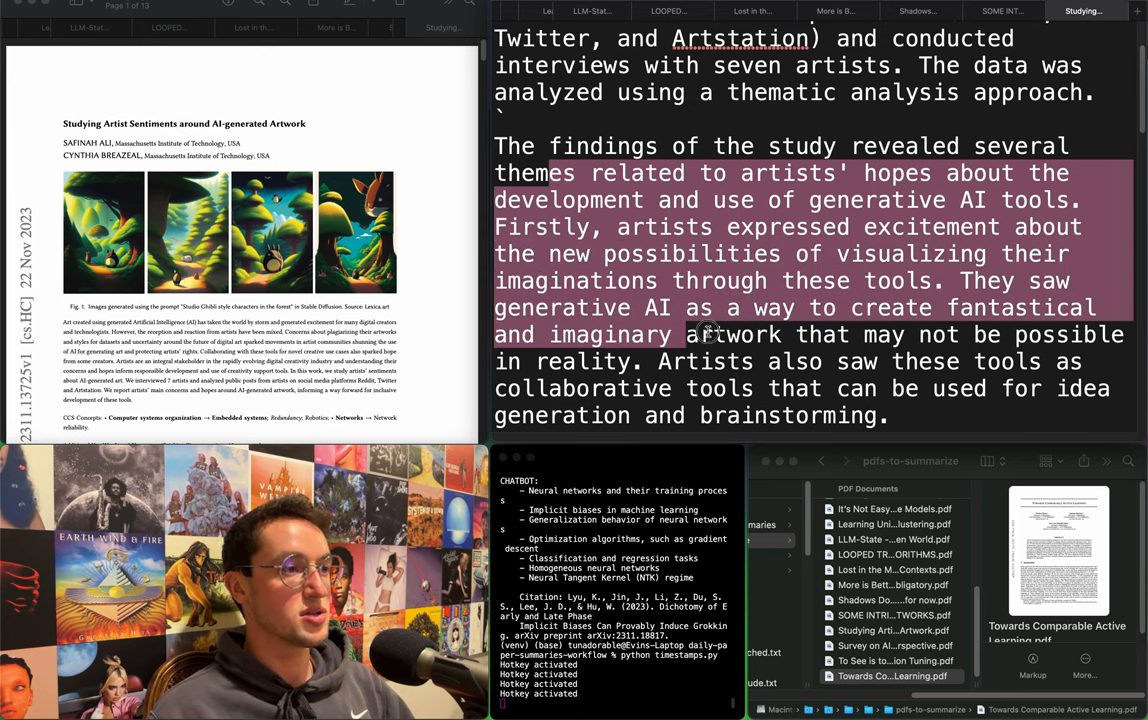
{"action": "scroll", "scroll_direction": "down", "scroll_amount": 3}
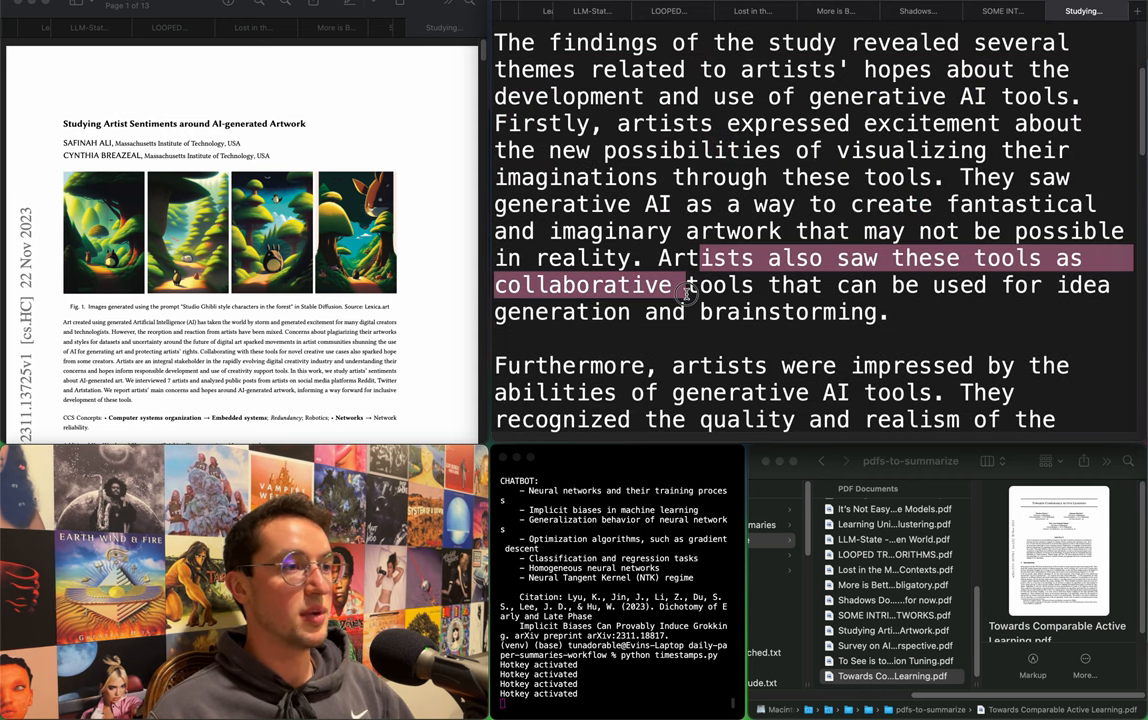
{"action": "left_click_drag", "start_coordinate": [684, 284], "coordinate": [760, 312]}
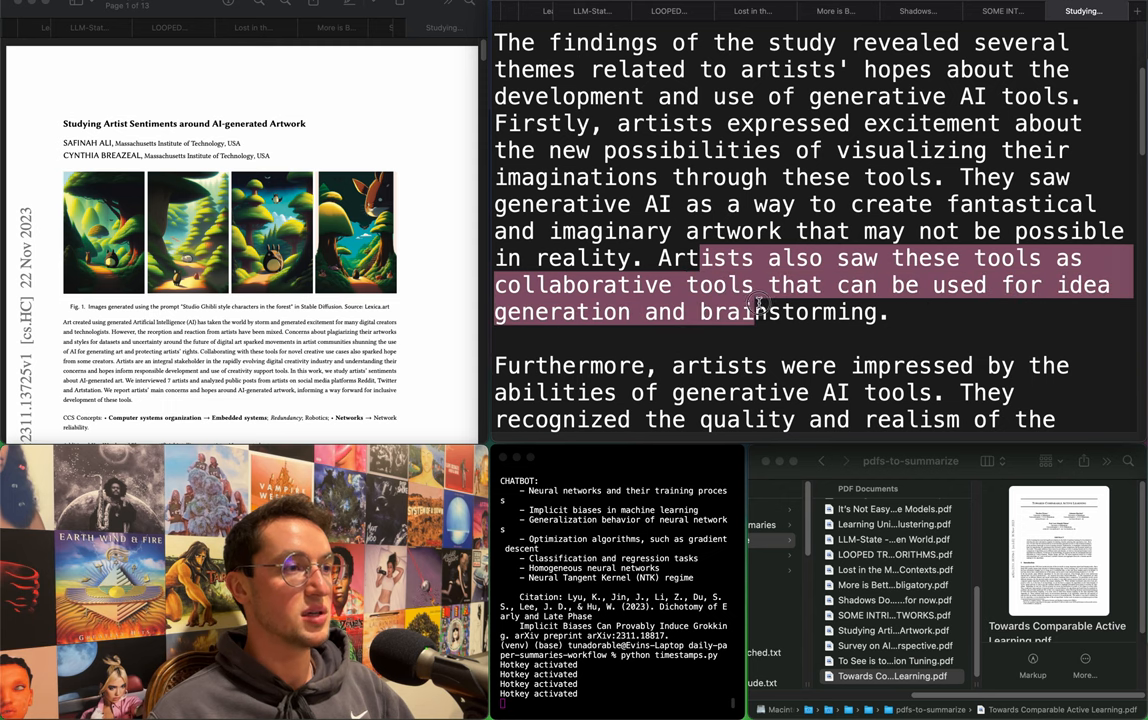
{"action": "scroll", "scroll_direction": "down", "scroll_amount": 3}
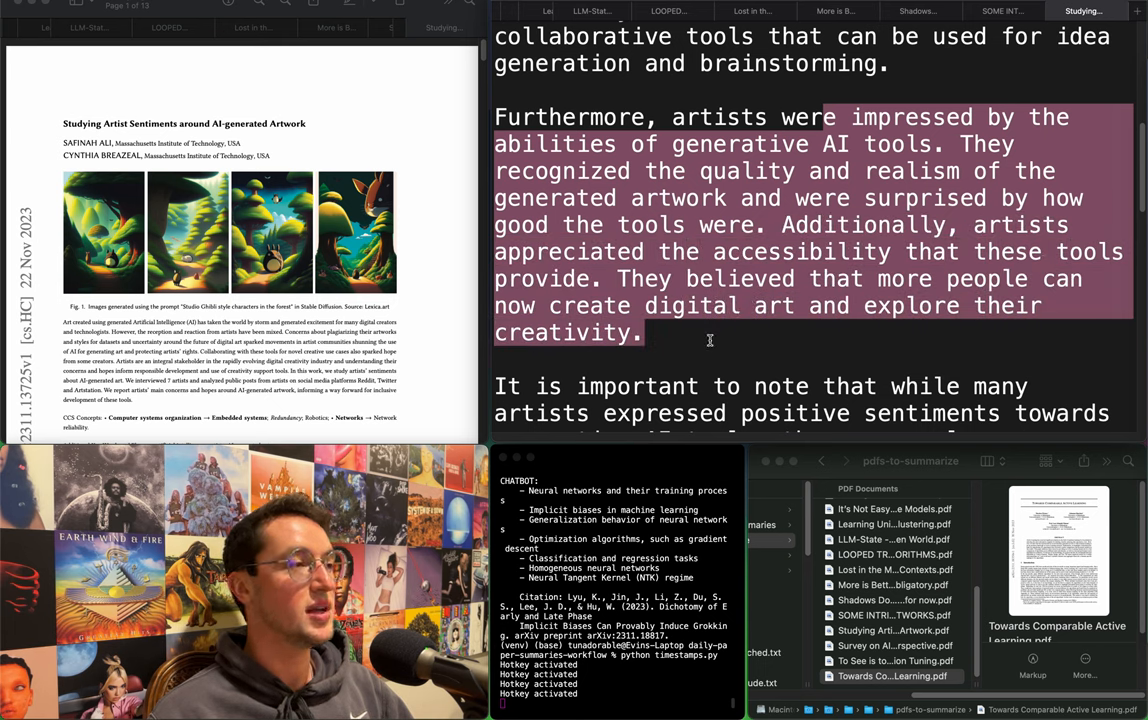
{"action": "scroll", "scroll_direction": "down", "scroll_amount": 3}
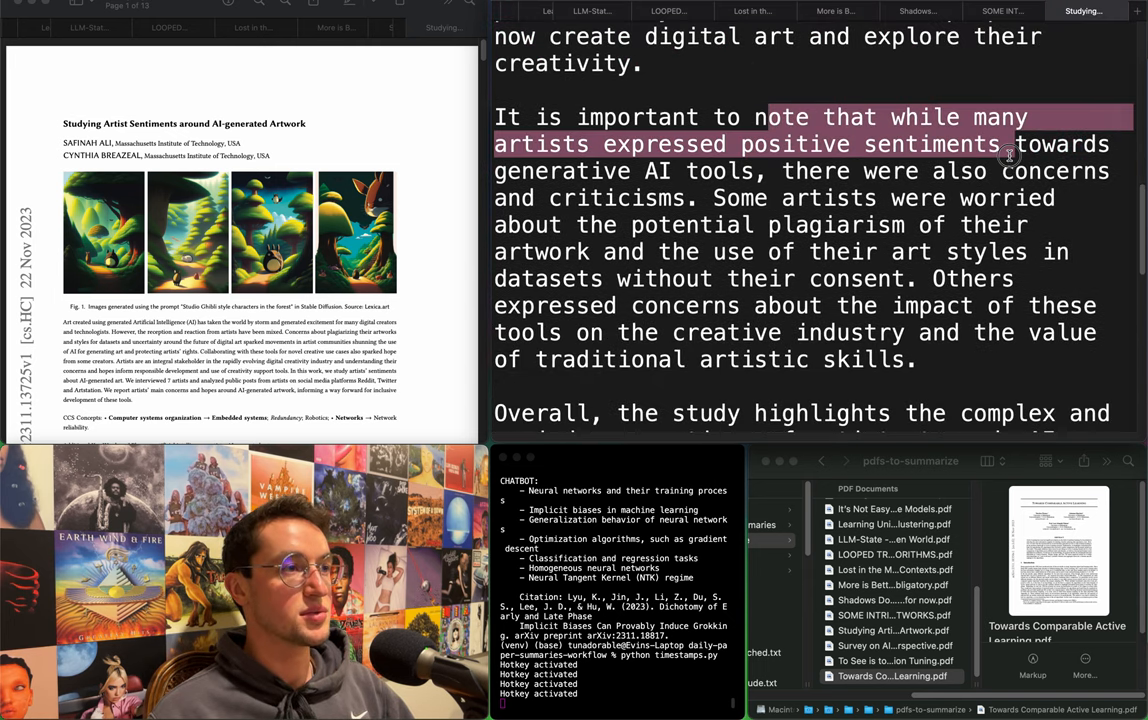
{"action": "left_click_drag", "start_coordinate": [1010, 144], "coordinate": [778, 198]}
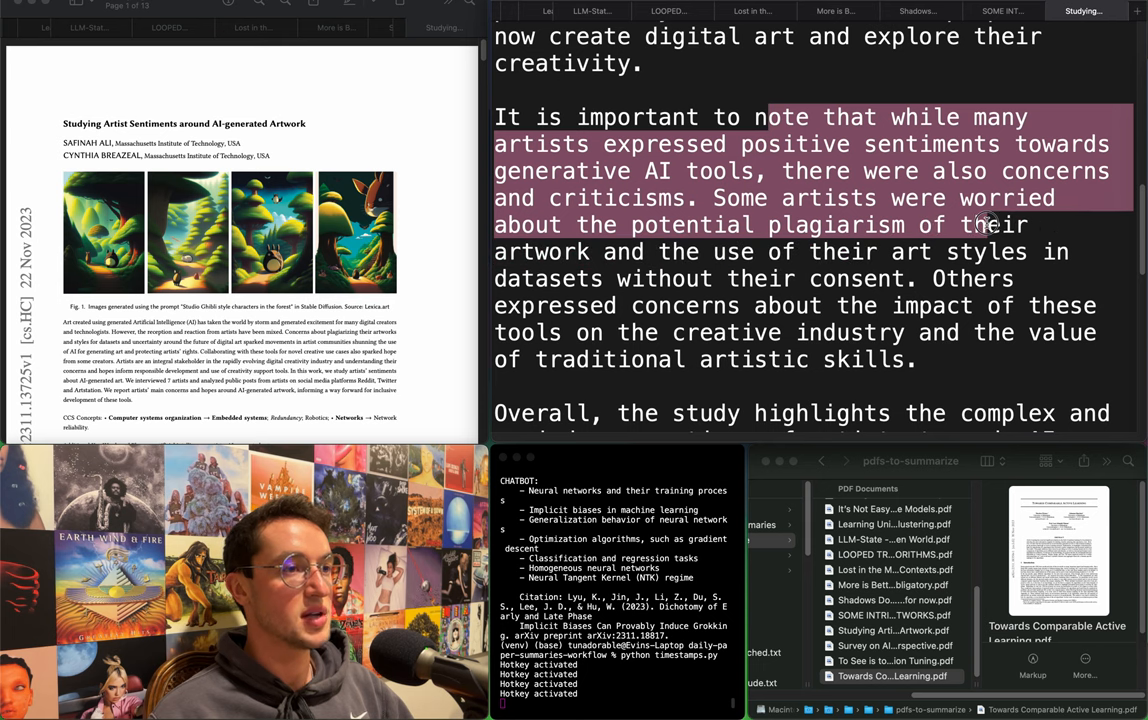
{"action": "left_click_drag", "start_coordinate": [1000, 224], "coordinate": [924, 278]}
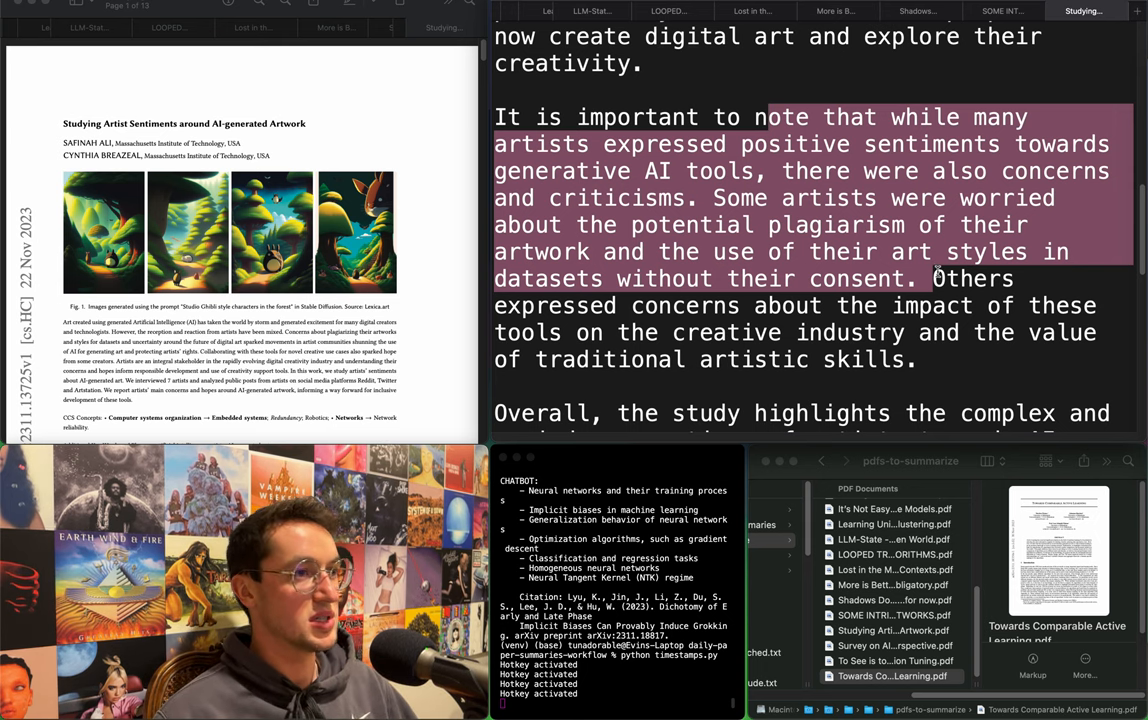
{"action": "left_click", "coordinate": [948, 278]}
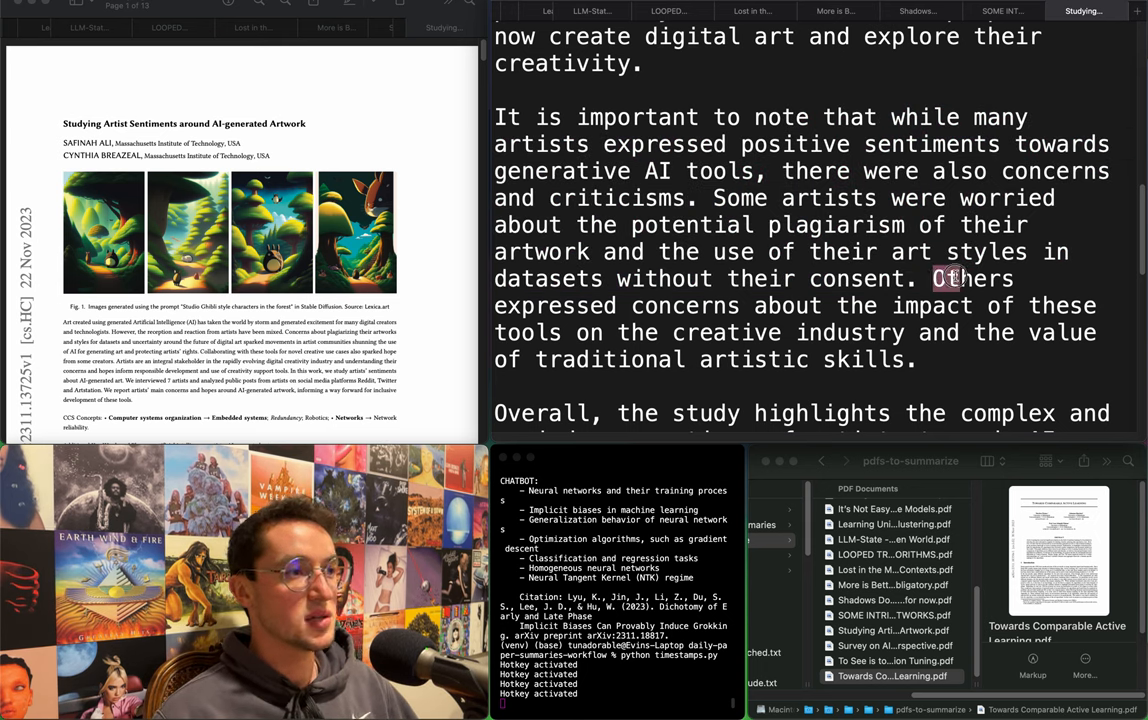
{"action": "left_click_drag", "start_coordinate": [932, 278], "coordinate": [818, 304]}
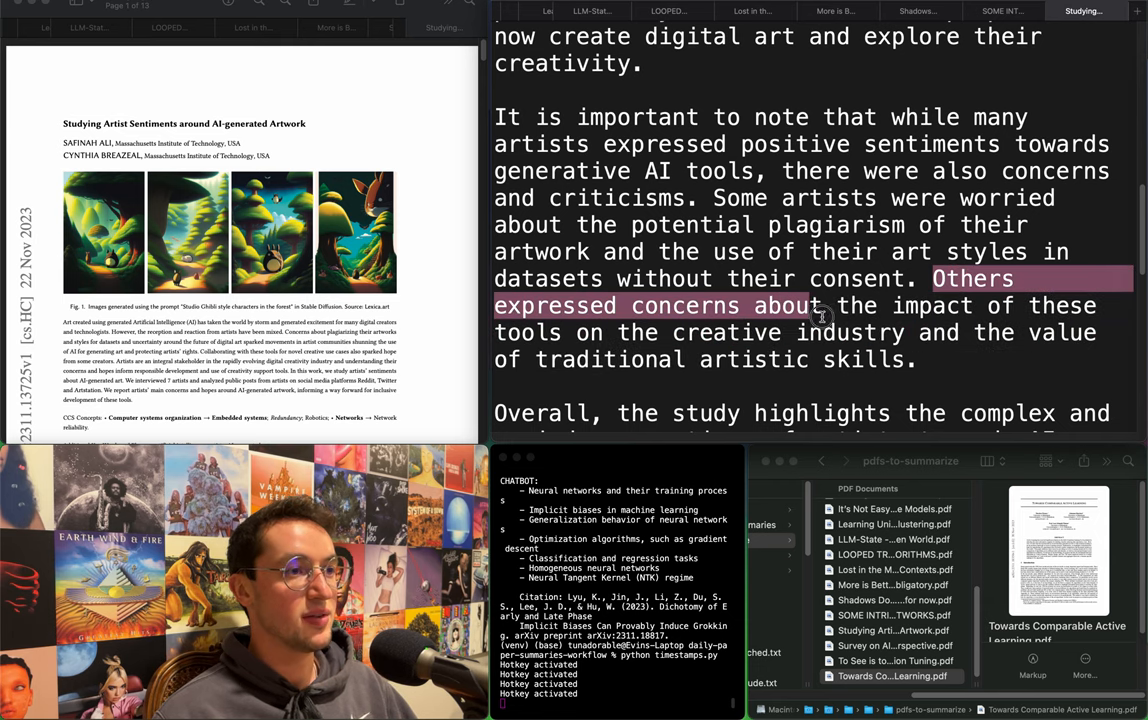
{"action": "left_click_drag", "start_coordinate": [820, 304], "coordinate": [904, 360]}
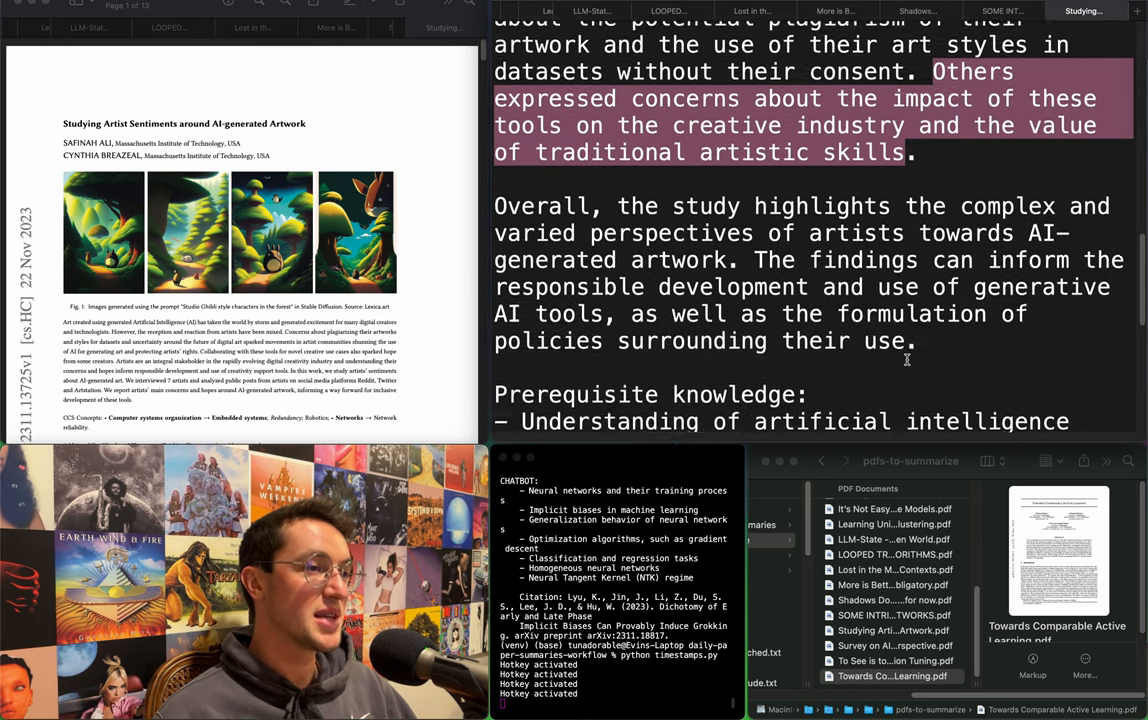
Scroll down through the Lipschitz continuity report summary.
{"action": "scroll", "scroll_direction": "down", "scroll_amount": 3}
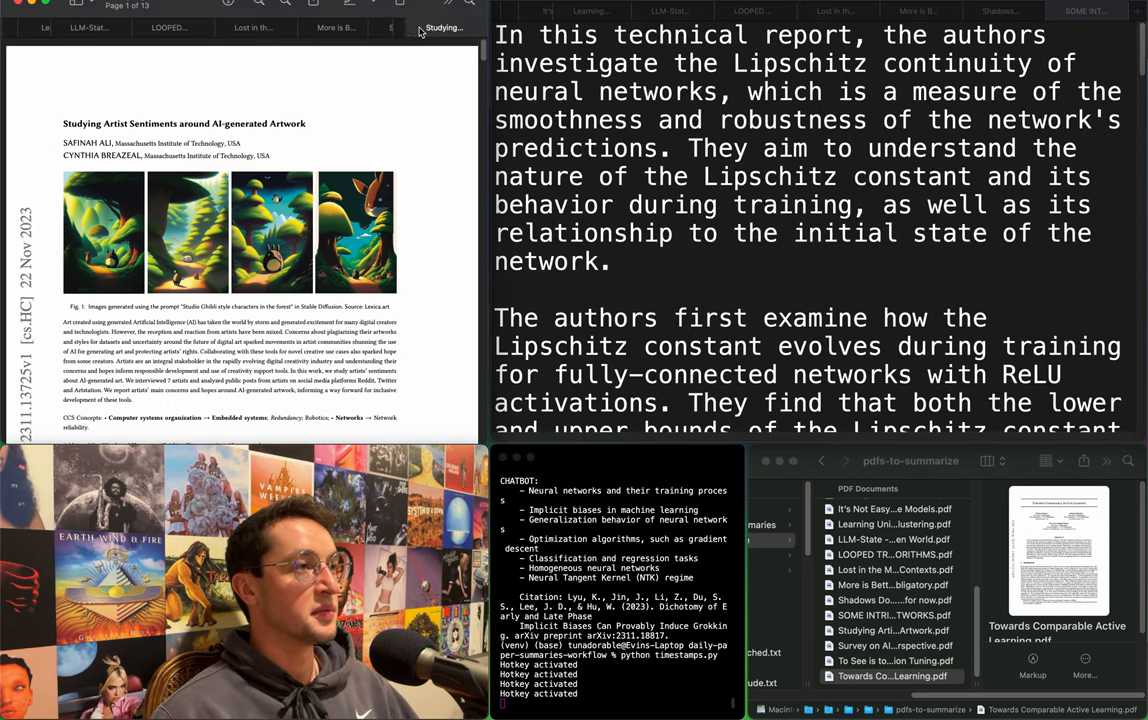
{"action": "left_click", "coordinate": [1084, 12]}
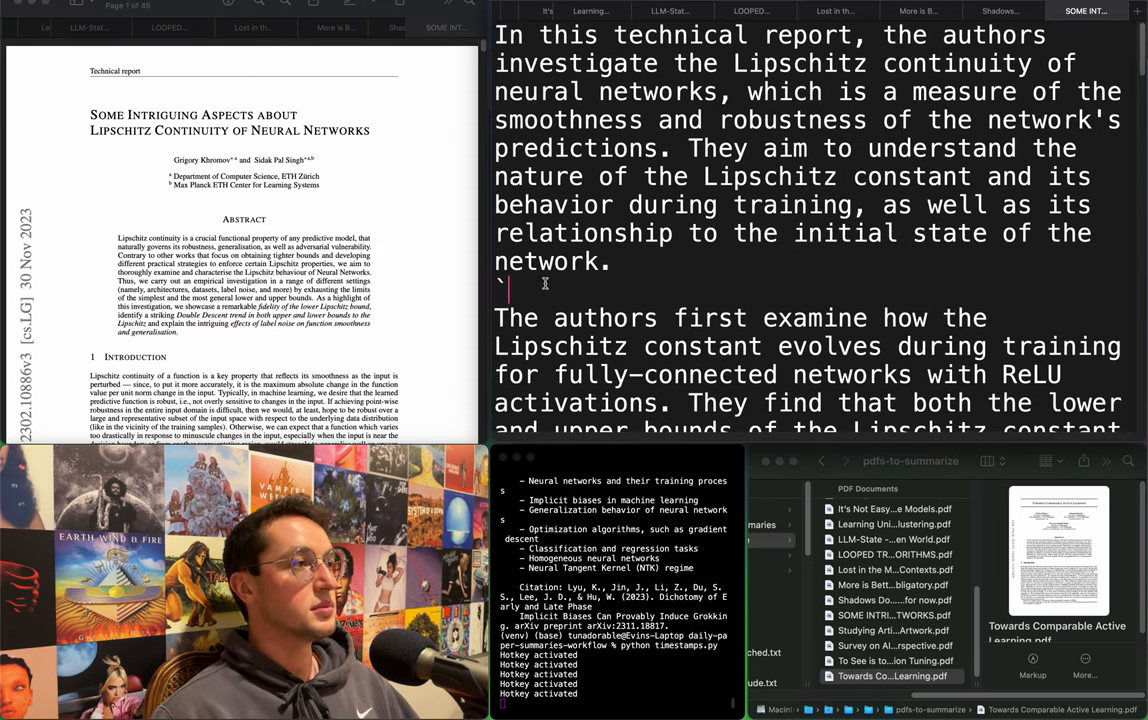
{"action": "mouse_move", "coordinate": [376, 206]}
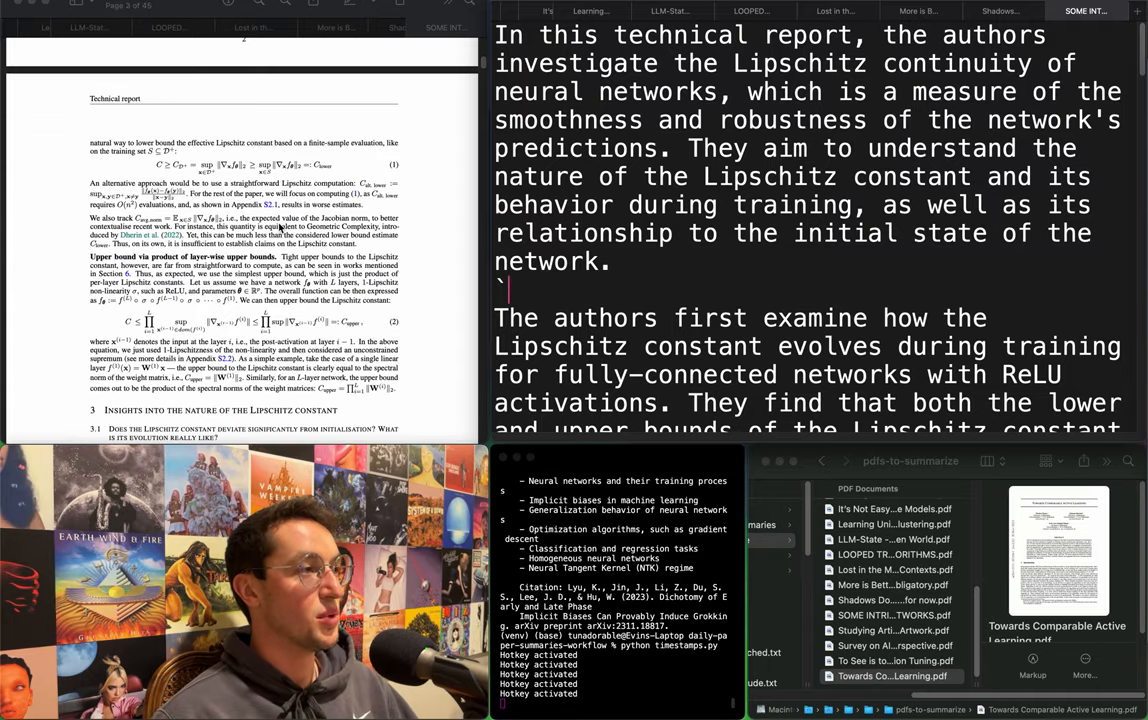
{"action": "scroll", "scroll_direction": "down", "scroll_amount": 3}
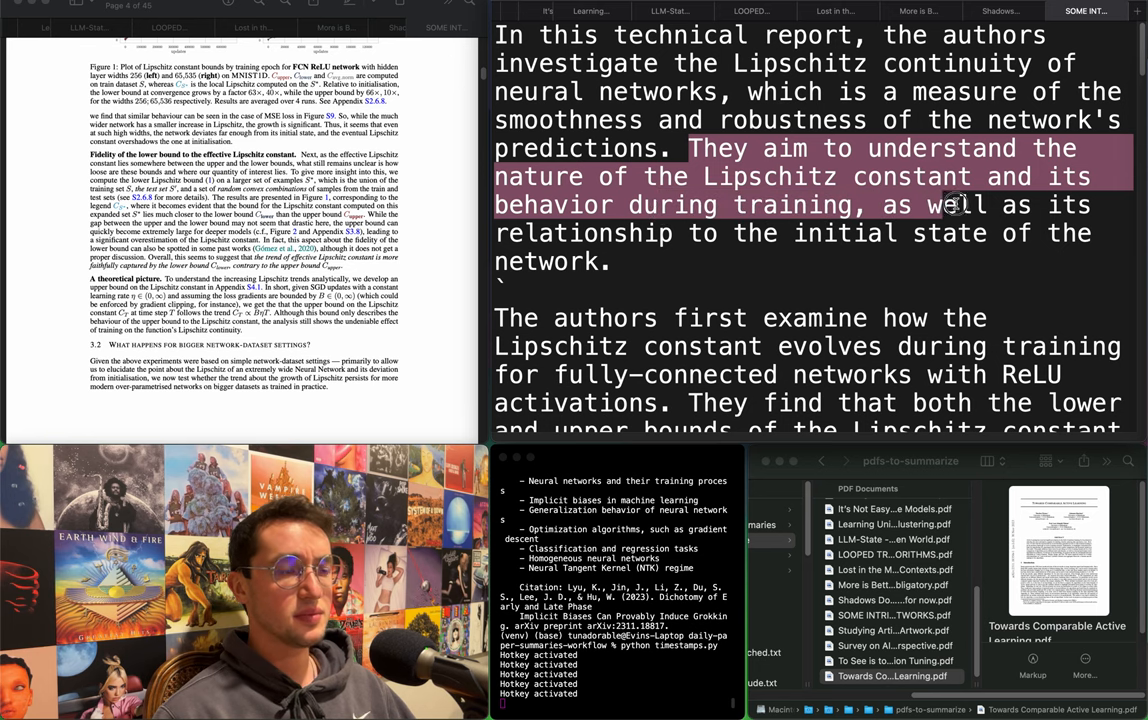
{"action": "scroll", "scroll_direction": "down", "scroll_amount": 3}
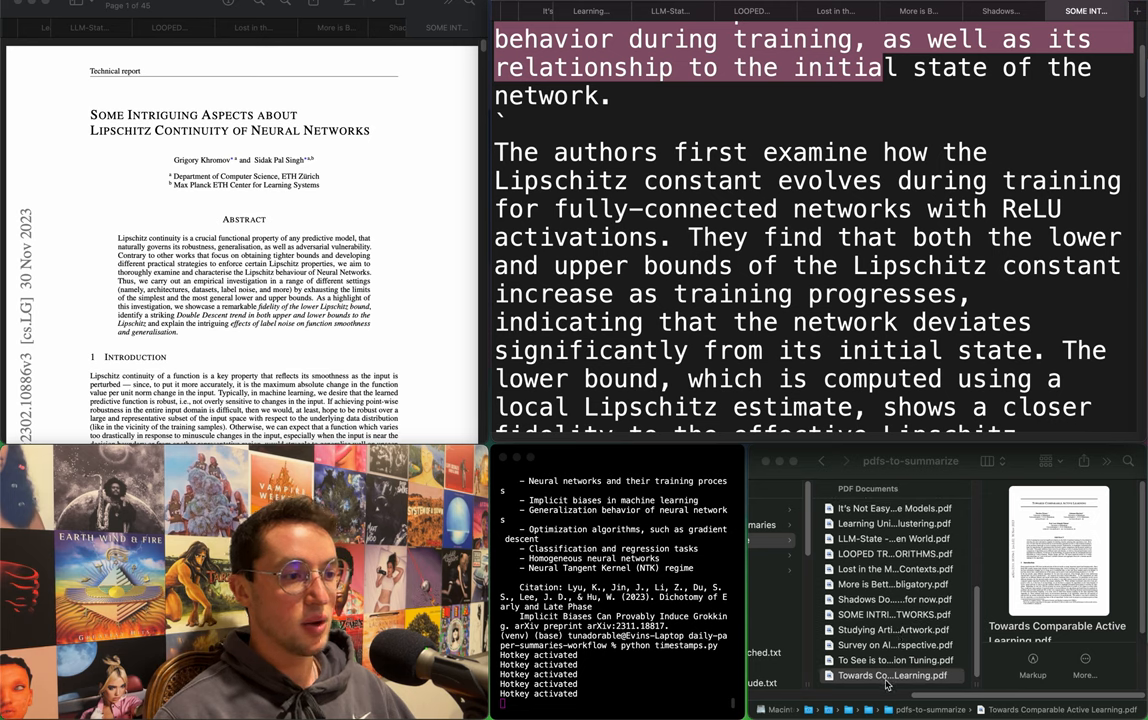
Move the Lipschitz summary .txt from txt-summaries into send-to-Obsidian and confirm it there.
{"action": "left_click", "coordinate": [892, 676]}
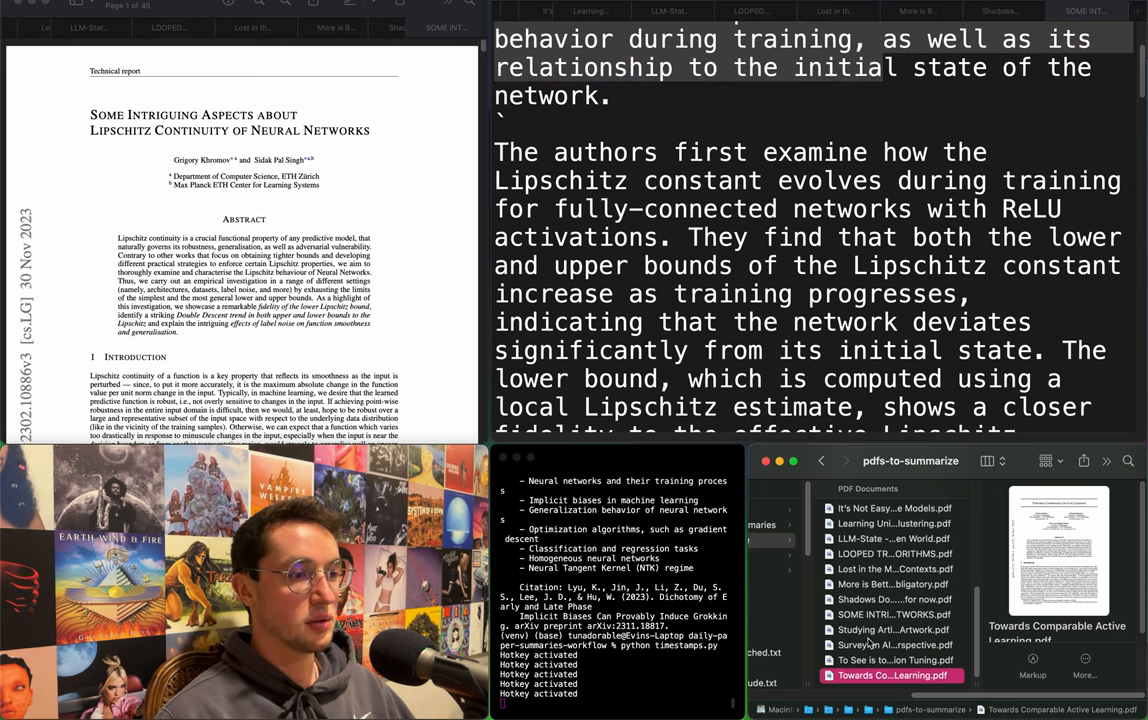
{"action": "left_click", "coordinate": [890, 614]}
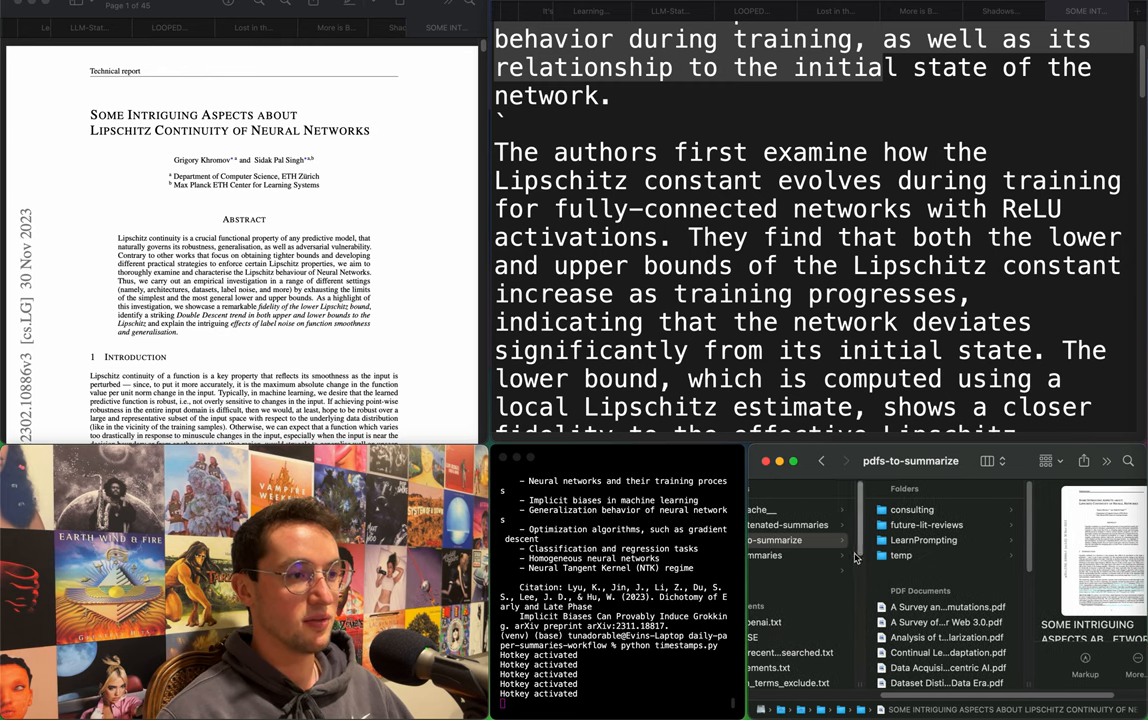
{"action": "left_click", "coordinate": [804, 556]}
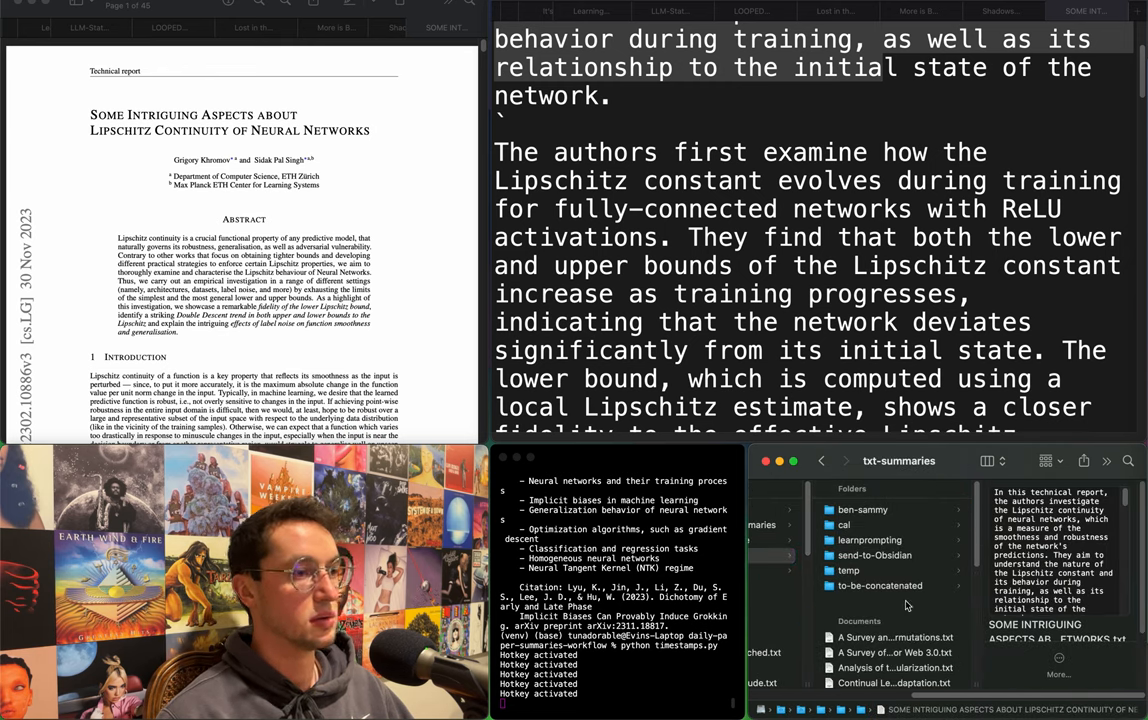
{"action": "left_click", "coordinate": [880, 584]}
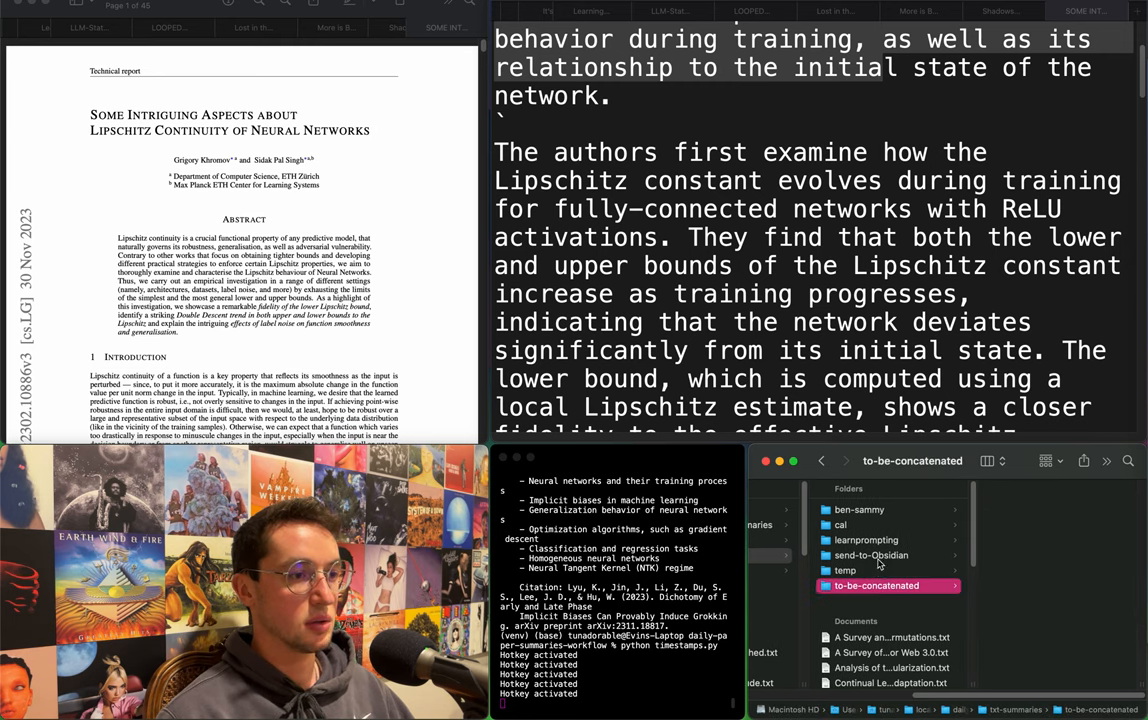
{"action": "left_click", "coordinate": [870, 556]}
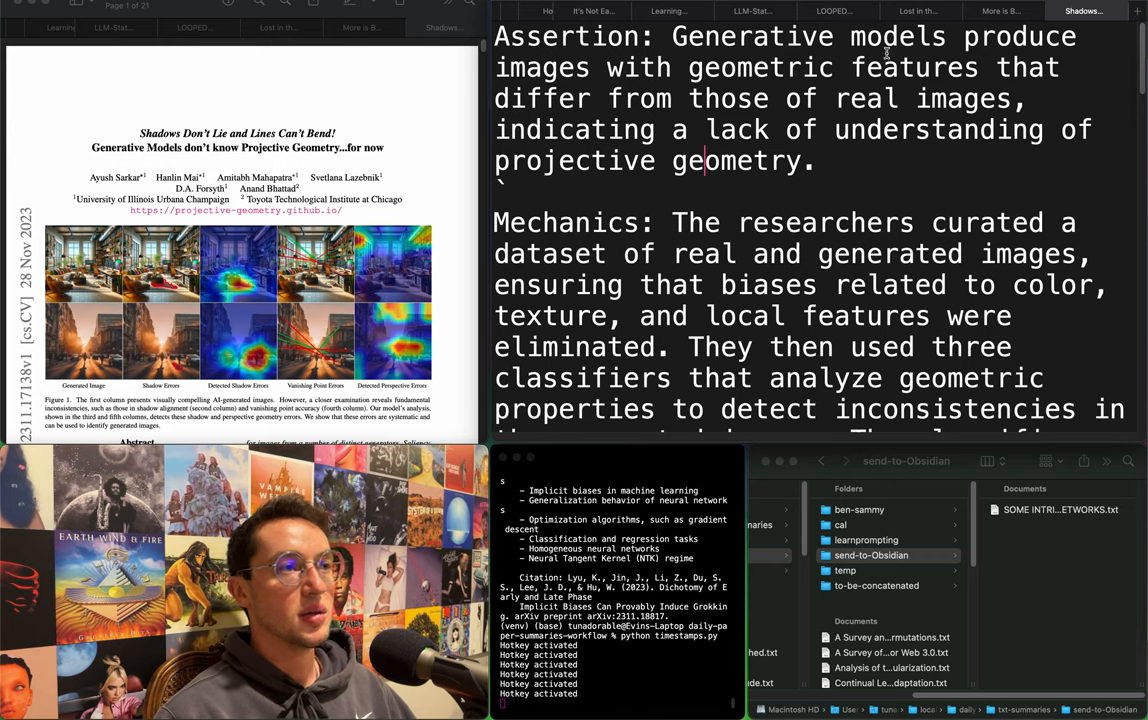
Mark the geometric-features claim, the curated-dataset Mechanics and the systematic-errors Results finding.
{"action": "left_click_drag", "start_coordinate": [608, 68], "coordinate": [664, 98]}
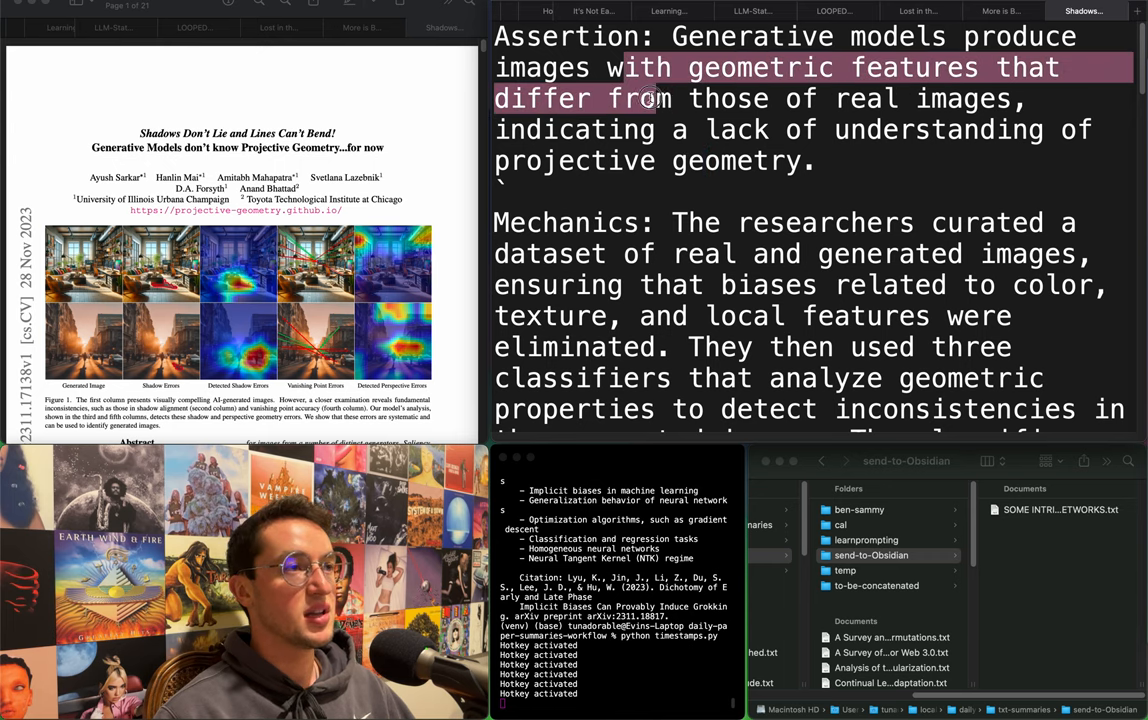
{"action": "left_click_drag", "start_coordinate": [648, 98], "coordinate": [832, 140]}
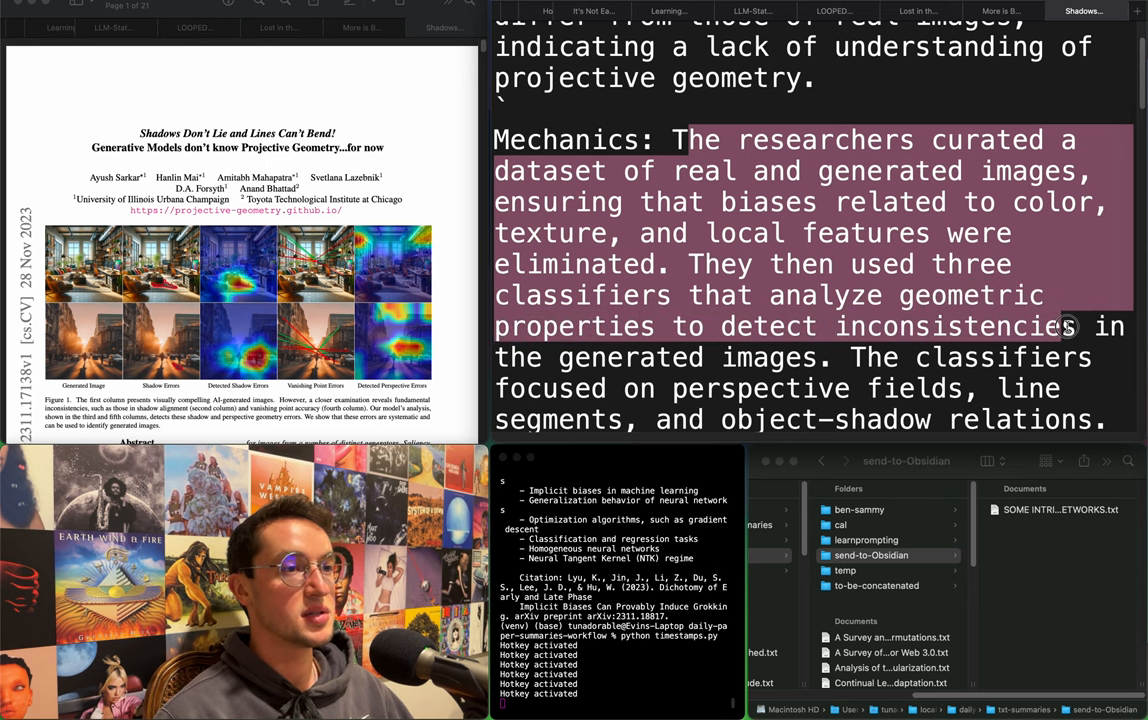
{"action": "scroll", "scroll_direction": "down", "scroll_amount": 3}
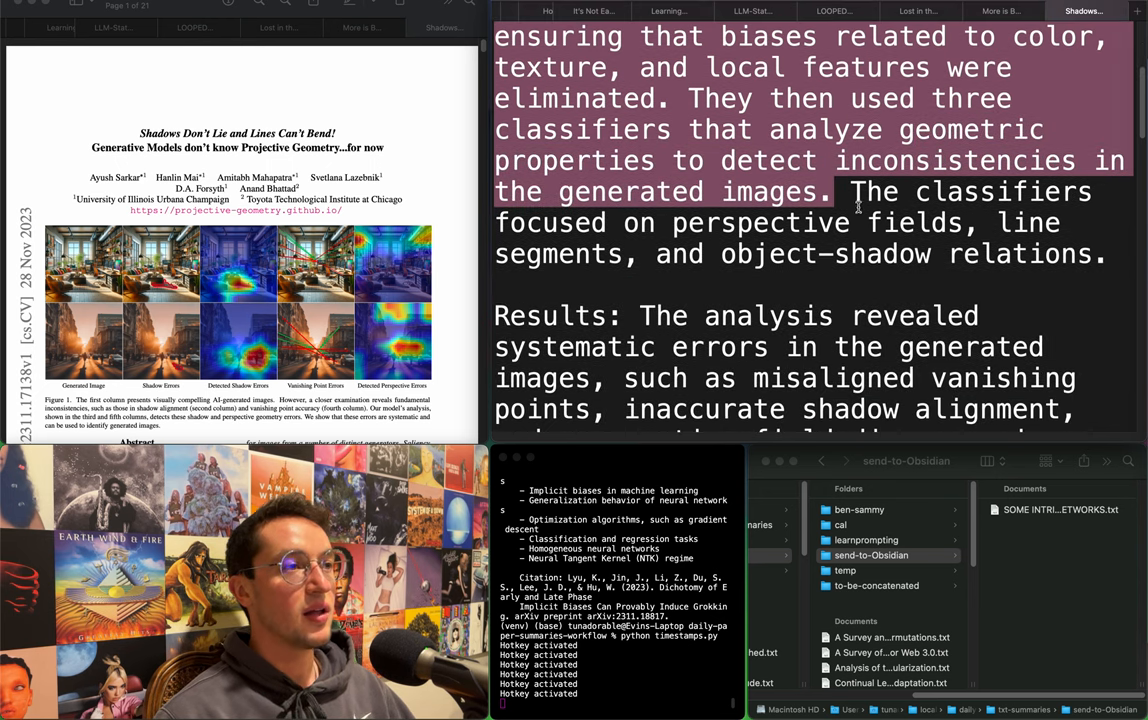
{"action": "left_click_drag", "start_coordinate": [850, 192], "coordinate": [604, 256]}
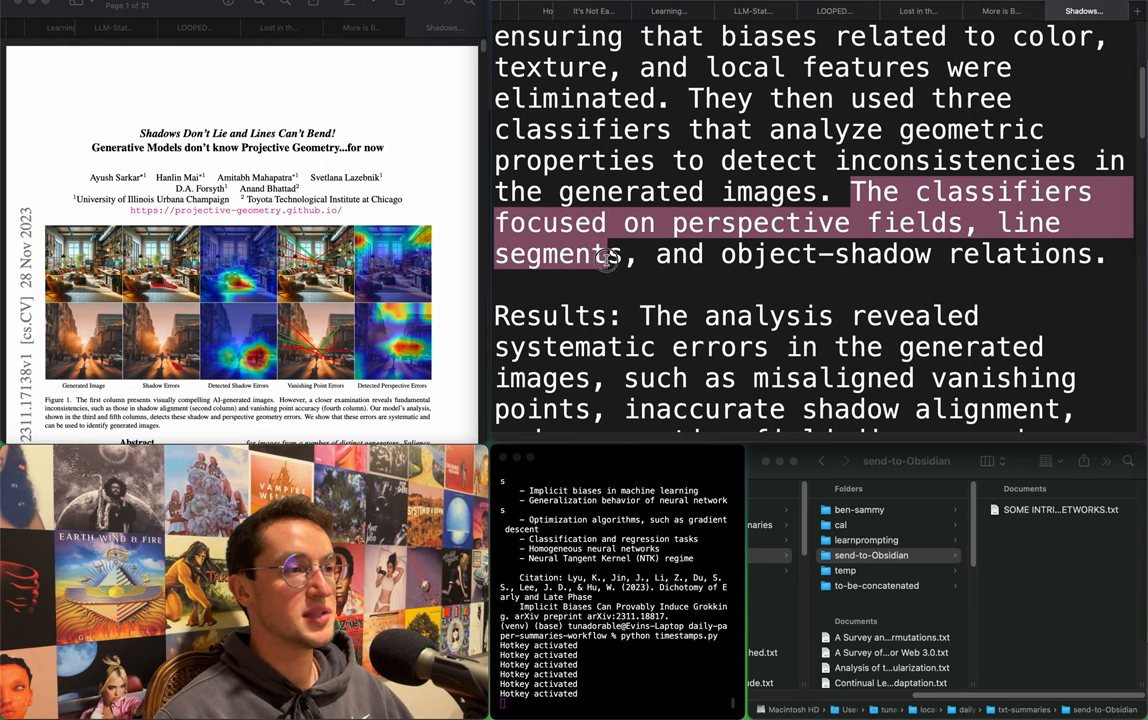
{"action": "scroll", "scroll_direction": "down", "scroll_amount": 3}
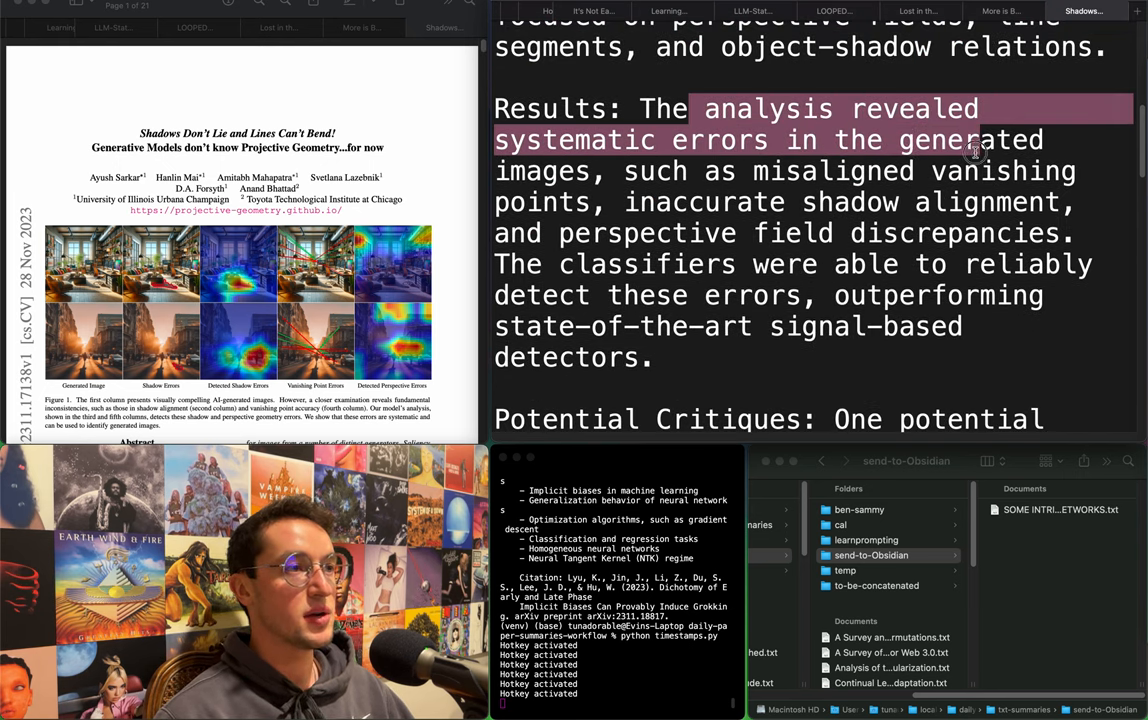
{"action": "left_click_drag", "start_coordinate": [980, 150], "coordinate": [570, 232]}
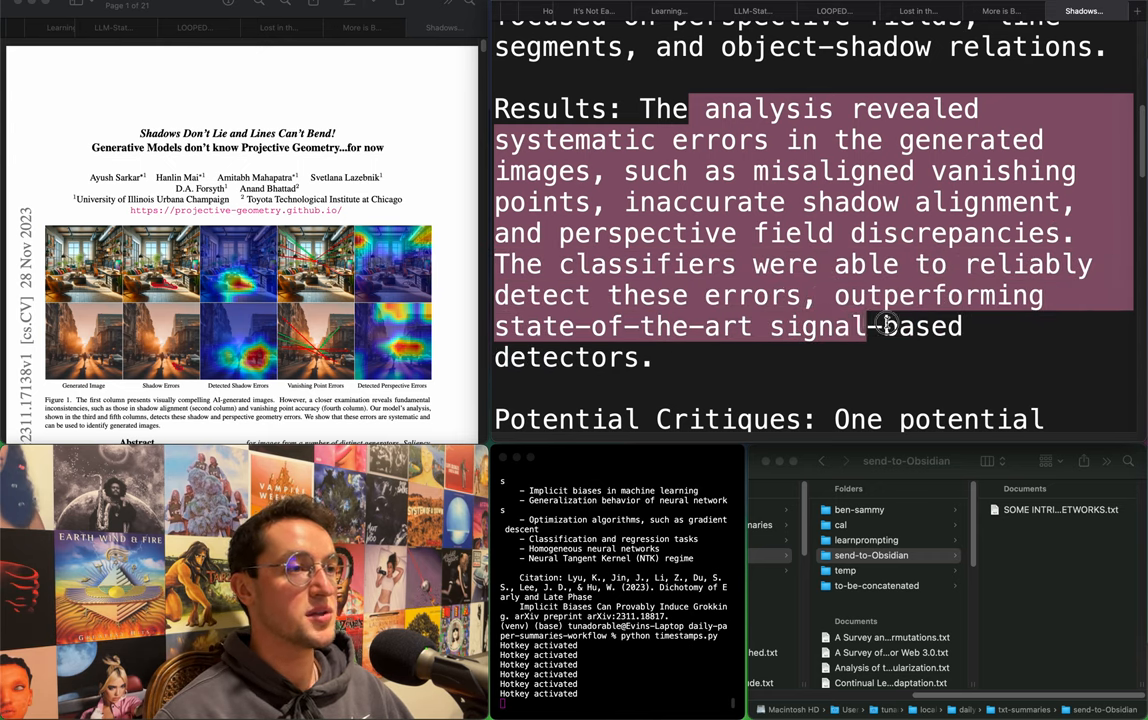
Mark the Implications passage on projective geometry through its closing sentences.
{"action": "scroll", "scroll_direction": "down", "scroll_amount": 3}
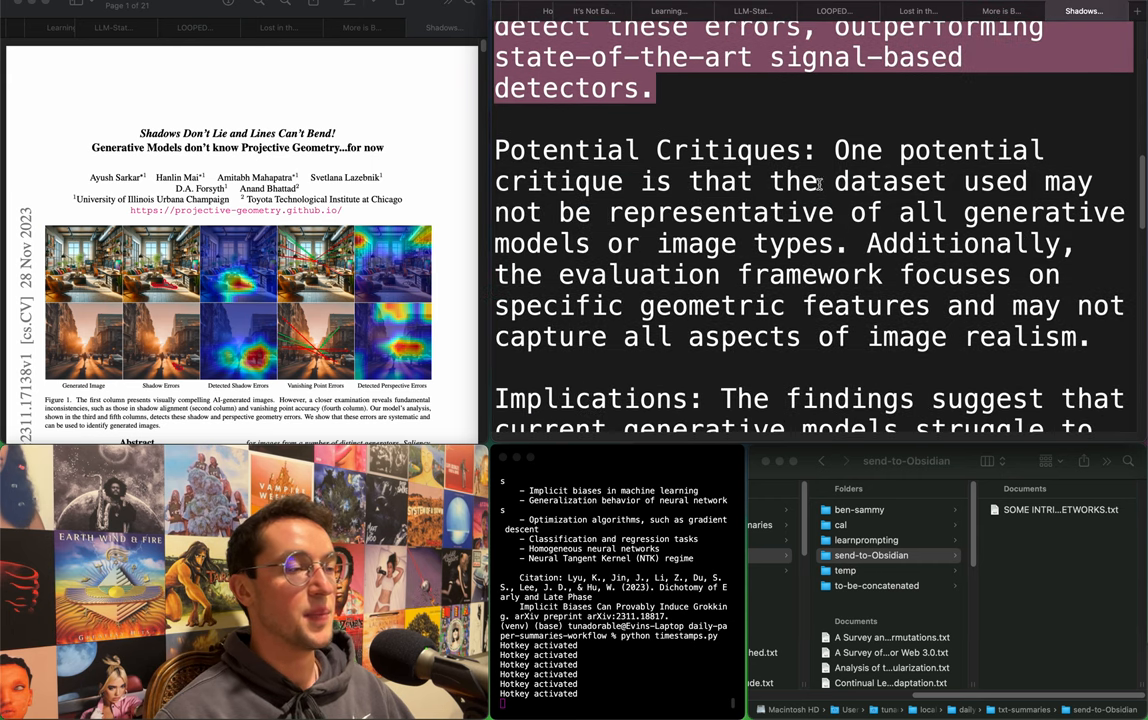
{"action": "scroll", "scroll_direction": "down", "scroll_amount": 3}
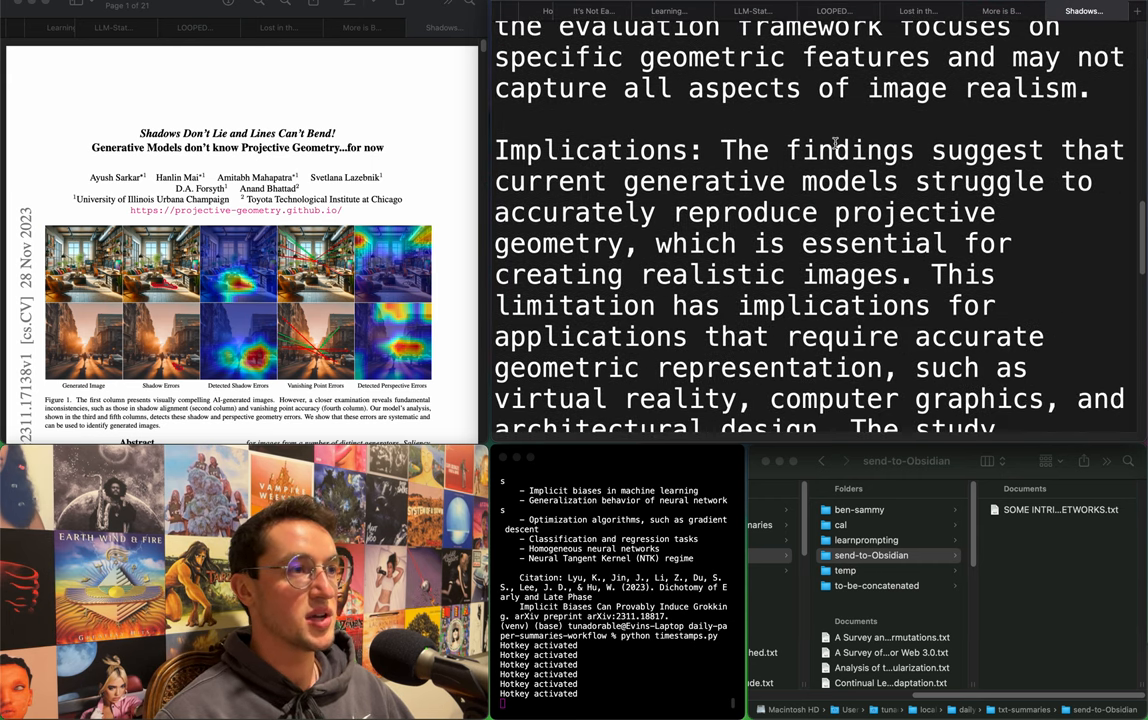
{"action": "left_click_drag", "start_coordinate": [836, 150], "coordinate": [808, 212]}
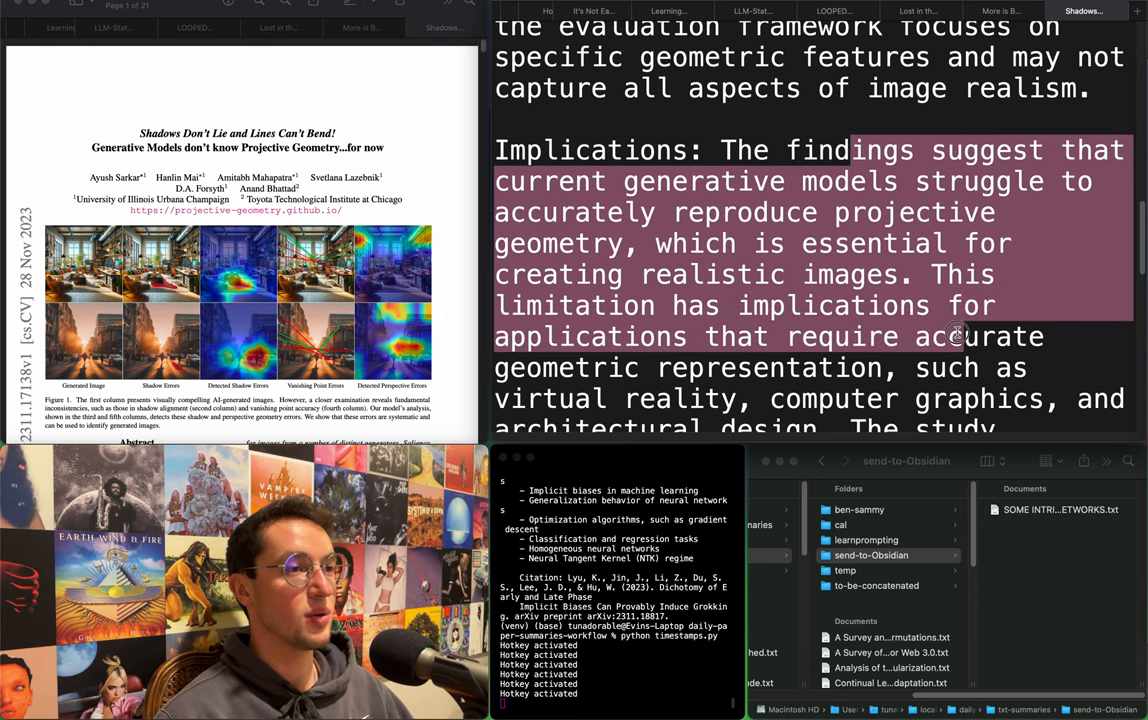
{"action": "scroll", "scroll_direction": "down", "scroll_amount": 3}
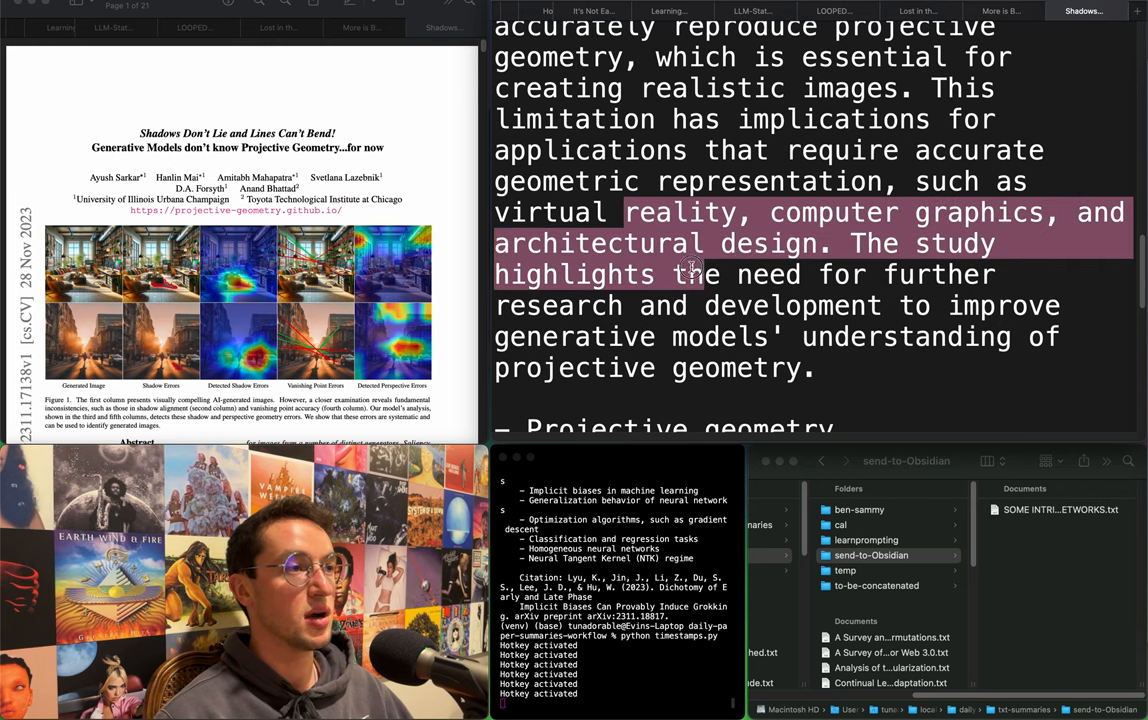
{"action": "left_click_drag", "start_coordinate": [690, 268], "coordinate": [830, 244]}
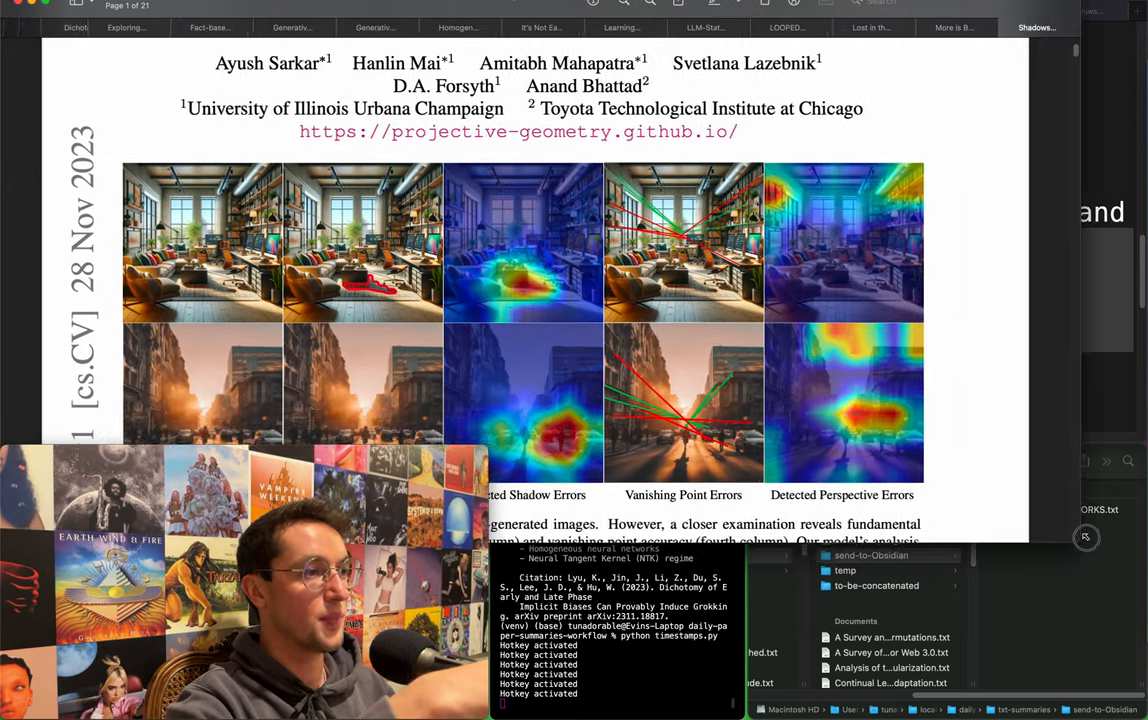
{"action": "scroll", "scroll_direction": "down", "scroll_amount": 3}
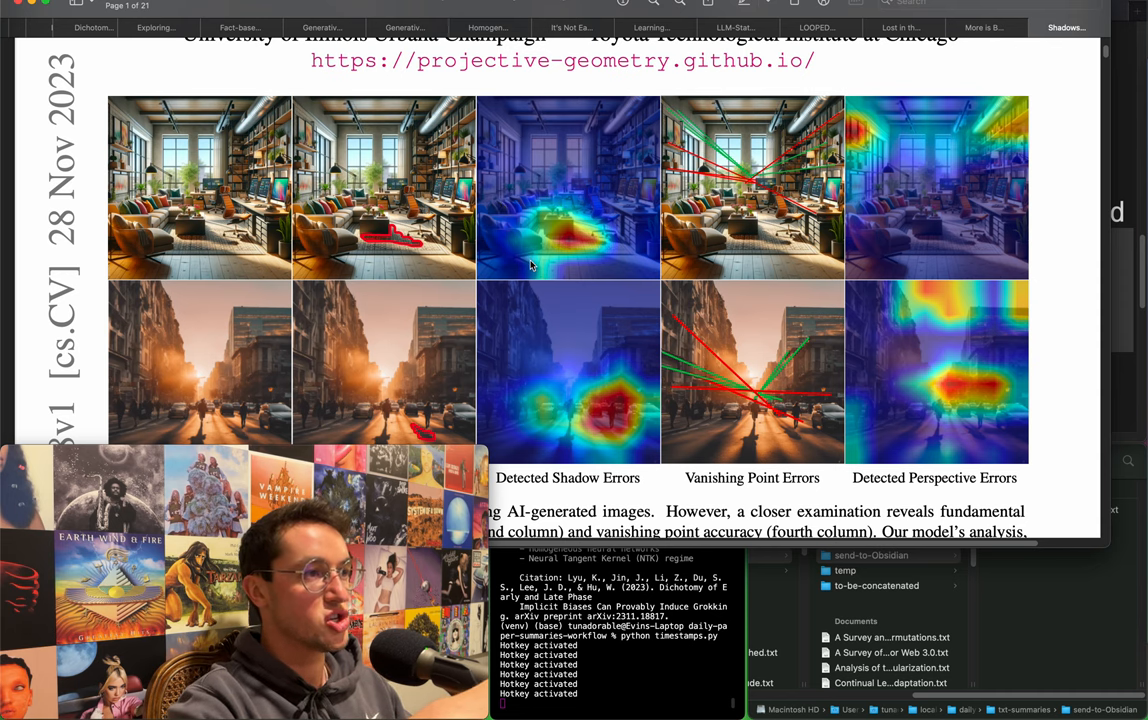
{"action": "scroll", "scroll_direction": "down", "scroll_amount": 3}
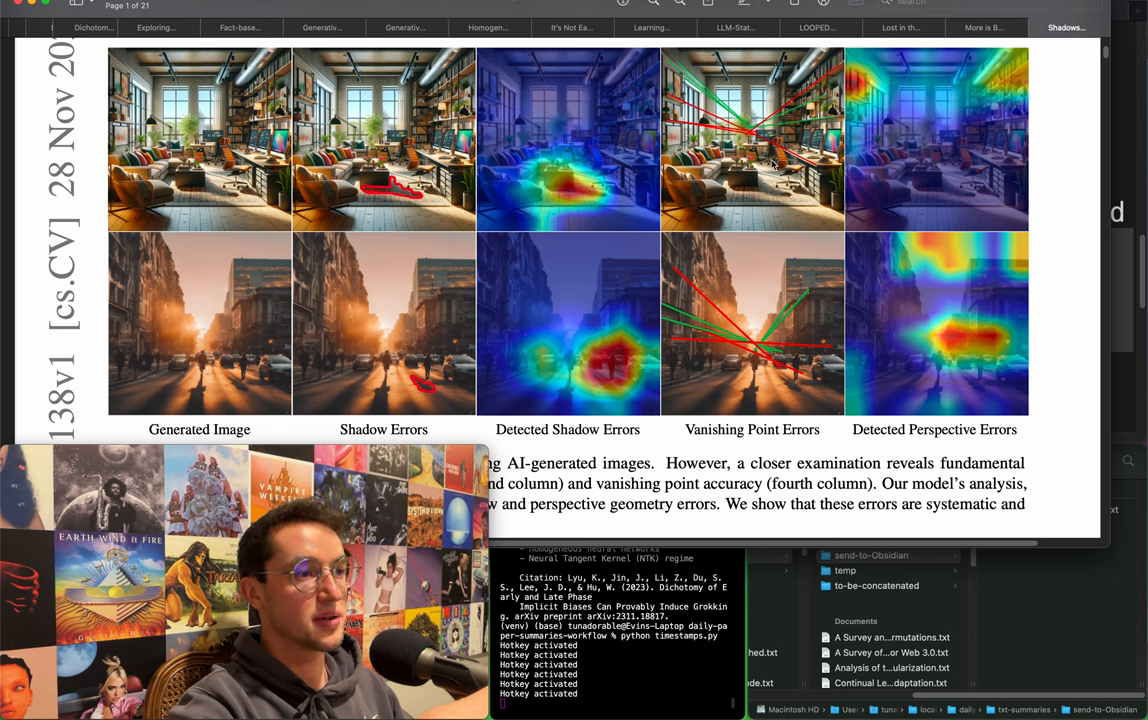
{"action": "mouse_move", "coordinate": [590, 160]}
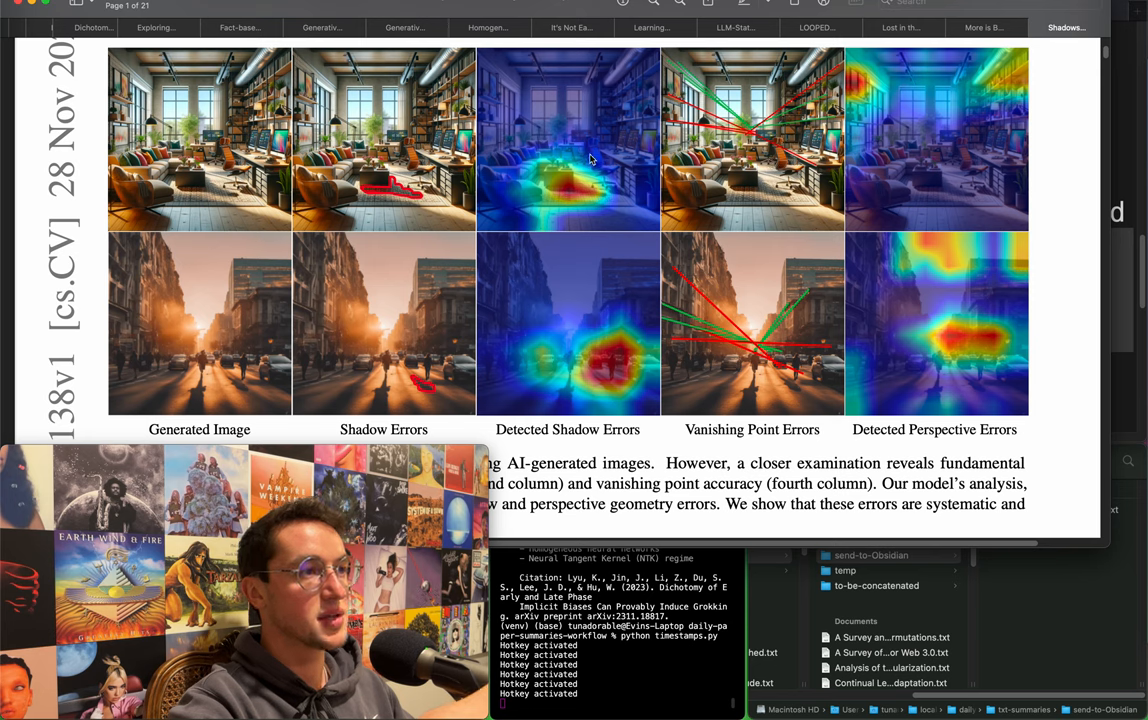
{"action": "mouse_move", "coordinate": [750, 190]}
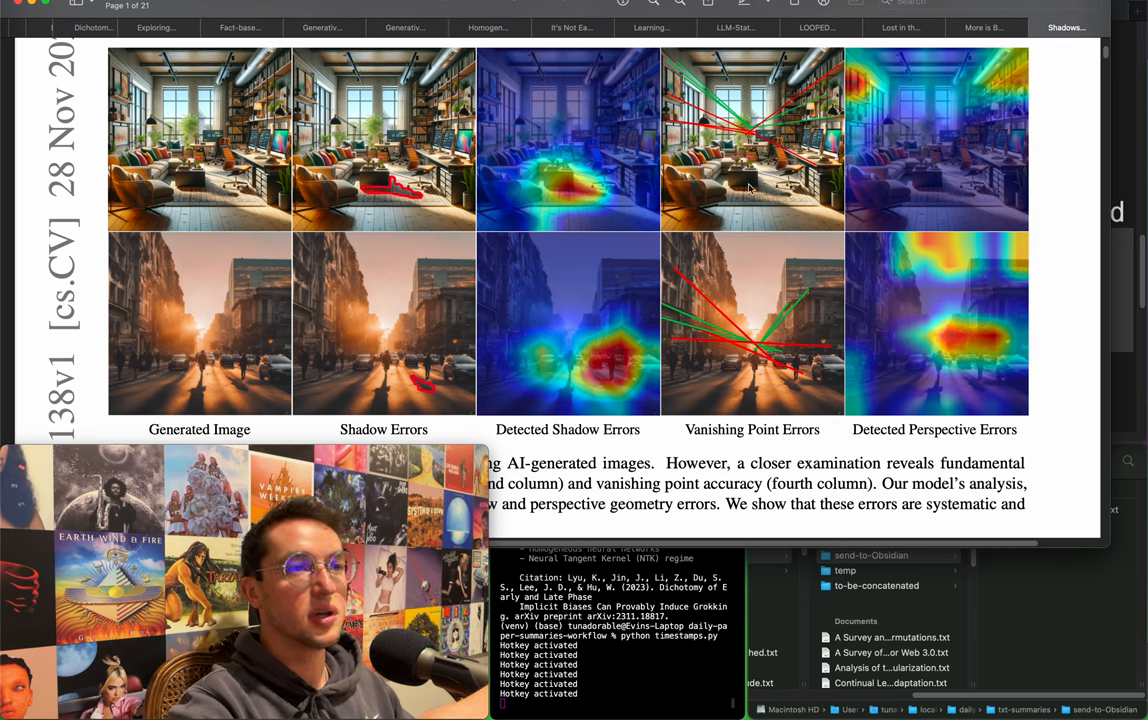
{"action": "mouse_move", "coordinate": [764, 192]}
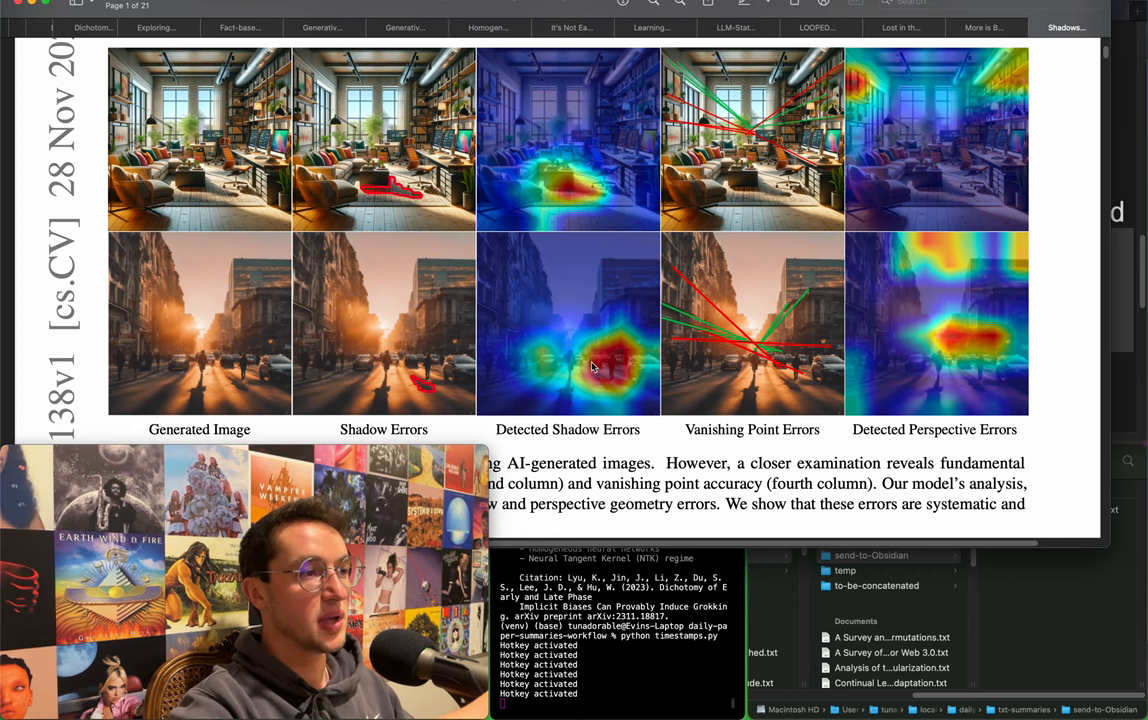
{"action": "mouse_move", "coordinate": [458, 384]}
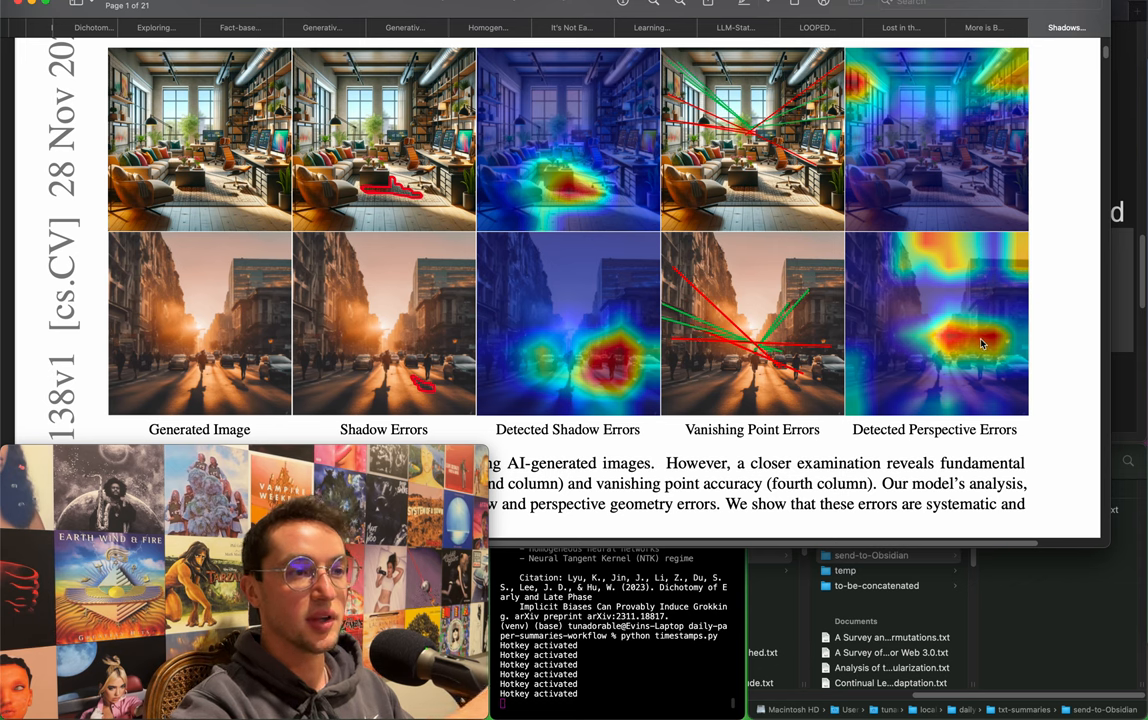
{"action": "mouse_move", "coordinate": [878, 328]}
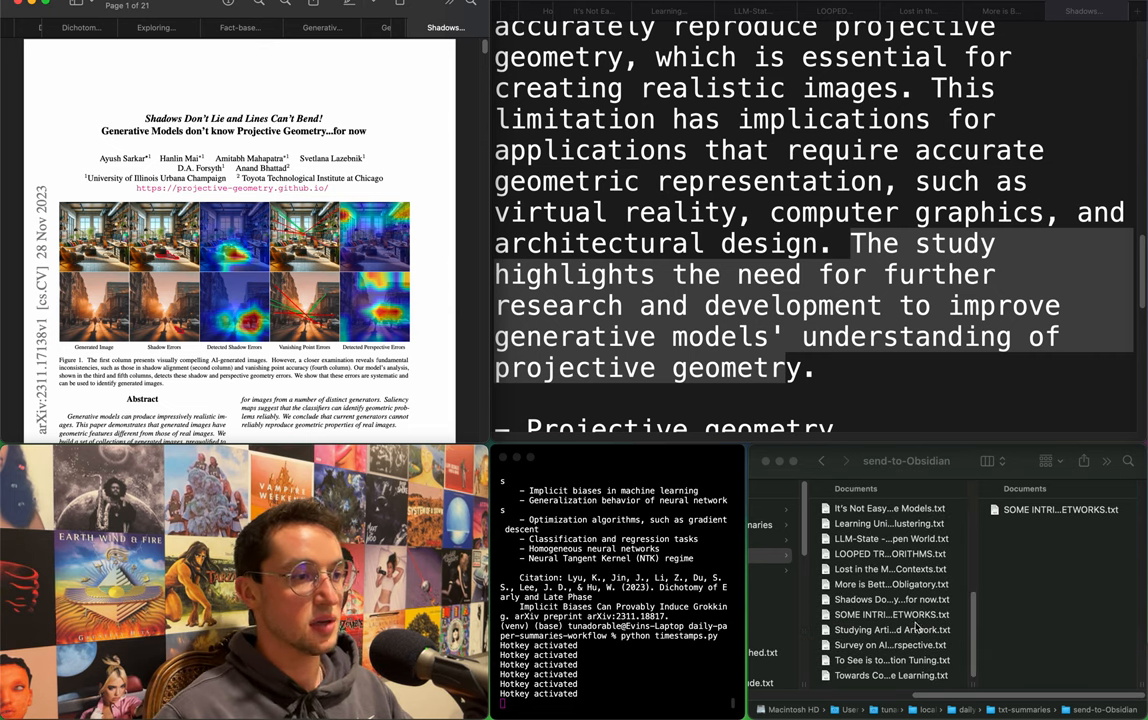
Move the Shadows Don't Lie summary .txt from txt-summaries into send-to-Obsidian.
{"action": "left_click", "coordinate": [890, 600]}
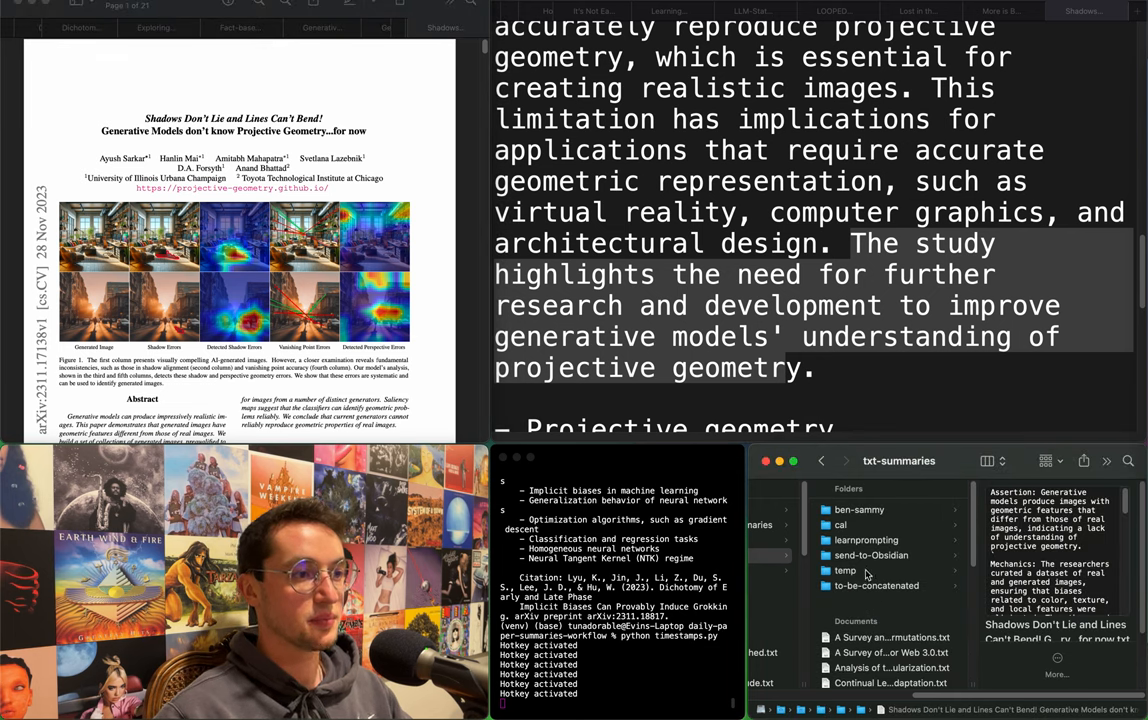
{"action": "left_click", "coordinate": [872, 556]}
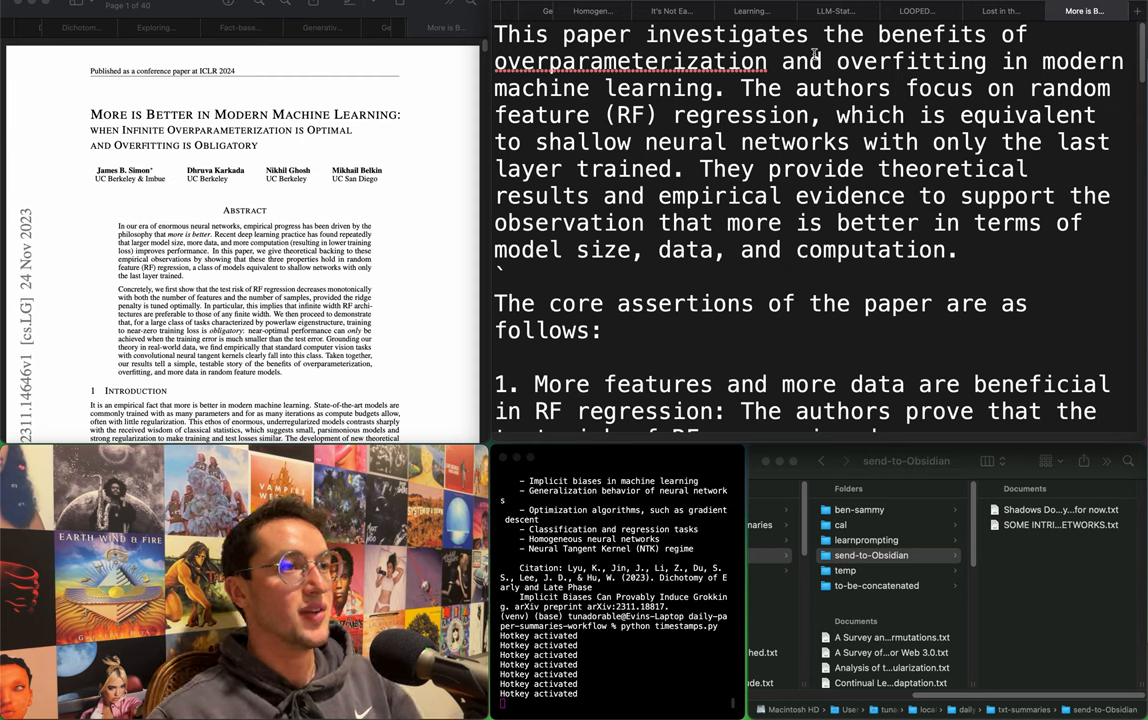
Mark the overparameterization focus and the theoretical-and-empirical evidence sentence.
{"action": "left_click_drag", "start_coordinate": [848, 34], "coordinate": [1004, 62]}
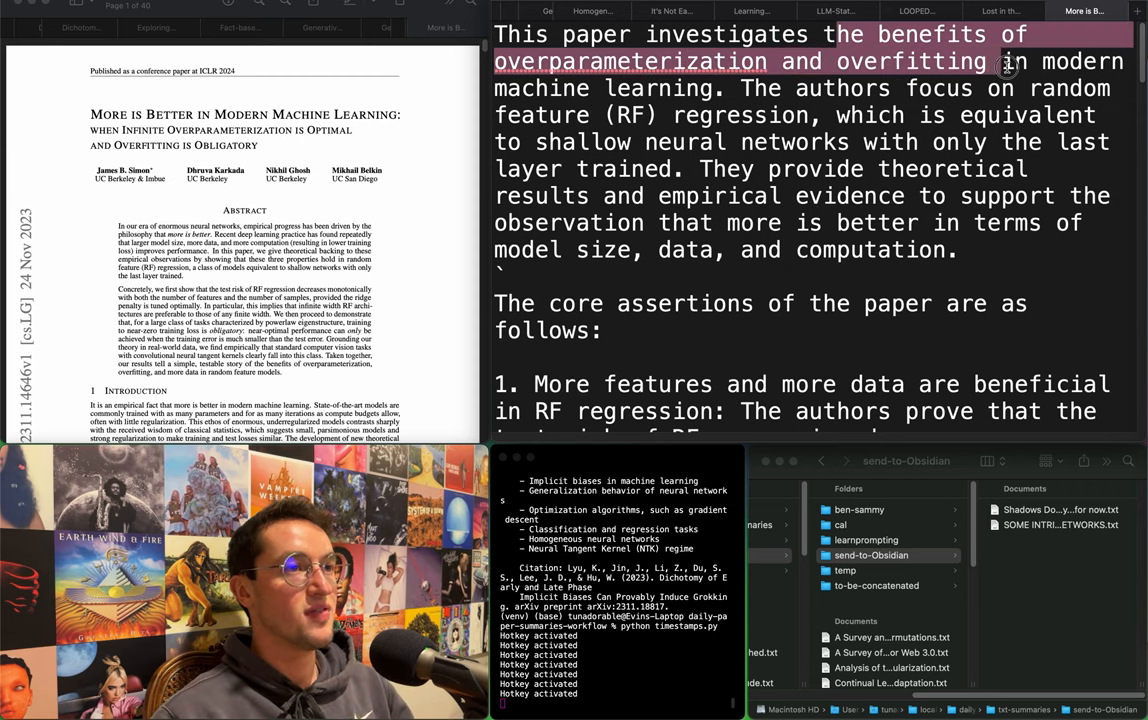
{"action": "left_click_drag", "start_coordinate": [1008, 62], "coordinate": [656, 114]}
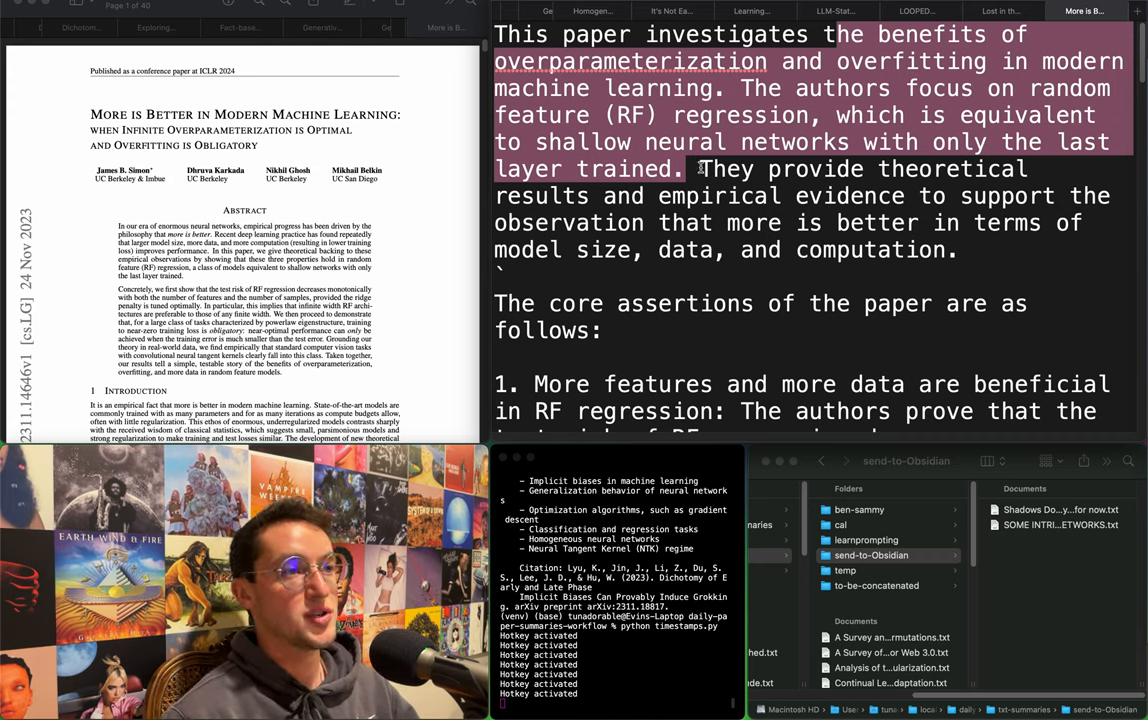
{"action": "double_click", "coordinate": [726, 168]}
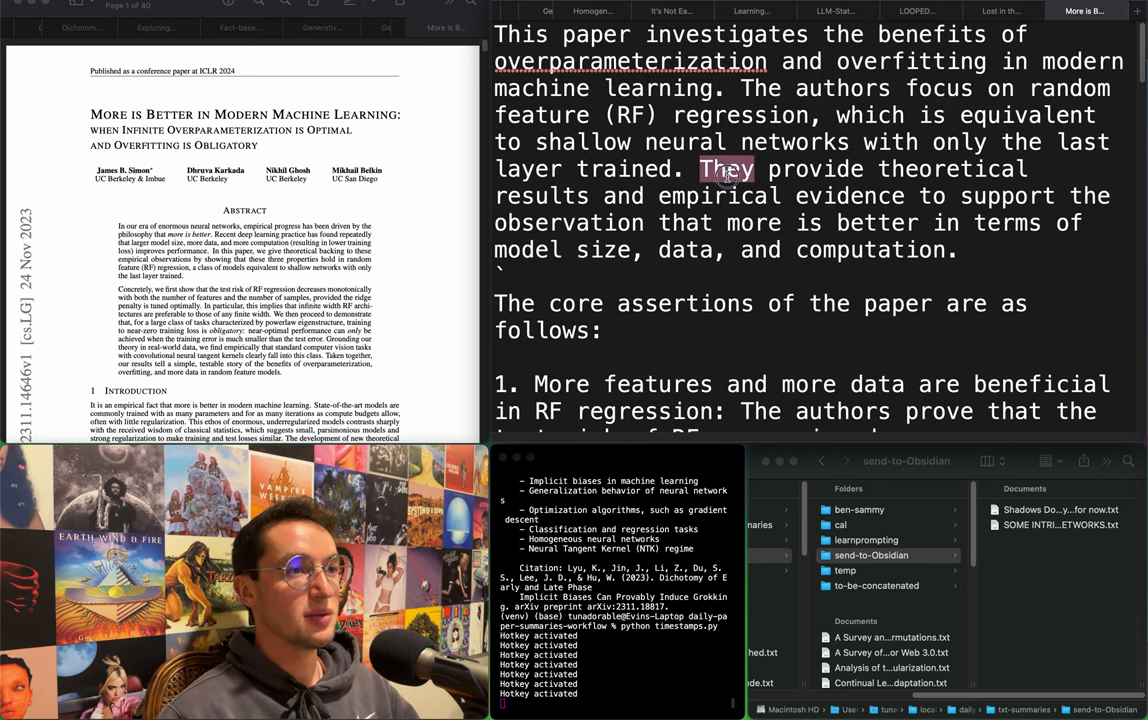
{"action": "left_click_drag", "start_coordinate": [726, 168], "coordinate": [792, 210]}
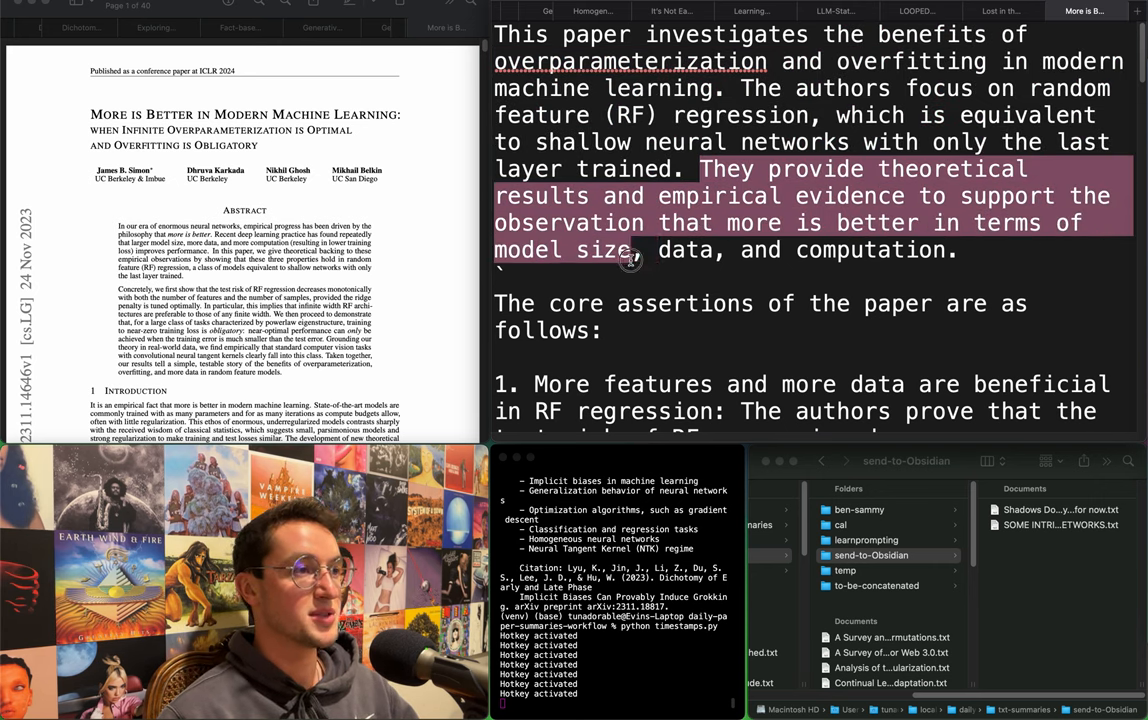
Move down to the core assertions and mark the full first assertion on RF regression.
{"action": "scroll", "scroll_direction": "down", "scroll_amount": 3}
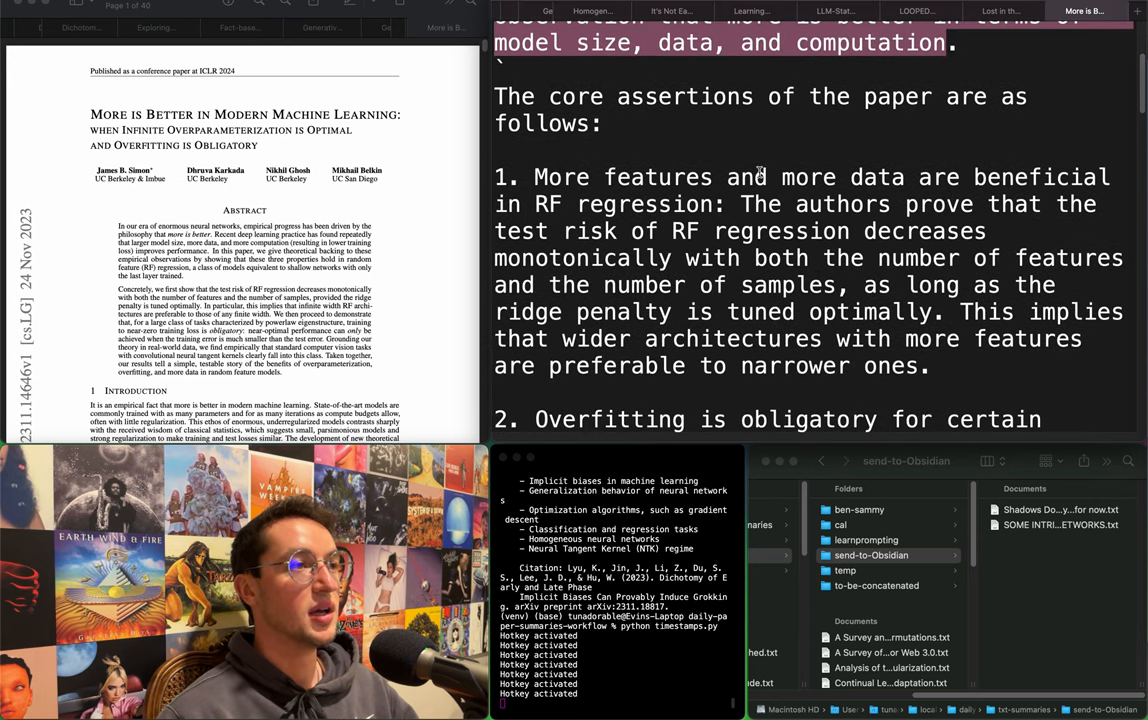
{"action": "scroll", "scroll_direction": "down", "scroll_amount": 3}
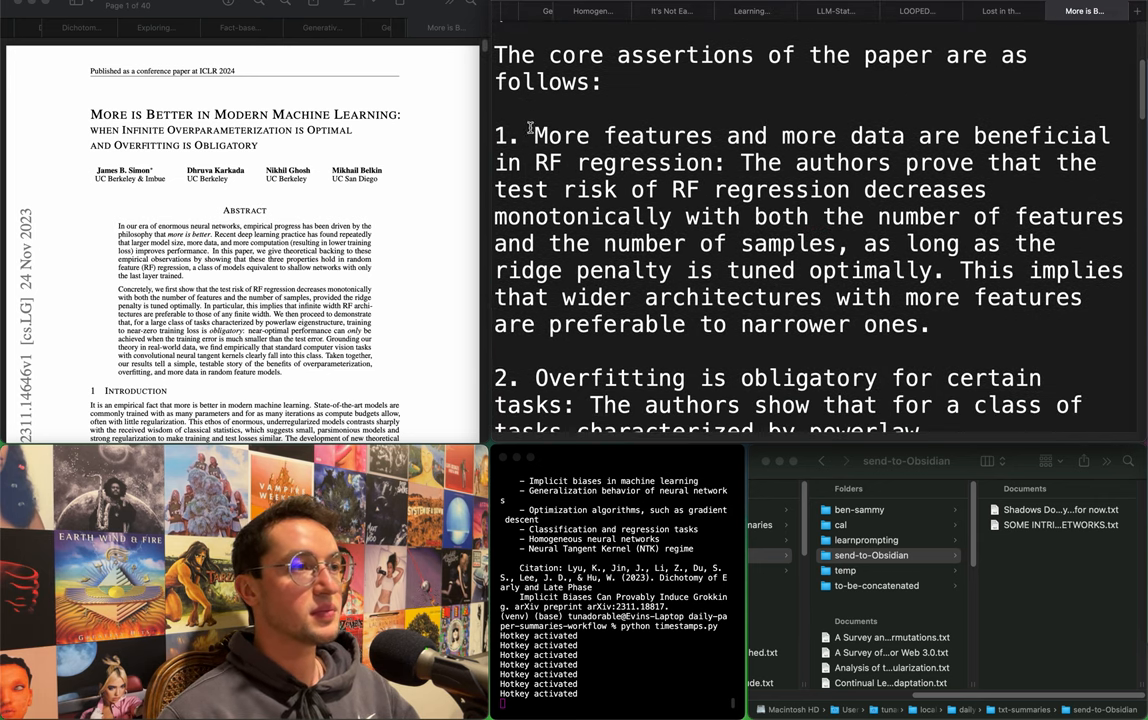
{"action": "left_click_drag", "start_coordinate": [536, 136], "coordinate": [620, 164]}
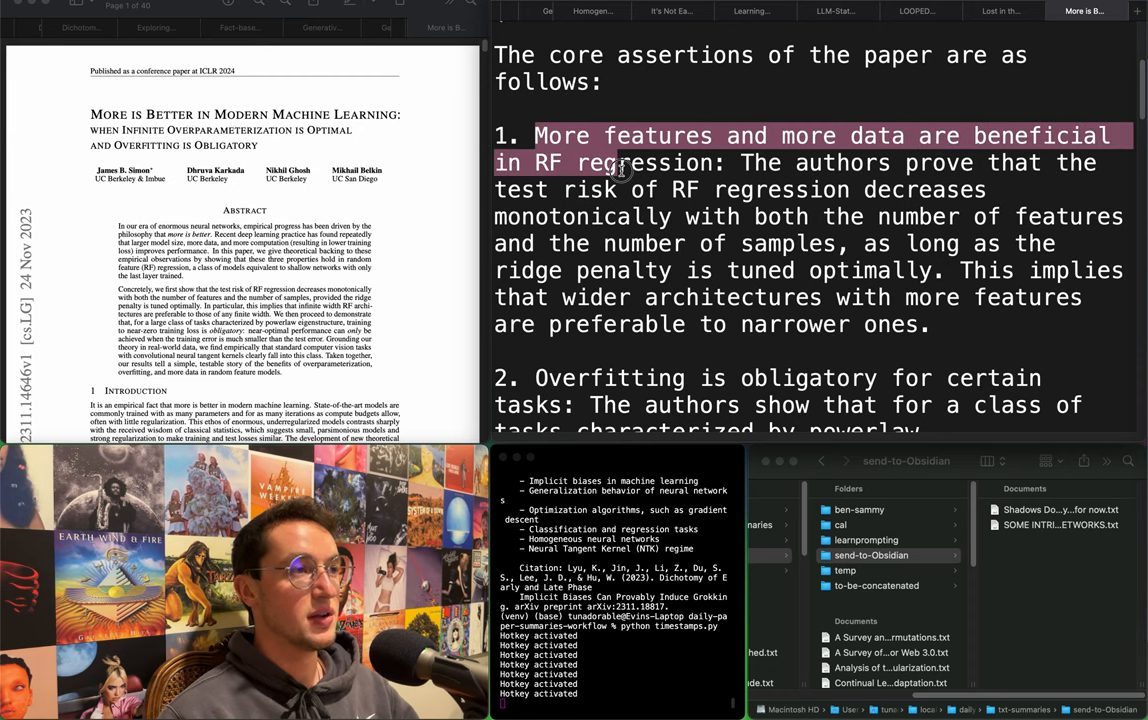
{"action": "left_click_drag", "start_coordinate": [620, 168], "coordinate": [576, 216]}
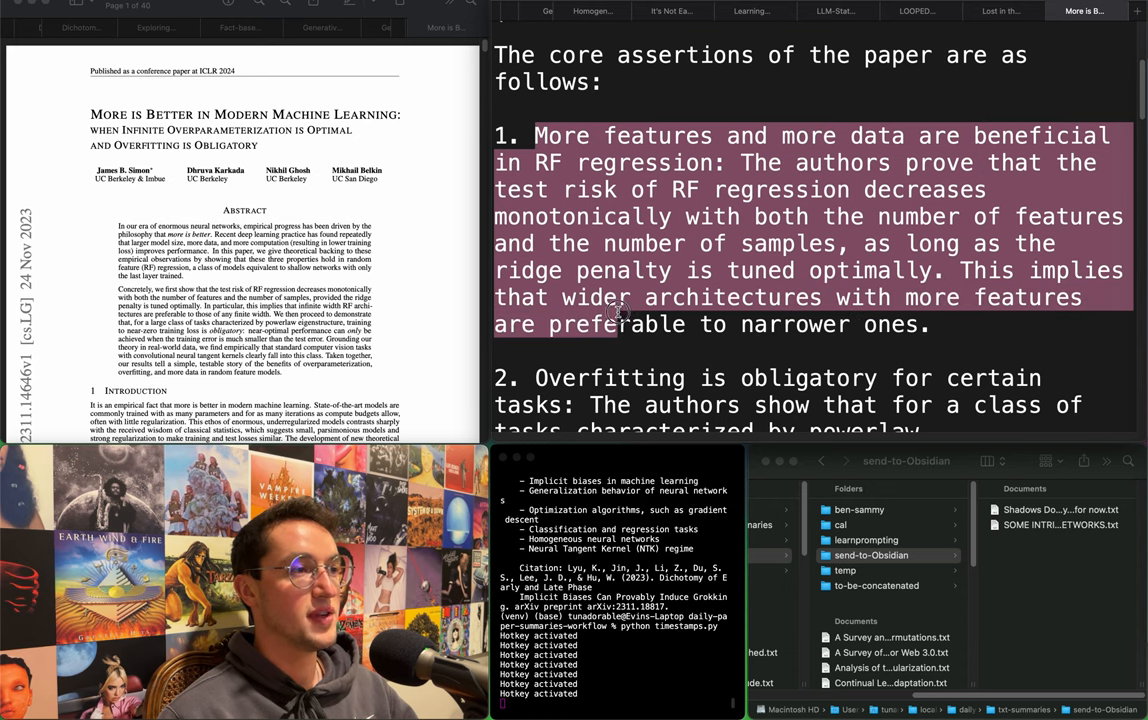
{"action": "scroll", "scroll_direction": "down", "scroll_amount": 3}
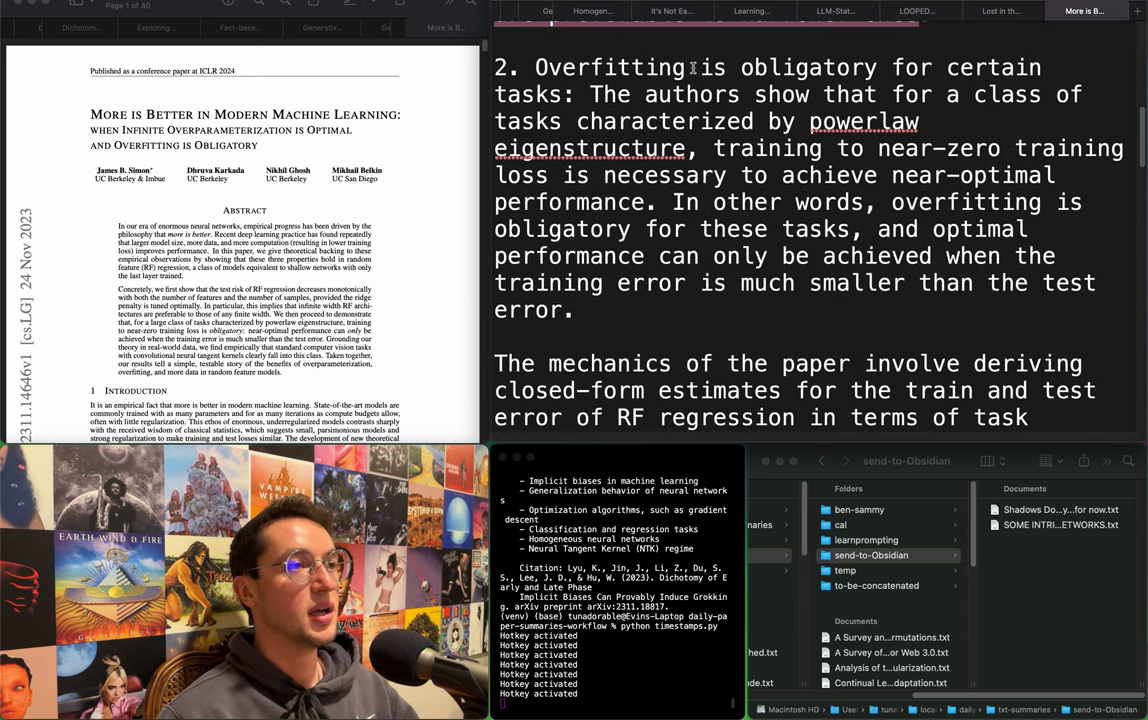
{"action": "left_click_drag", "start_coordinate": [536, 68], "coordinate": [730, 94]}
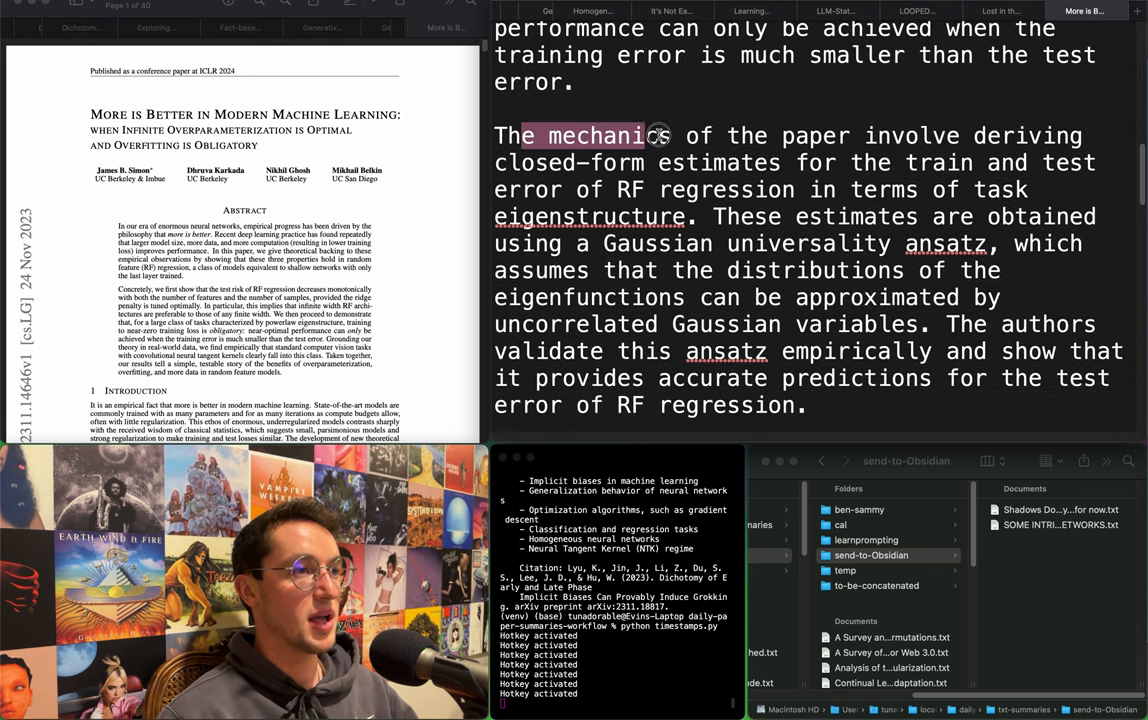
{"action": "left_click_drag", "start_coordinate": [660, 136], "coordinate": [856, 136]}
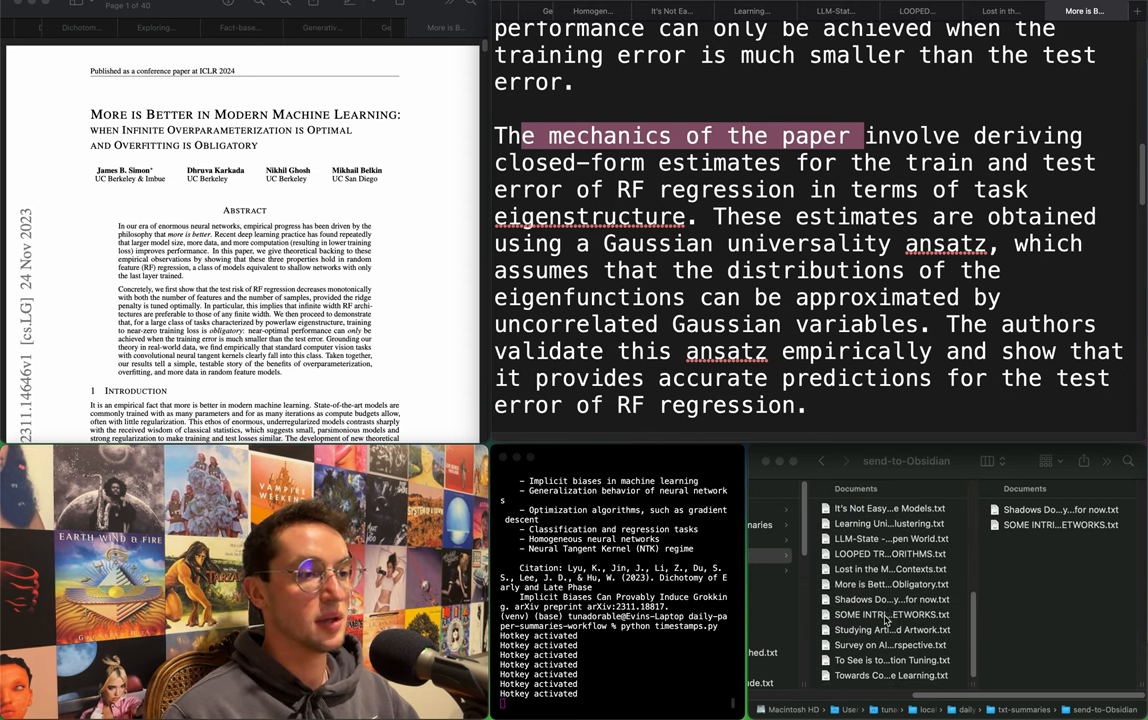
{"action": "mouse_move", "coordinate": [968, 570]}
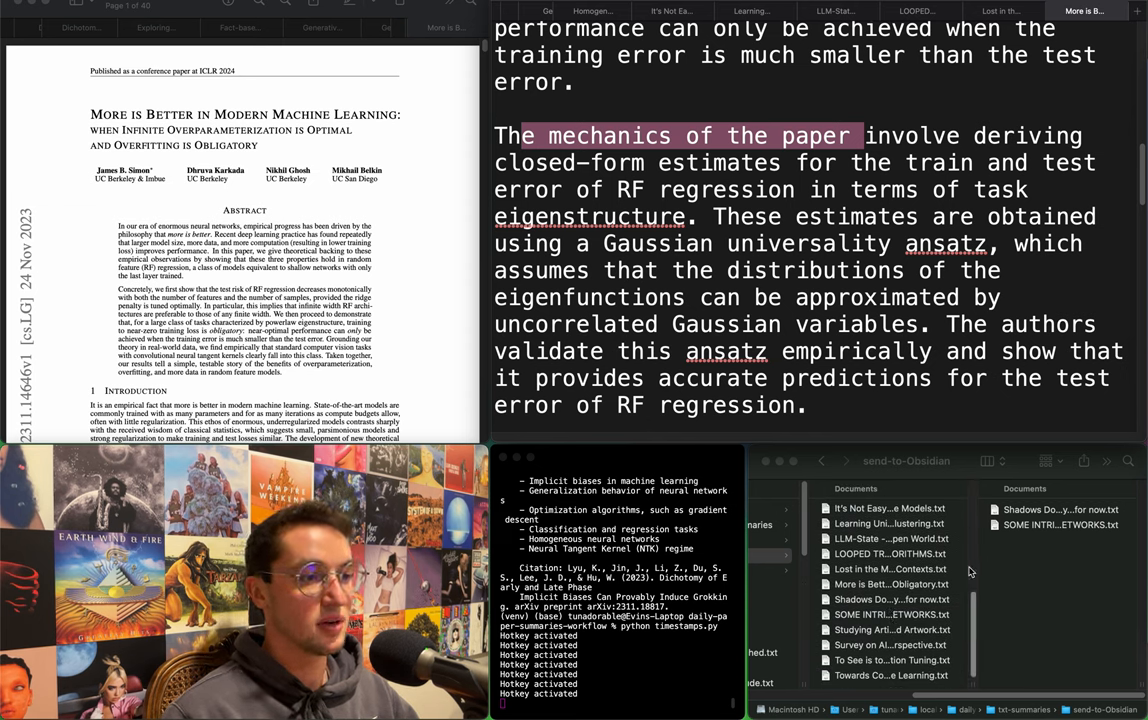
Move the More is Better summary .txt from txt-summaries into send-to-Obsidian and check the folder contents.
{"action": "left_click", "coordinate": [888, 584]}
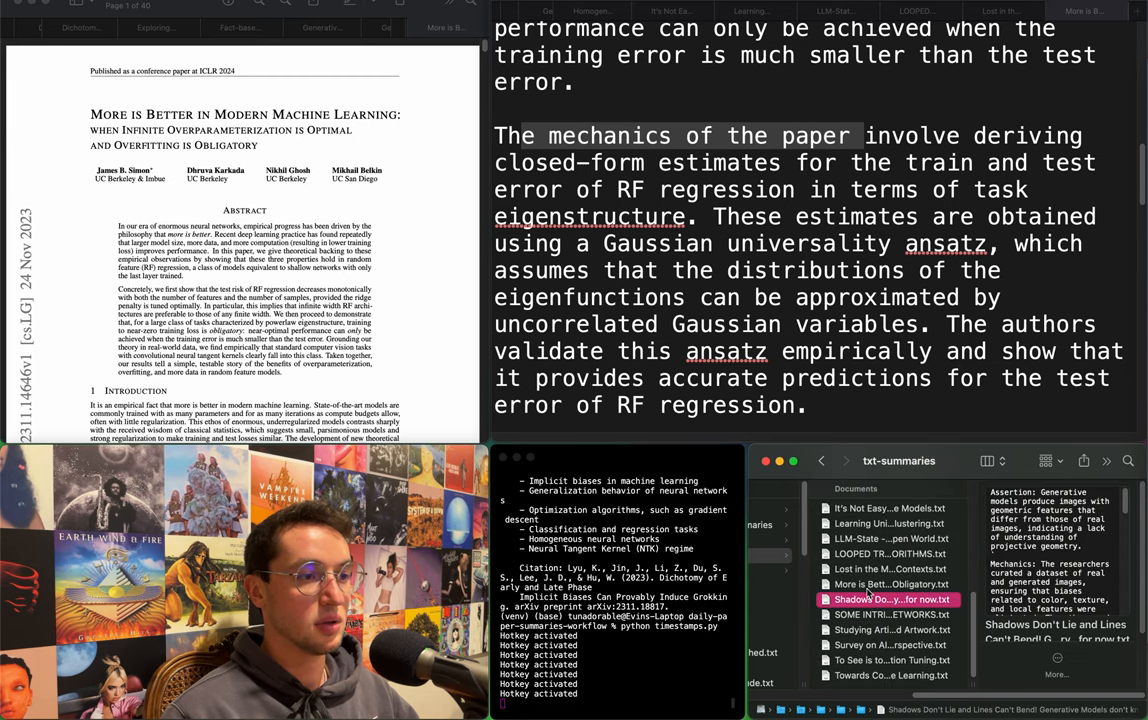
{"action": "left_click", "coordinate": [892, 584]}
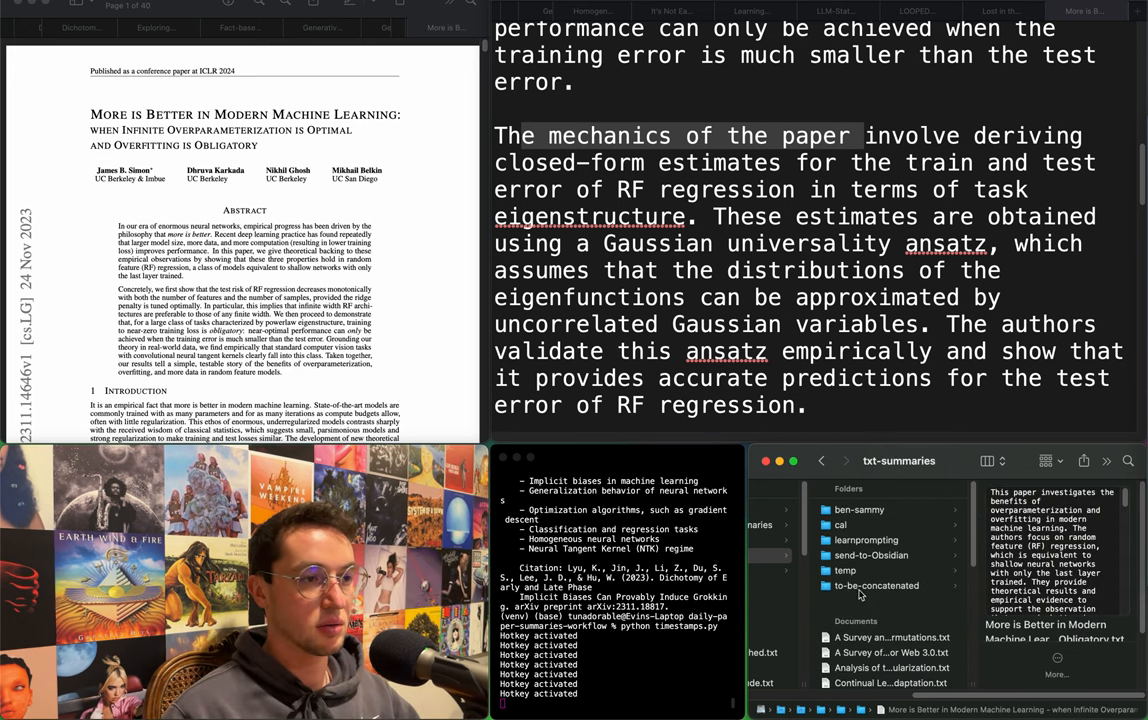
{"action": "left_click", "coordinate": [876, 584]}
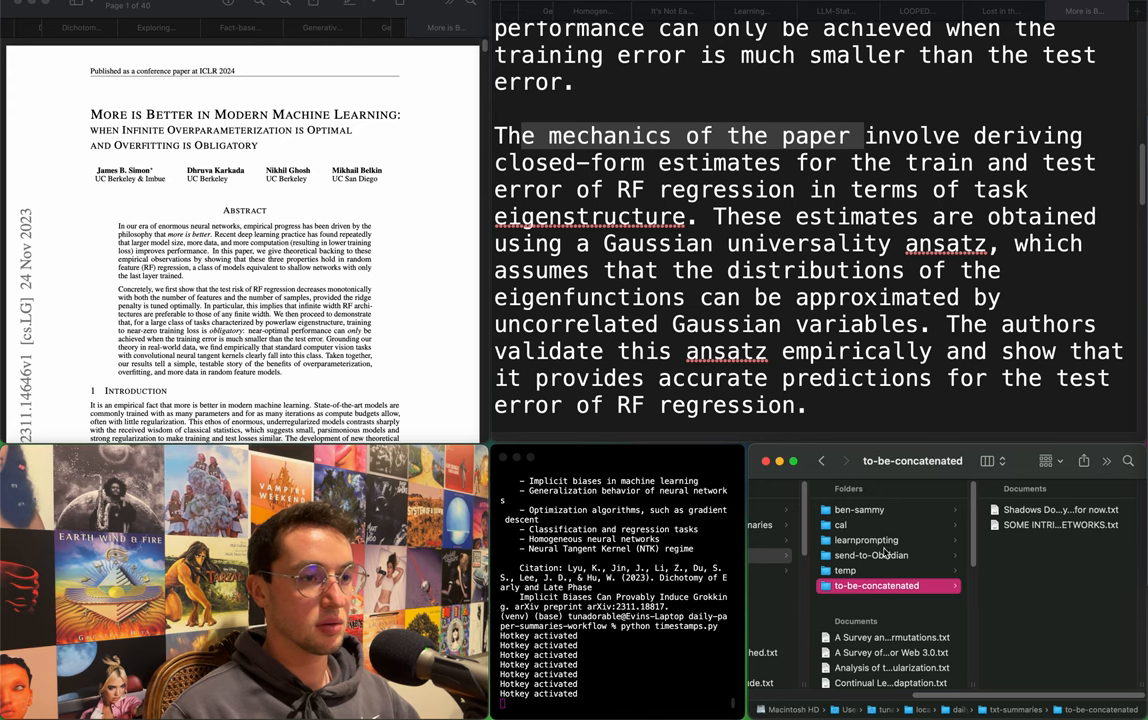
{"action": "left_click", "coordinate": [870, 556]}
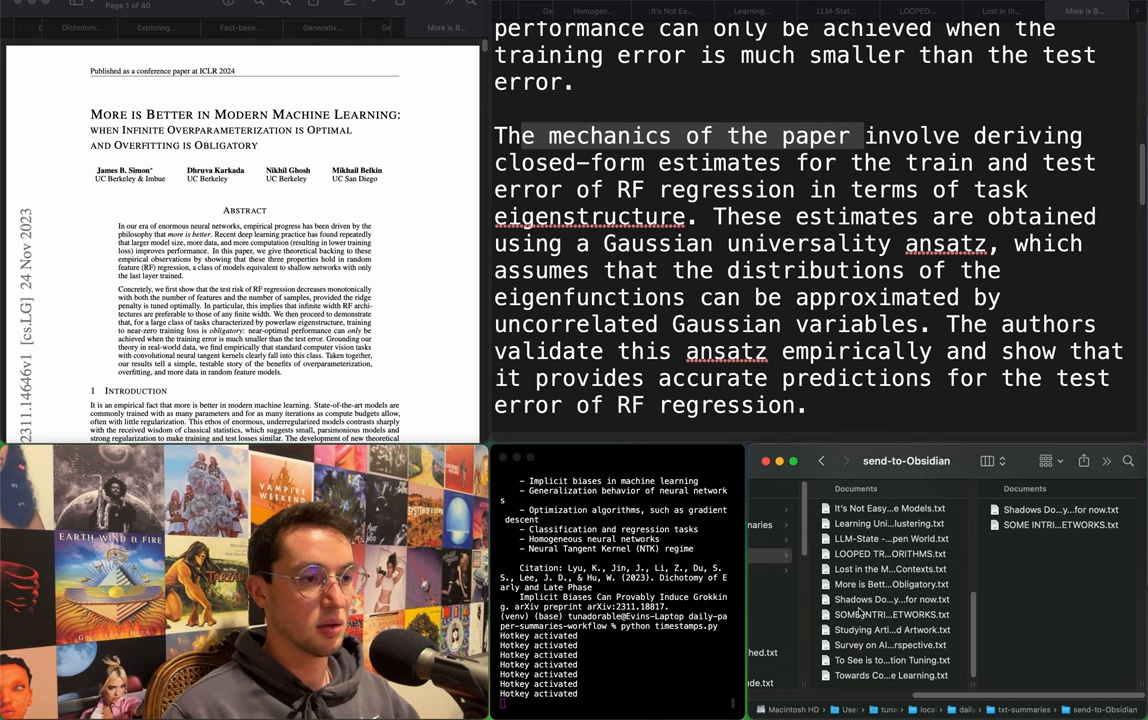
{"action": "left_click", "coordinate": [888, 584]}
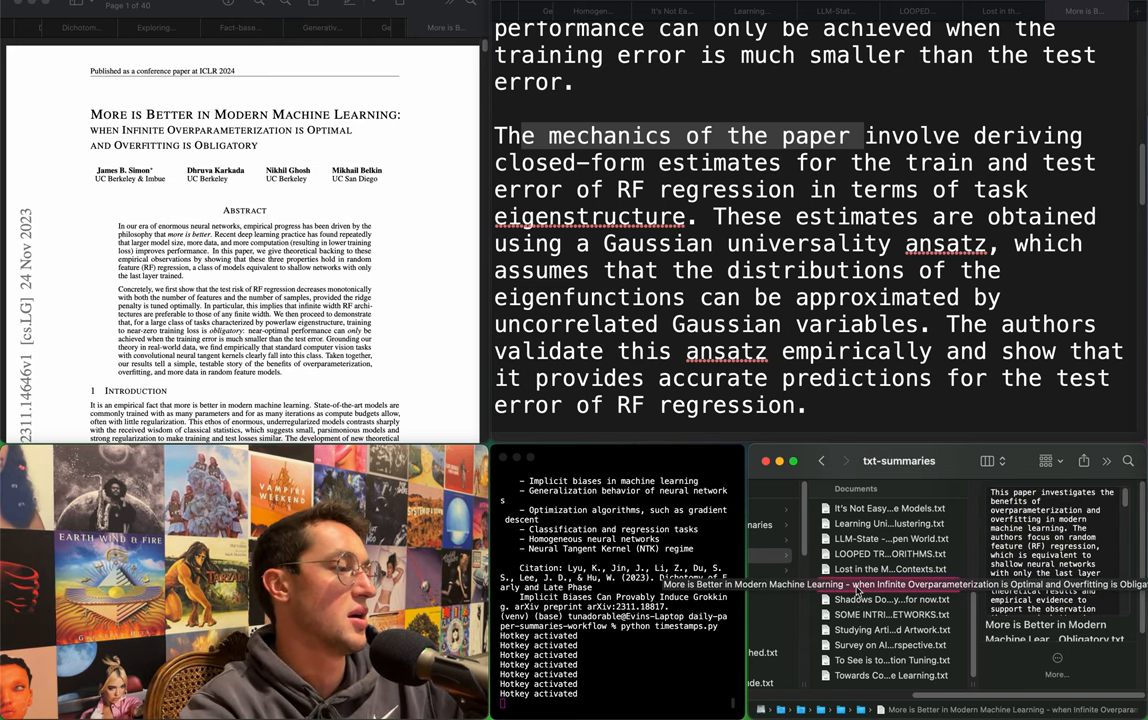
{"action": "left_click", "coordinate": [896, 594]}
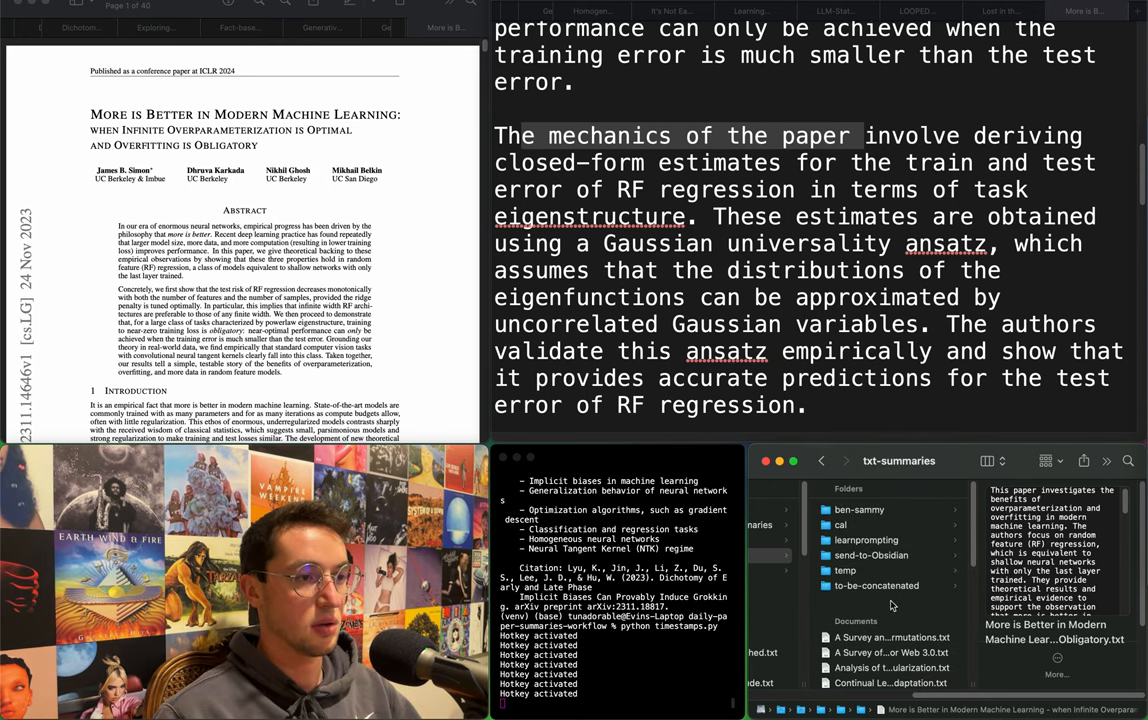
{"action": "left_click", "coordinate": [870, 556]}
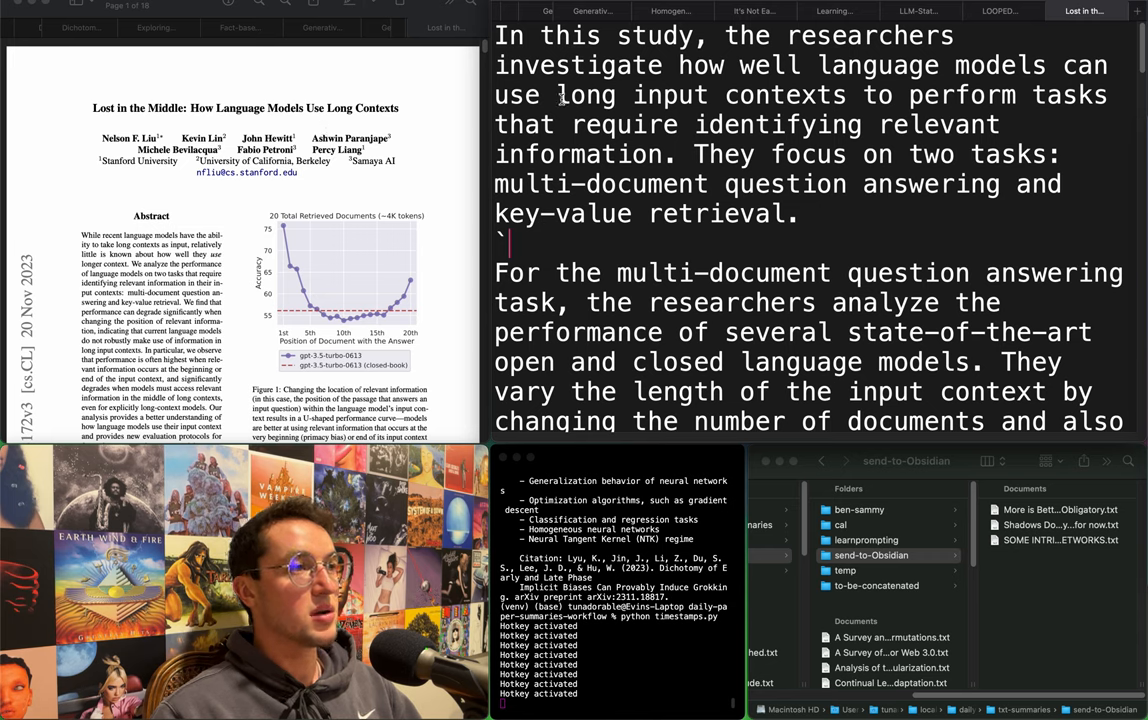
{"action": "left_click_drag", "start_coordinate": [588, 64], "coordinate": [844, 96]}
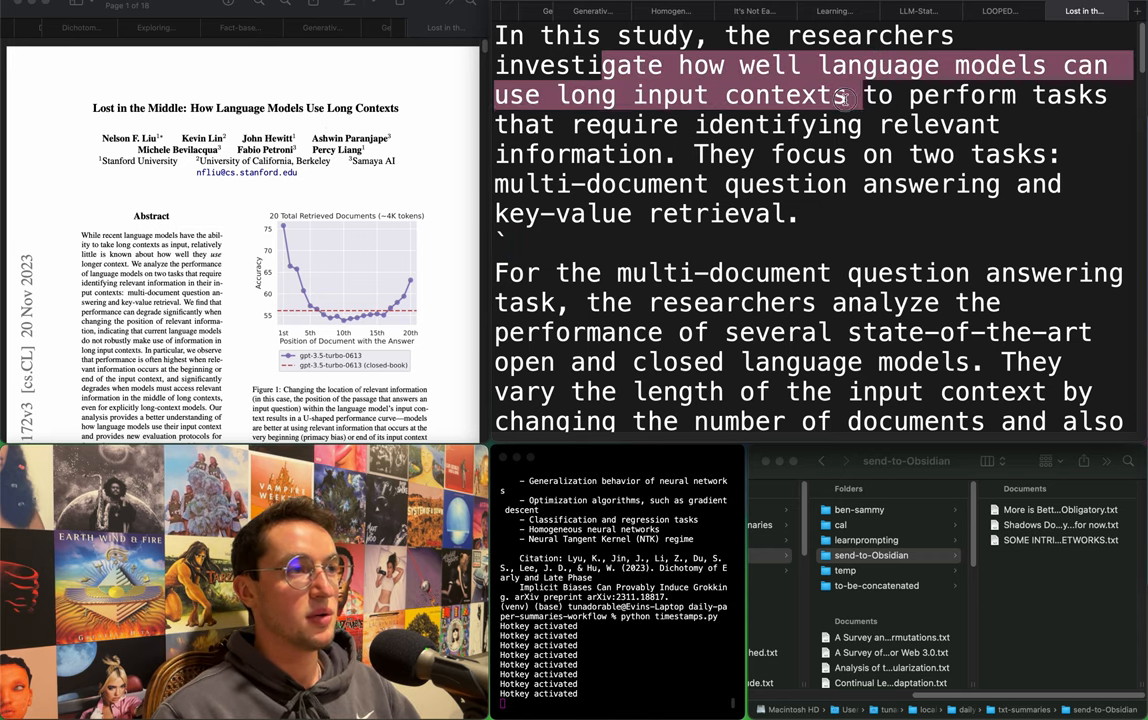
{"action": "left_click_drag", "start_coordinate": [844, 96], "coordinate": [720, 130]}
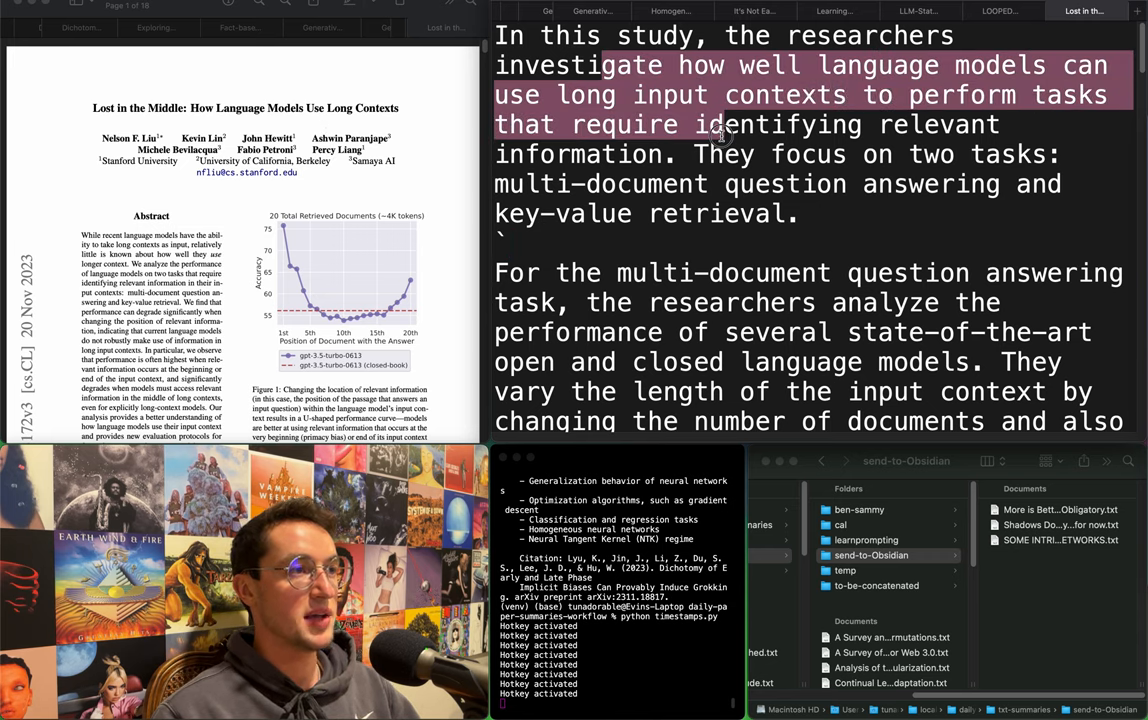
{"action": "left_click_drag", "start_coordinate": [718, 136], "coordinate": [976, 148]}
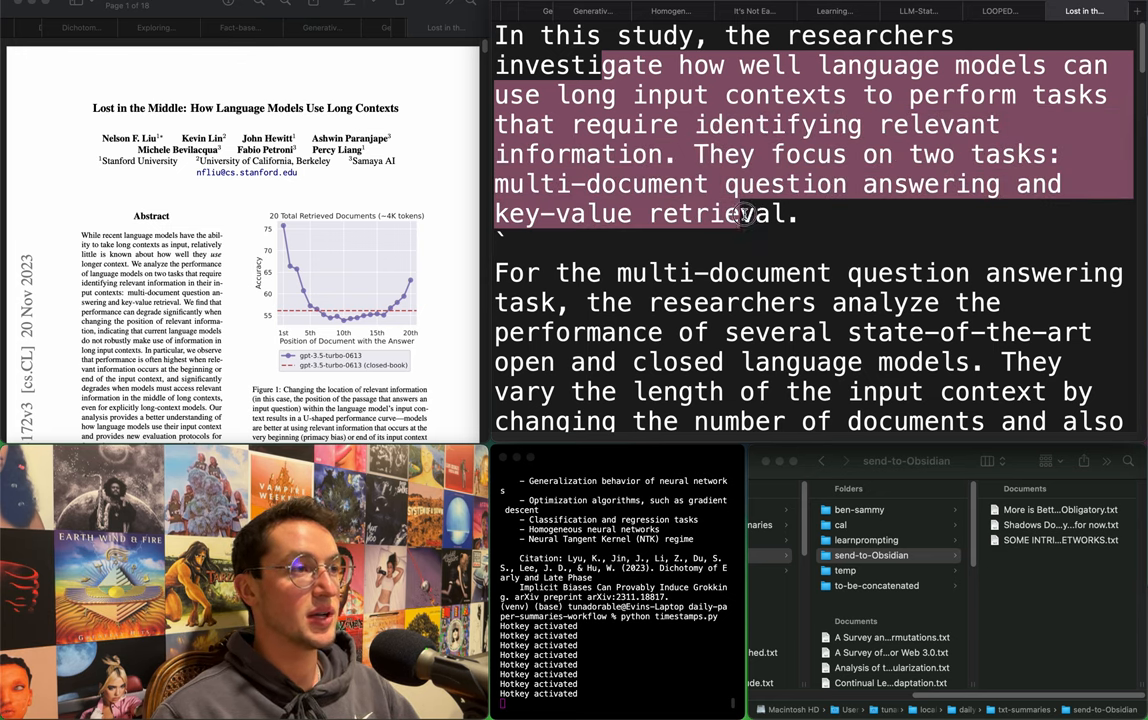
{"action": "scroll", "scroll_direction": "down", "scroll_amount": 3}
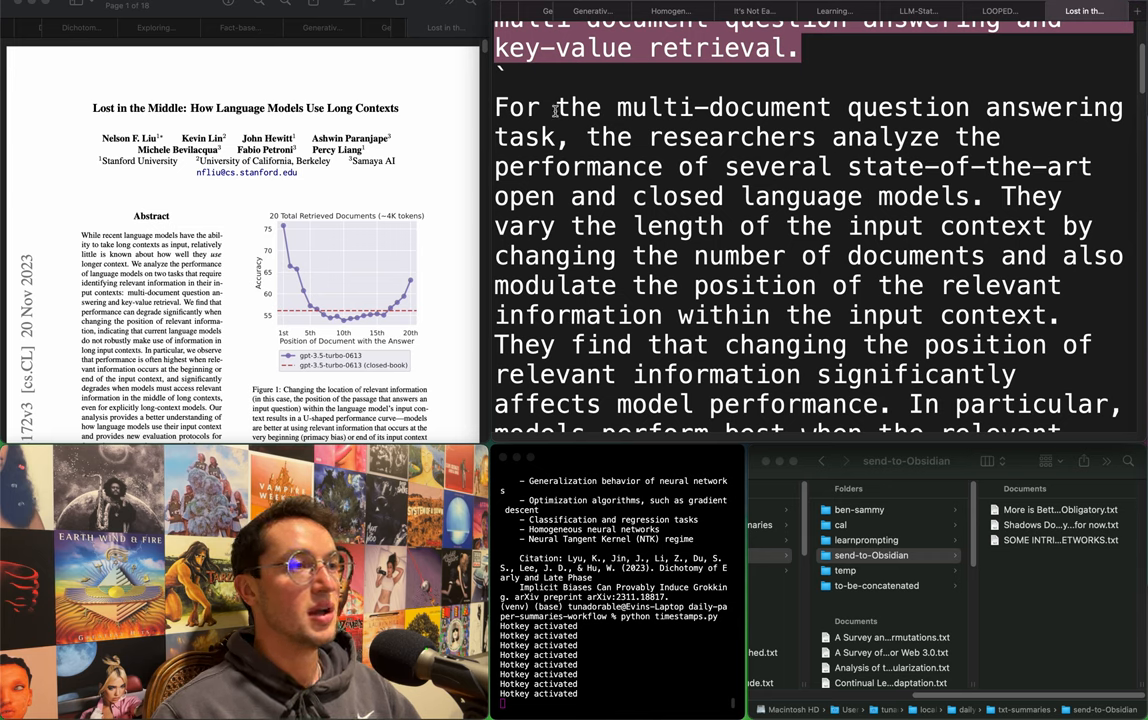
{"action": "left_click_drag", "start_coordinate": [556, 108], "coordinate": [870, 136]}
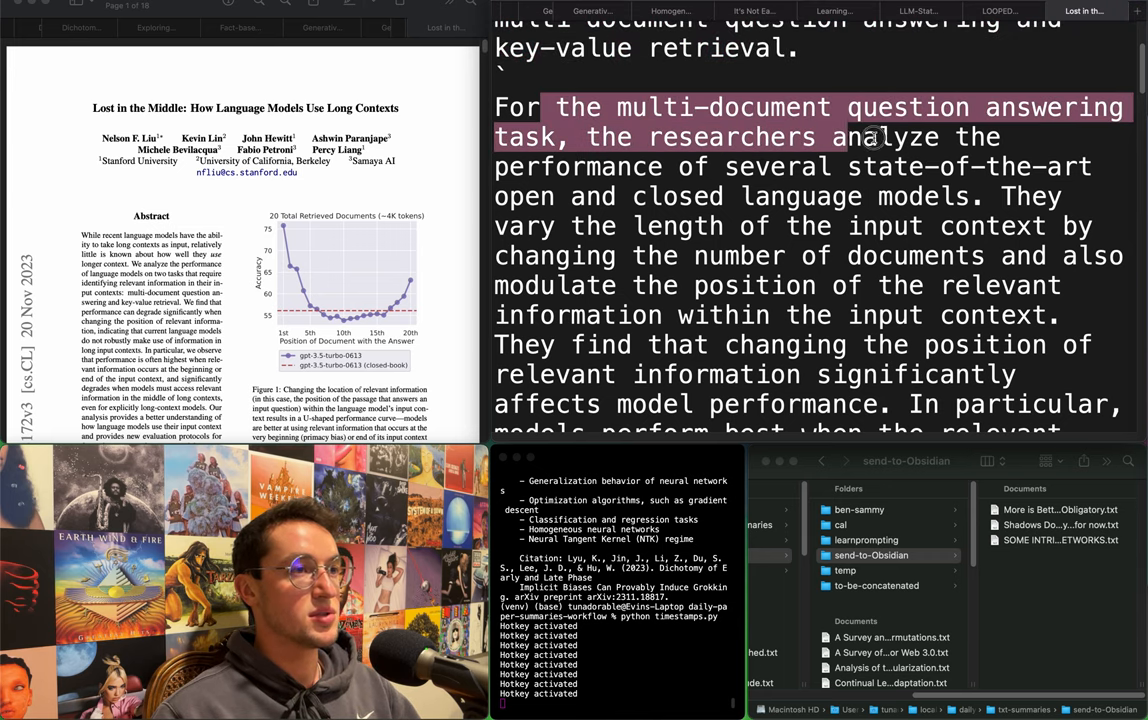
{"action": "left_click_drag", "start_coordinate": [870, 136], "coordinate": [676, 196]}
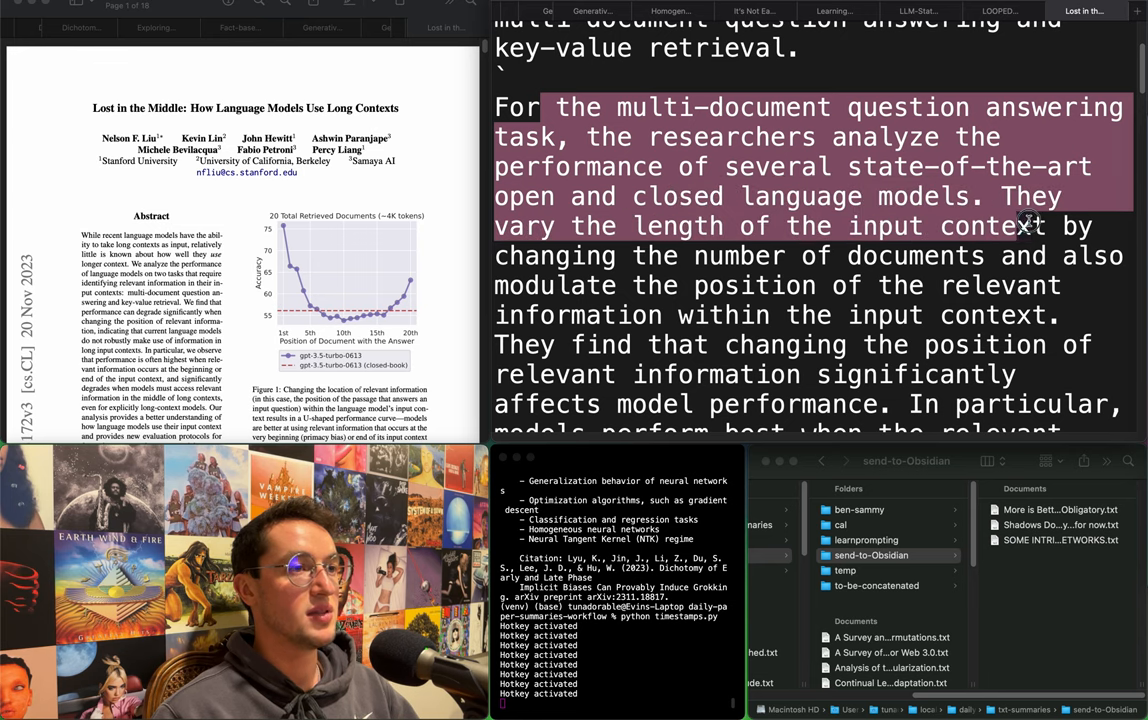
{"action": "left_click_drag", "start_coordinate": [1024, 224], "coordinate": [930, 244]}
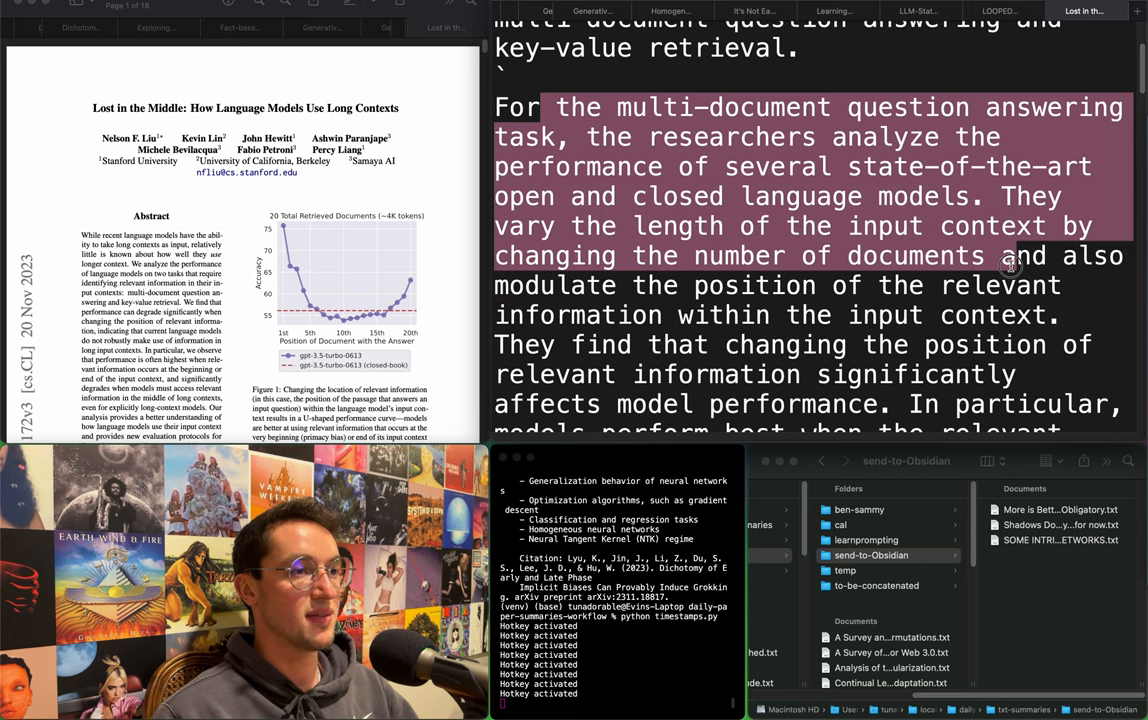
{"action": "left_click_drag", "start_coordinate": [1010, 264], "coordinate": [870, 344]}
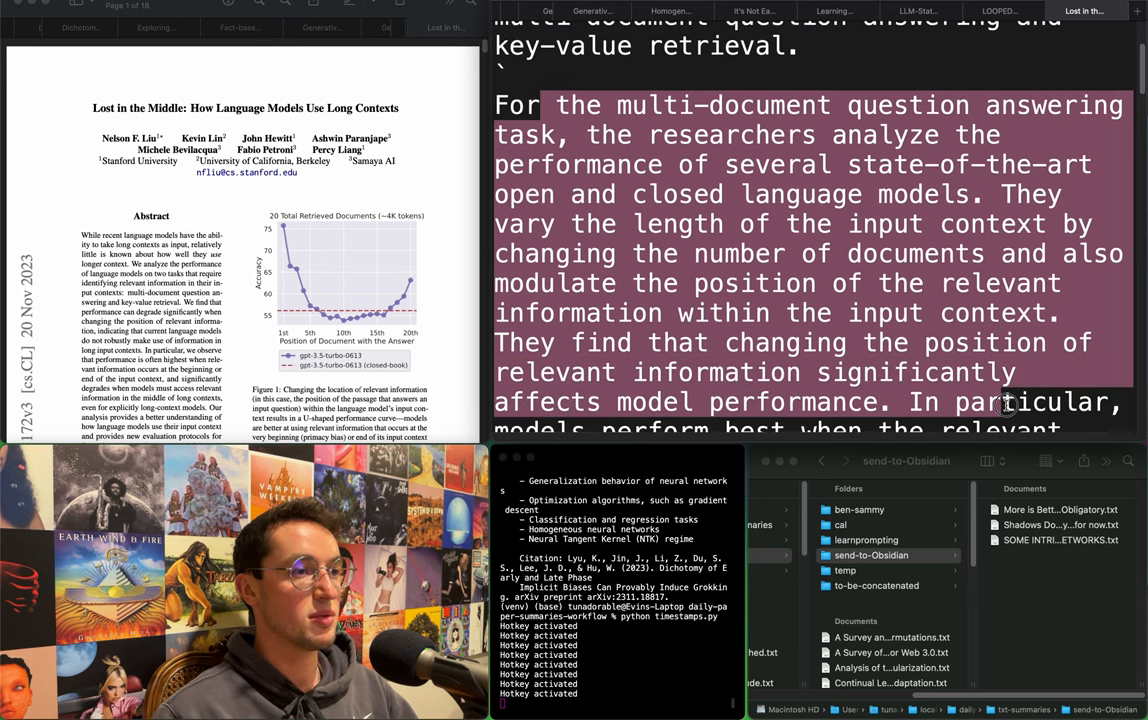
{"action": "scroll", "scroll_direction": "down", "scroll_amount": 3}
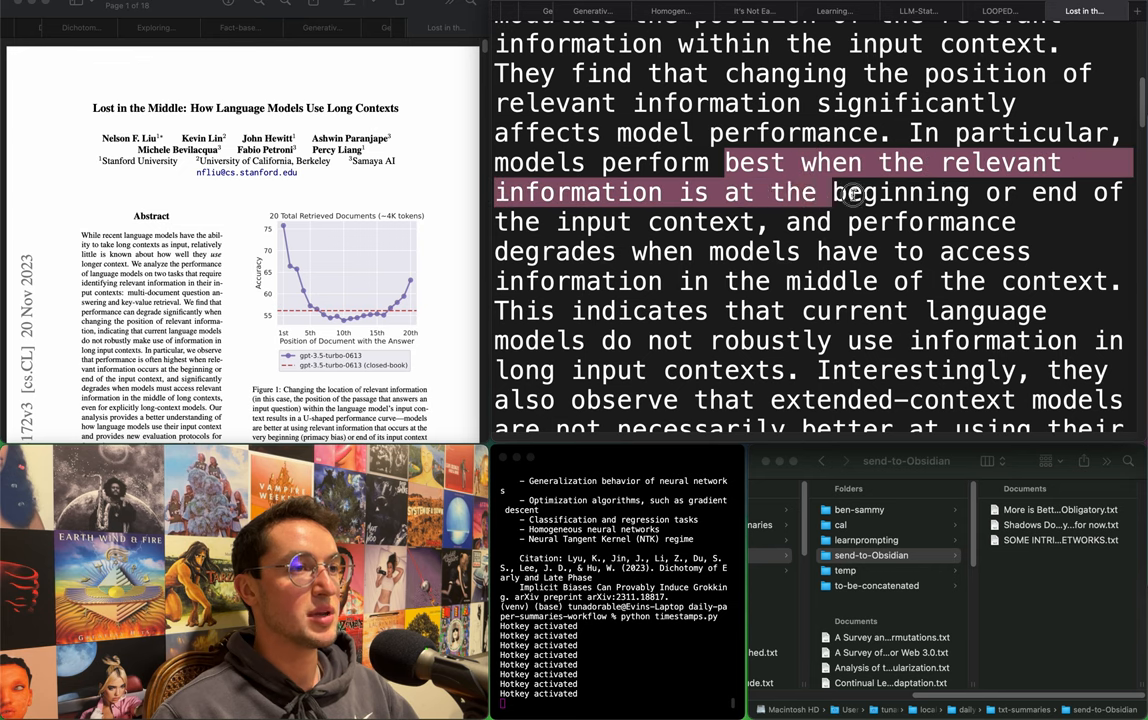
{"action": "left_click_drag", "start_coordinate": [856, 192], "coordinate": [784, 228]}
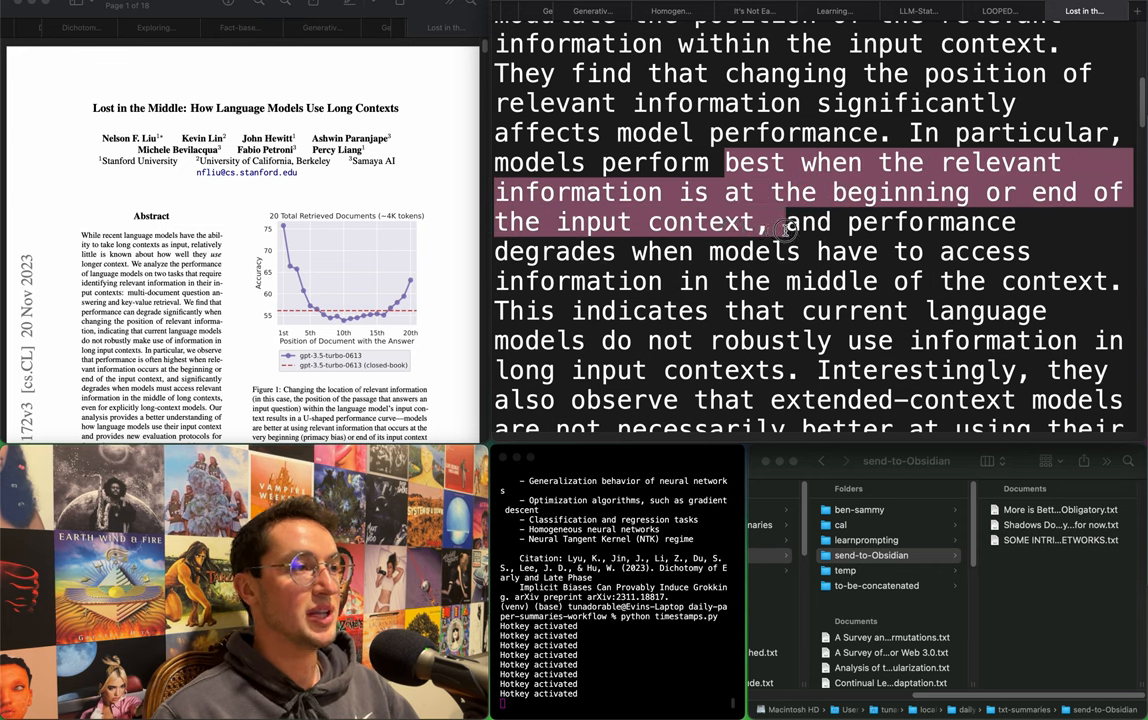
{"action": "mouse_move", "coordinate": [790, 222]}
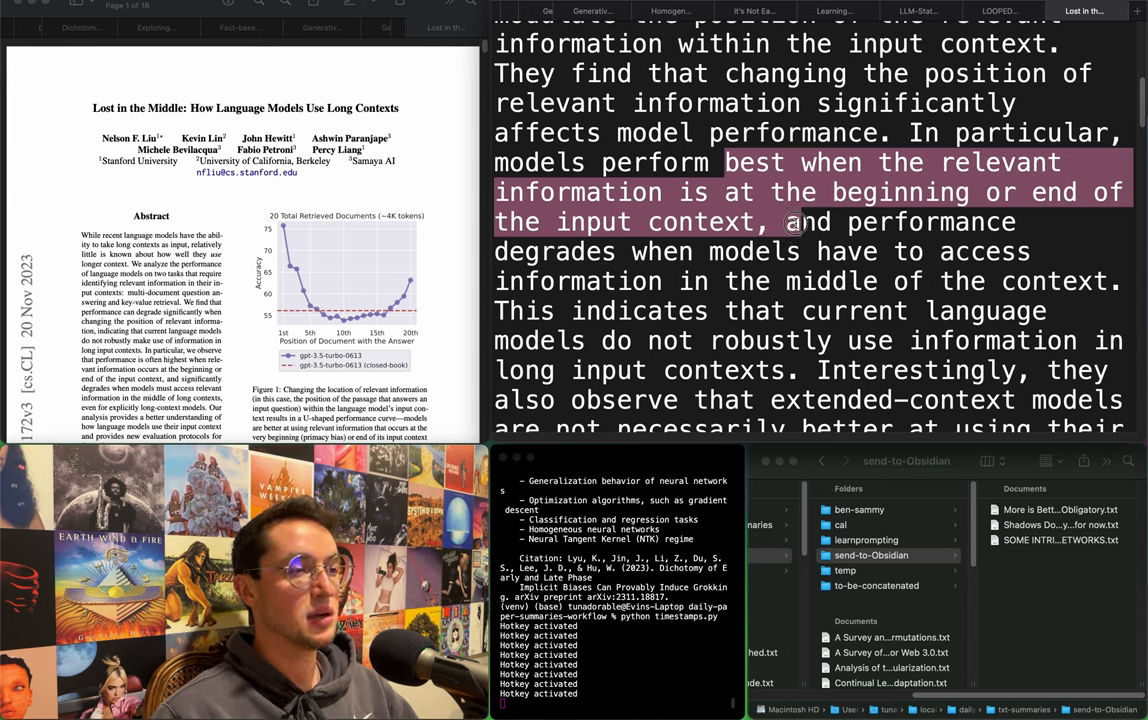
{"action": "mouse_move", "coordinate": [914, 222]}
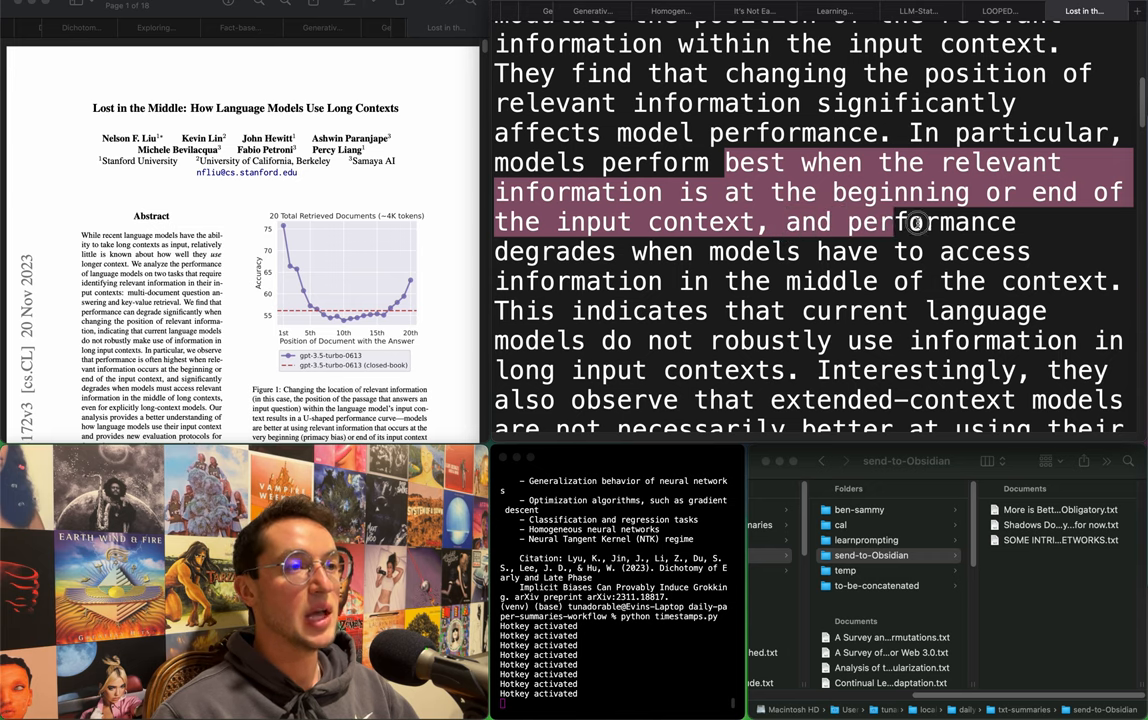
{"action": "left_click_drag", "start_coordinate": [916, 220], "coordinate": [980, 252]}
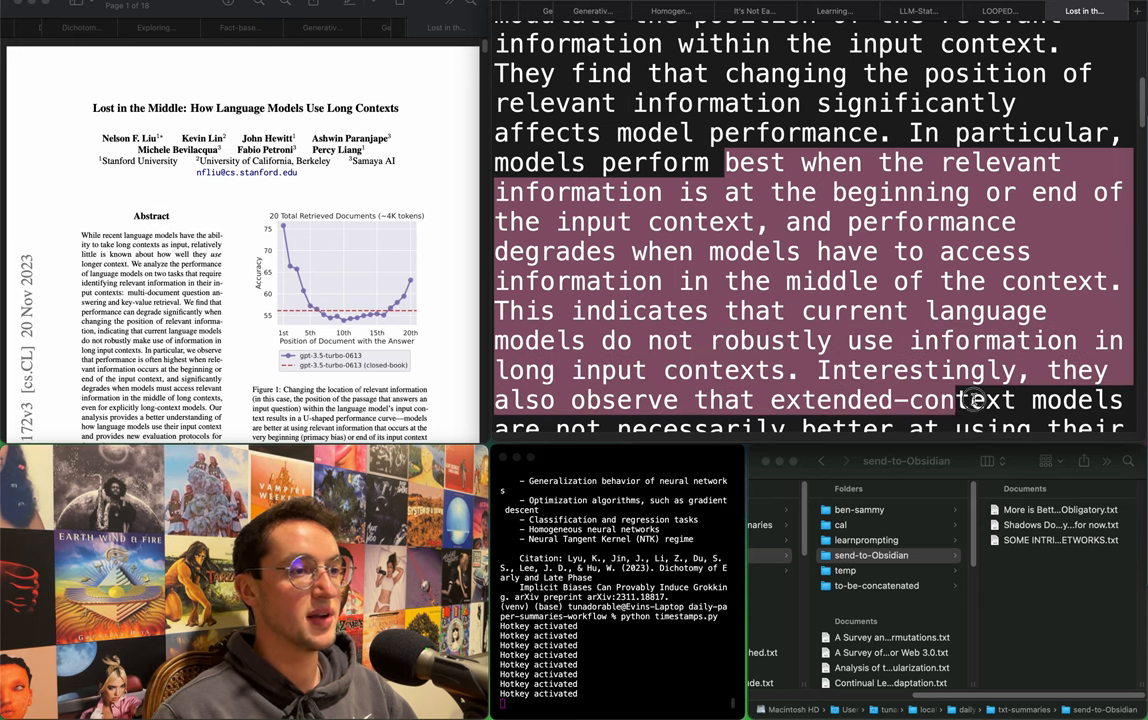
{"action": "scroll", "scroll_direction": "down", "scroll_amount": 3}
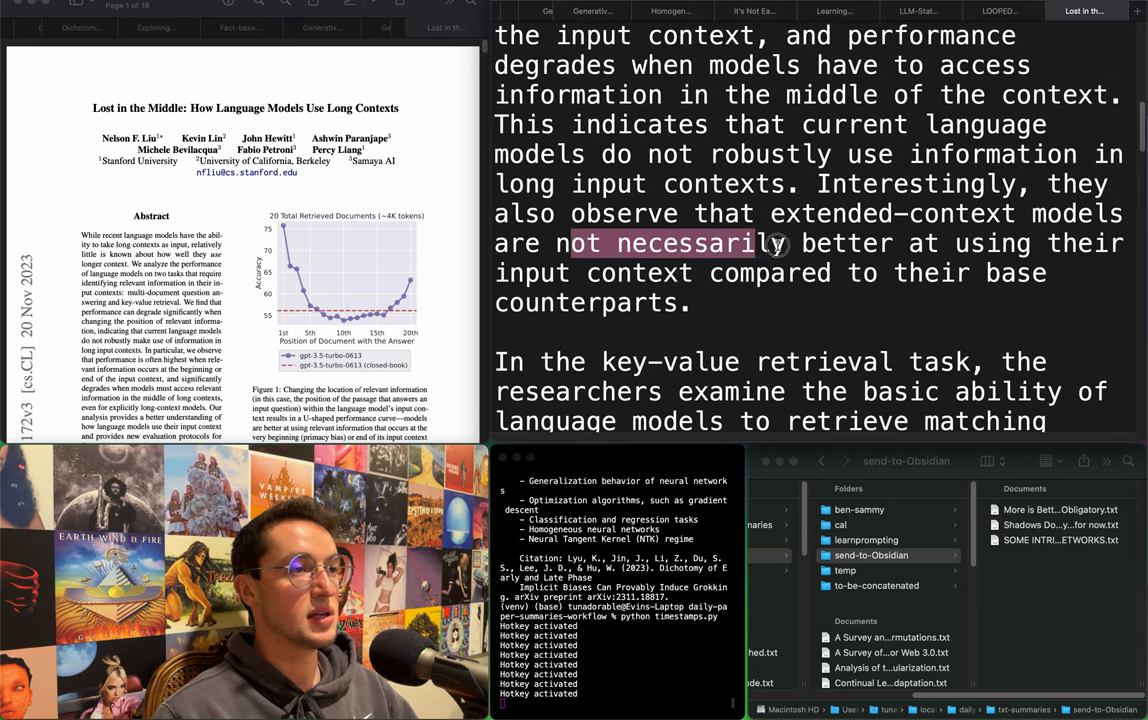
{"action": "left_click_drag", "start_coordinate": [778, 242], "coordinate": [904, 272]}
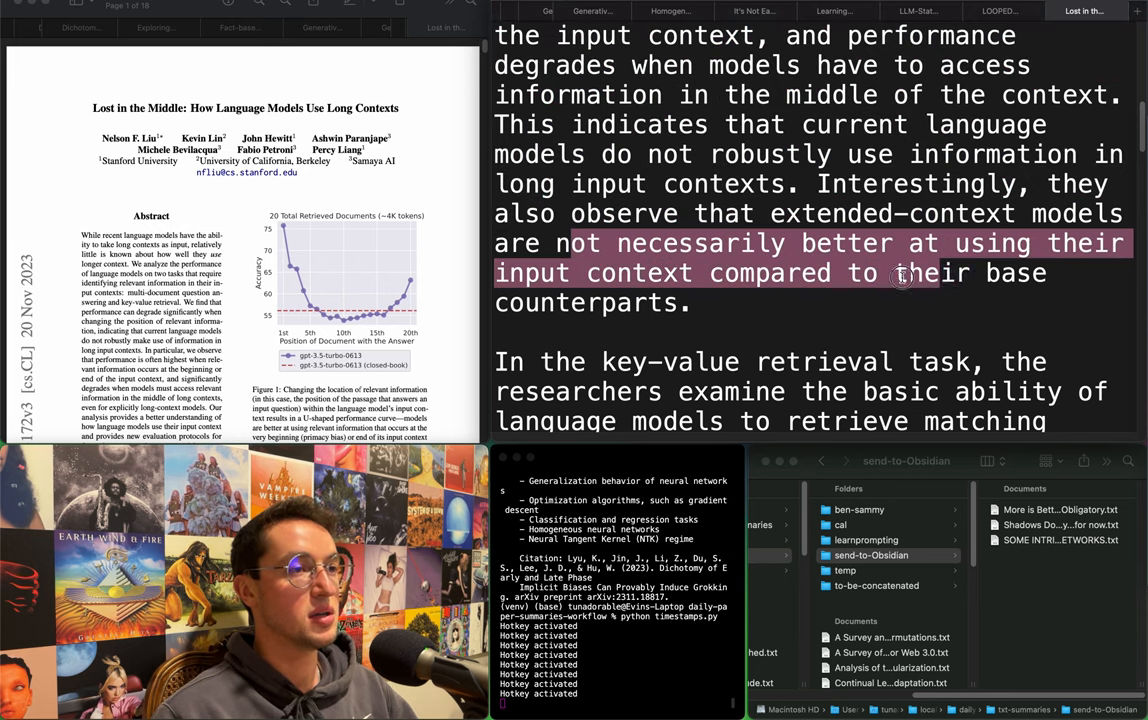
{"action": "scroll", "scroll_direction": "down", "scroll_amount": 3}
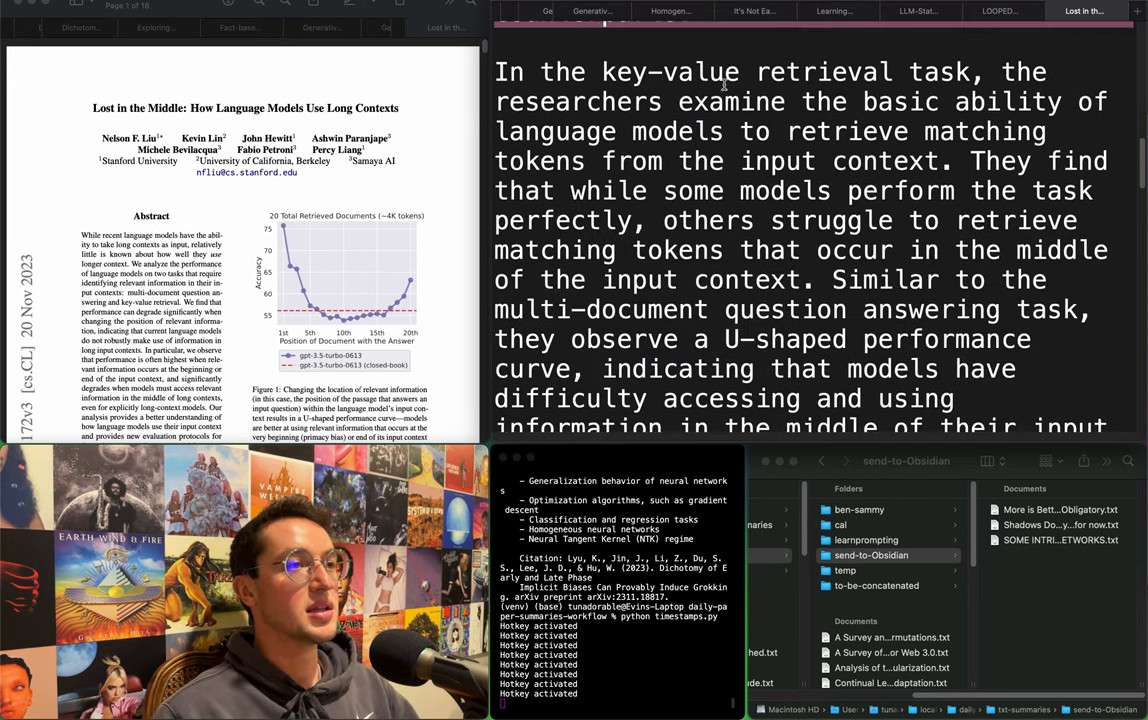
{"action": "left_click_drag", "start_coordinate": [758, 72], "coordinate": [788, 100]}
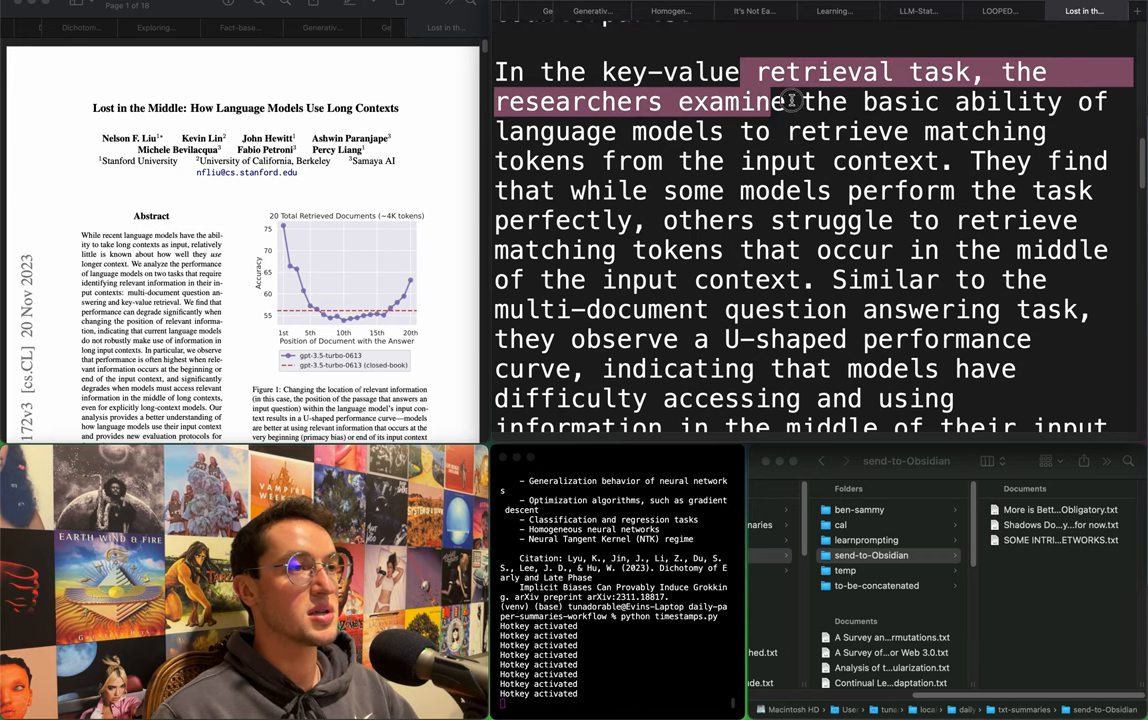
{"action": "left_click_drag", "start_coordinate": [790, 100], "coordinate": [1000, 132]}
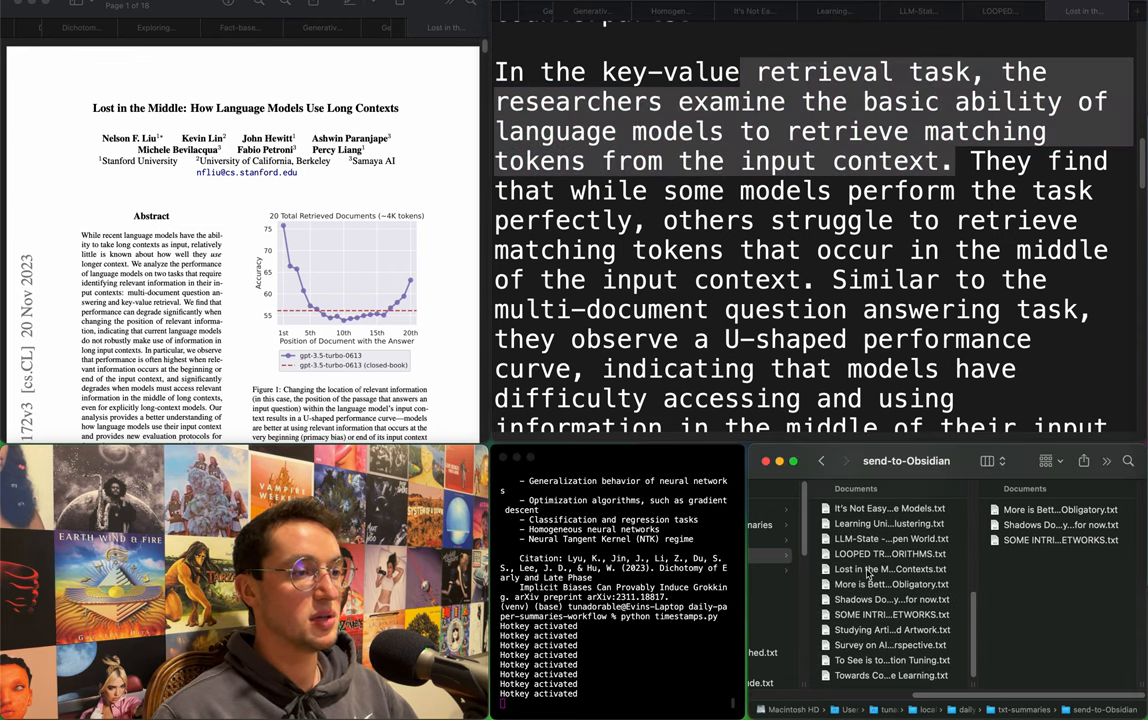
File the Lost in the Middle summary .txt into send-to-Obsidian and close its finished editor tab.
{"action": "left_click", "coordinate": [890, 568]}
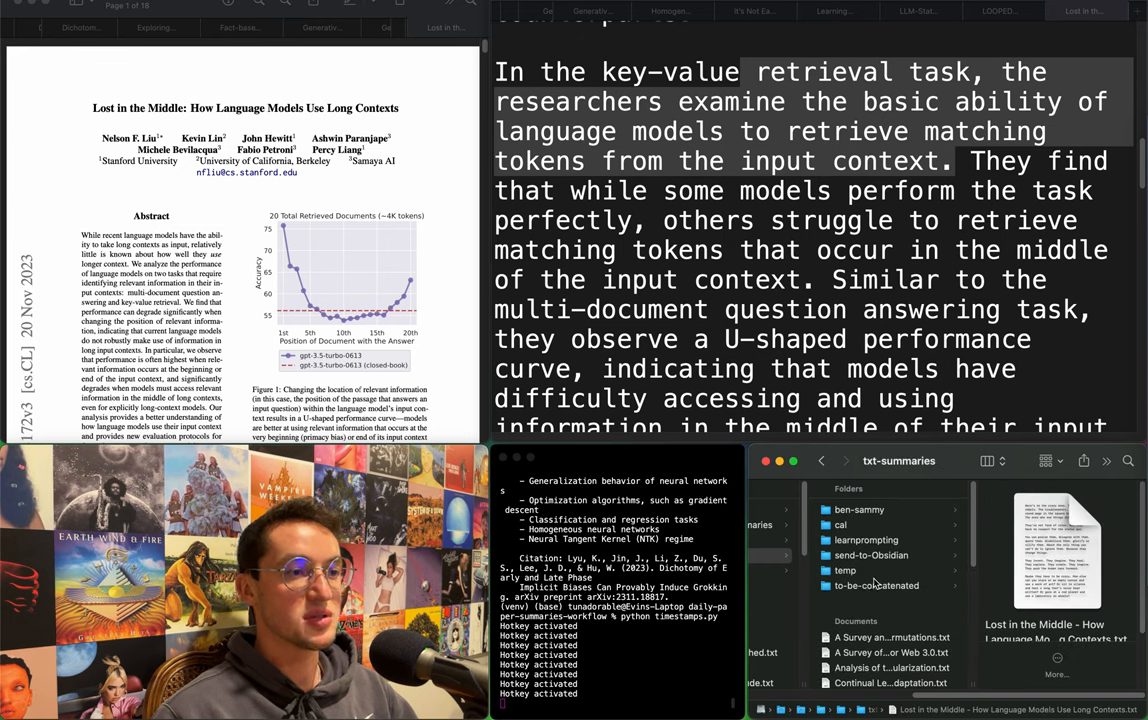
{"action": "left_click", "coordinate": [876, 584]}
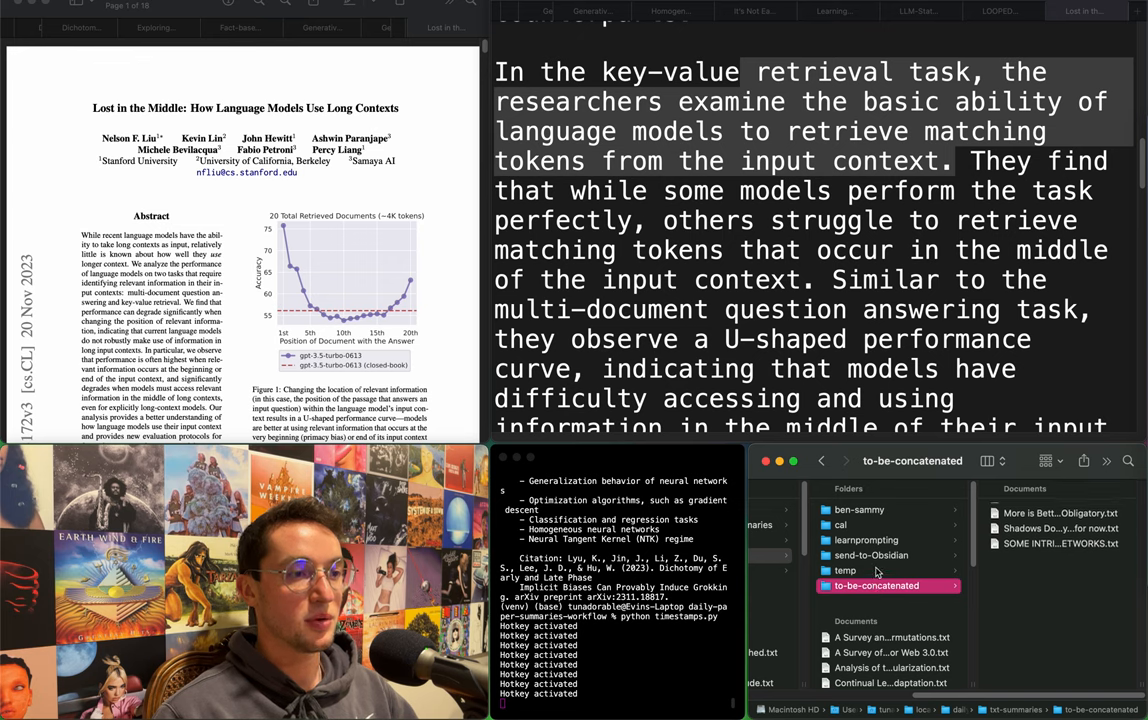
{"action": "left_click", "coordinate": [870, 556]}
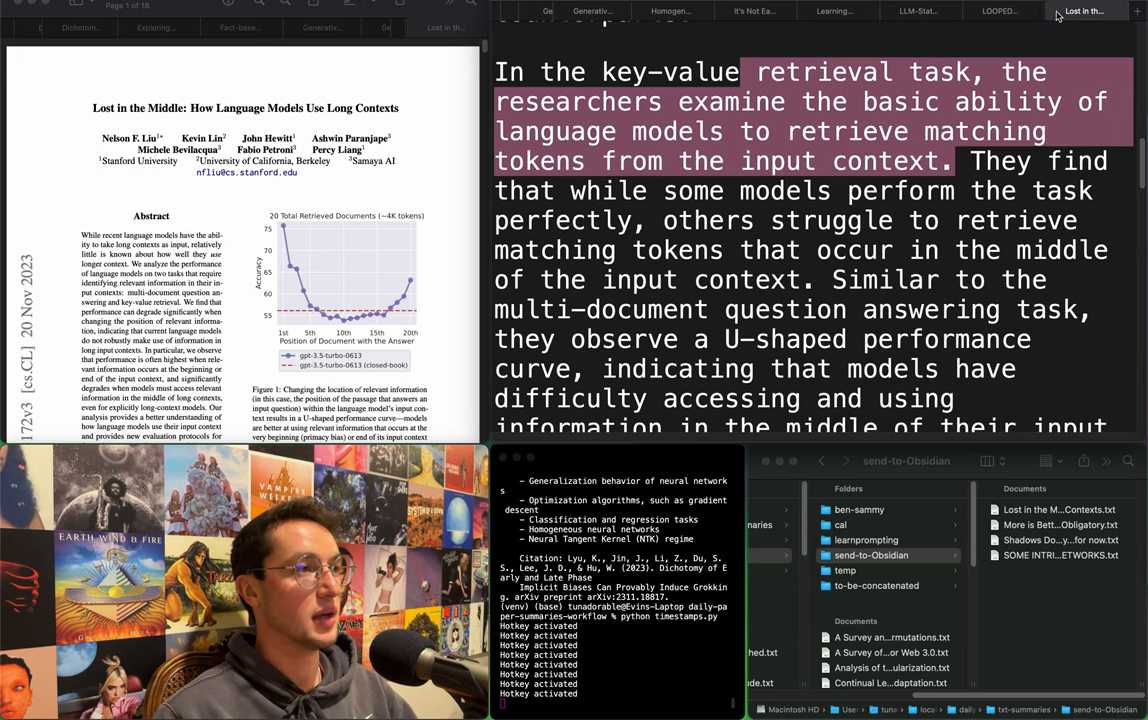
{"action": "left_click", "coordinate": [1000, 12]}
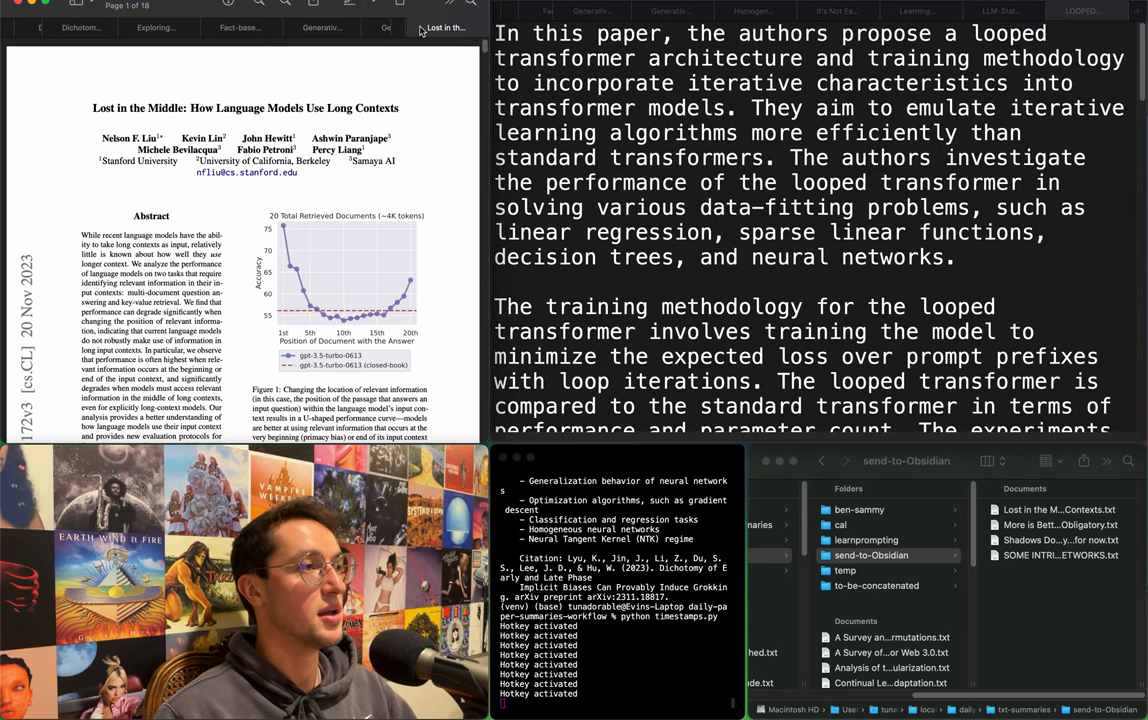
Show the Looped Transformers PDF and mark the opening paragraph through the linear-regression fitting problems.
{"action": "left_click", "coordinate": [1084, 10]}
{"action": "type", "text": "`"}
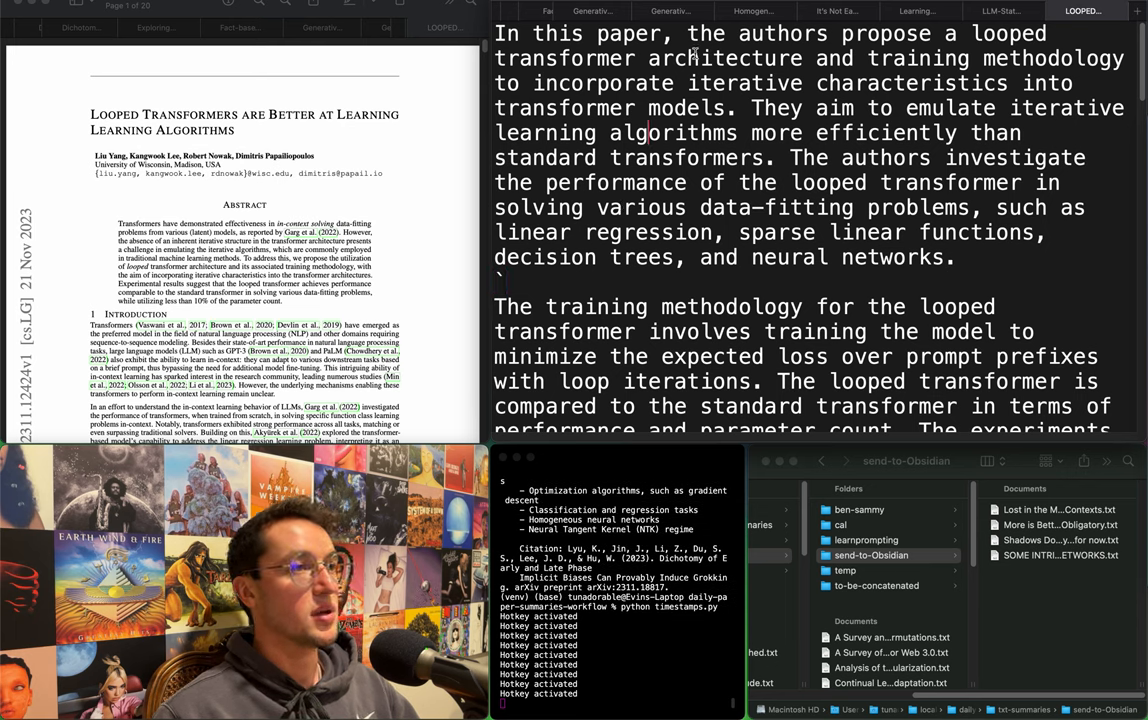
{"action": "left_click_drag", "start_coordinate": [844, 32], "coordinate": [670, 58]}
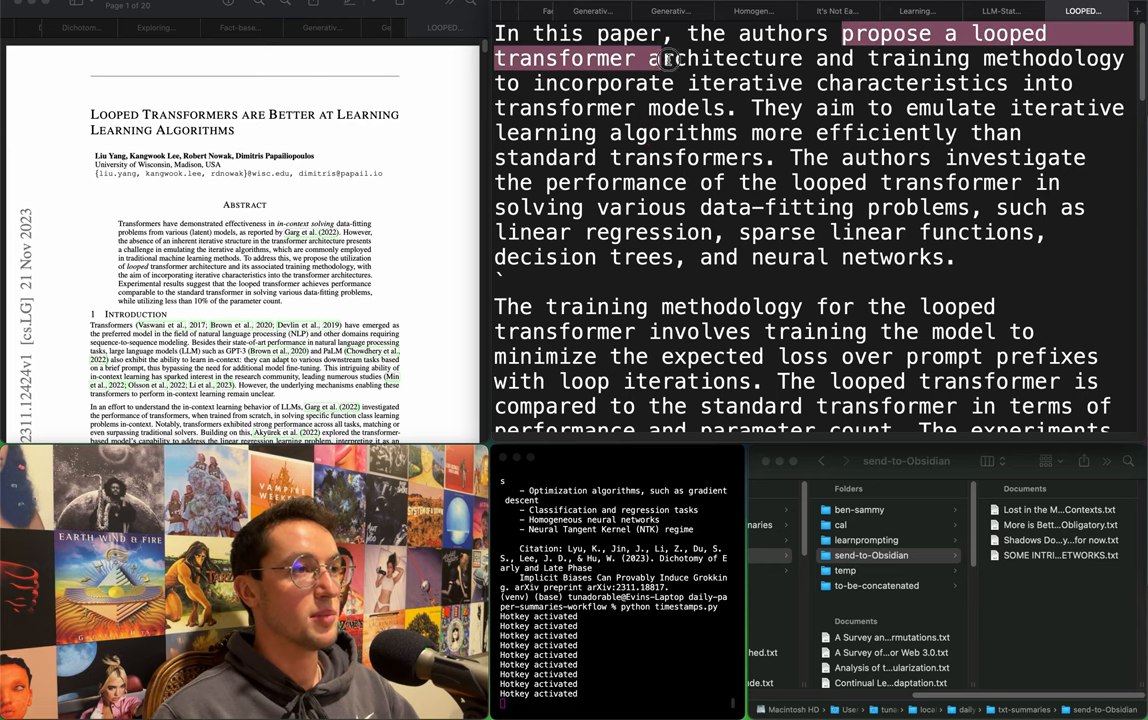
{"action": "left_click_drag", "start_coordinate": [664, 56], "coordinate": [956, 84]}
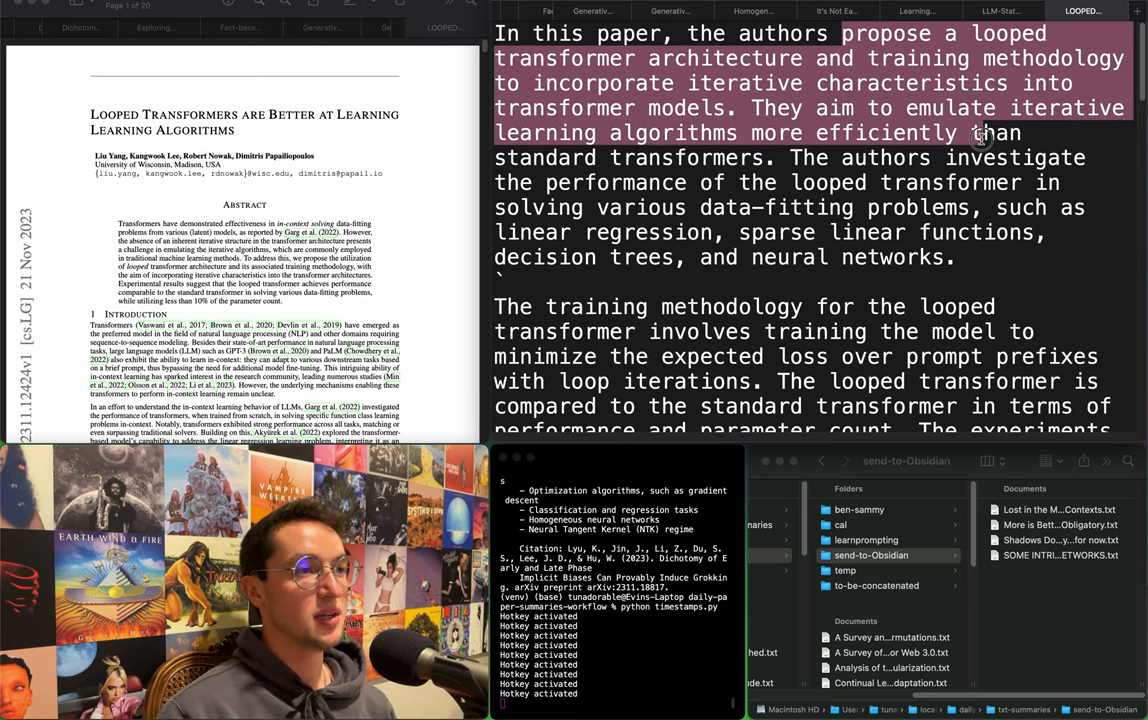
{"action": "left_click_drag", "start_coordinate": [980, 132], "coordinate": [724, 206]}
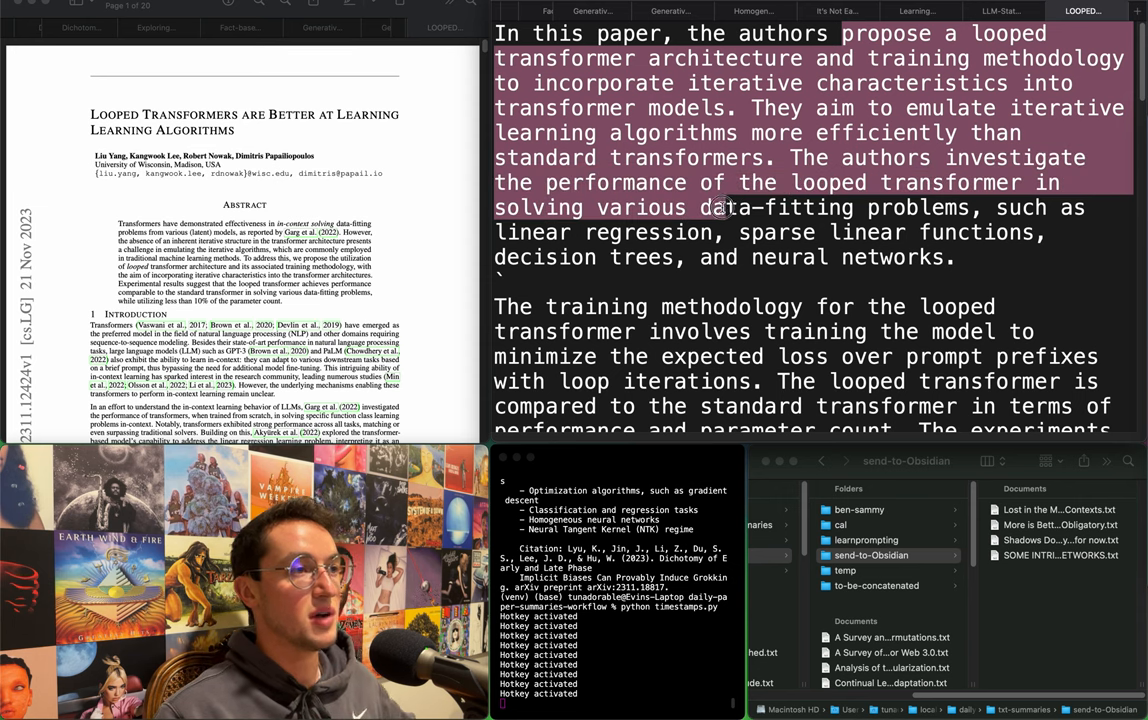
{"action": "left_click_drag", "start_coordinate": [720, 206], "coordinate": [736, 232]}
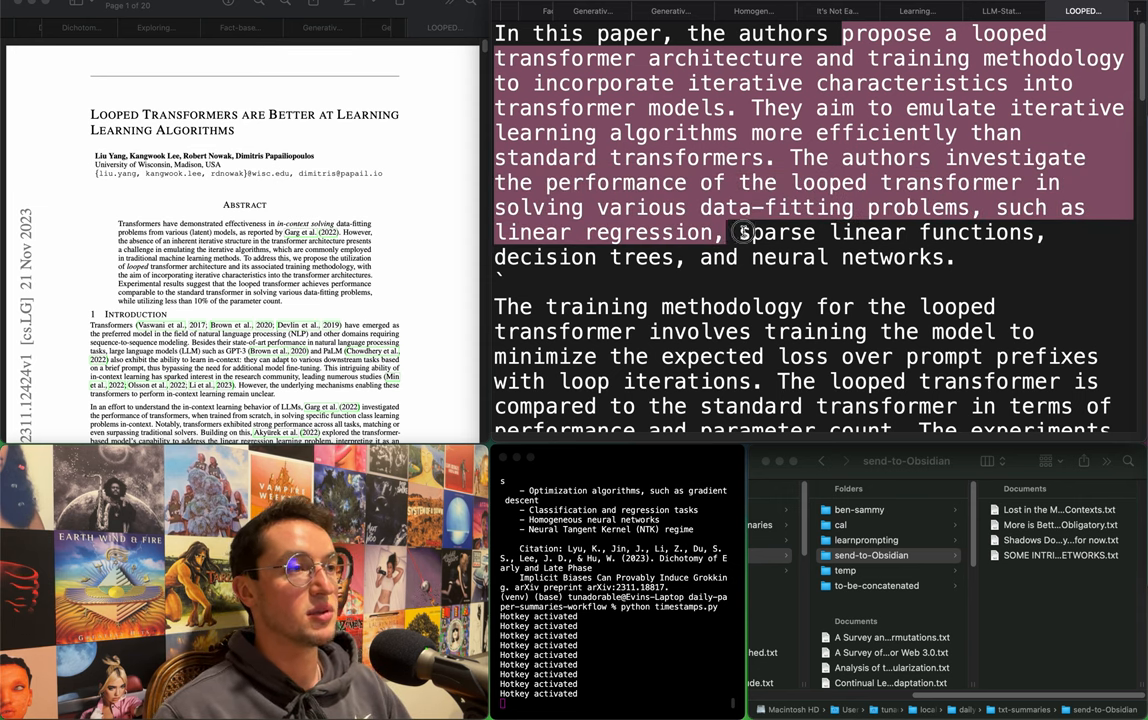
{"action": "left_click_drag", "start_coordinate": [746, 232], "coordinate": [920, 256]}
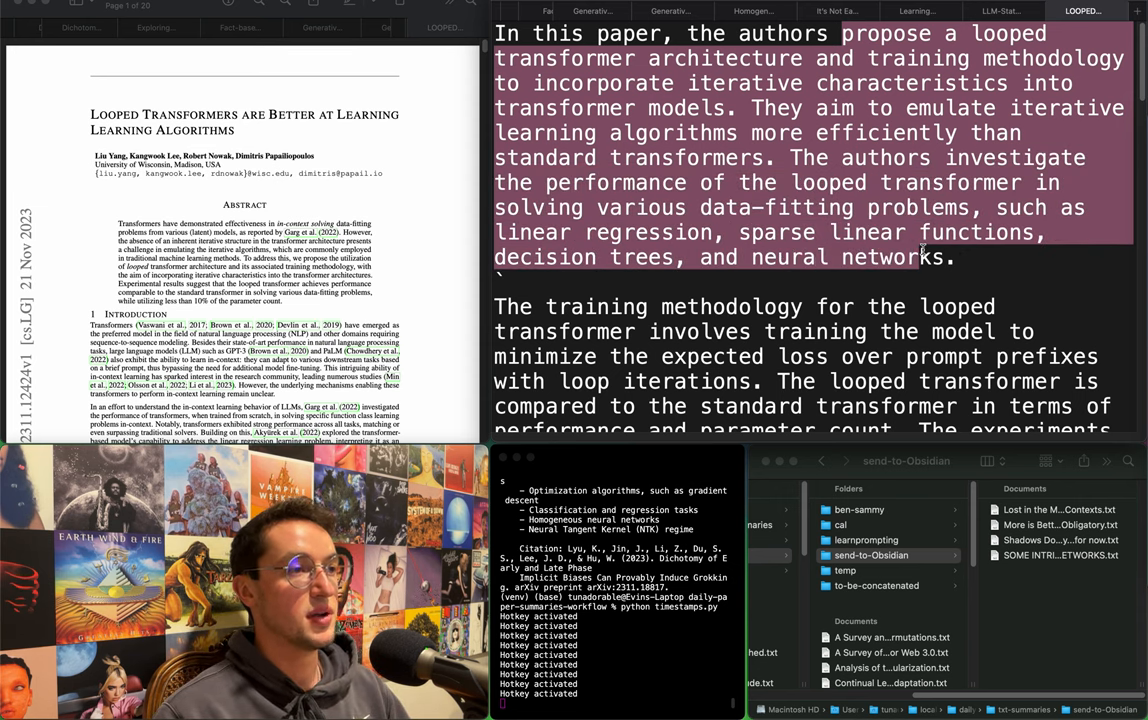
Mark the training methodology, key factors and fixed-point solution sentences further down.
{"action": "scroll", "scroll_direction": "down", "scroll_amount": 3}
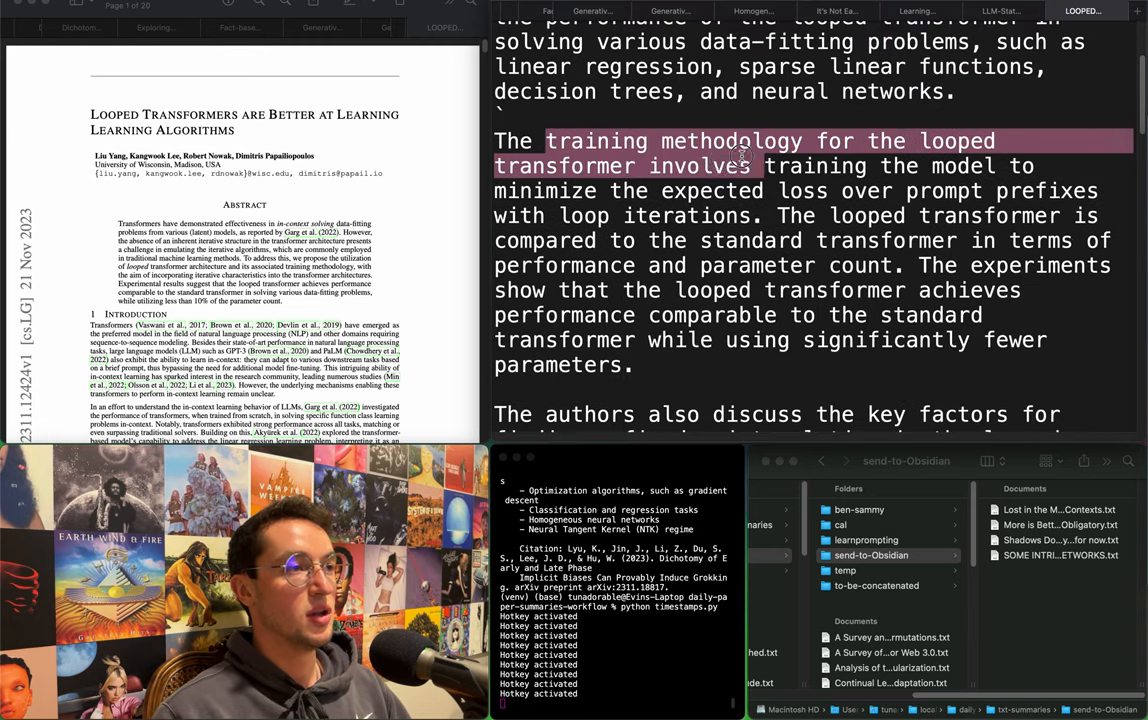
{"action": "left_click_drag", "start_coordinate": [760, 140], "coordinate": [756, 190]}
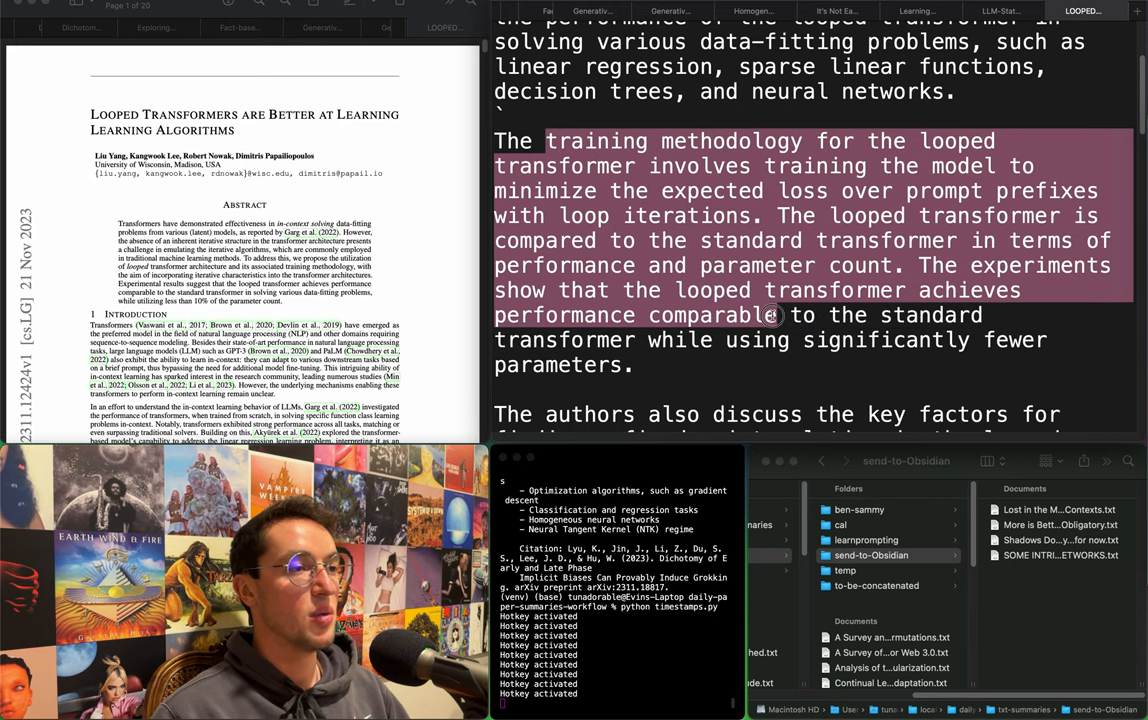
{"action": "scroll", "scroll_direction": "down", "scroll_amount": 3}
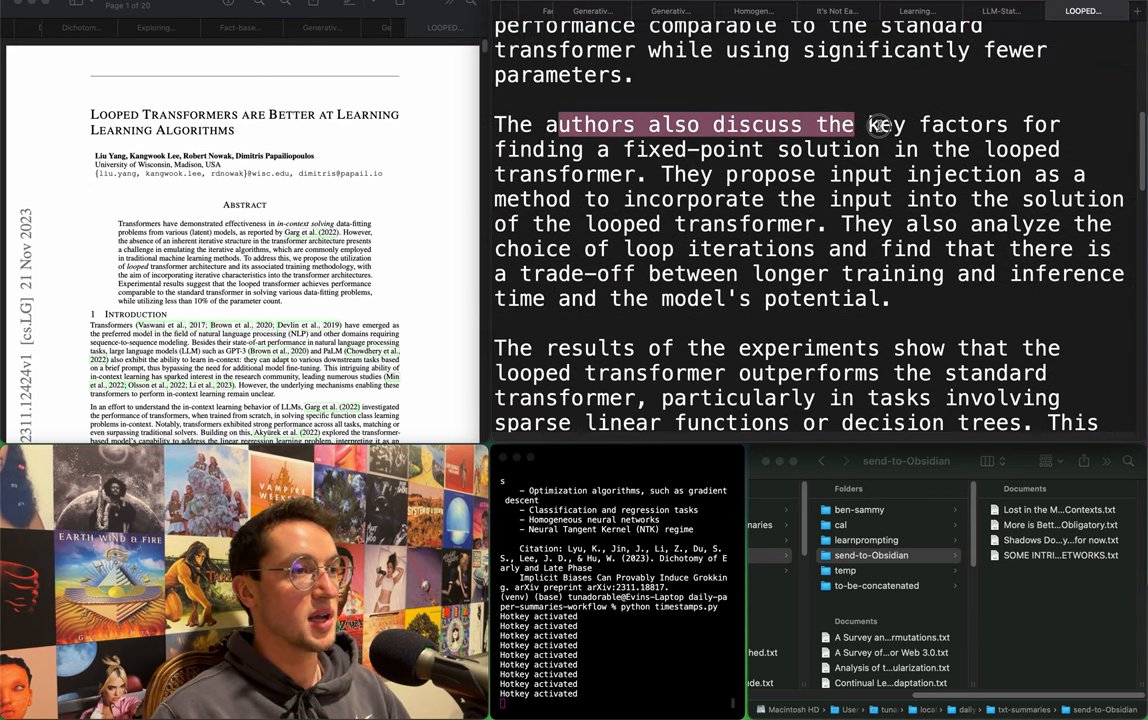
{"action": "left_click_drag", "start_coordinate": [854, 124], "coordinate": [904, 148]}
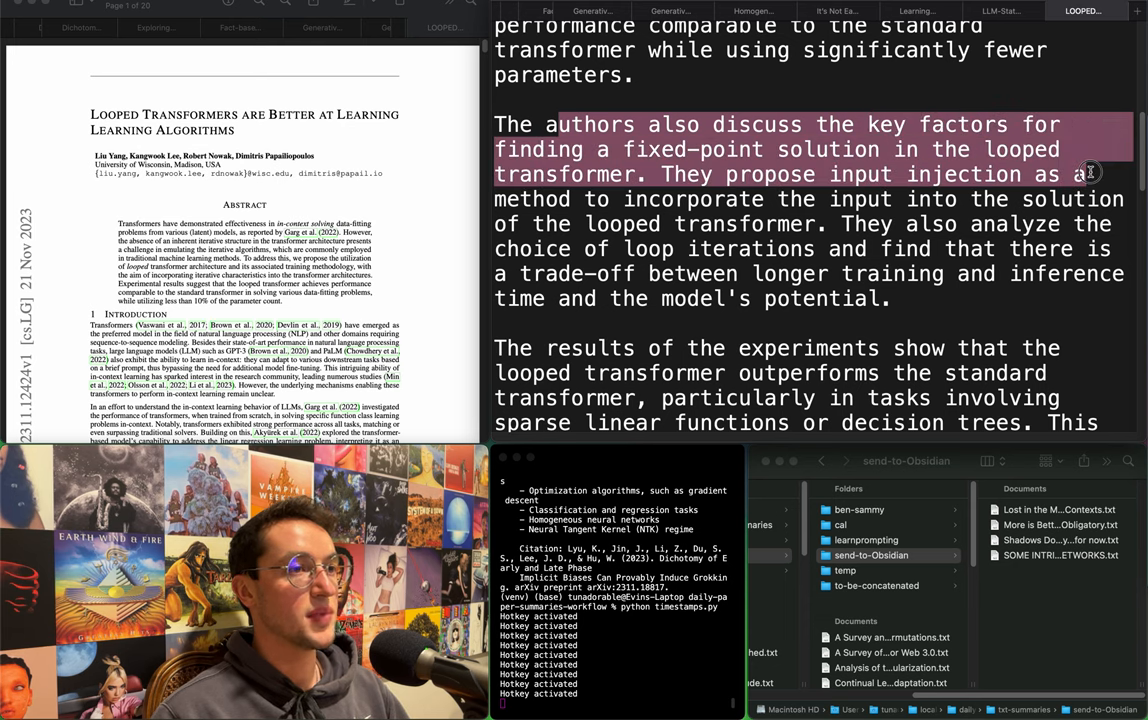
{"action": "left_click_drag", "start_coordinate": [1090, 172], "coordinate": [1084, 196]}
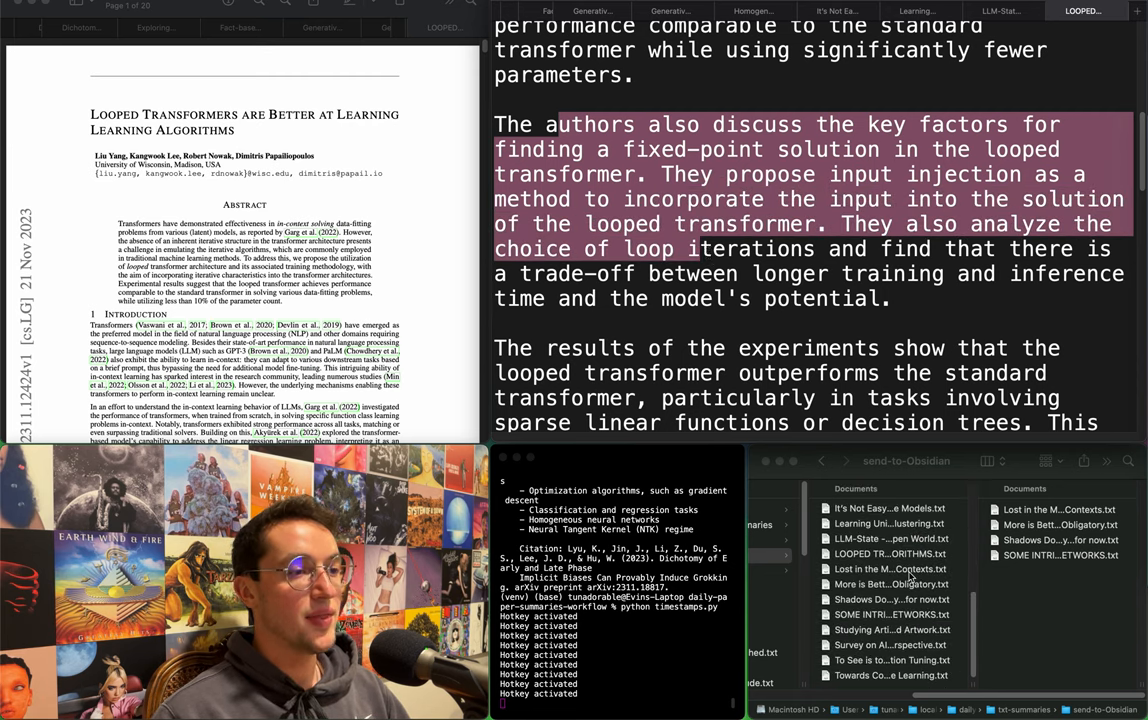
File the Looped Transformers summary into send-to-Obsidian and move on to the LLM-State paper.
{"action": "left_click", "coordinate": [888, 552]}
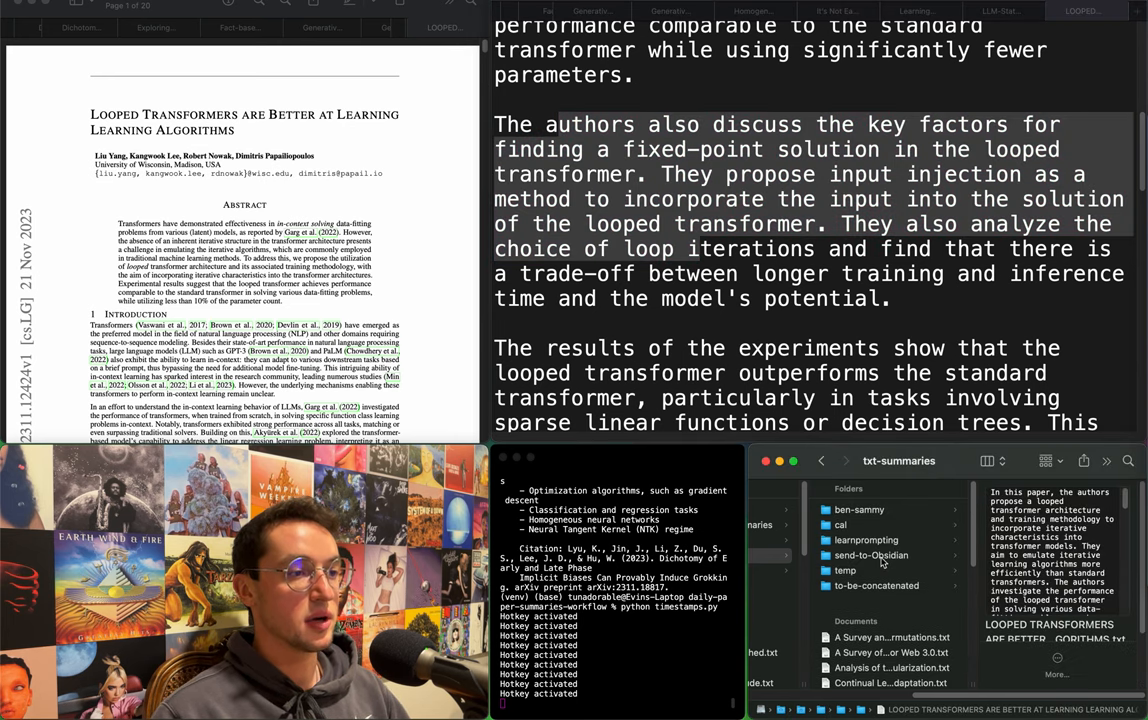
{"action": "left_click", "coordinate": [876, 584]}
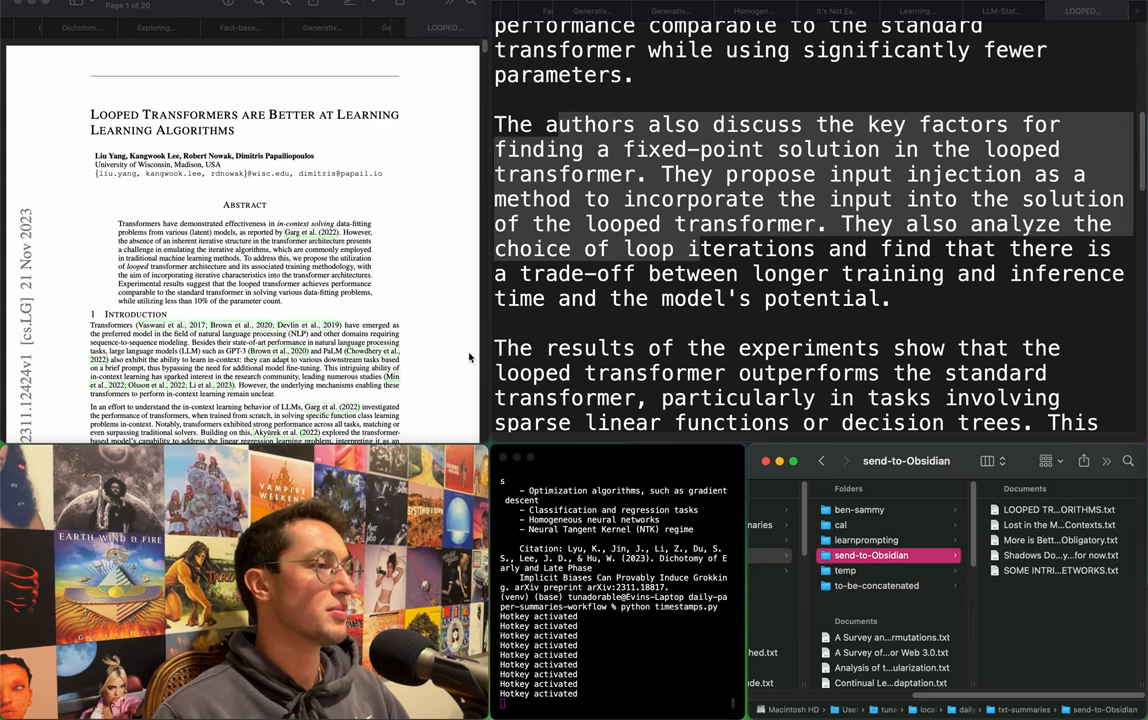
{"action": "scroll", "scroll_direction": "down", "scroll_amount": 3}
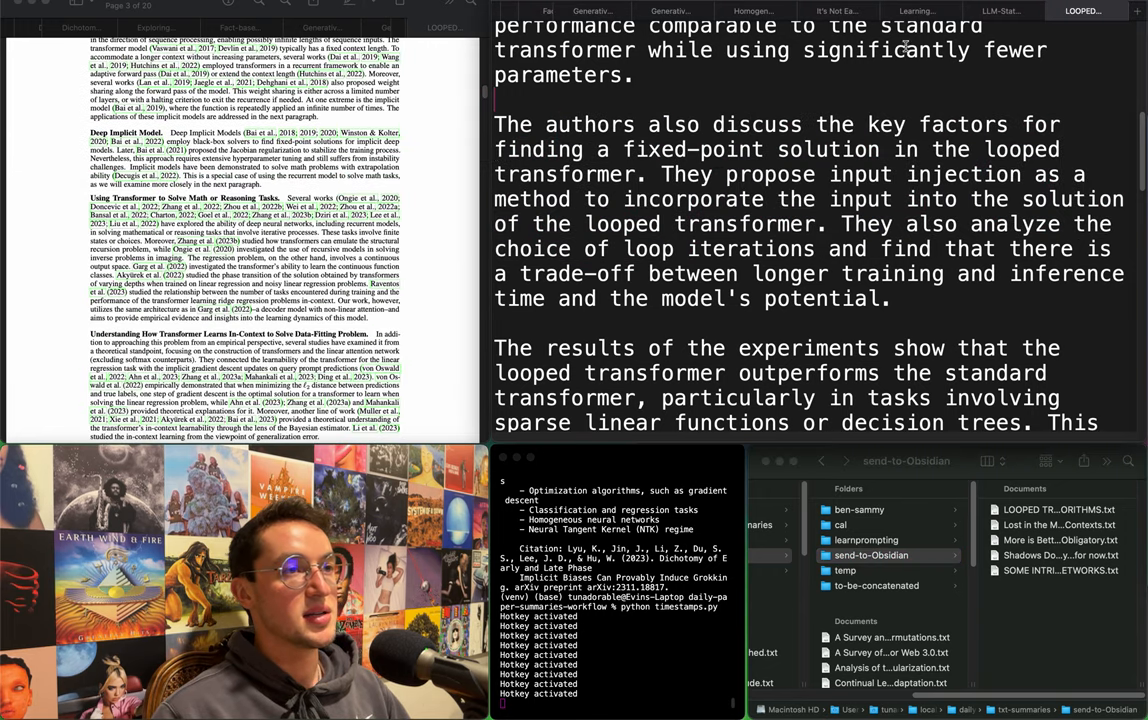
{"action": "left_click", "coordinate": [1082, 10]}
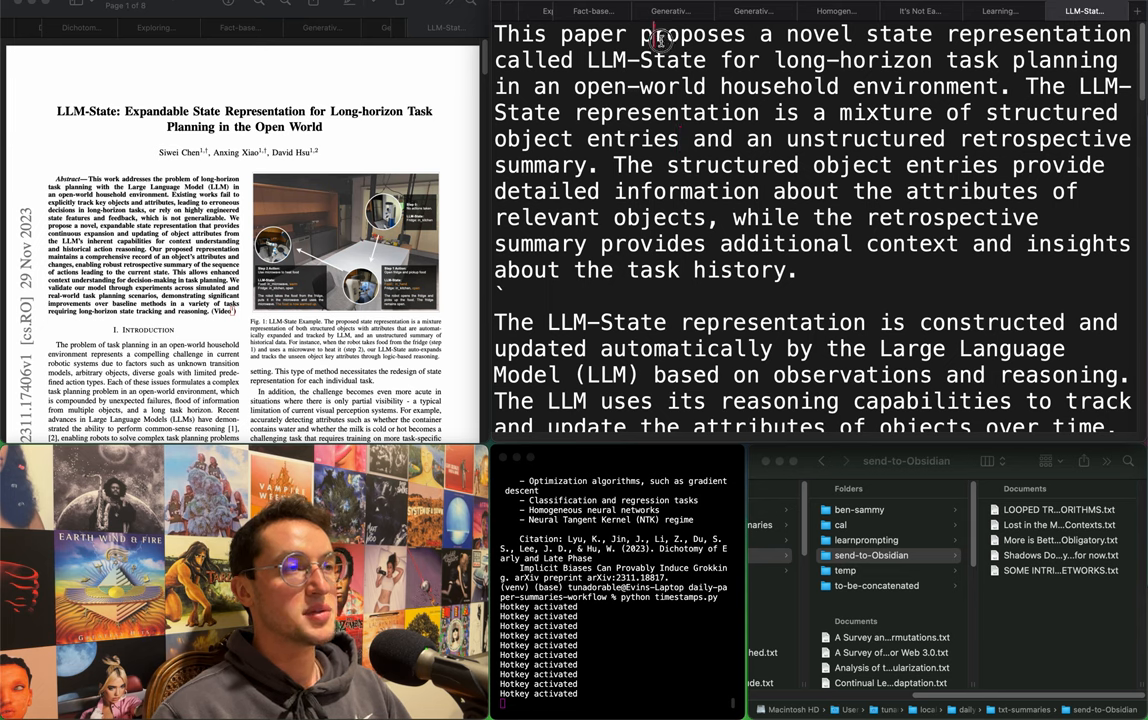
Highlight the LLM-State summary's opening paragraph on the proposal and its two-part representation.
{"action": "left_click_drag", "start_coordinate": [656, 34], "coordinate": [1048, 60]}
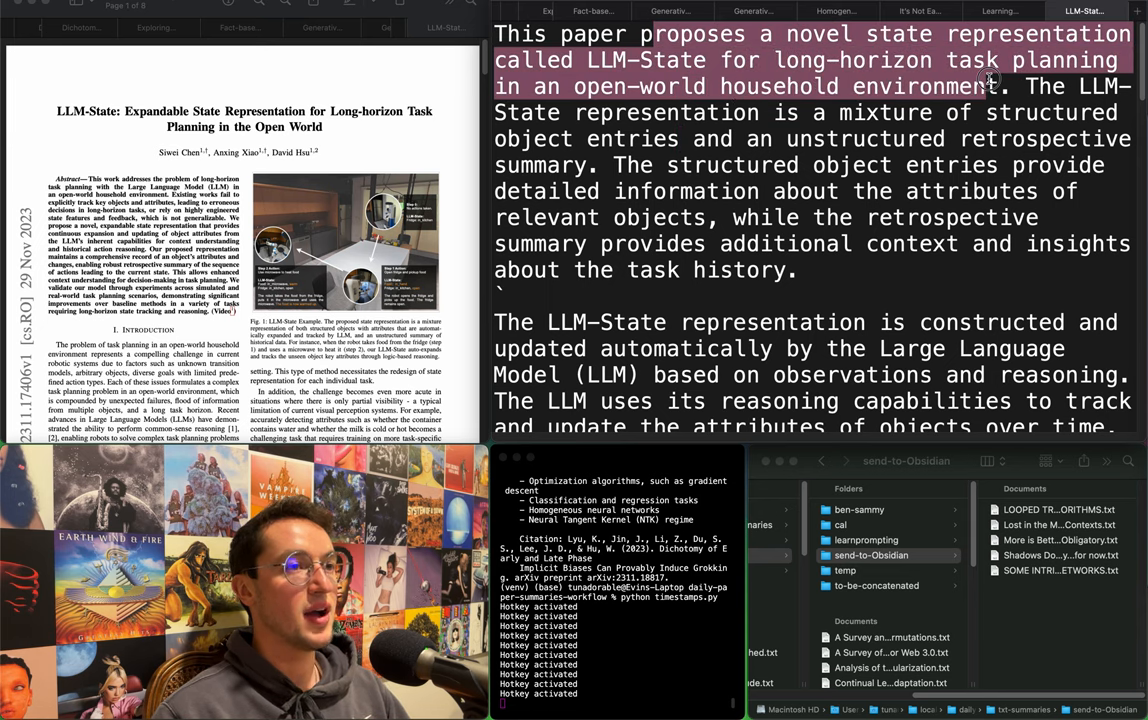
{"action": "left_click_drag", "start_coordinate": [990, 80], "coordinate": [1056, 112]}
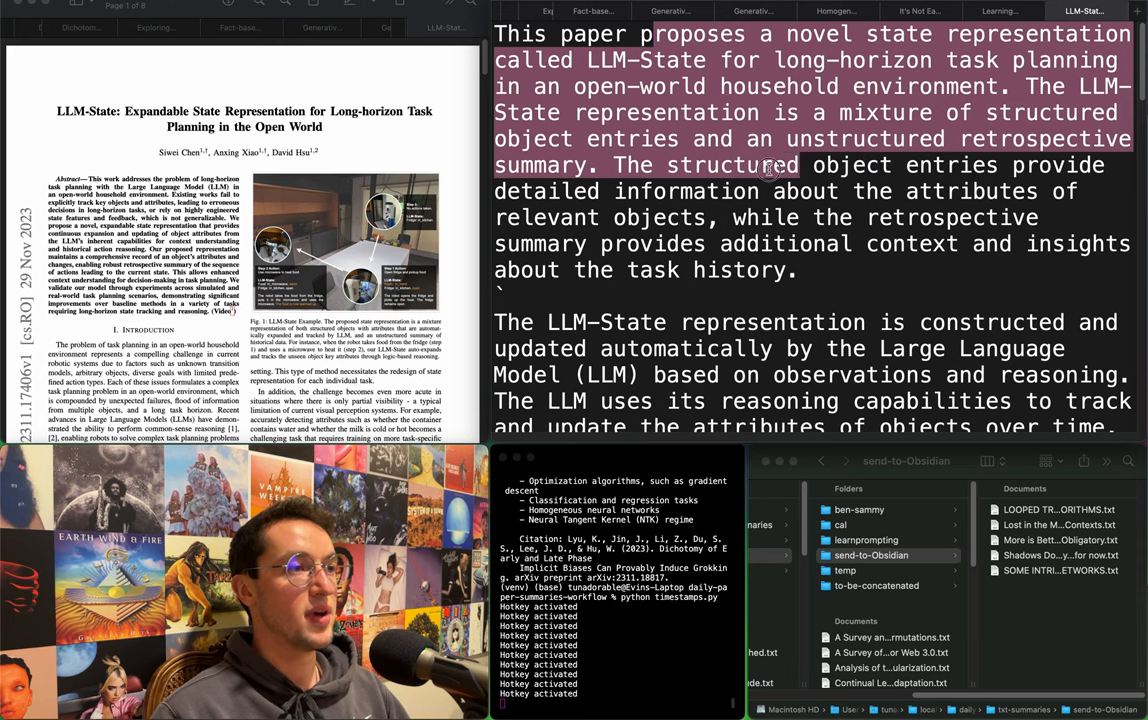
{"action": "left_click_drag", "start_coordinate": [800, 164], "coordinate": [650, 224]}
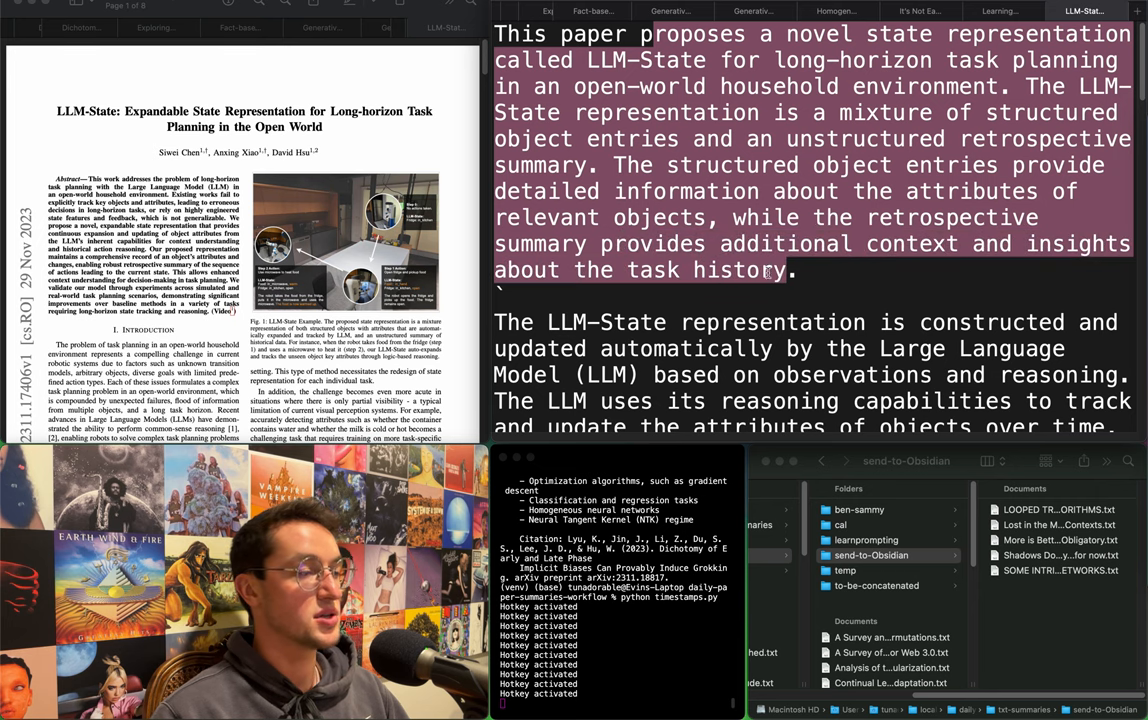
{"action": "scroll", "scroll_direction": "down", "scroll_amount": 3}
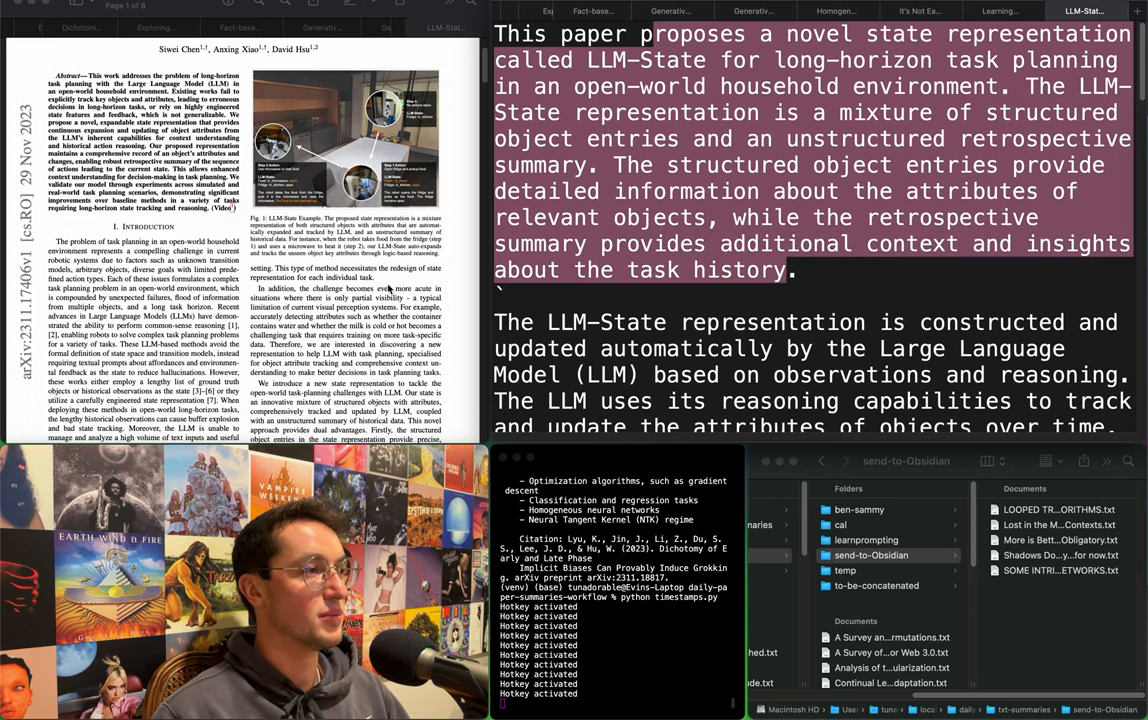
{"action": "scroll", "scroll_direction": "down", "scroll_amount": 3}
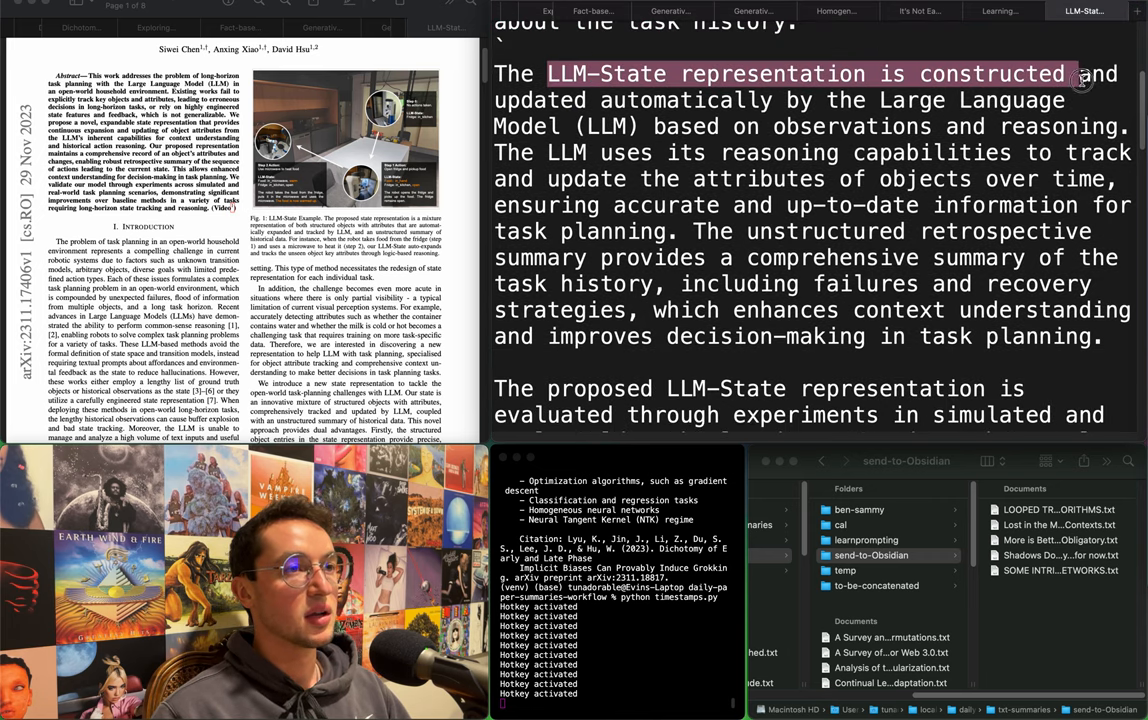
Highlight the sentences on how LLM-State is updated, then move on to the next paper.
{"action": "left_click_drag", "start_coordinate": [1080, 74], "coordinate": [676, 128]}
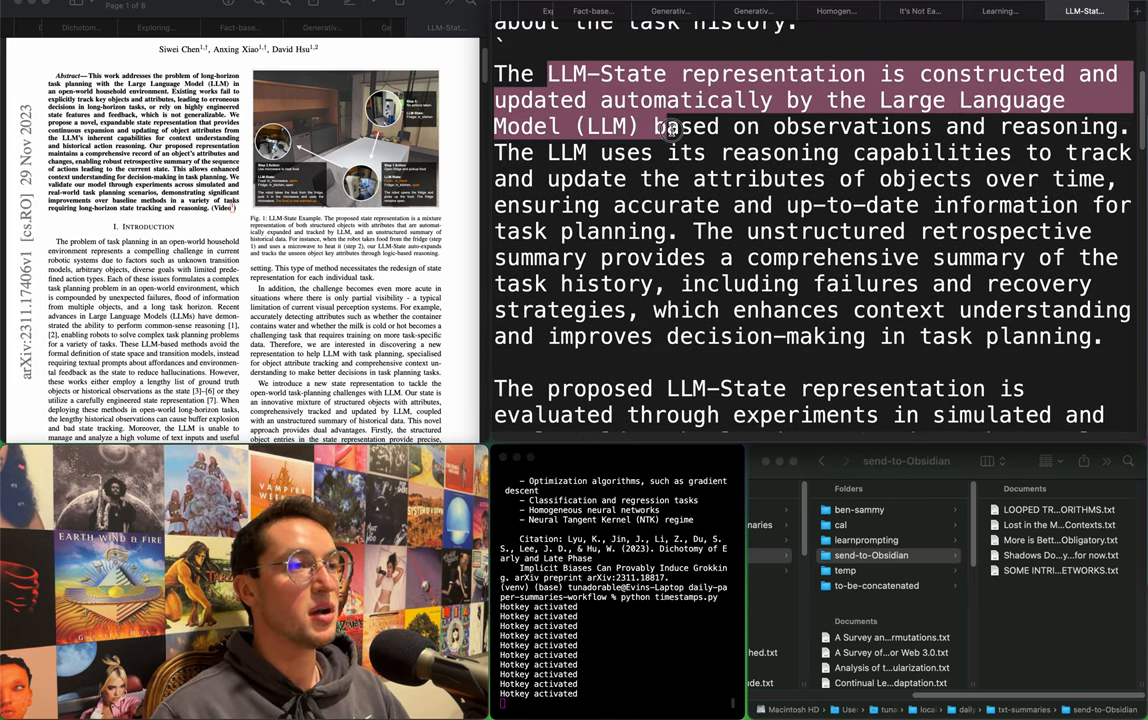
{"action": "left_click_drag", "start_coordinate": [656, 126], "coordinate": [656, 152]}
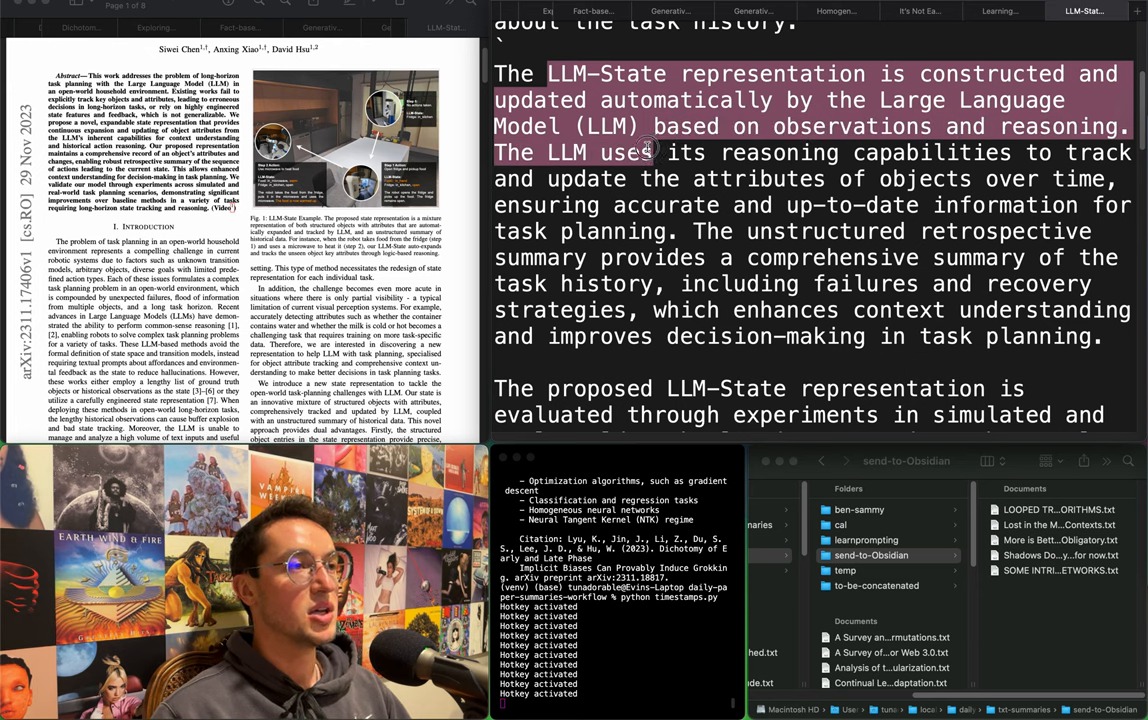
{"action": "left_click_drag", "start_coordinate": [650, 152], "coordinate": [820, 180]}
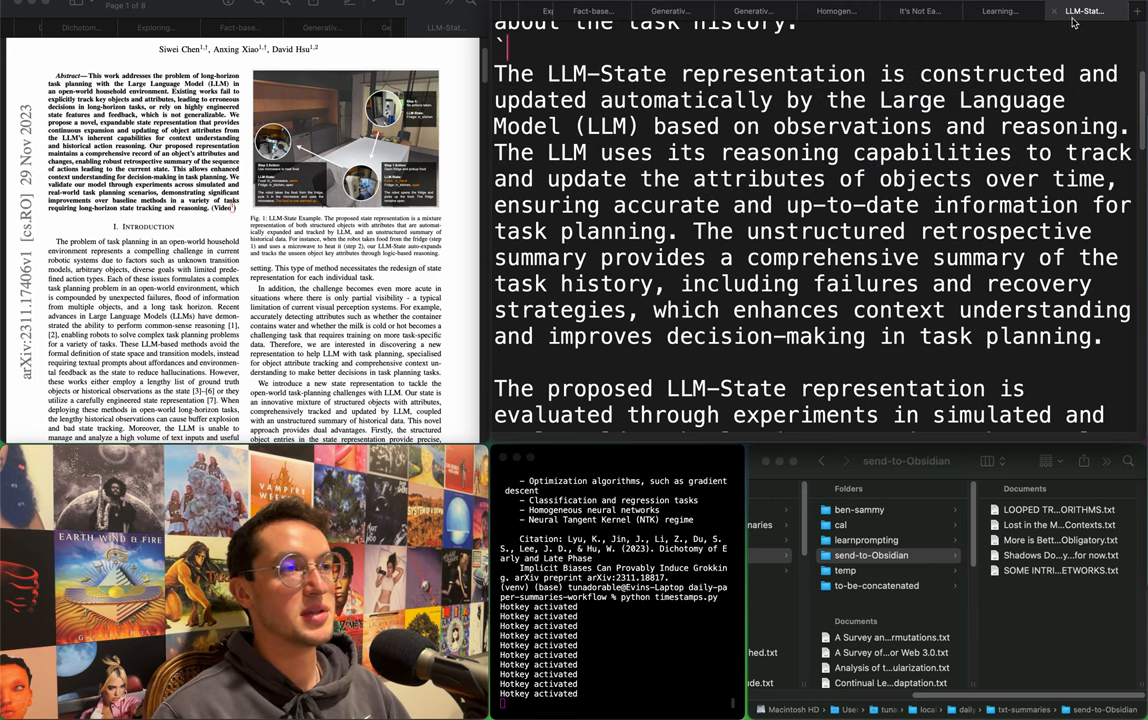
{"action": "left_click", "coordinate": [1080, 12]}
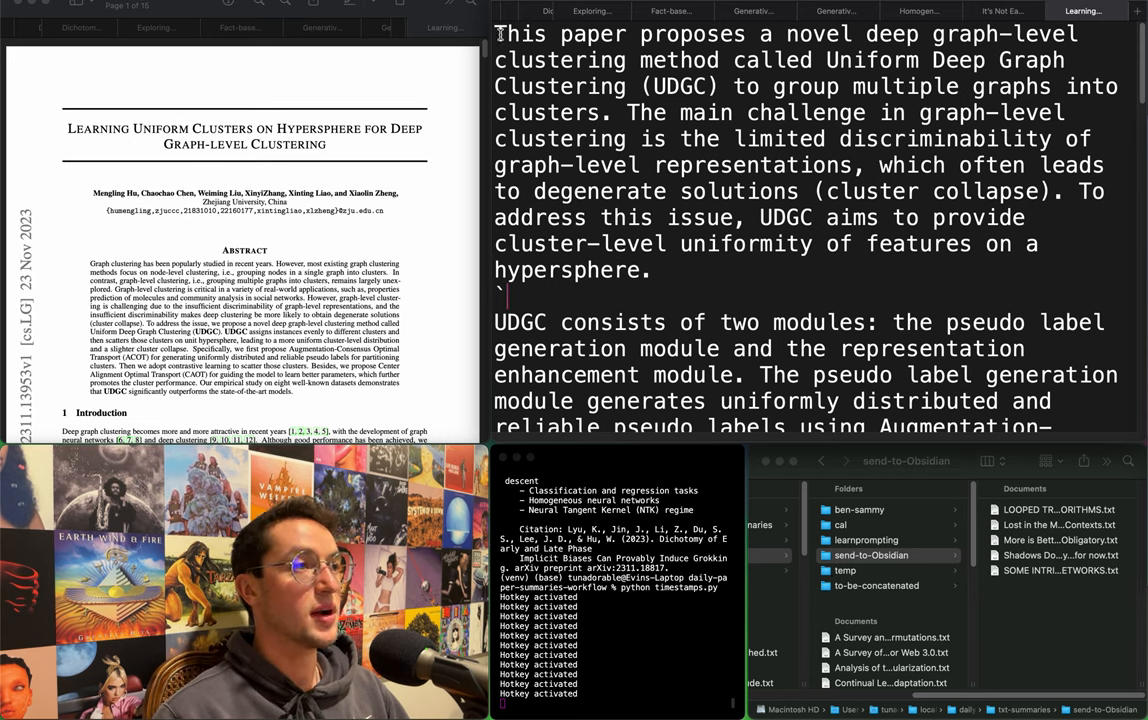
Highlight the UDGC summary's opening paragraph and the sentences describing its two modules.
{"action": "left_click_drag", "start_coordinate": [500, 34], "coordinate": [810, 34]}
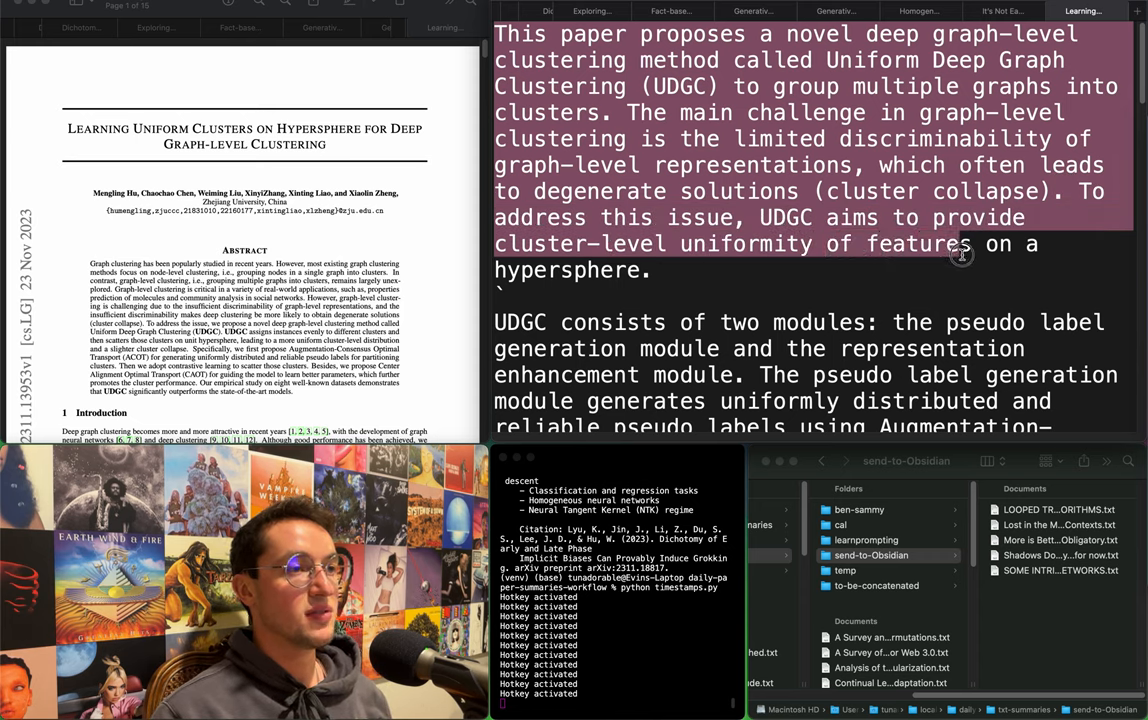
{"action": "scroll", "scroll_direction": "down", "scroll_amount": 3}
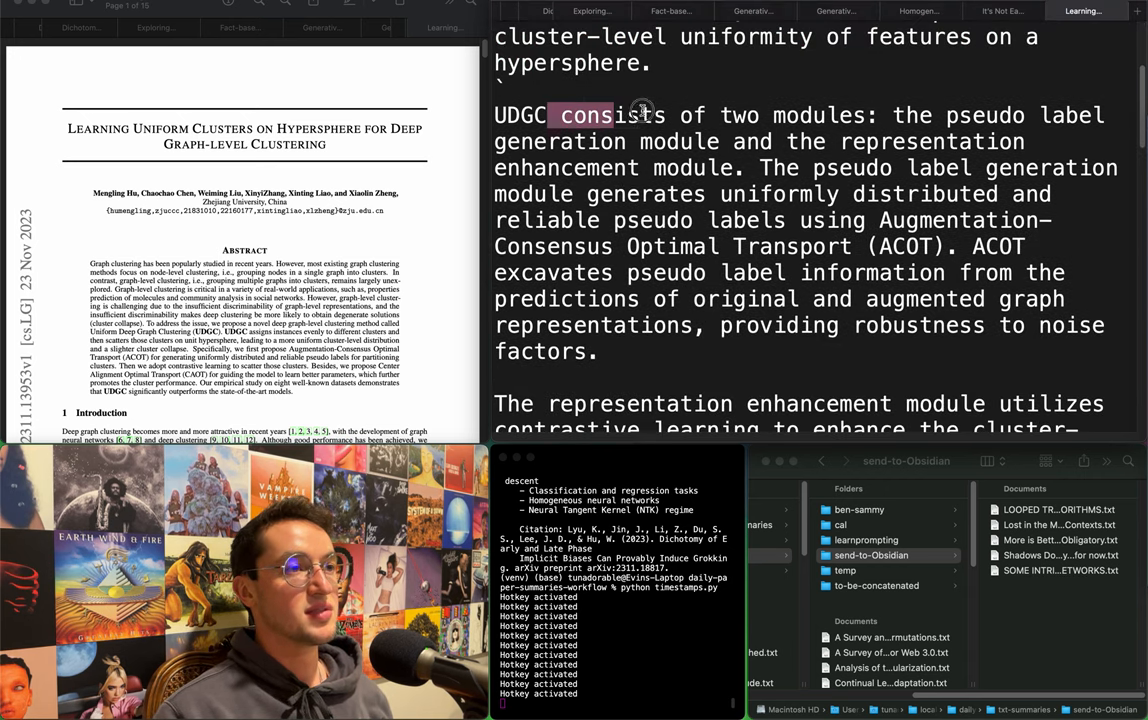
{"action": "left_click_drag", "start_coordinate": [616, 114], "coordinate": [800, 140]}
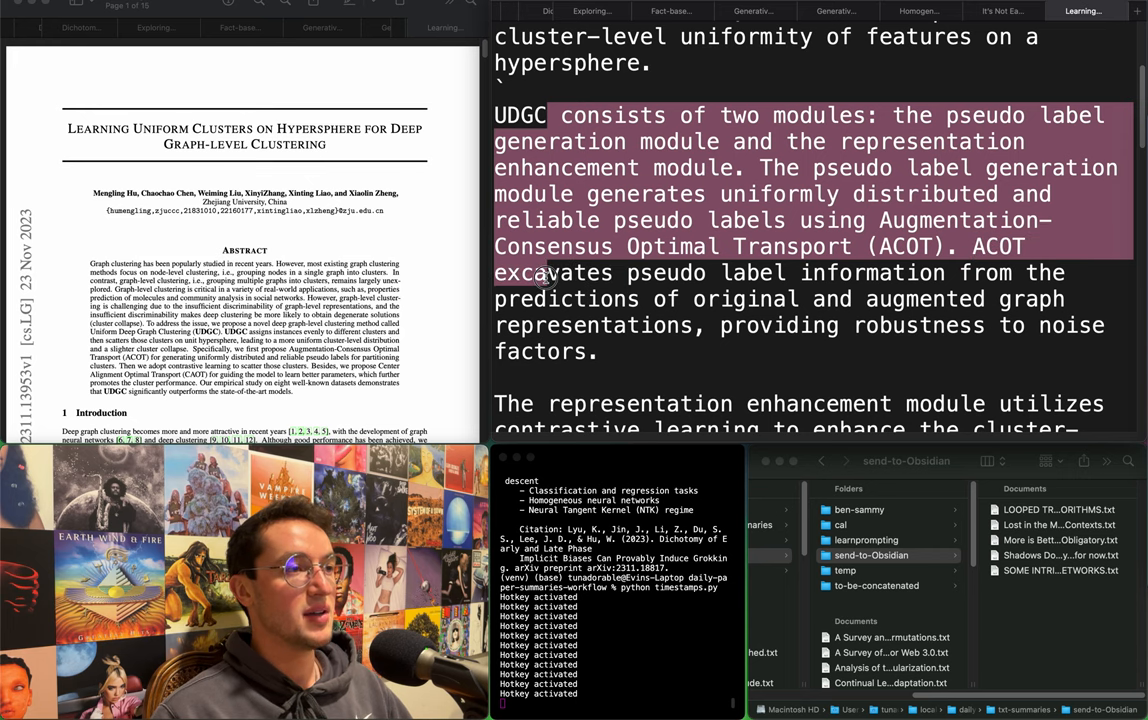
{"action": "scroll", "scroll_direction": "down", "scroll_amount": 3}
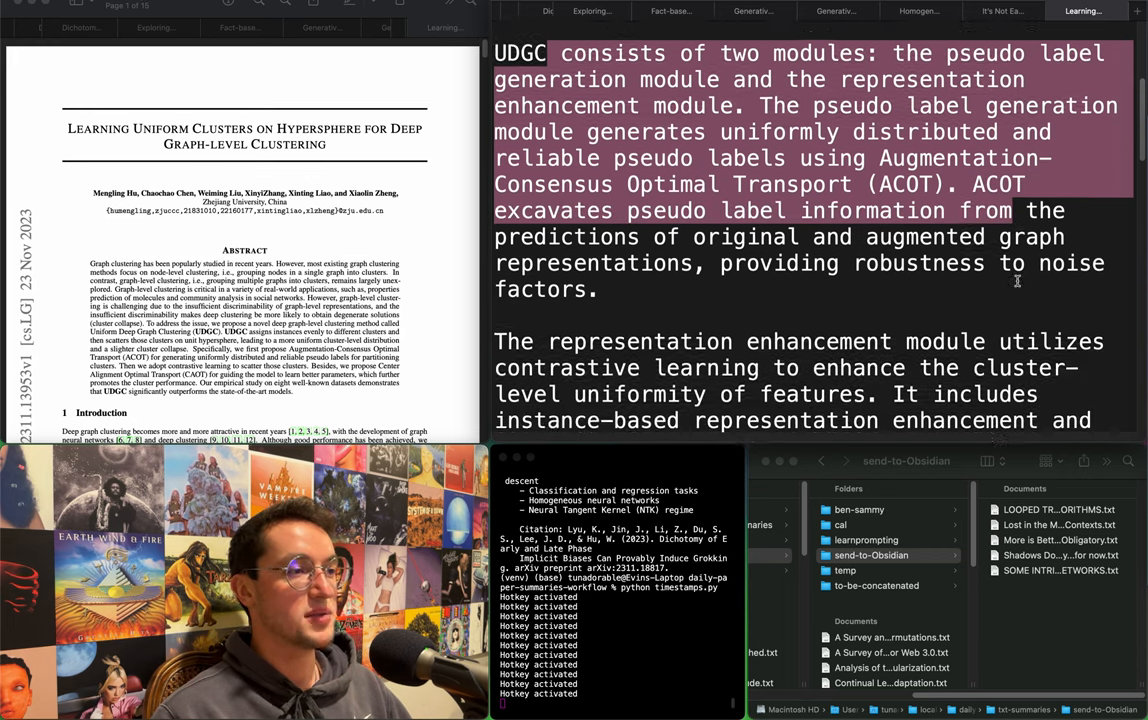
{"action": "scroll", "scroll_direction": "down", "scroll_amount": 3}
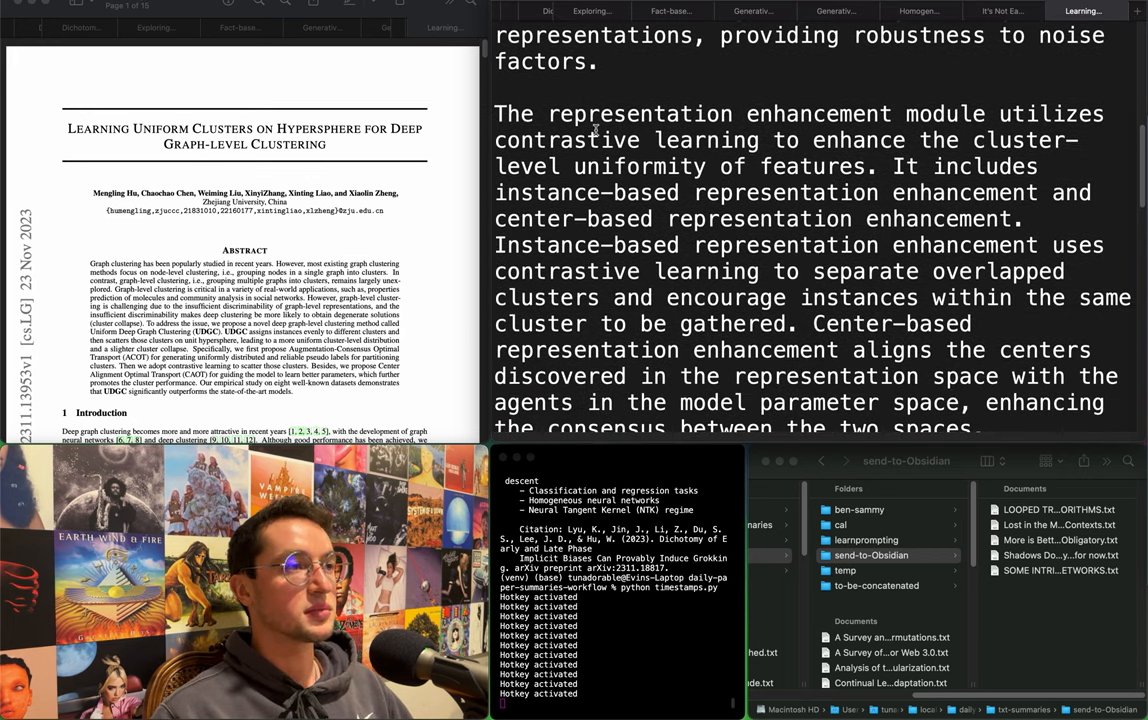
Highlight the representation enhancement paragraph, clear it, and read on to the critiques.
{"action": "left_click_drag", "start_coordinate": [548, 112], "coordinate": [812, 112]}
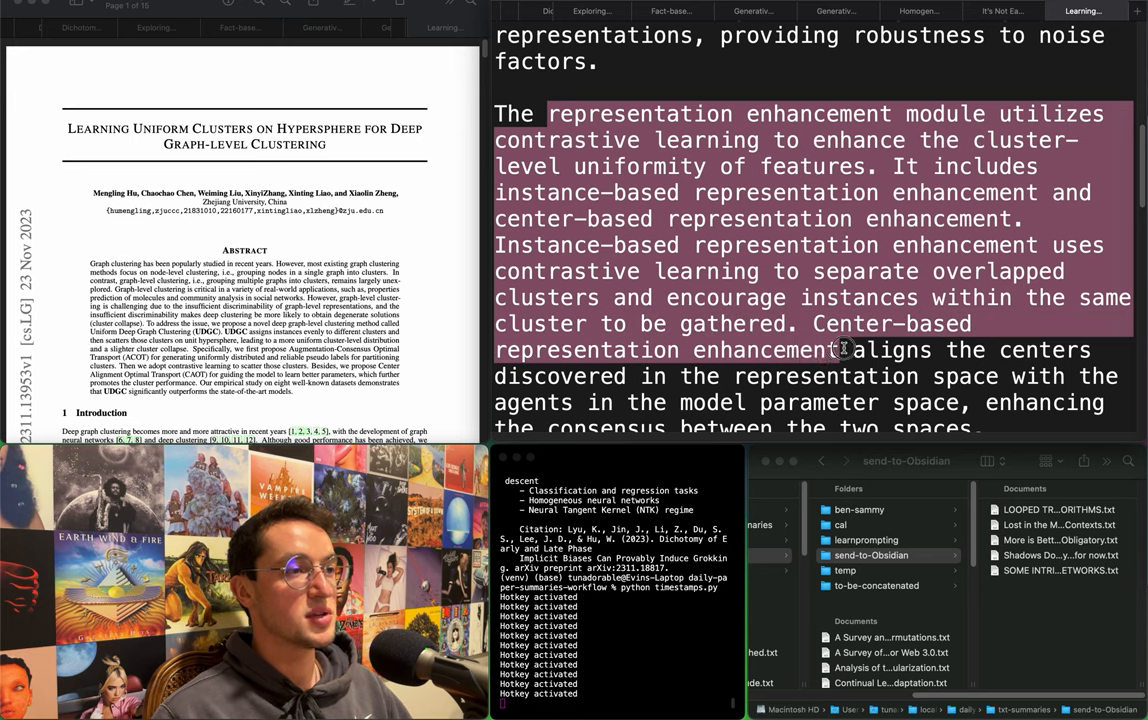
{"action": "left_click", "coordinate": [680, 92]}
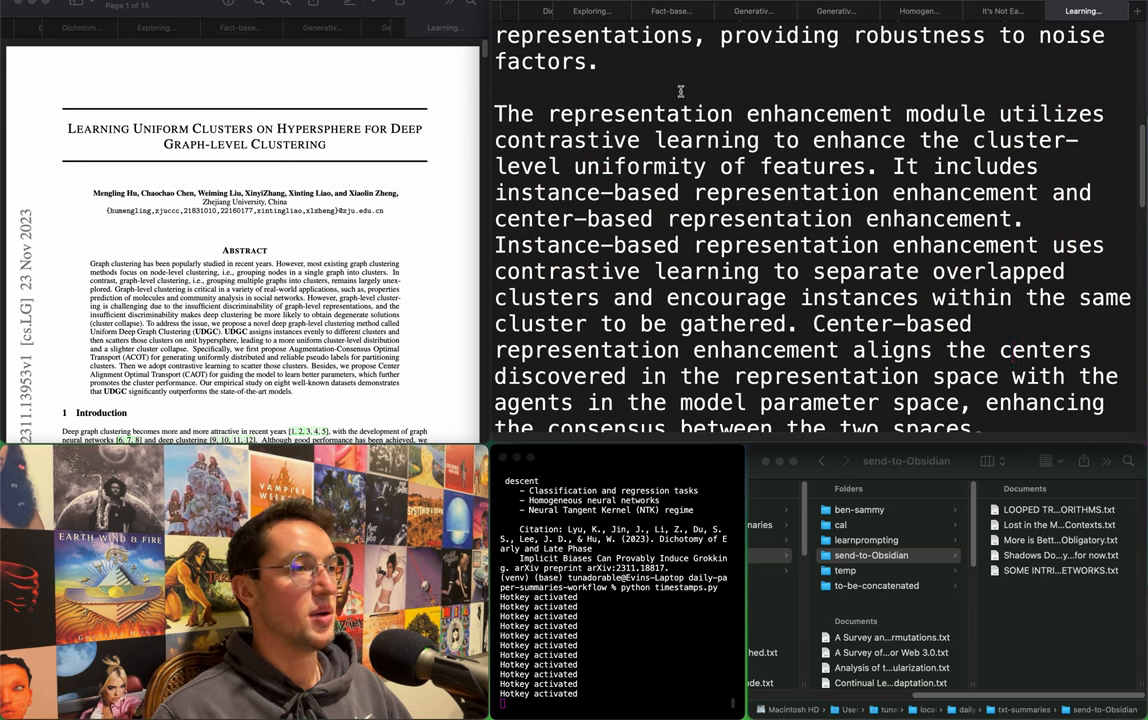
{"action": "scroll", "scroll_direction": "down", "scroll_amount": 3}
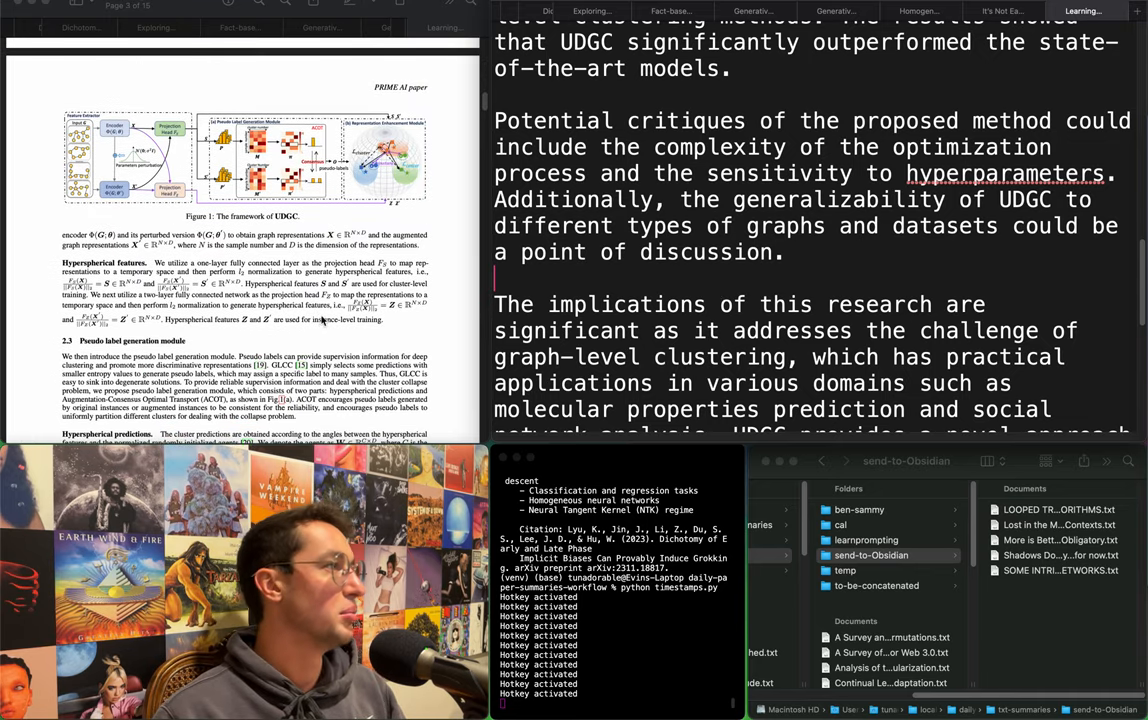
{"action": "scroll", "scroll_direction": "down", "scroll_amount": 3}
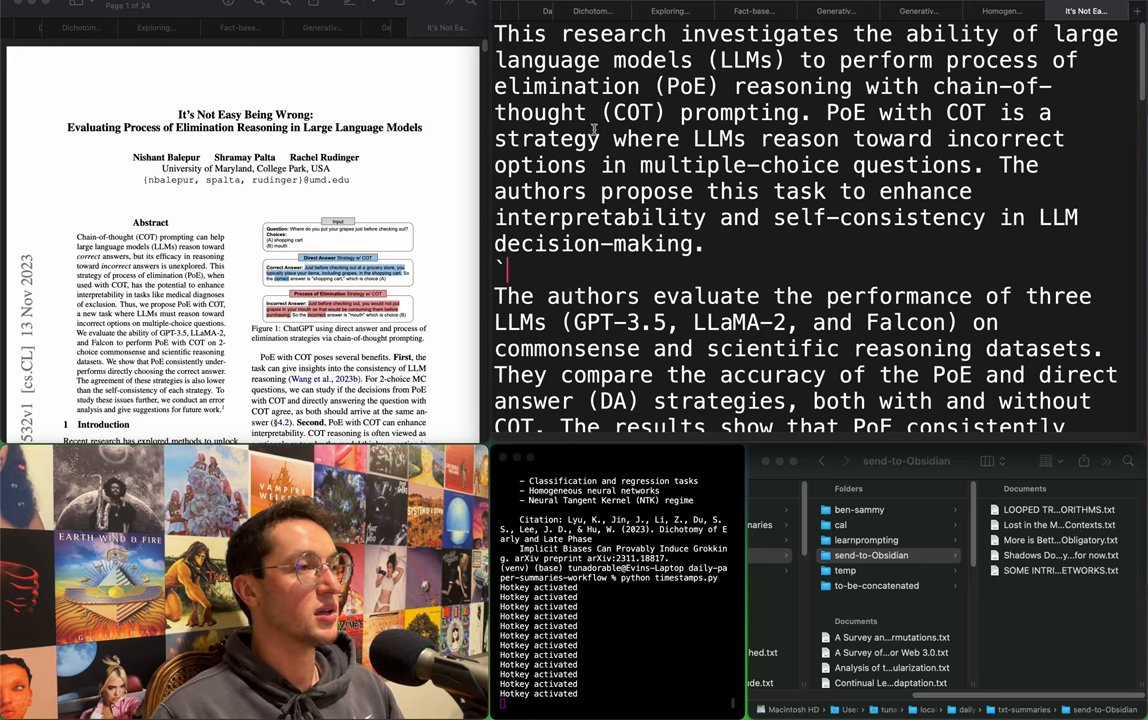
Select the opening lines of the It's Not Easy Being Wrong elimination-reasoning summary.
{"action": "left_click_drag", "start_coordinate": [700, 32], "coordinate": [730, 60]}
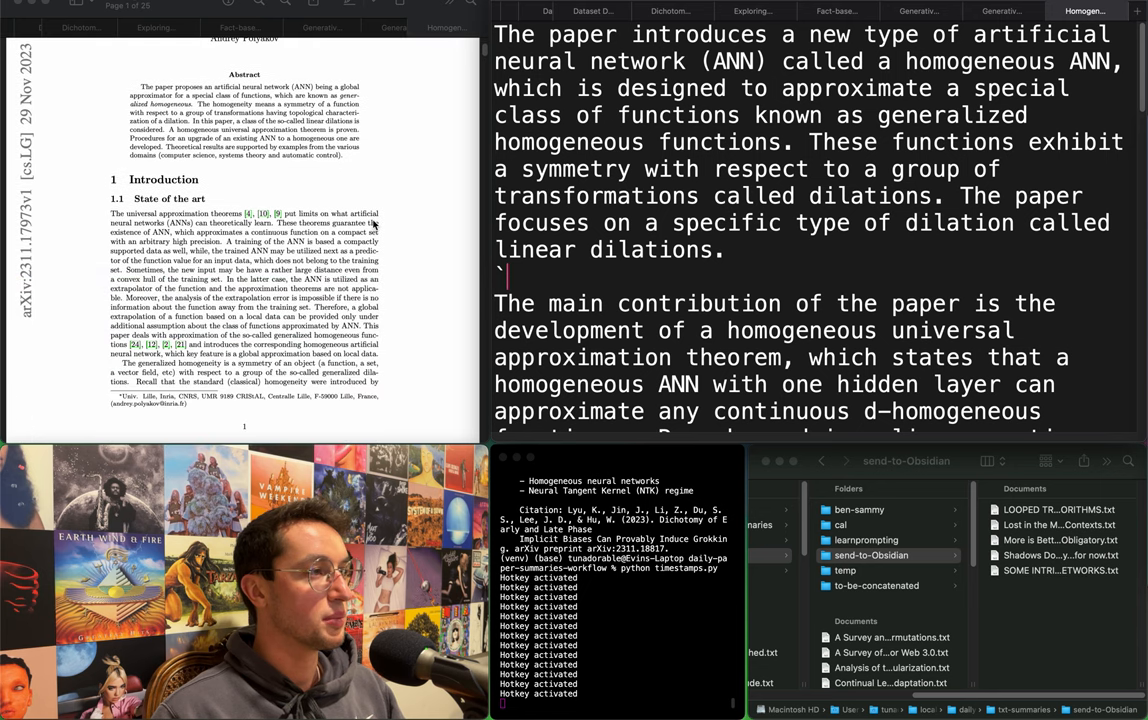
Highlight the introduction of homogeneous ANNs and read down through the summary.
{"action": "scroll", "scroll_direction": "down", "scroll_amount": 3}
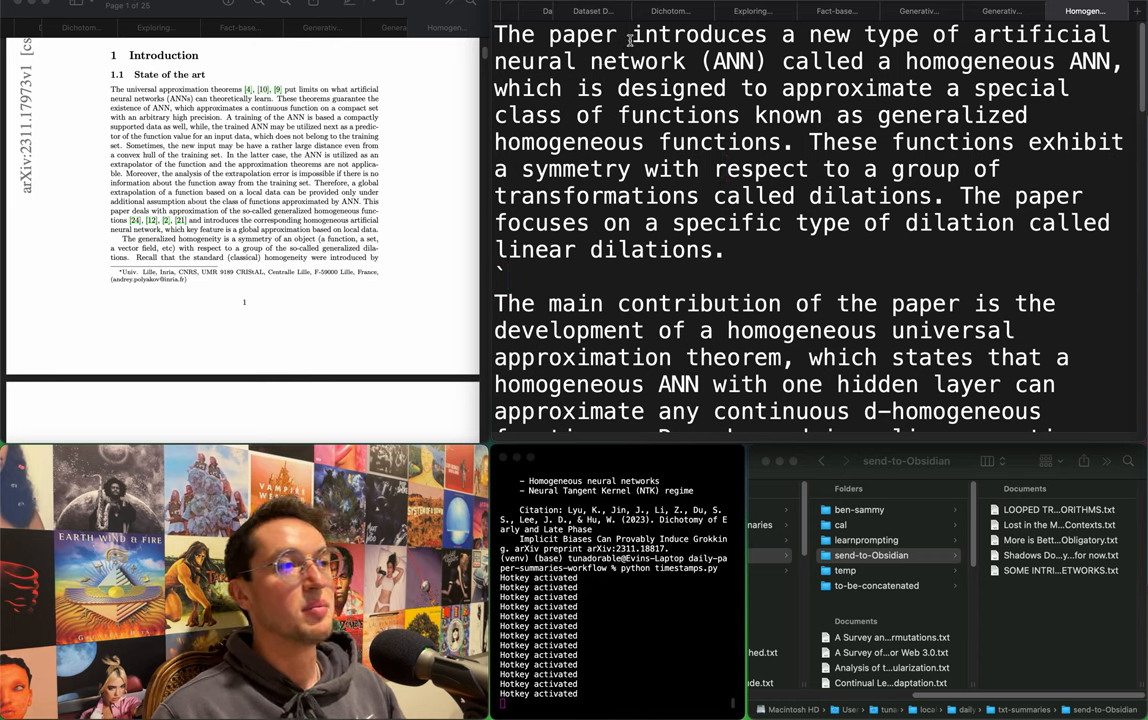
{"action": "left_click_drag", "start_coordinate": [632, 34], "coordinate": [830, 60]}
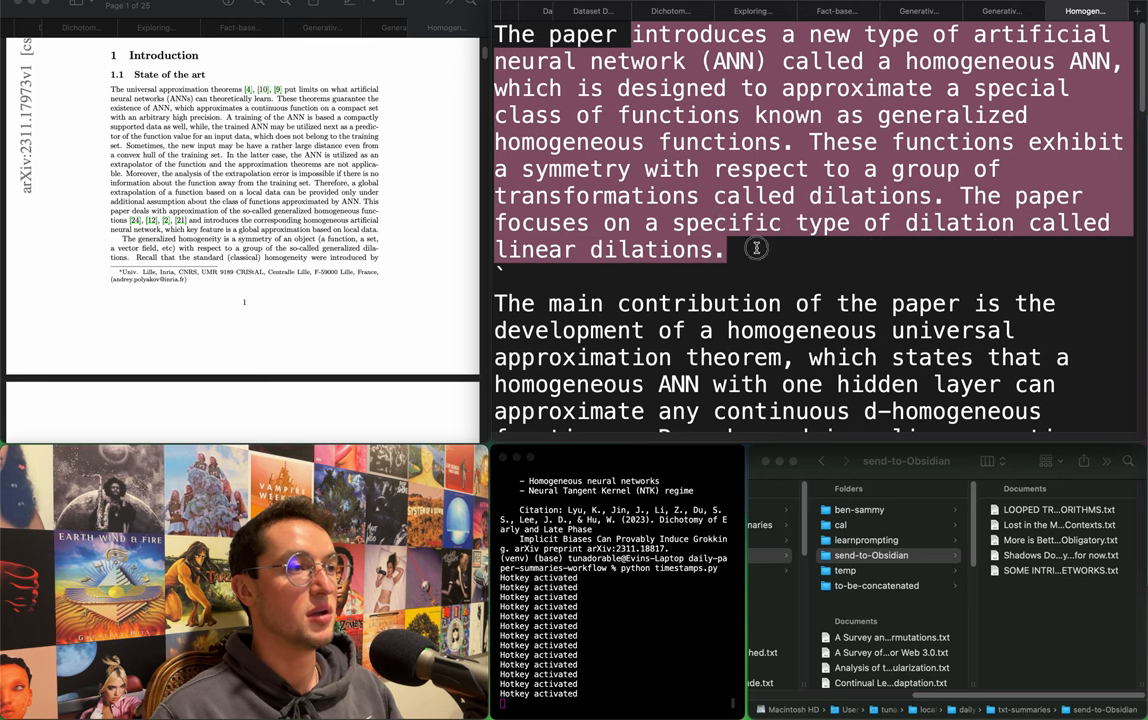
{"action": "scroll", "scroll_direction": "down", "scroll_amount": 3}
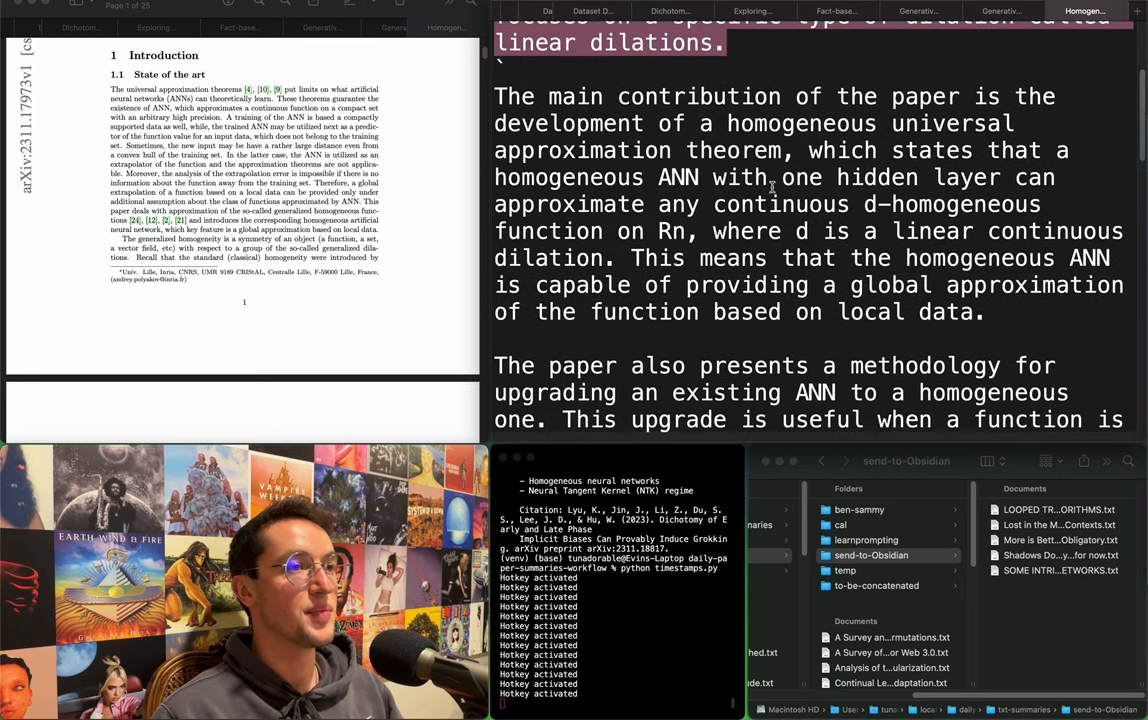
{"action": "scroll", "scroll_direction": "down", "scroll_amount": 3}
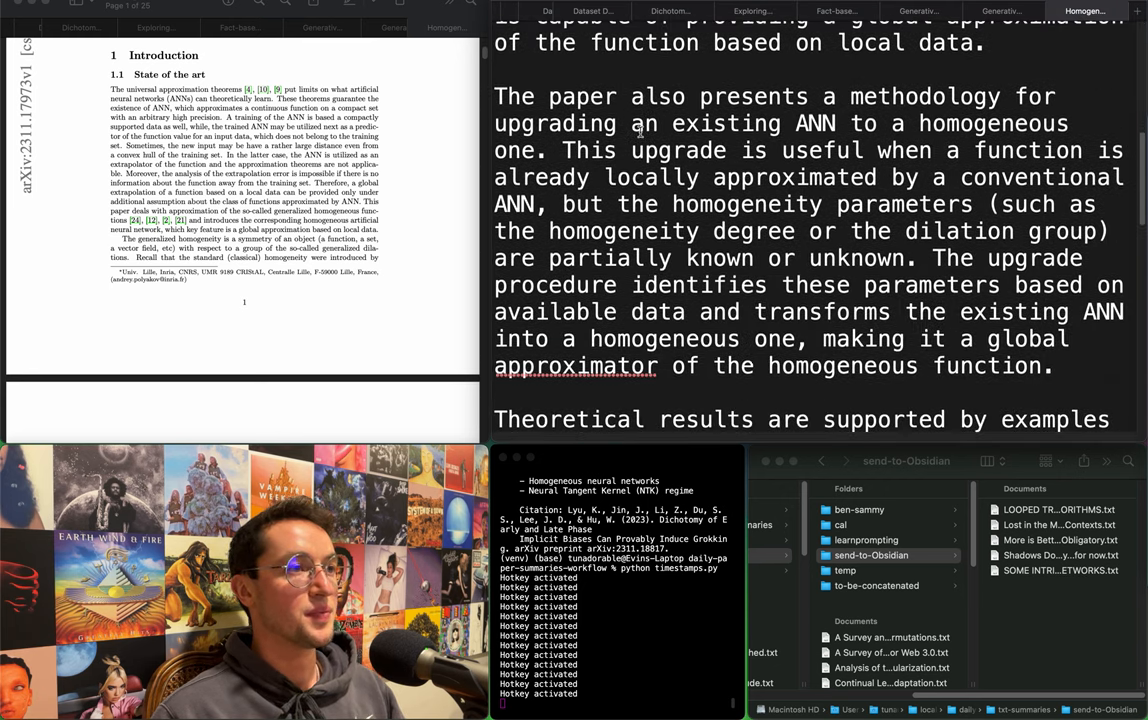
{"action": "scroll", "scroll_direction": "down", "scroll_amount": 3}
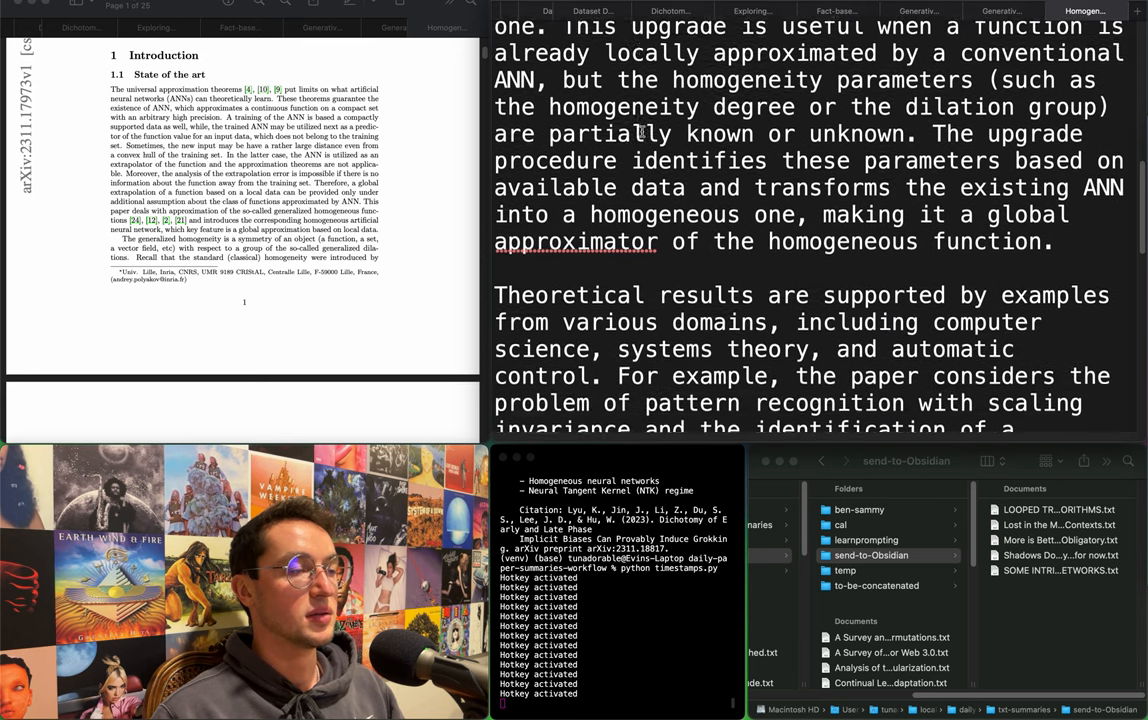
{"action": "scroll", "scroll_direction": "down", "scroll_amount": 3}
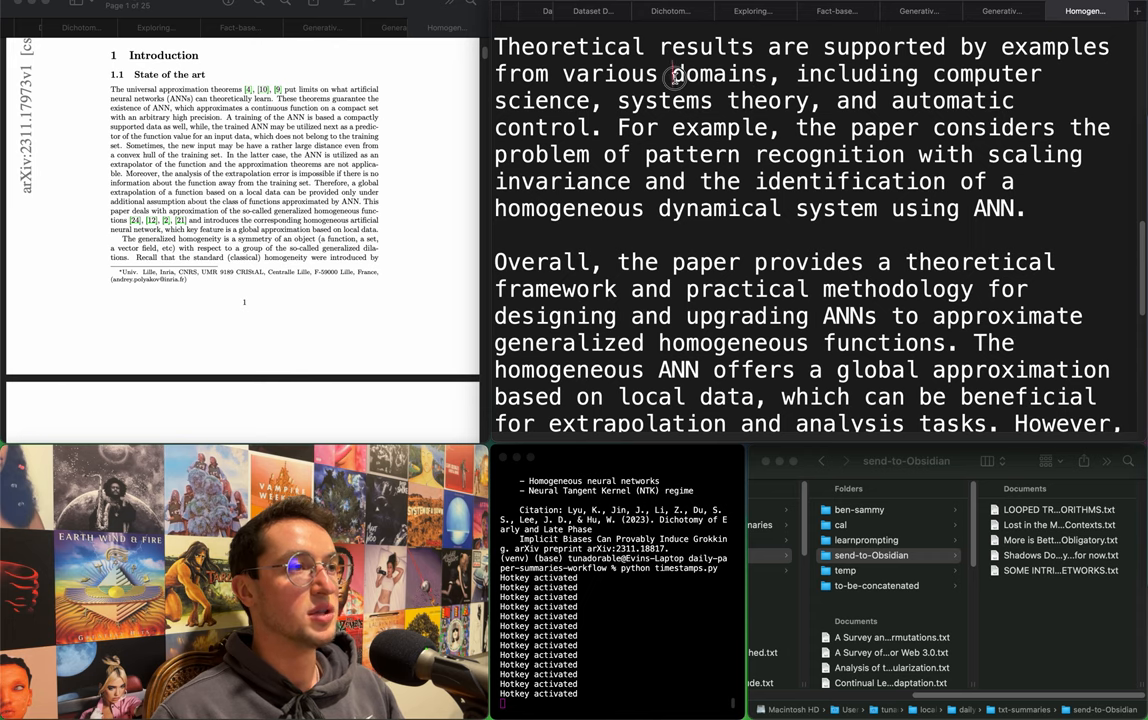
Highlight the paragraph on theoretical results and examples, reading on to the conclusions.
{"action": "left_click_drag", "start_coordinate": [672, 72], "coordinate": [702, 128]}
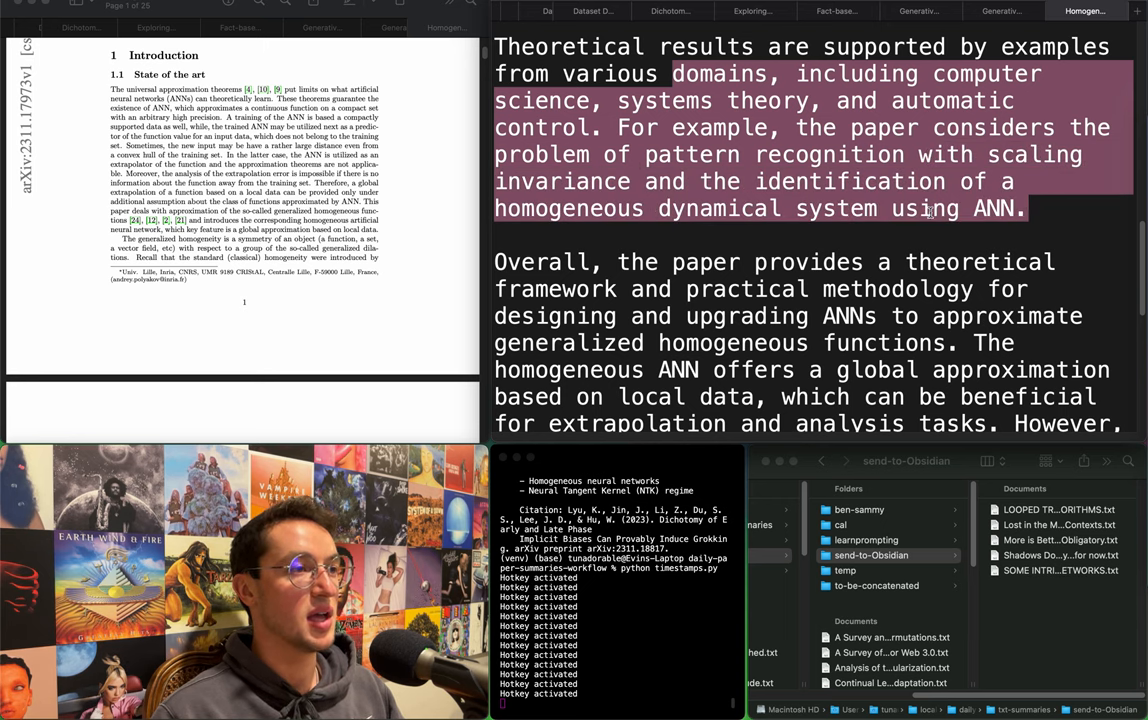
{"action": "scroll", "scroll_direction": "down", "scroll_amount": 3}
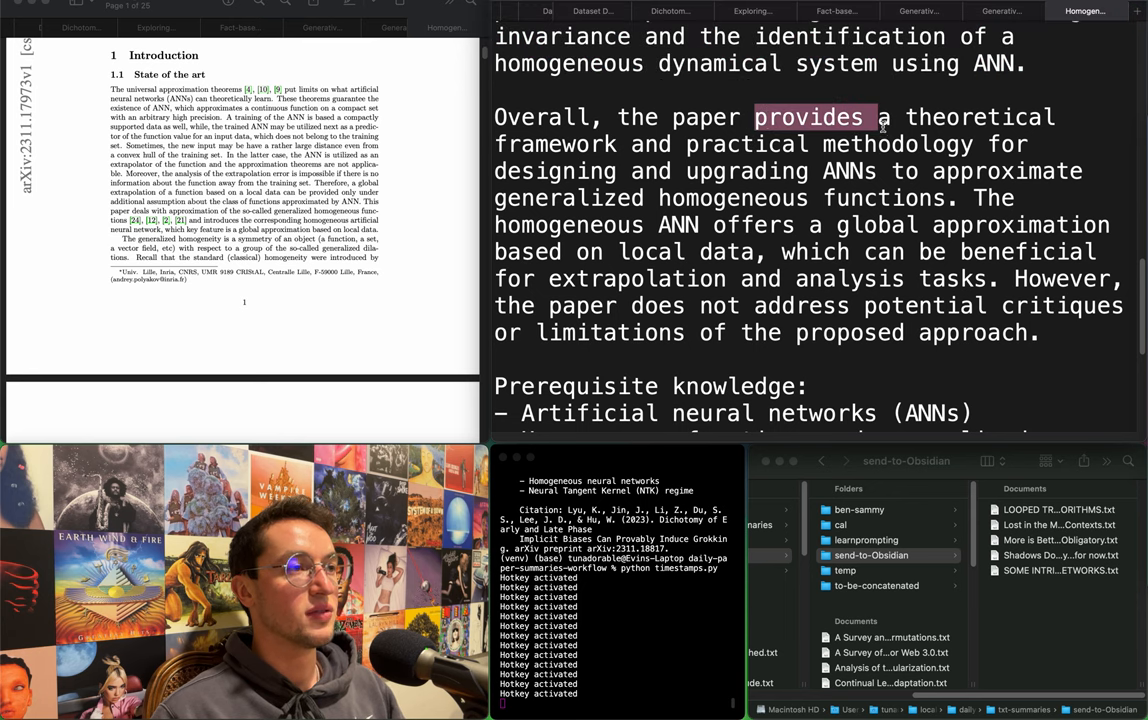
{"action": "scroll", "scroll_direction": "down", "scroll_amount": 3}
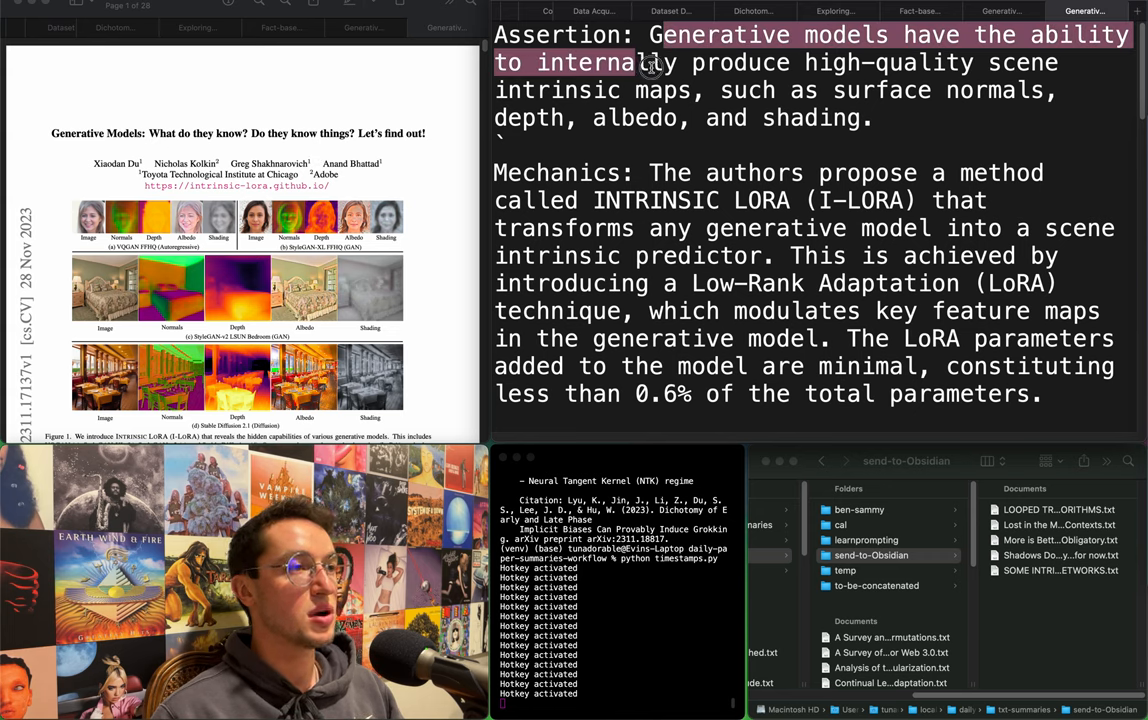
{"action": "left_click_drag", "start_coordinate": [650, 62], "coordinate": [764, 90]}
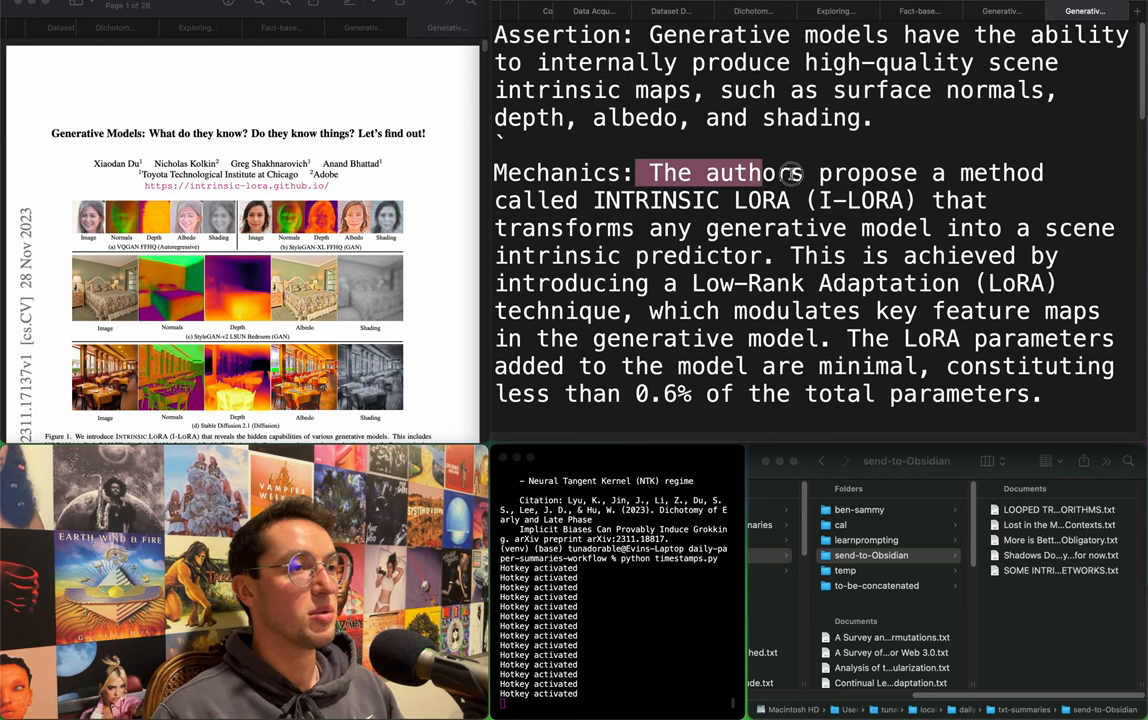
{"action": "left_click_drag", "start_coordinate": [800, 172], "coordinate": [940, 200]}
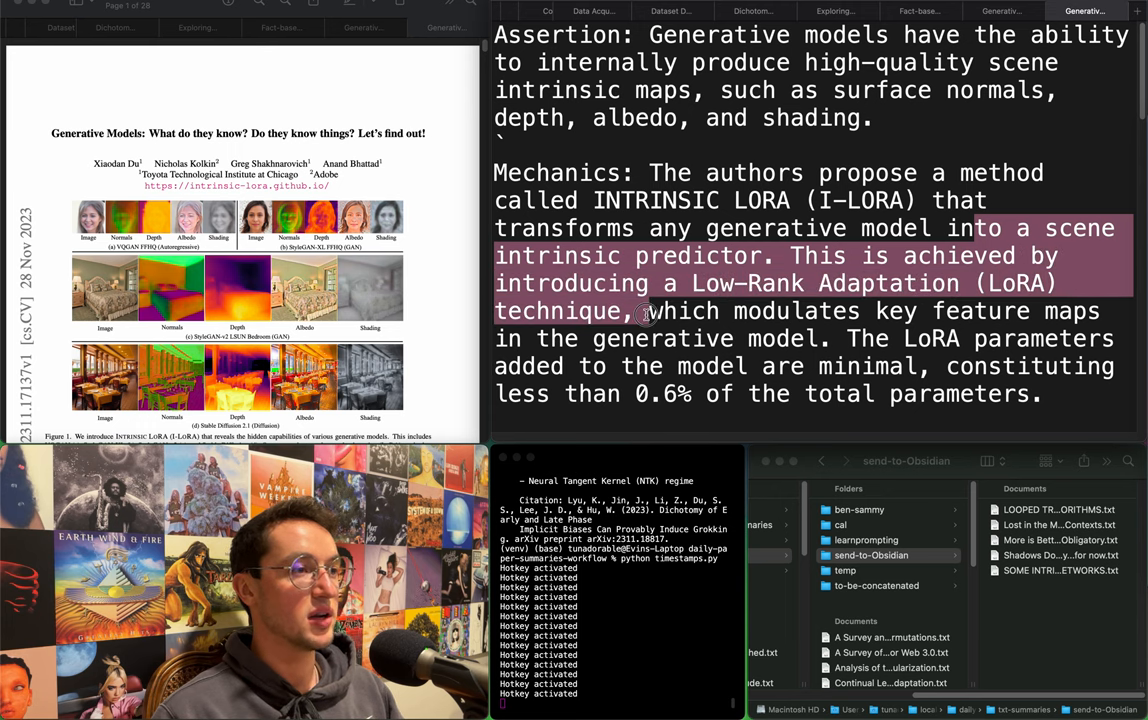
{"action": "left_click_drag", "start_coordinate": [648, 312], "coordinate": [656, 340]}
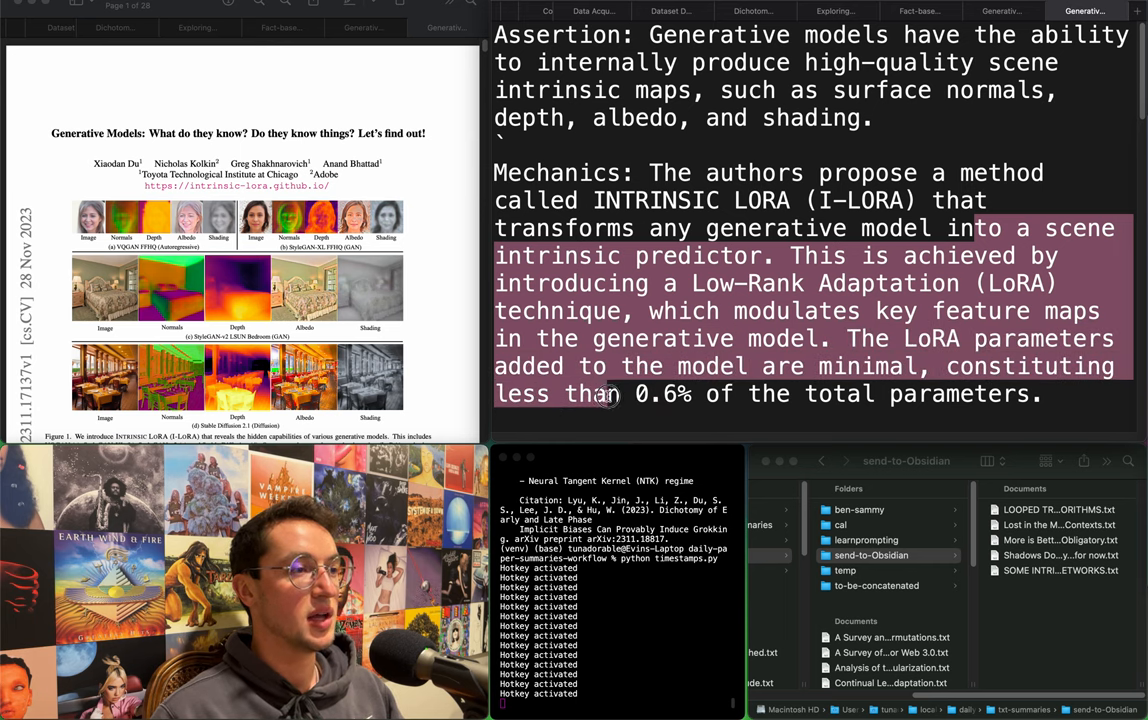
{"action": "scroll", "scroll_direction": "down", "scroll_amount": 3}
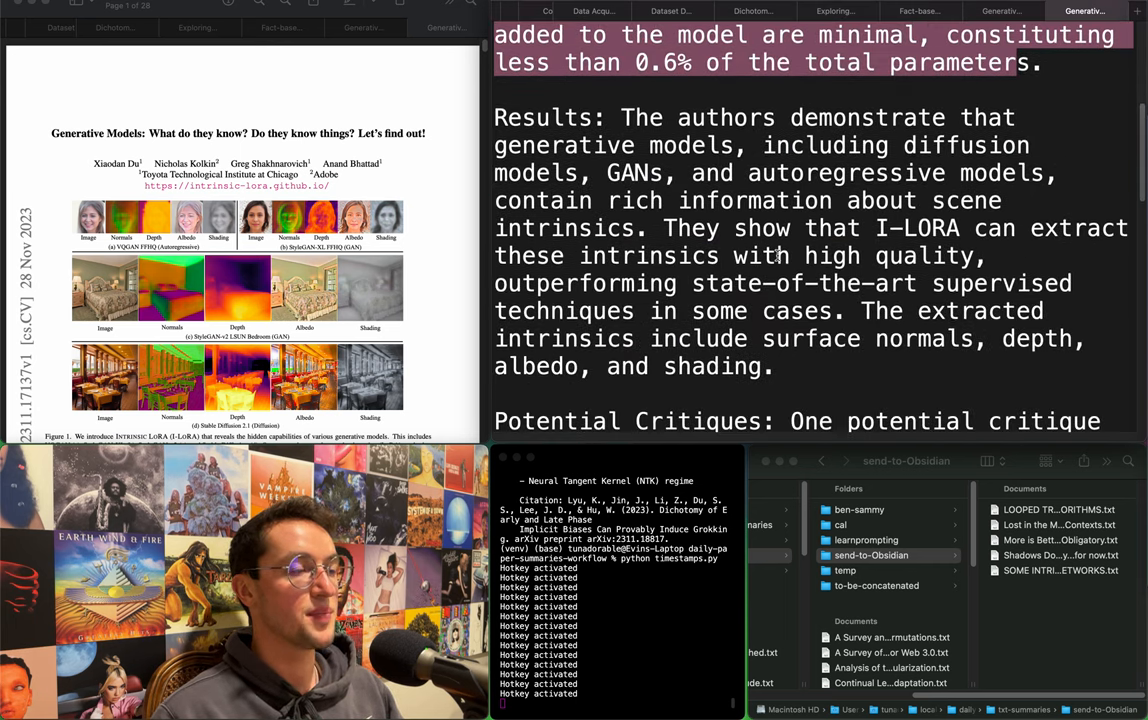
{"action": "double_click", "coordinate": [724, 116]}
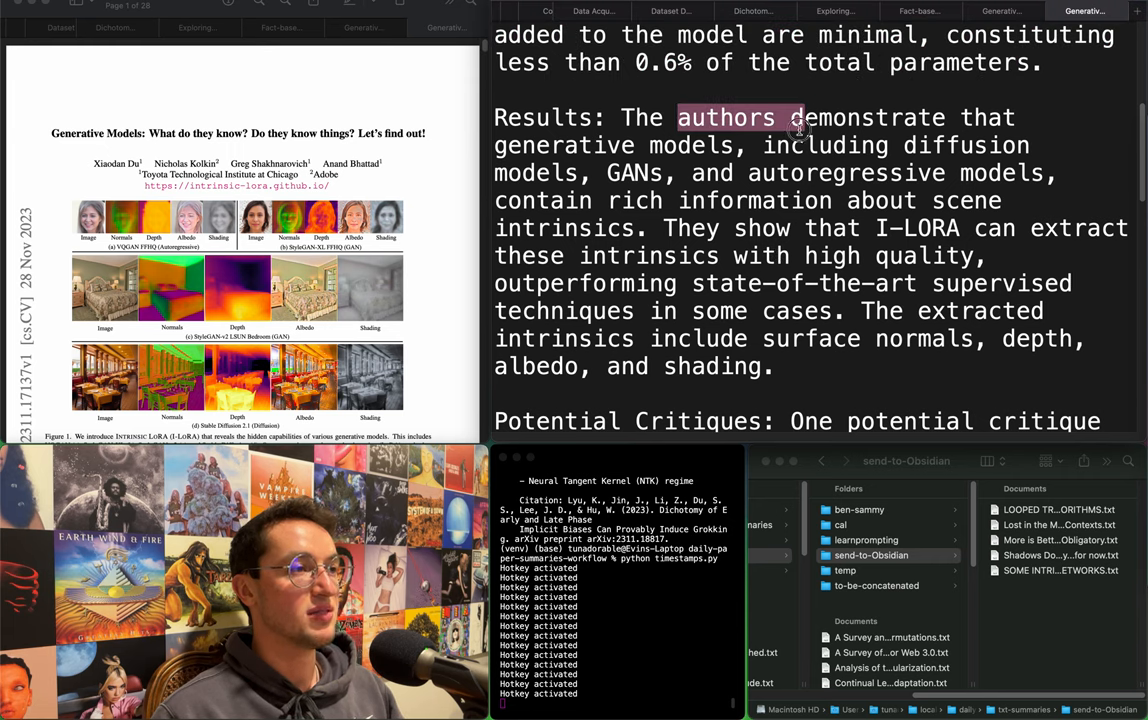
{"action": "left_click_drag", "start_coordinate": [800, 116], "coordinate": [838, 172]}
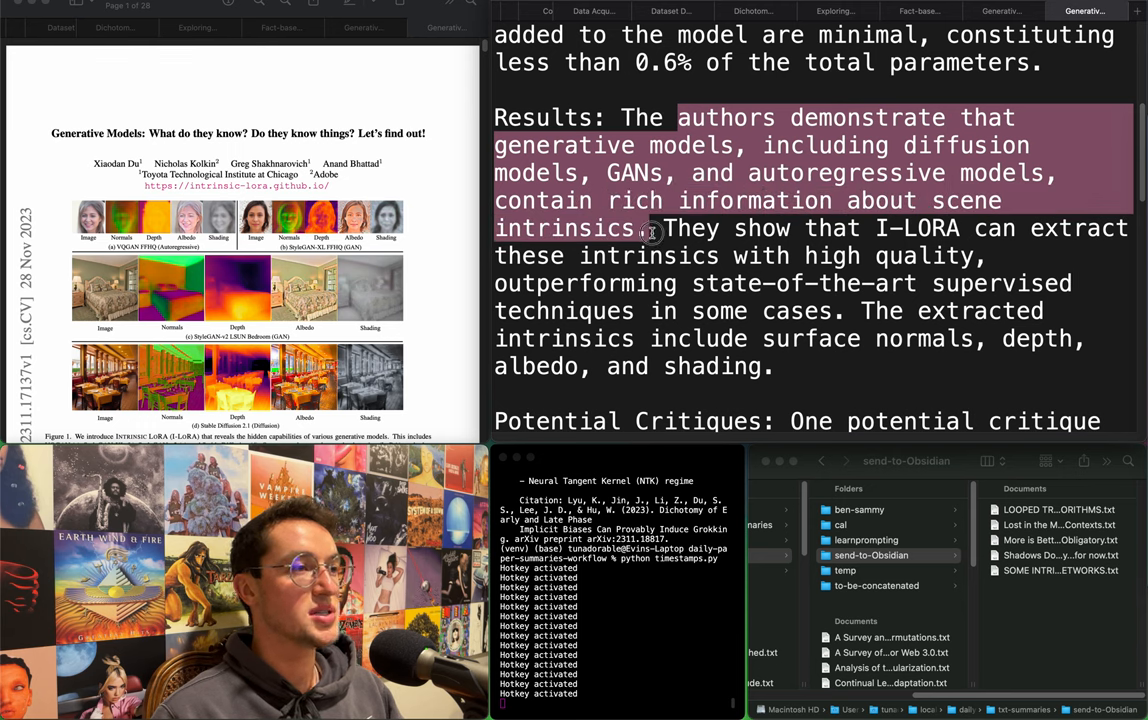
{"action": "left_click_drag", "start_coordinate": [656, 230], "coordinate": [650, 262]}
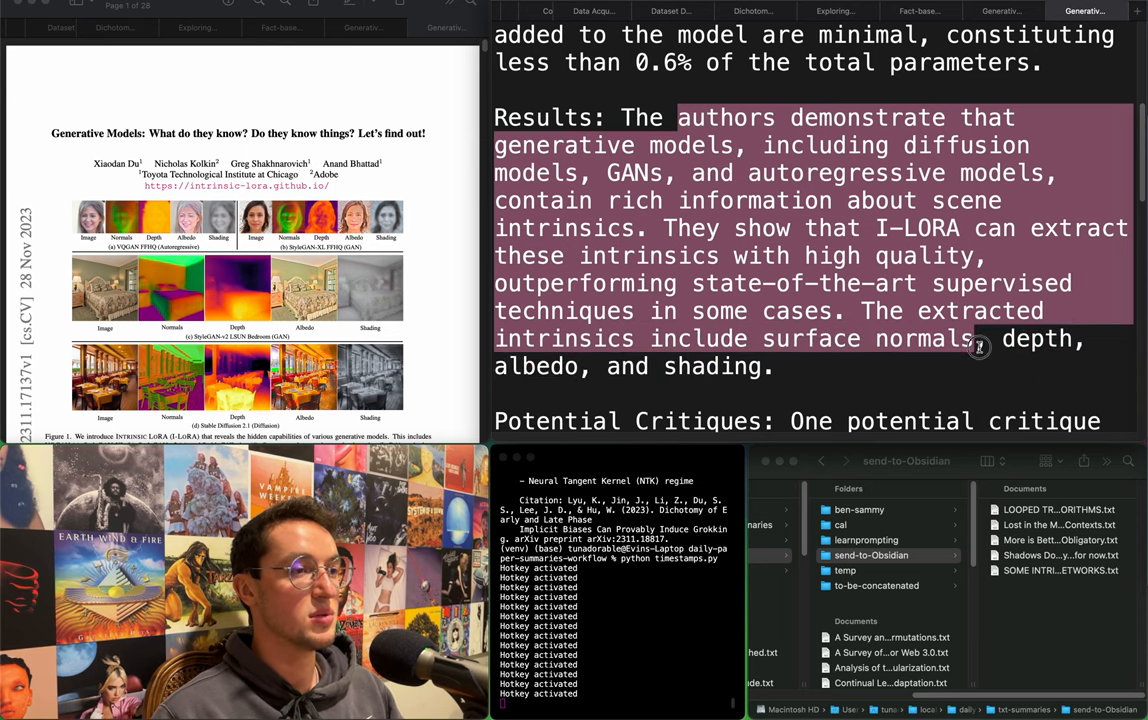
{"action": "scroll", "scroll_direction": "down", "scroll_amount": 3}
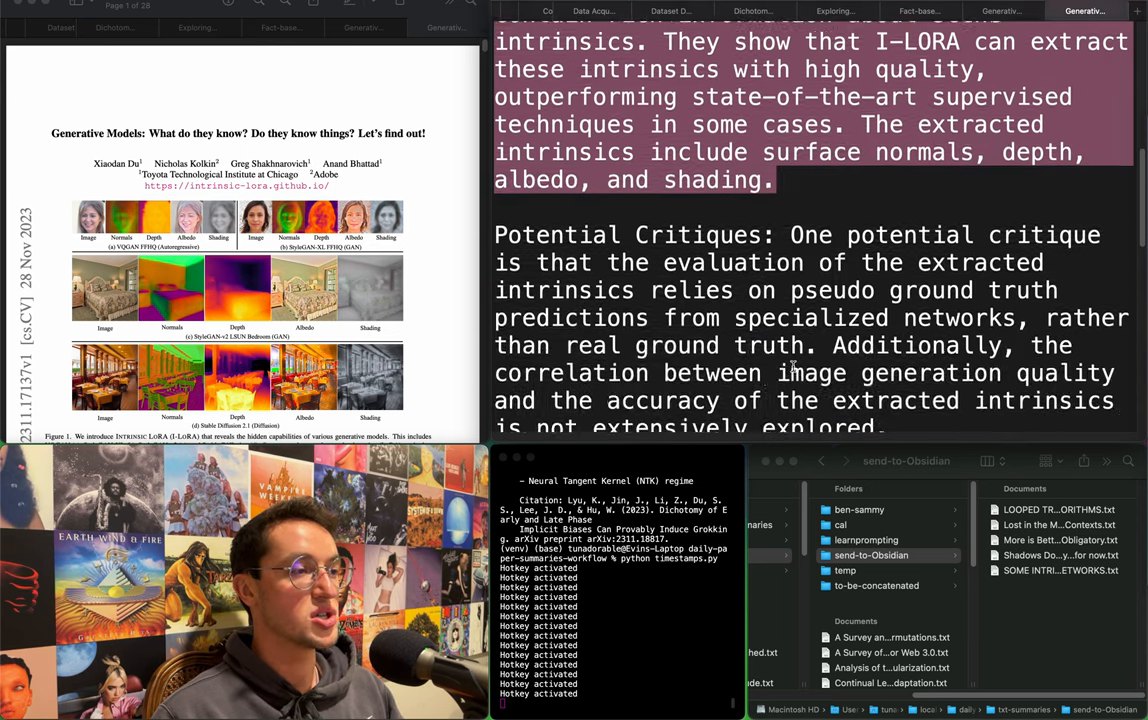
{"action": "scroll", "scroll_direction": "down", "scroll_amount": 3}
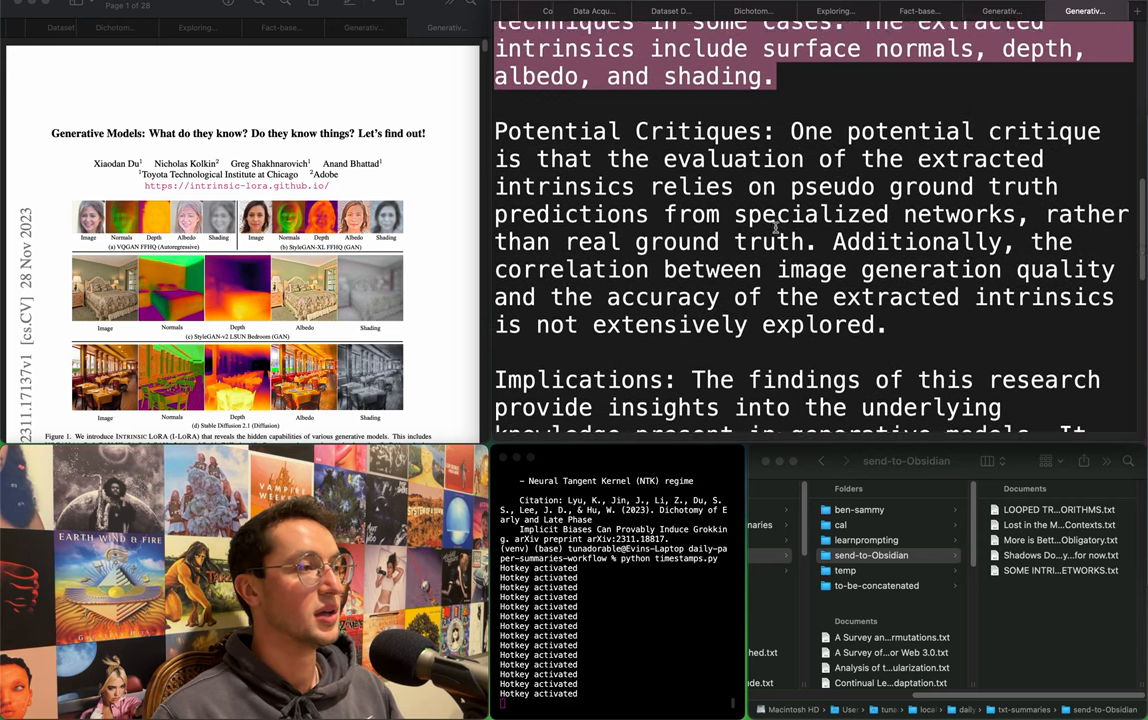
{"action": "scroll", "scroll_direction": "down", "scroll_amount": 3}
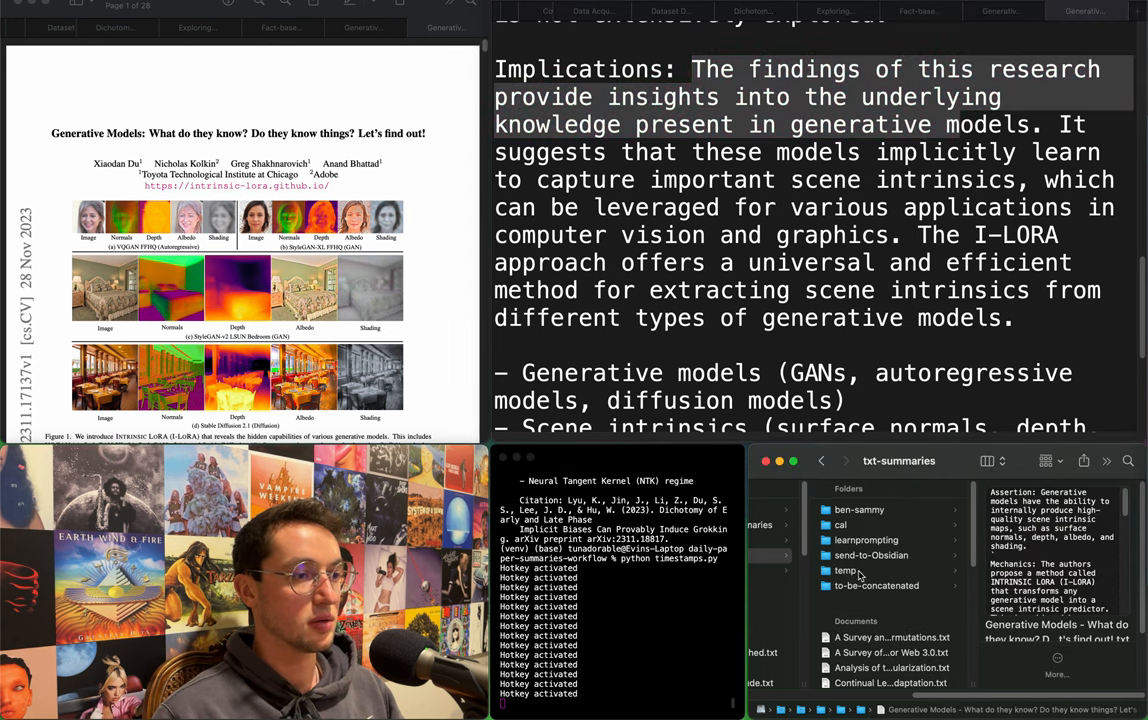
File the Generative Models summary into send-to-Obsidian and open the intellectual-property paper.
{"action": "left_click", "coordinate": [872, 556]}
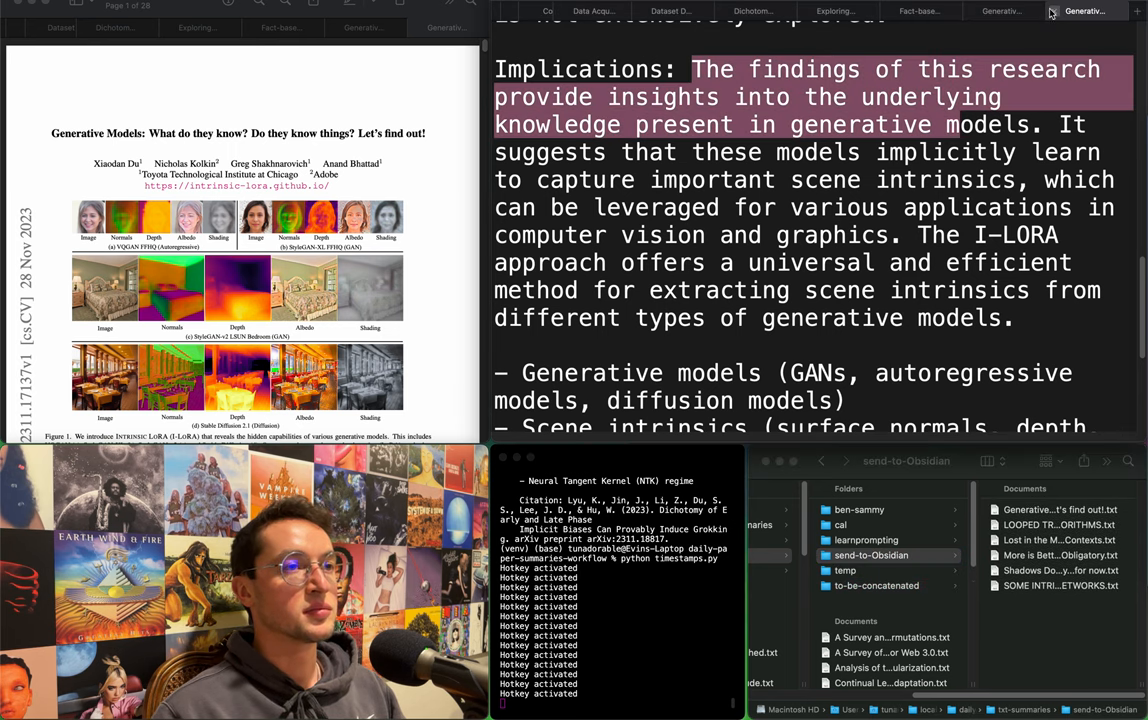
{"action": "left_click", "coordinate": [1084, 12]}
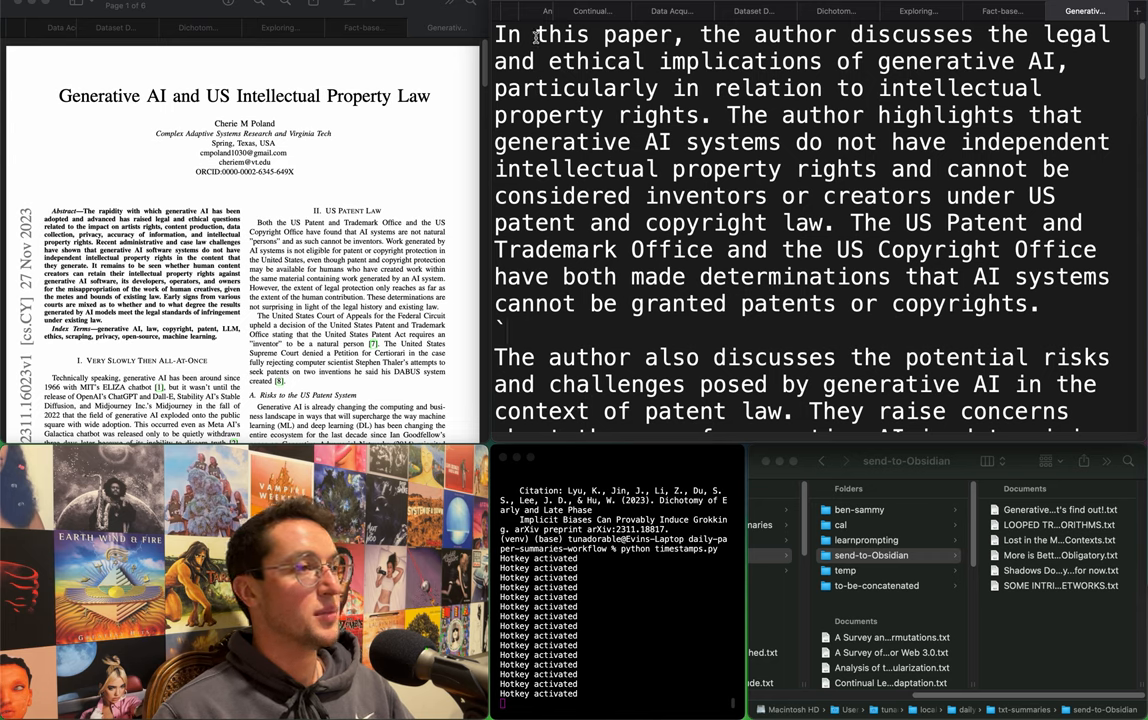
{"action": "left_click_drag", "start_coordinate": [536, 34], "coordinate": [740, 34]}
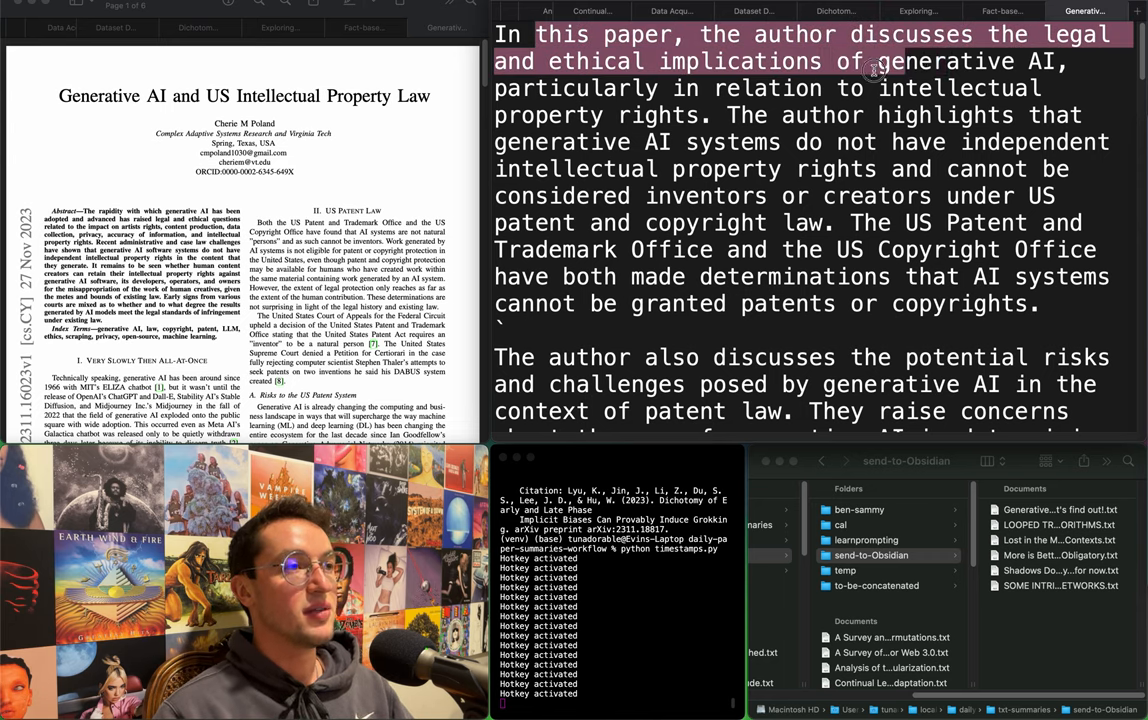
{"action": "left_click_drag", "start_coordinate": [876, 70], "coordinate": [702, 114]}
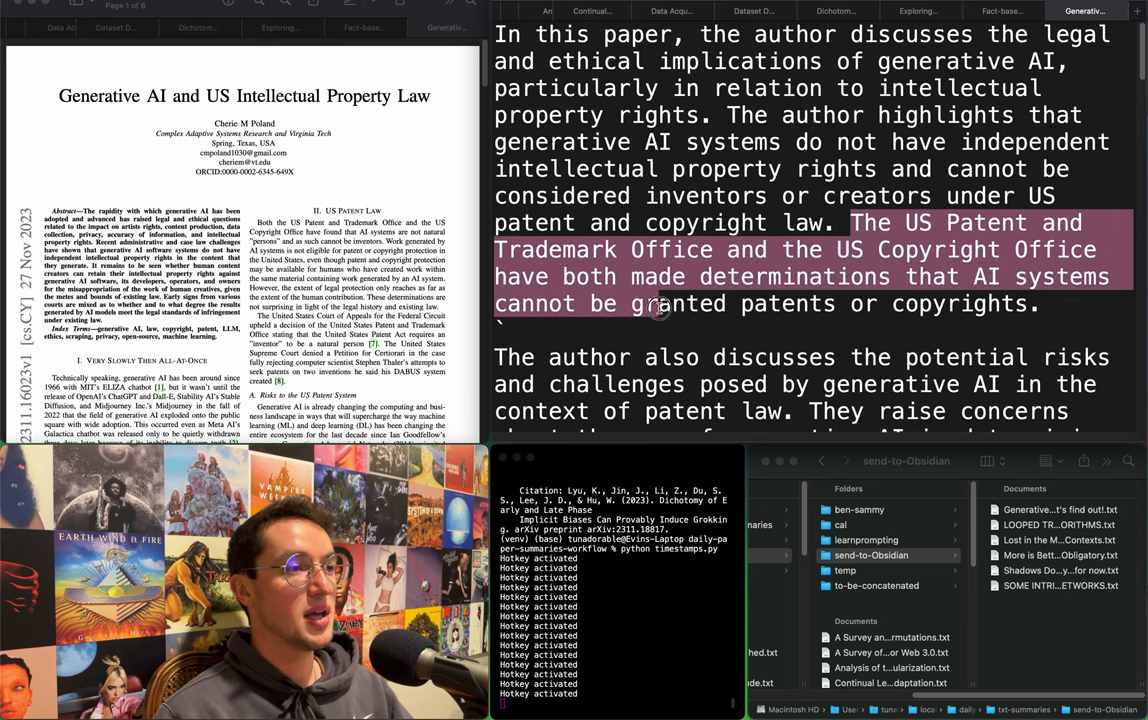
{"action": "scroll", "scroll_direction": "down", "scroll_amount": 3}
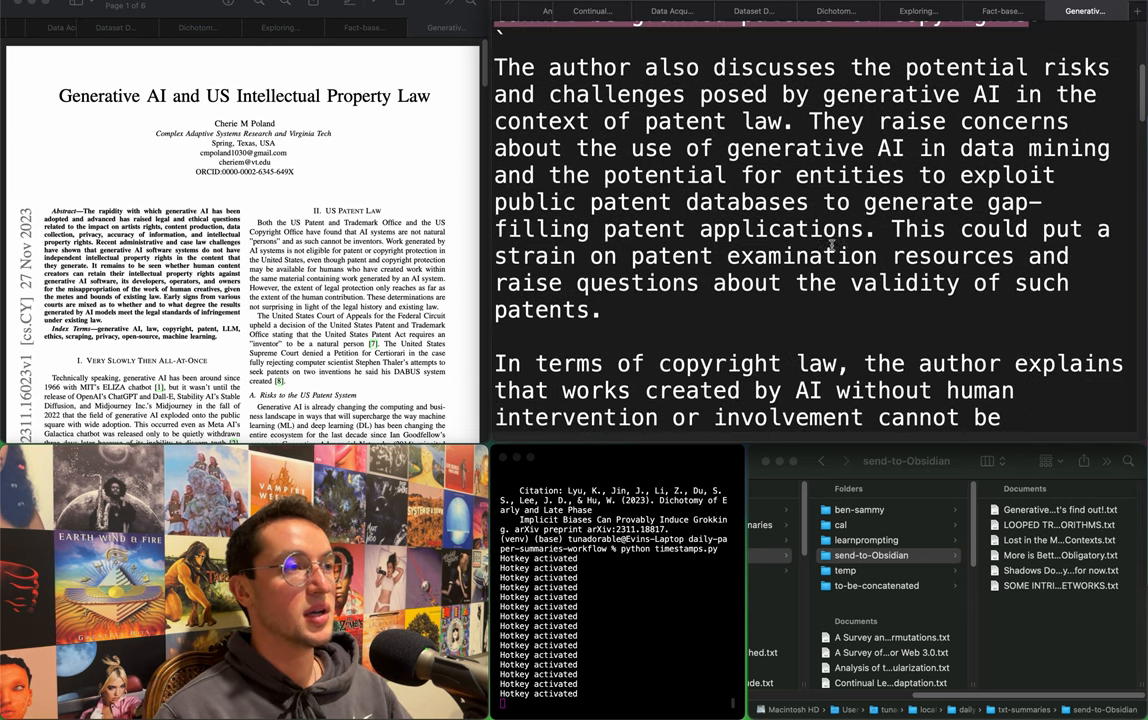
{"action": "left_click_drag", "start_coordinate": [712, 68], "coordinate": [960, 68]}
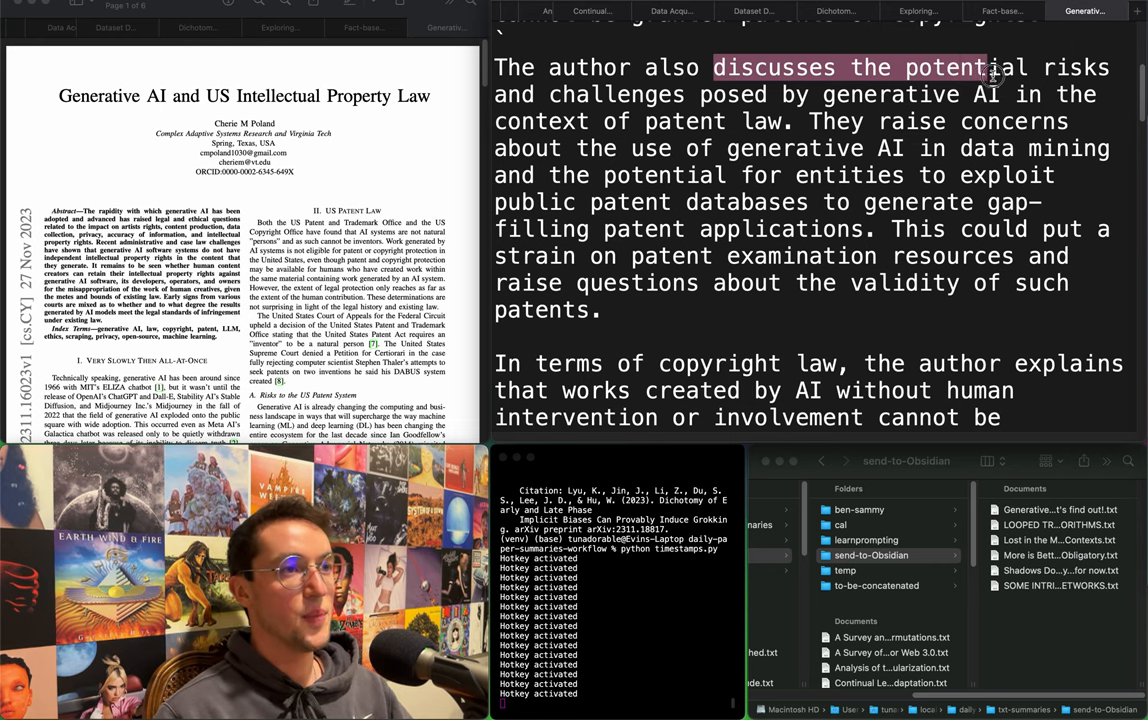
{"action": "left_click_drag", "start_coordinate": [996, 76], "coordinate": [780, 94]}
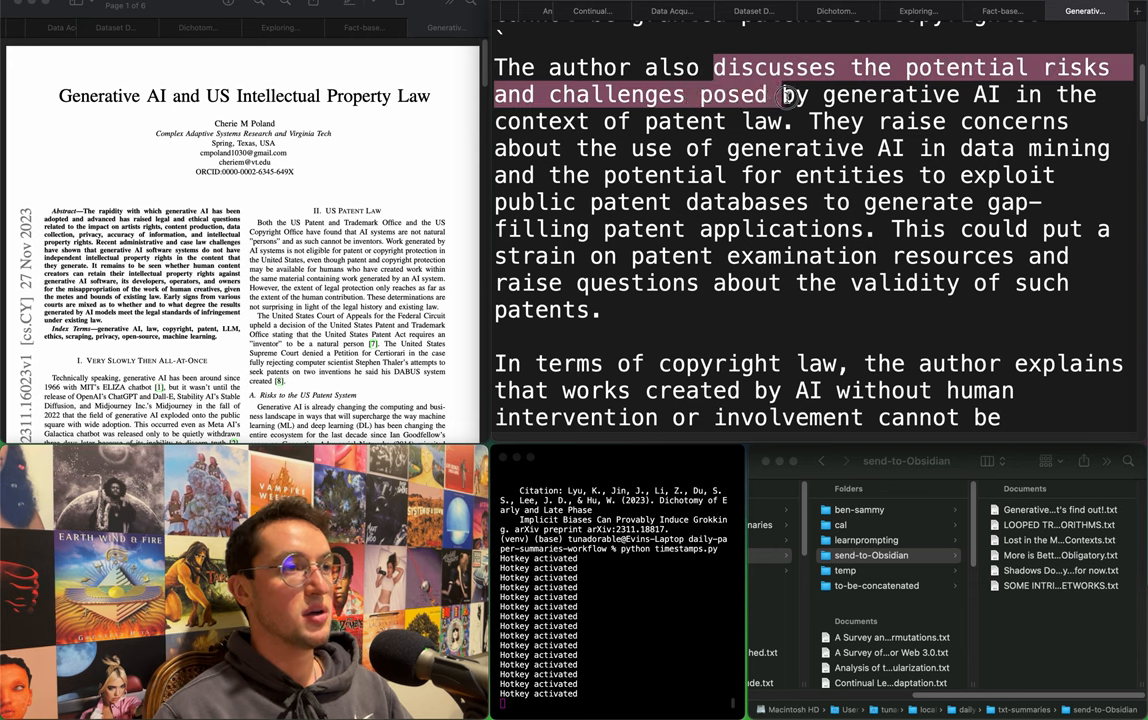
{"action": "left_click_drag", "start_coordinate": [784, 96], "coordinate": [790, 122]}
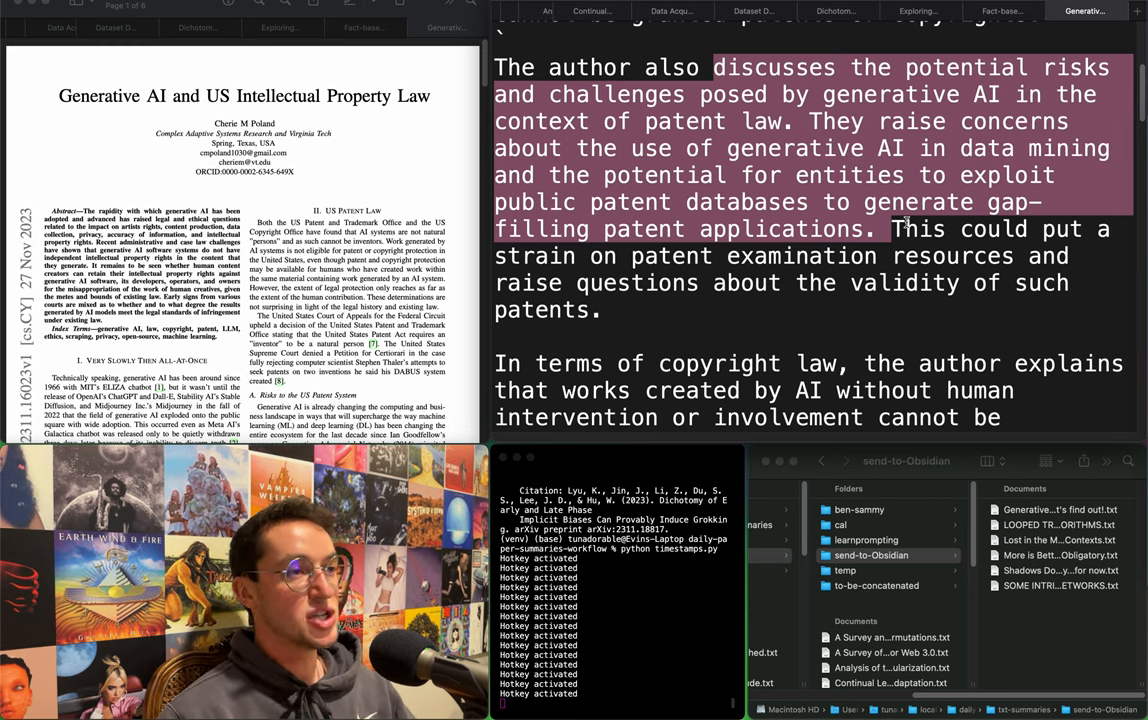
{"action": "left_click", "coordinate": [888, 228]}
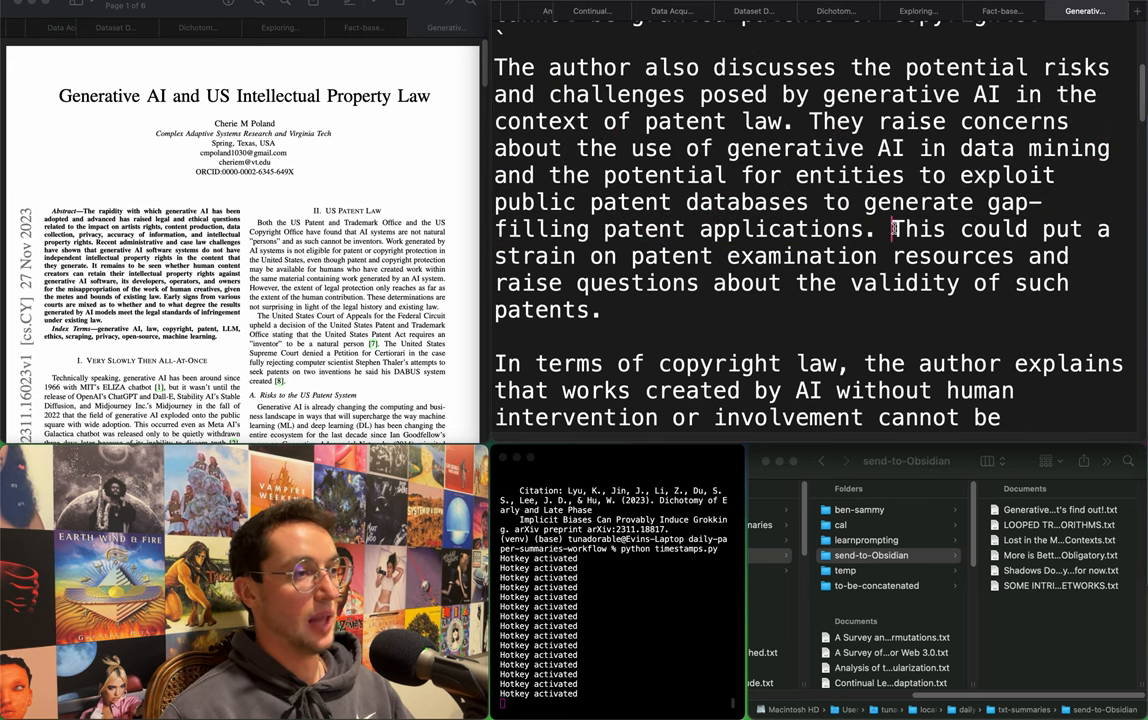
{"action": "left_click_drag", "start_coordinate": [892, 228], "coordinate": [720, 284]}
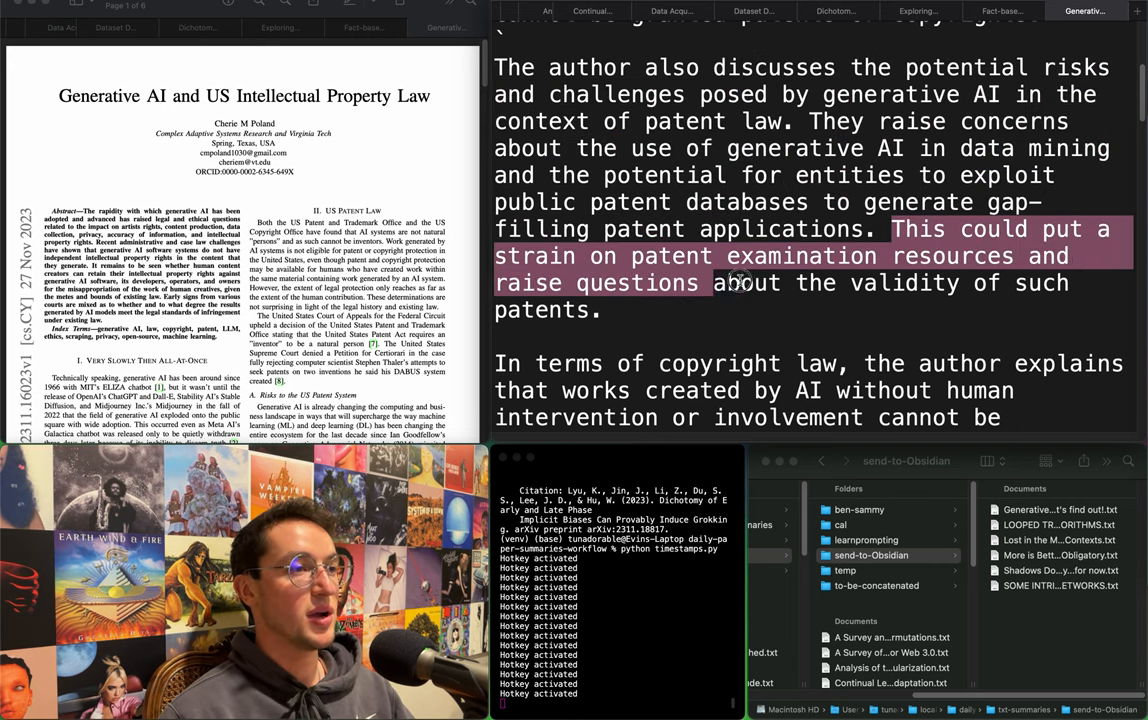
{"action": "scroll", "scroll_direction": "down", "scroll_amount": 3}
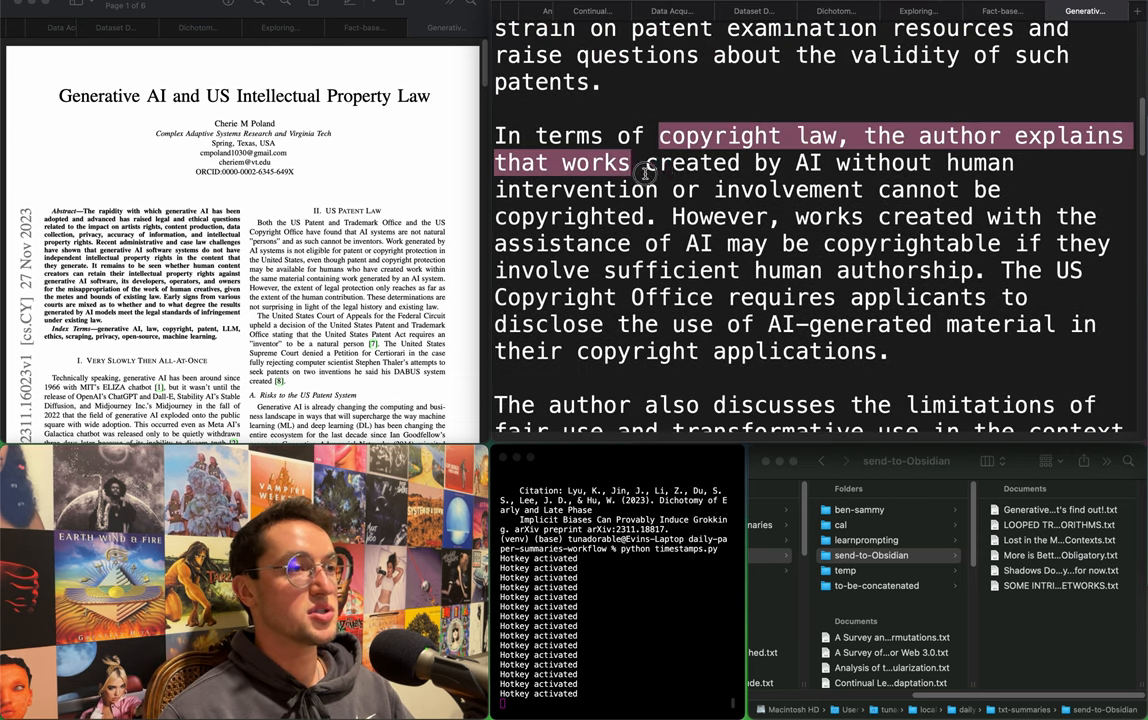
{"action": "left_click_drag", "start_coordinate": [644, 170], "coordinate": [940, 190]}
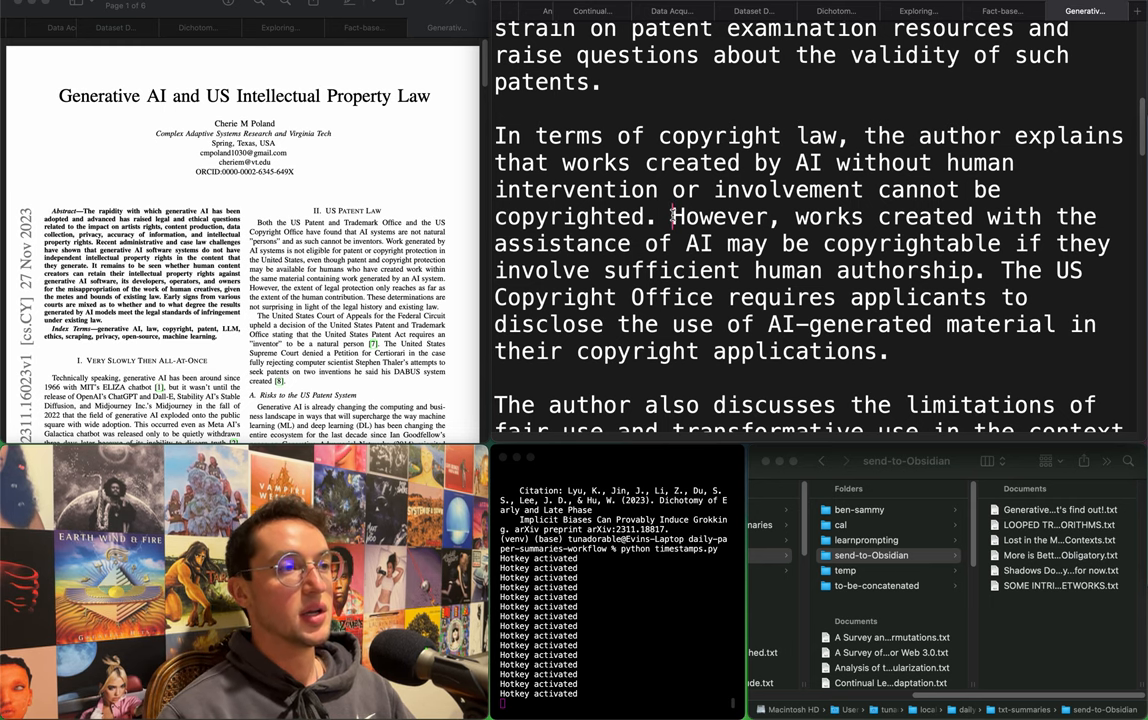
{"action": "left_click_drag", "start_coordinate": [672, 216], "coordinate": [756, 244]}
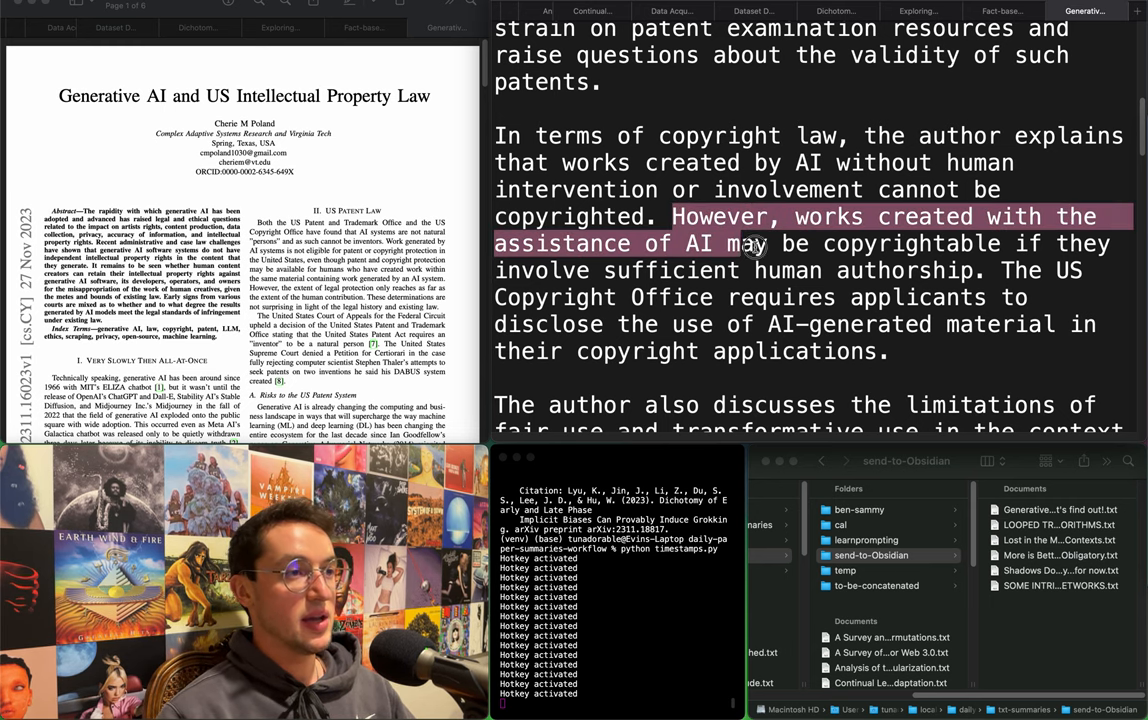
{"action": "left_click_drag", "start_coordinate": [756, 244], "coordinate": [914, 270]}
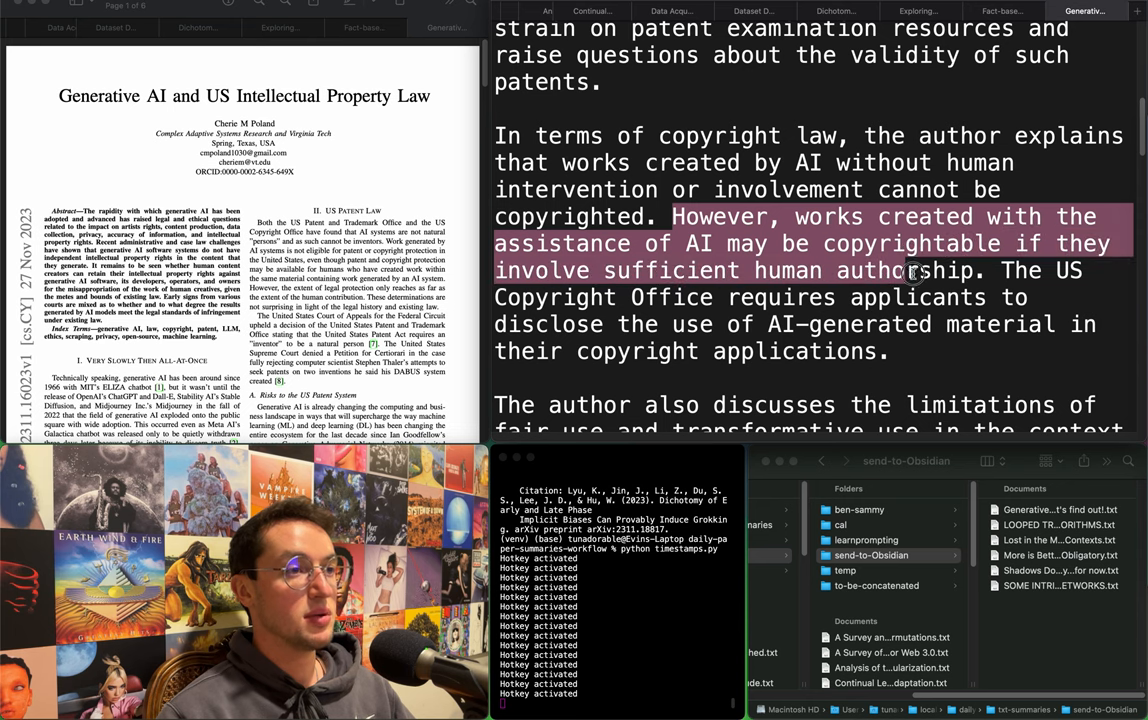
{"action": "left_click_drag", "start_coordinate": [910, 270], "coordinate": [956, 296]}
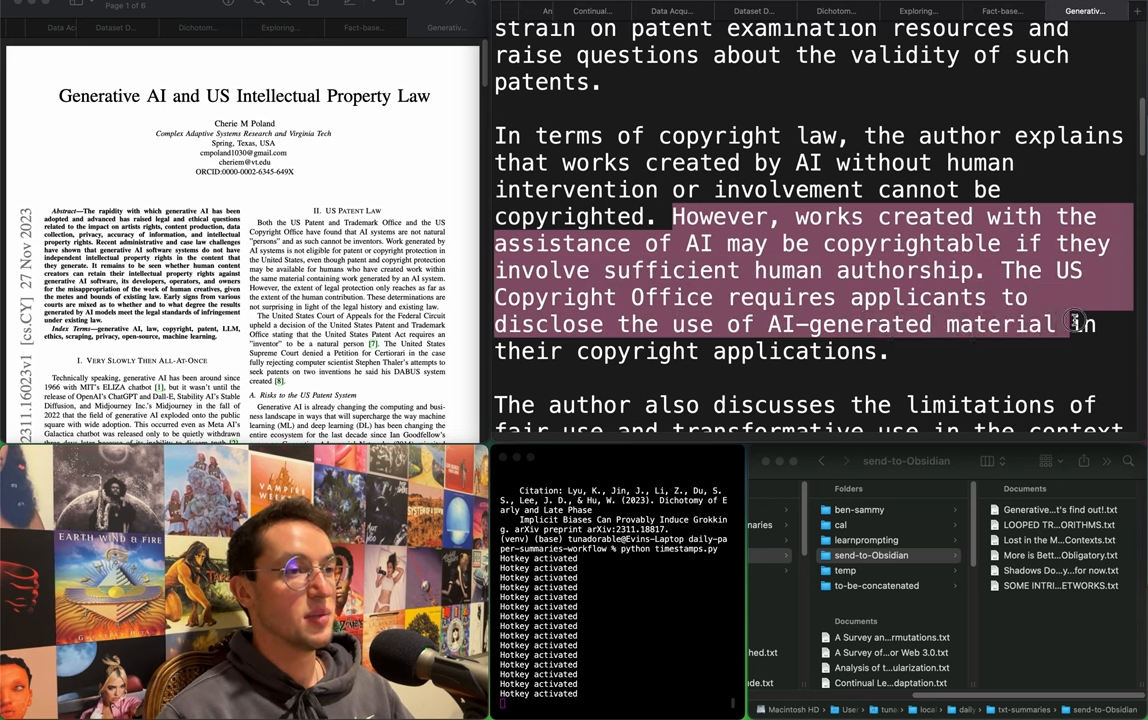
{"action": "scroll", "scroll_direction": "down", "scroll_amount": 3}
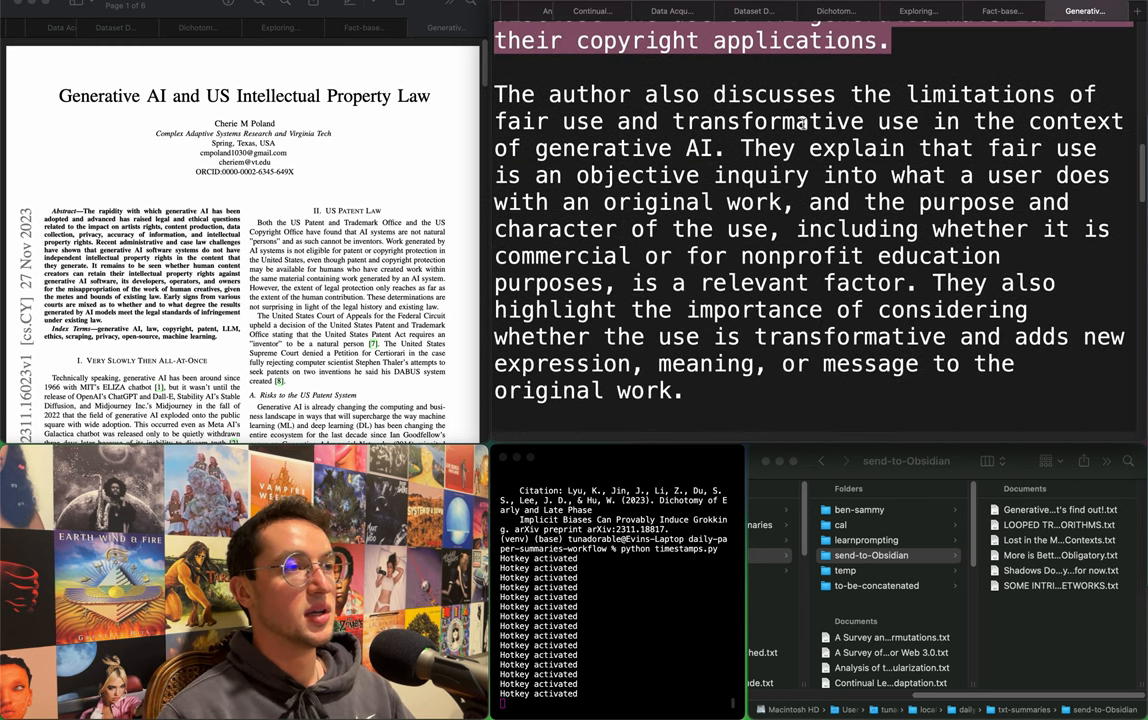
{"action": "double_click", "coordinate": [774, 94]}
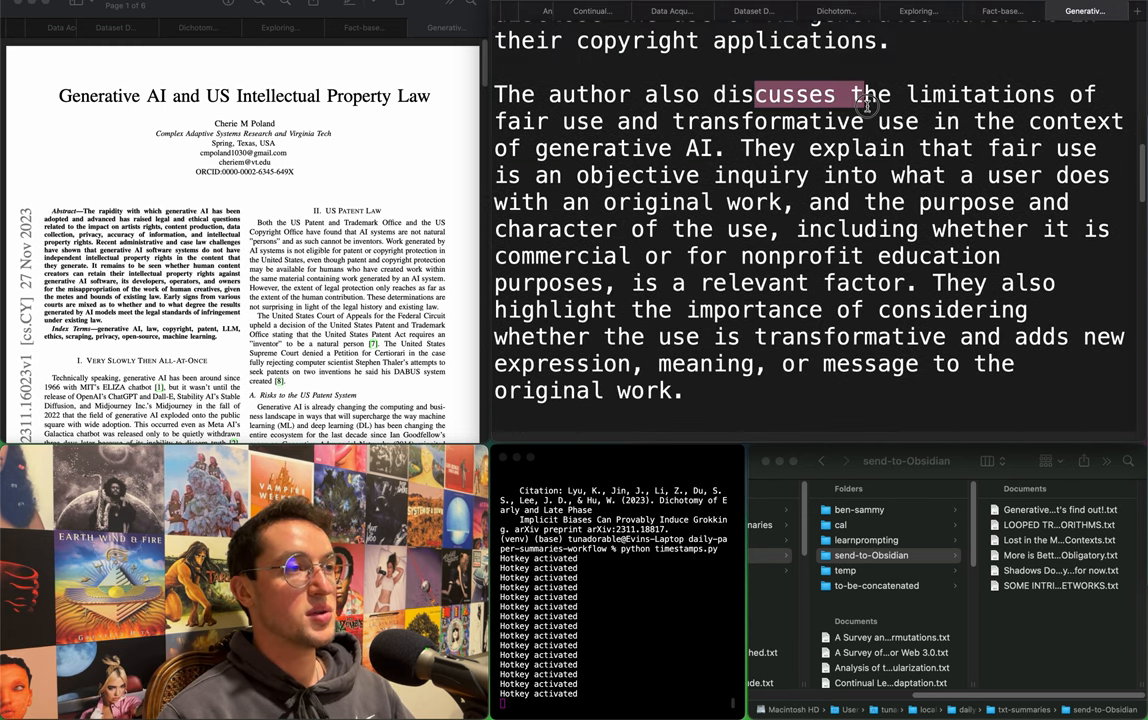
{"action": "left_click_drag", "start_coordinate": [864, 94], "coordinate": [644, 176]}
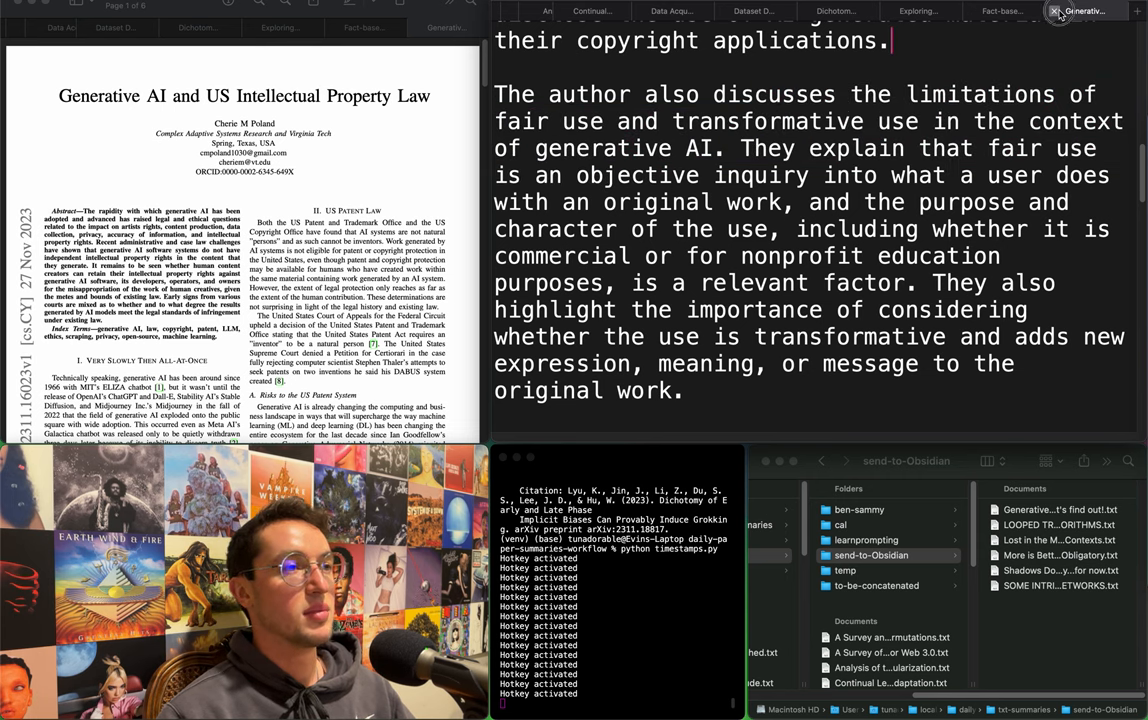
{"action": "left_click", "coordinate": [1056, 10]}
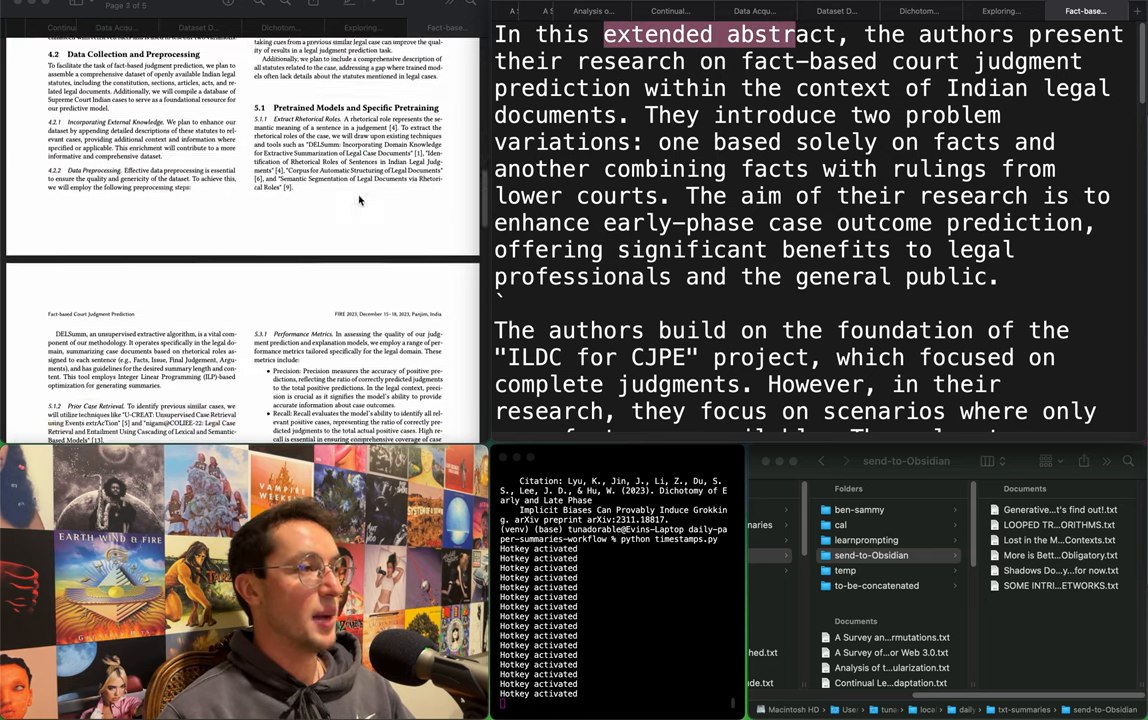
Highlight the court judgment summary's problem-variation sentences, then close the finished summary.
{"action": "scroll", "scroll_direction": "down", "scroll_amount": 3}
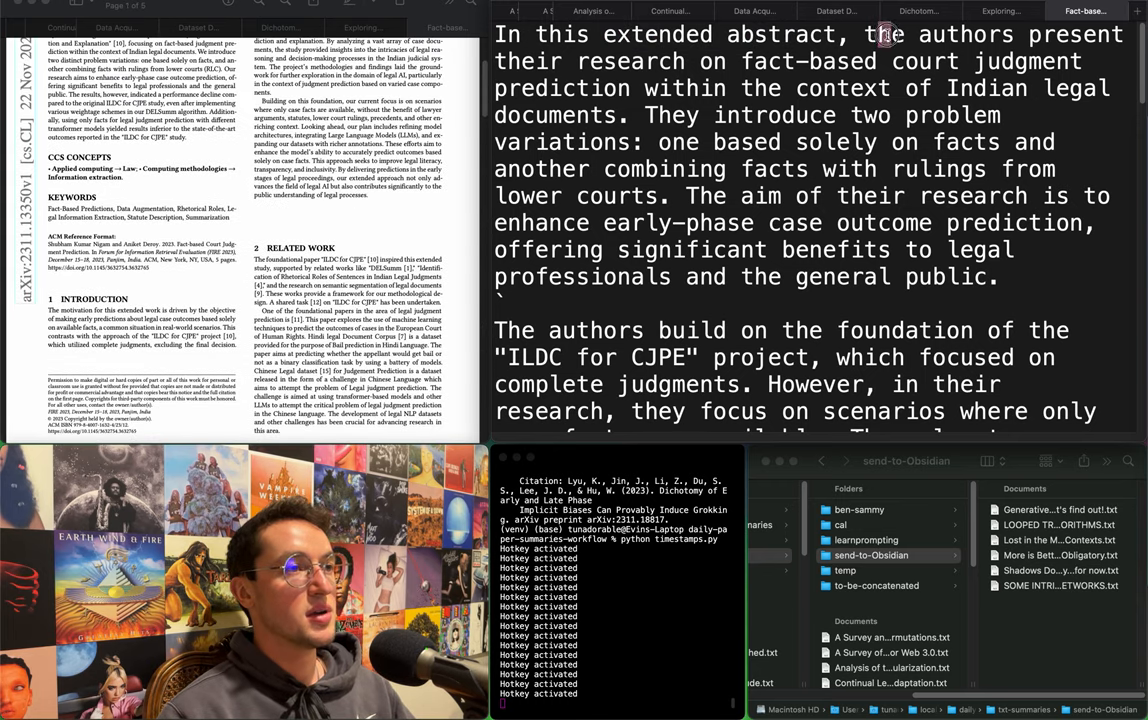
{"action": "left_click_drag", "start_coordinate": [876, 34], "coordinate": [664, 88]}
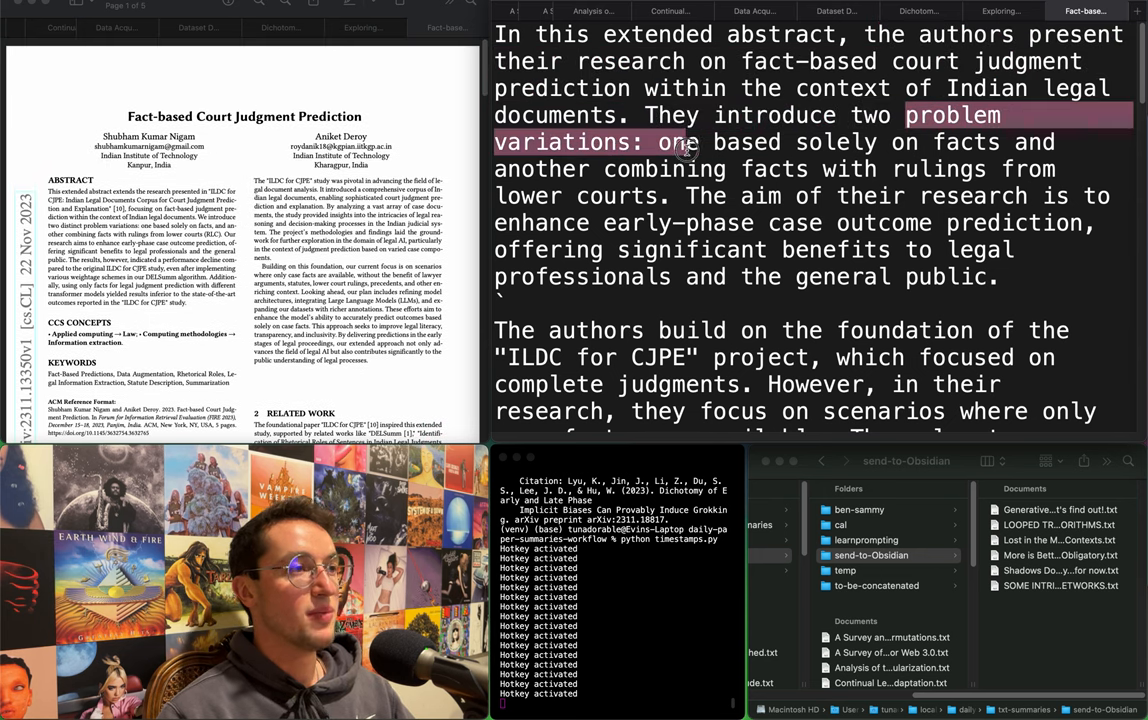
{"action": "left_click_drag", "start_coordinate": [688, 142], "coordinate": [628, 196]}
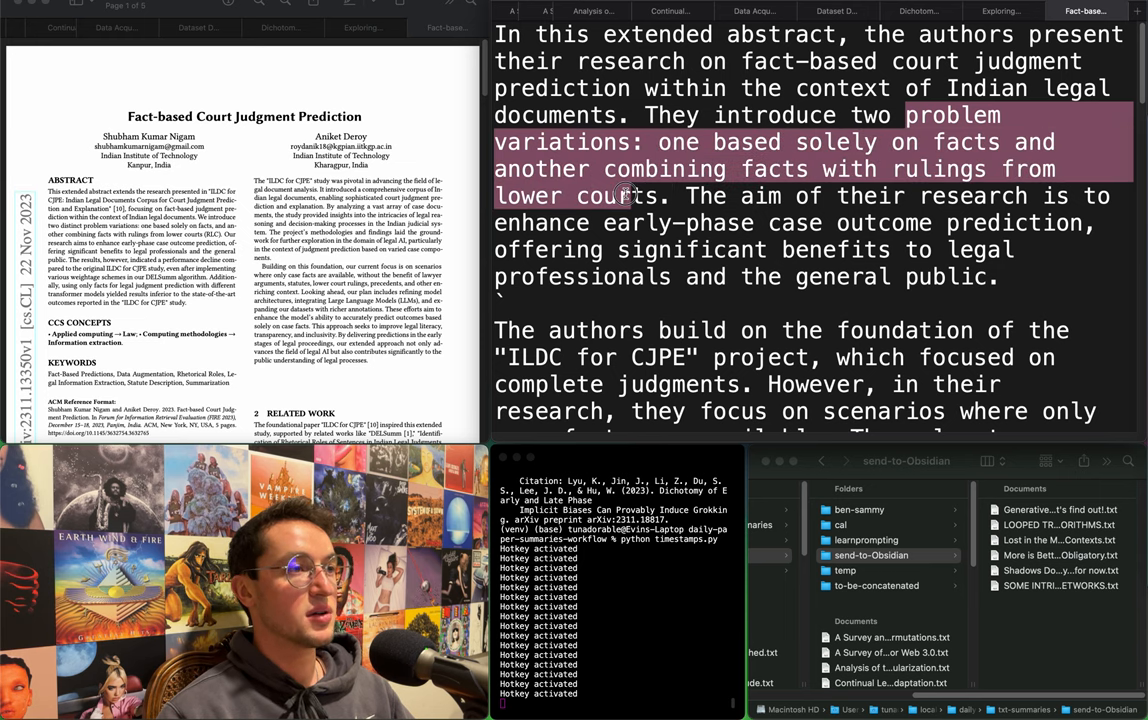
{"action": "left_click", "coordinate": [1000, 12]}
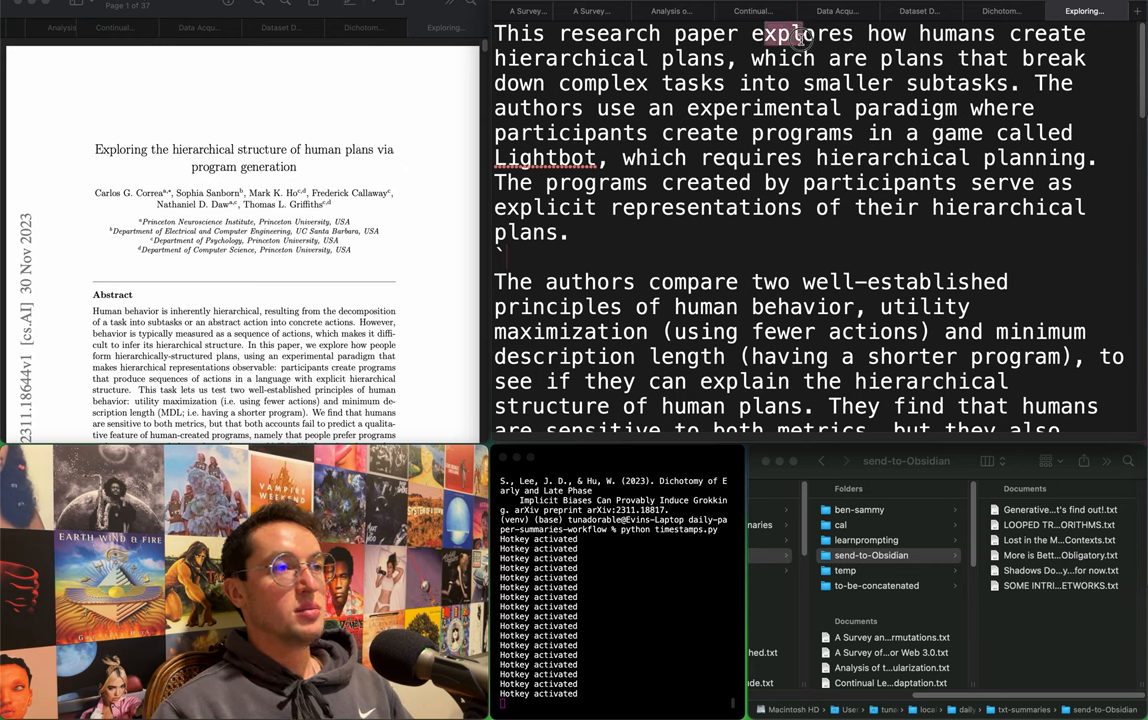
{"action": "left_click_drag", "start_coordinate": [780, 32], "coordinate": [670, 84]}
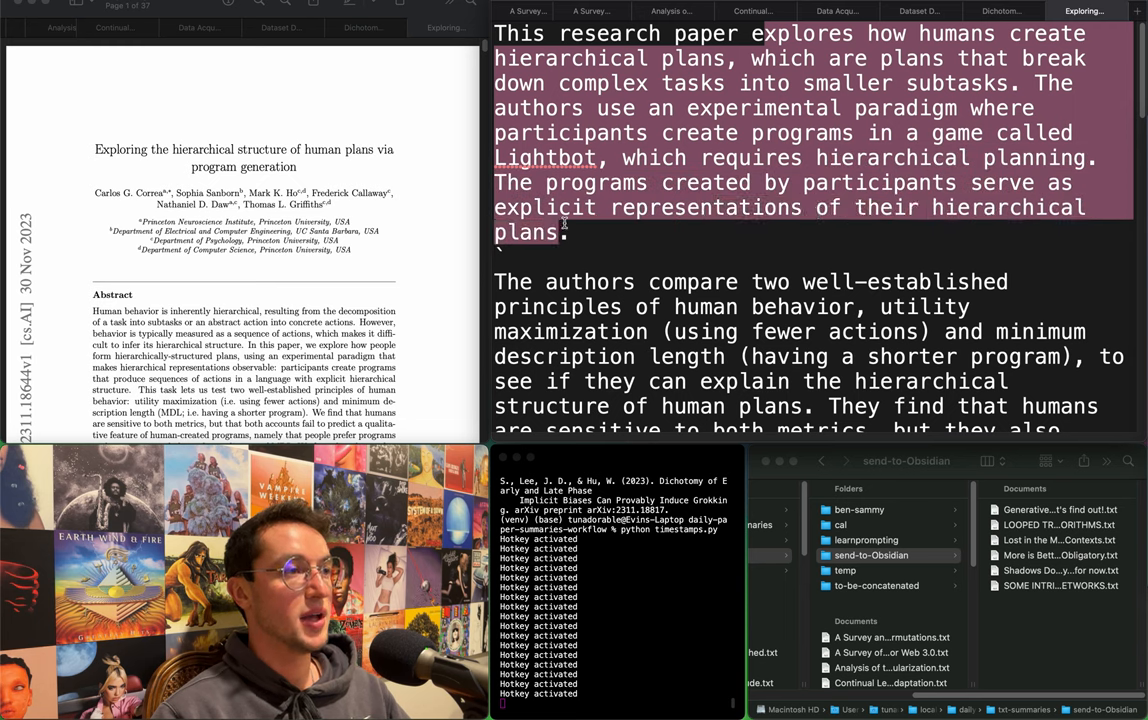
{"action": "scroll", "scroll_direction": "down", "scroll_amount": 3}
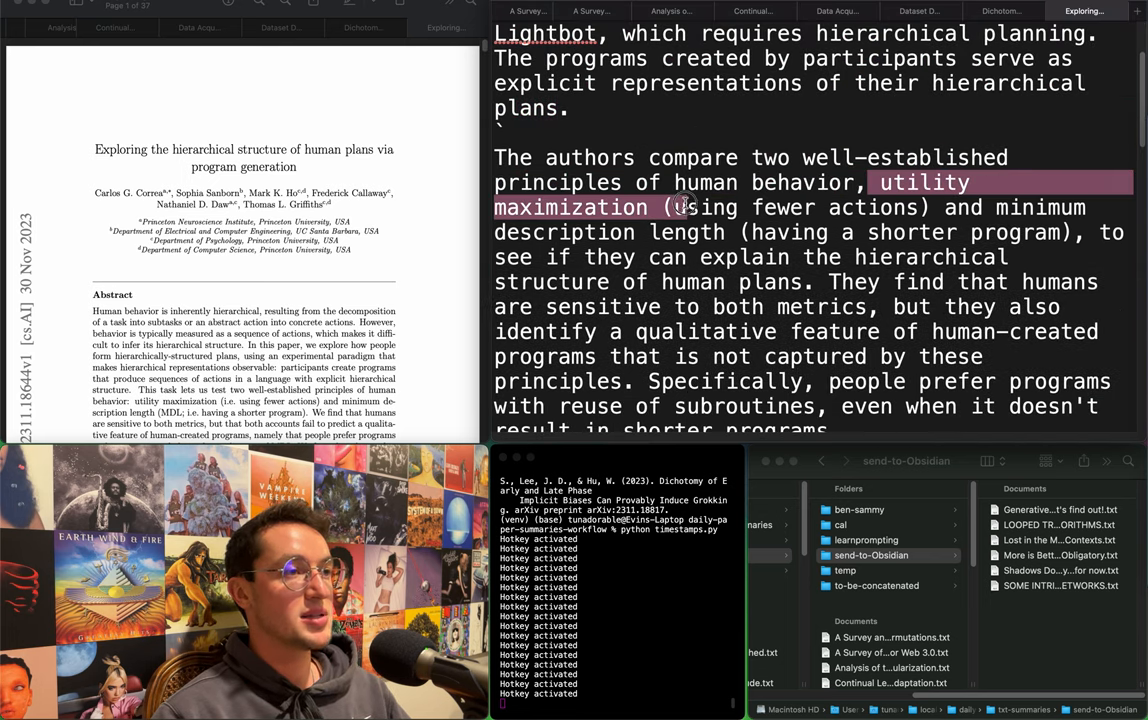
{"action": "left_click_drag", "start_coordinate": [682, 204], "coordinate": [796, 232]}
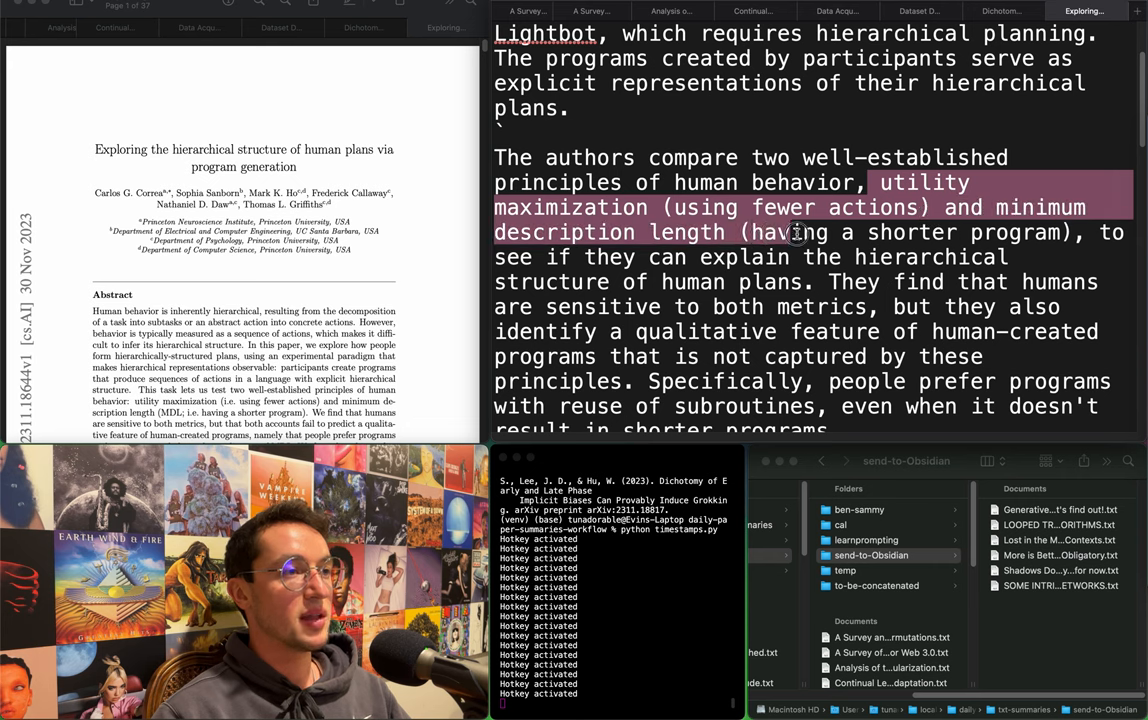
{"action": "left_click_drag", "start_coordinate": [796, 232], "coordinate": [1000, 256]}
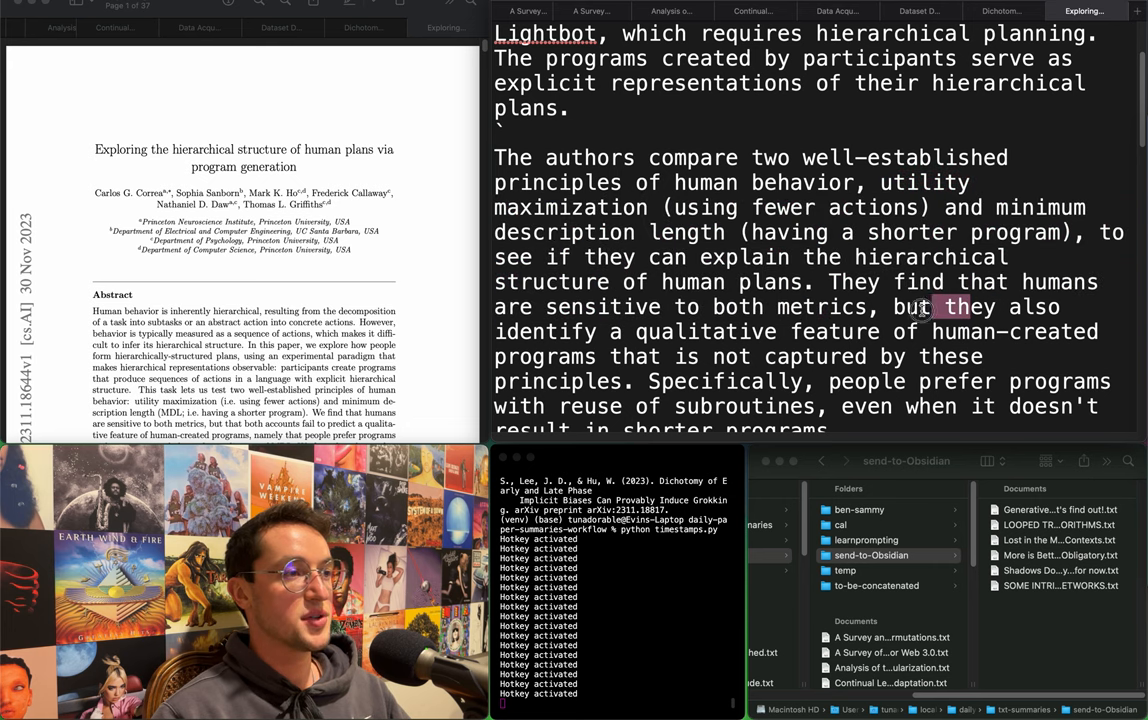
{"action": "left_click_drag", "start_coordinate": [936, 308], "coordinate": [650, 356]}
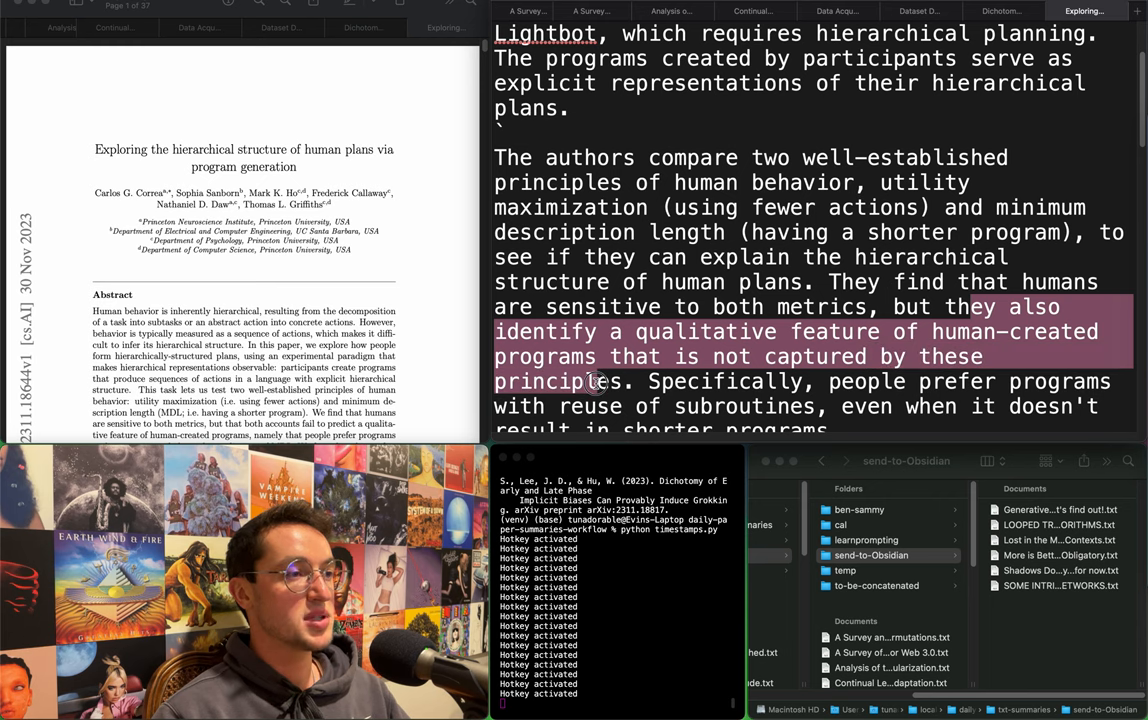
{"action": "scroll", "scroll_direction": "down", "scroll_amount": 3}
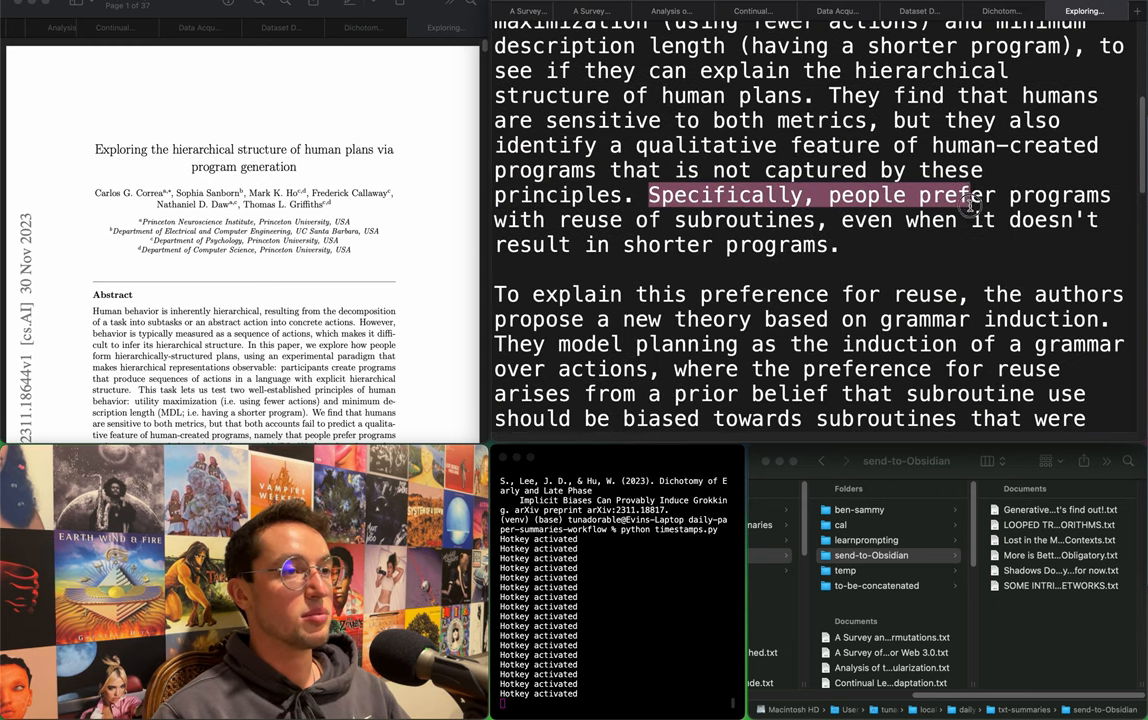
{"action": "left_click_drag", "start_coordinate": [970, 196], "coordinate": [820, 220]}
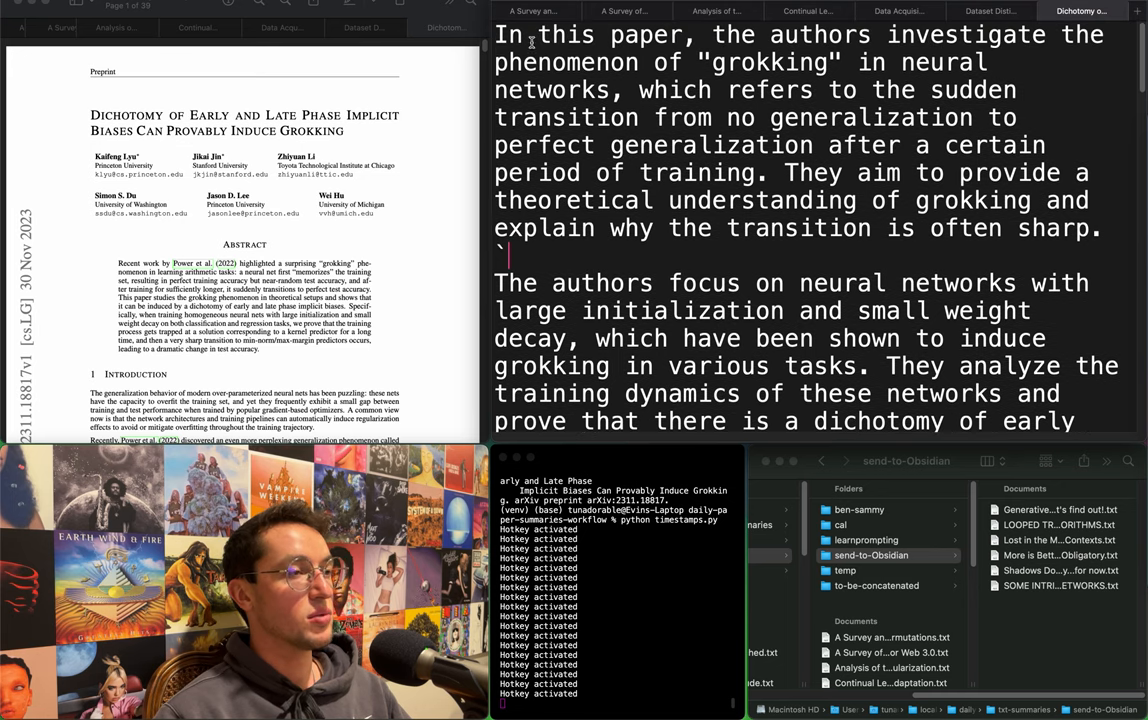
Highlight the grokking summary's opening paragraph and the sentence on the authors' focus.
{"action": "double_click", "coordinate": [564, 36]}
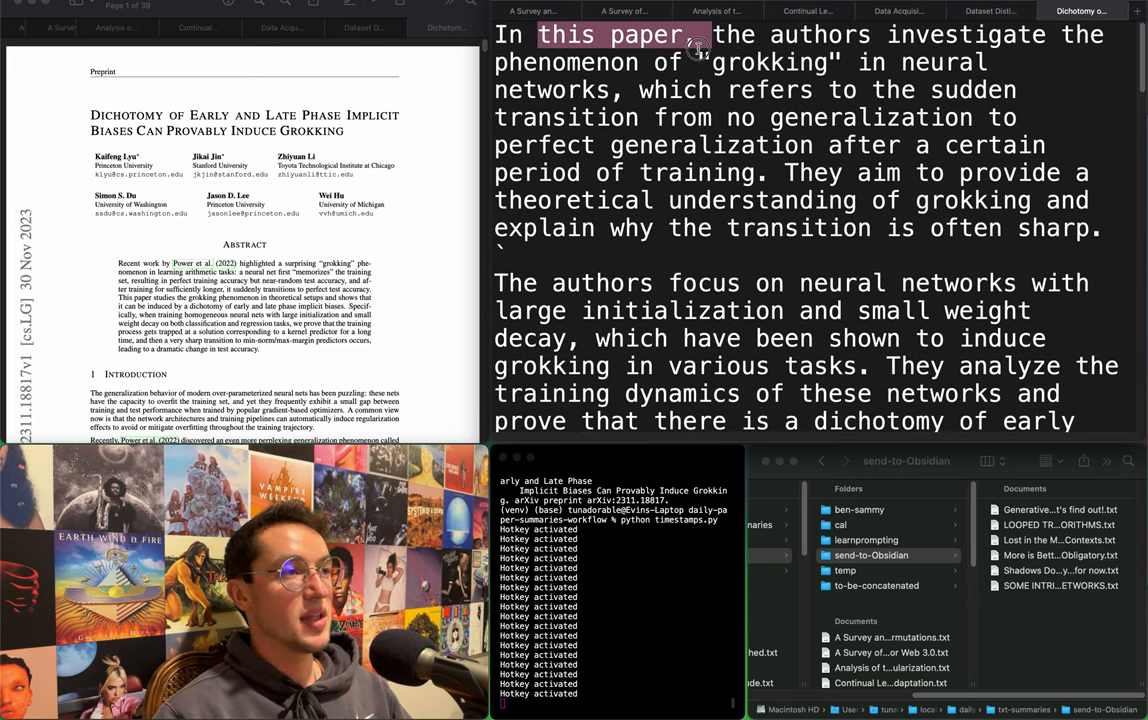
{"action": "left_click_drag", "start_coordinate": [700, 48], "coordinate": [758, 138]}
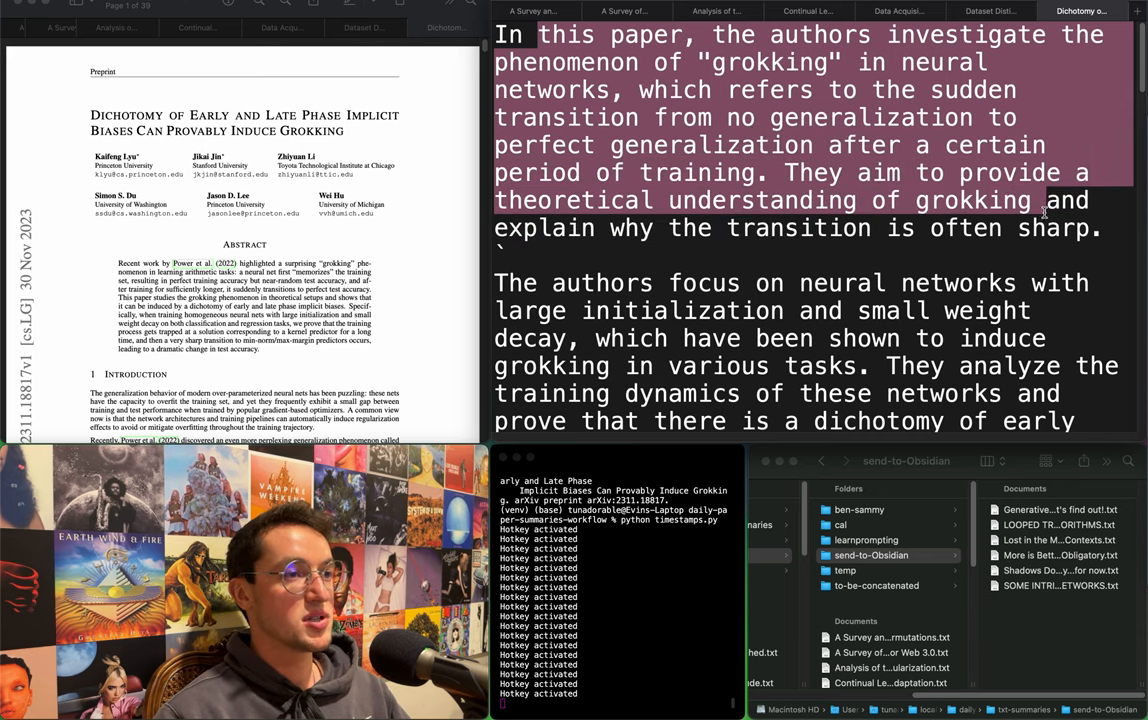
{"action": "scroll", "scroll_direction": "down", "scroll_amount": 3}
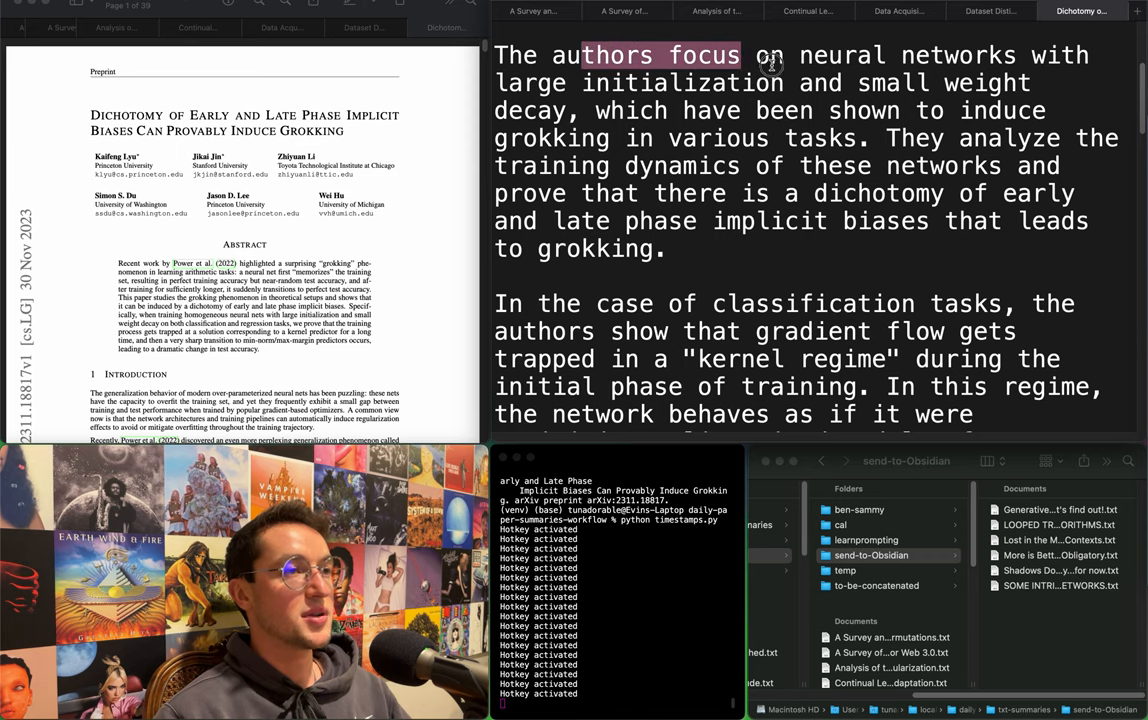
{"action": "left_click_drag", "start_coordinate": [770, 56], "coordinate": [890, 84]}
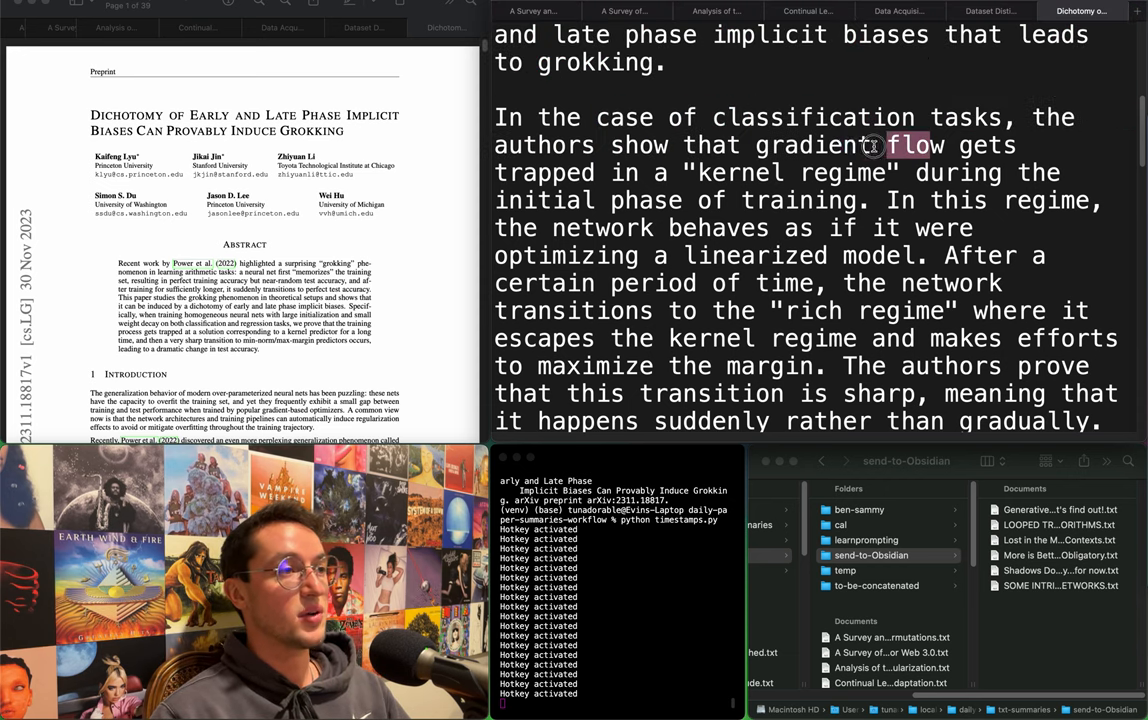
Highlight the kernel-to-rich regime transition, the sharp-transition claim, and the theoretical results paragraph.
{"action": "left_click_drag", "start_coordinate": [876, 144], "coordinate": [718, 200]}
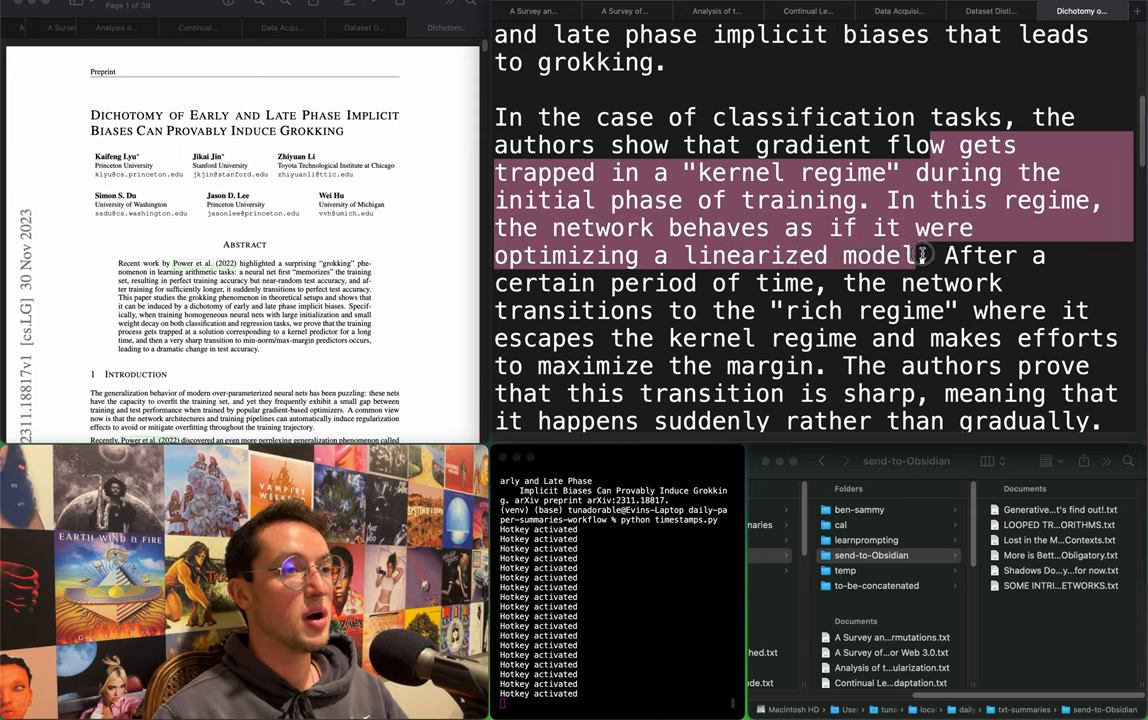
{"action": "left_click_drag", "start_coordinate": [920, 256], "coordinate": [720, 310]}
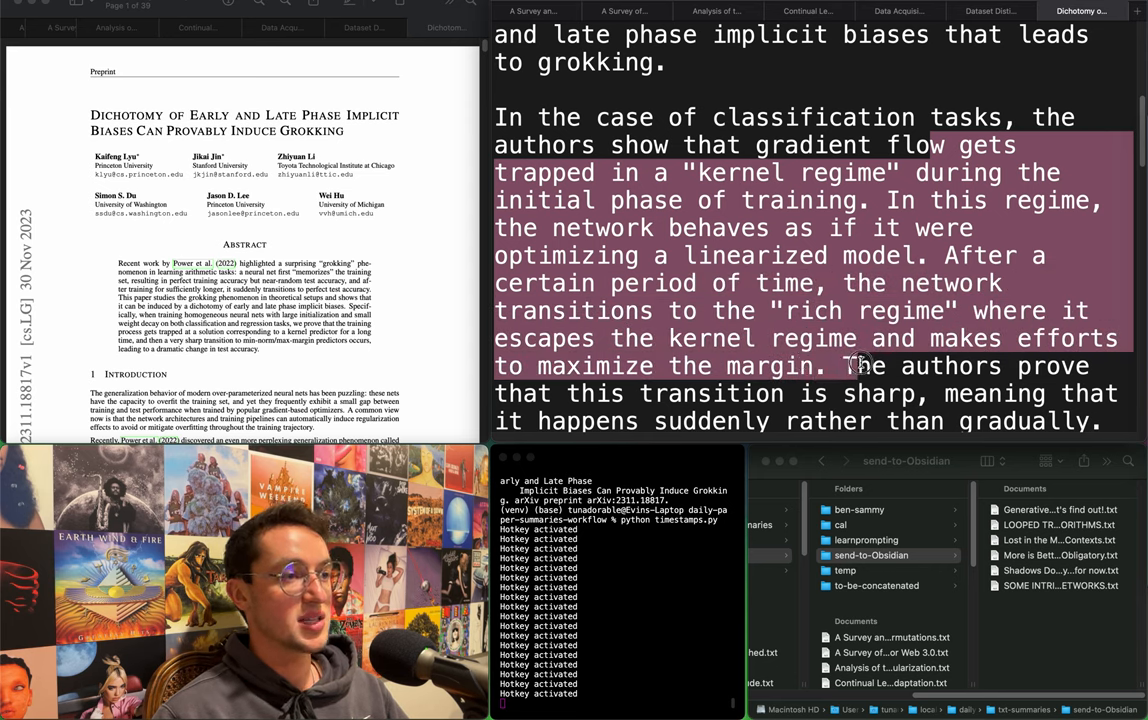
{"action": "scroll", "scroll_direction": "down", "scroll_amount": 3}
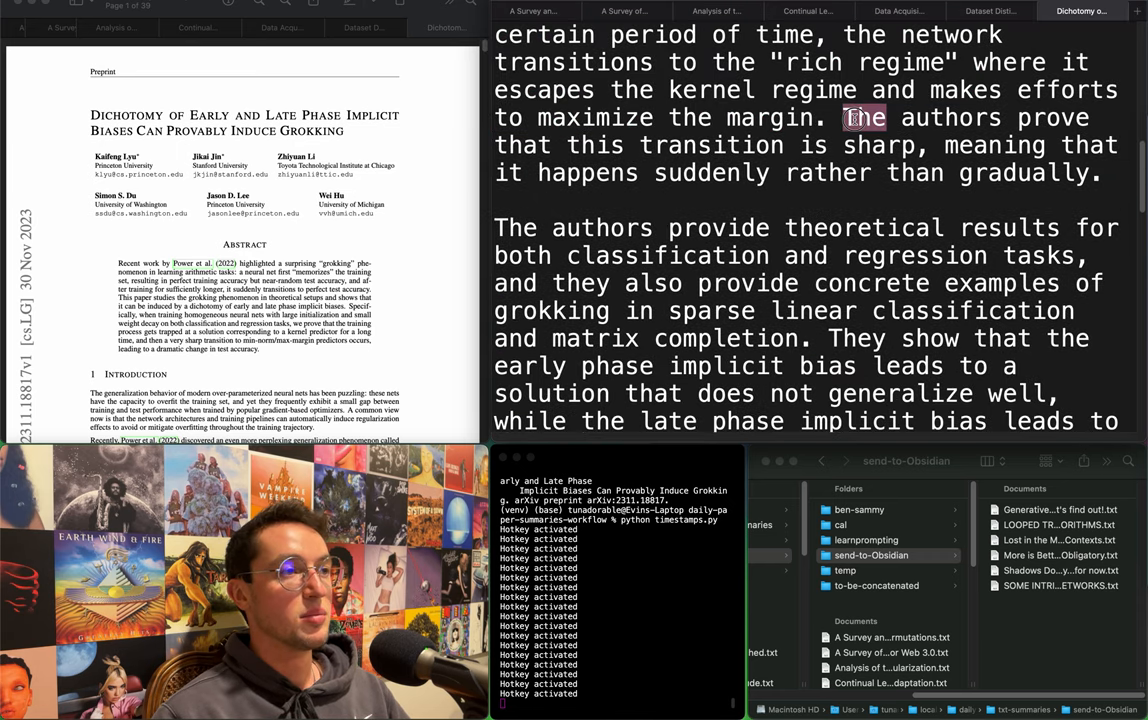
{"action": "left_click_drag", "start_coordinate": [852, 116], "coordinate": [868, 172]}
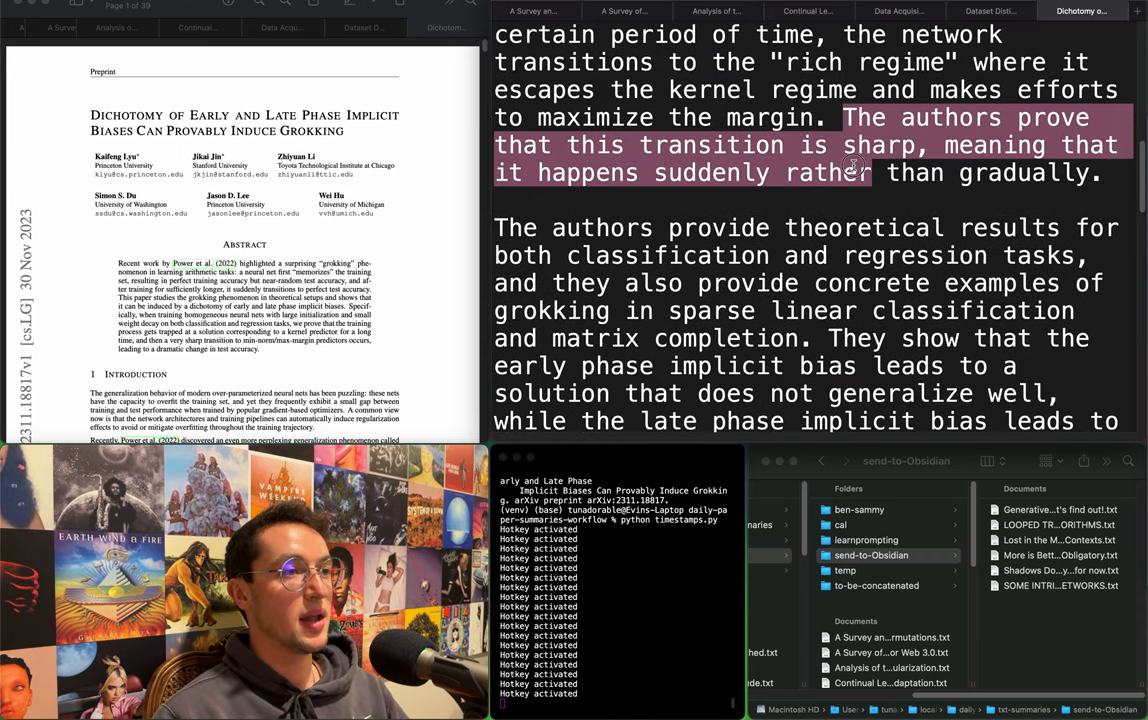
{"action": "scroll", "scroll_direction": "down", "scroll_amount": 3}
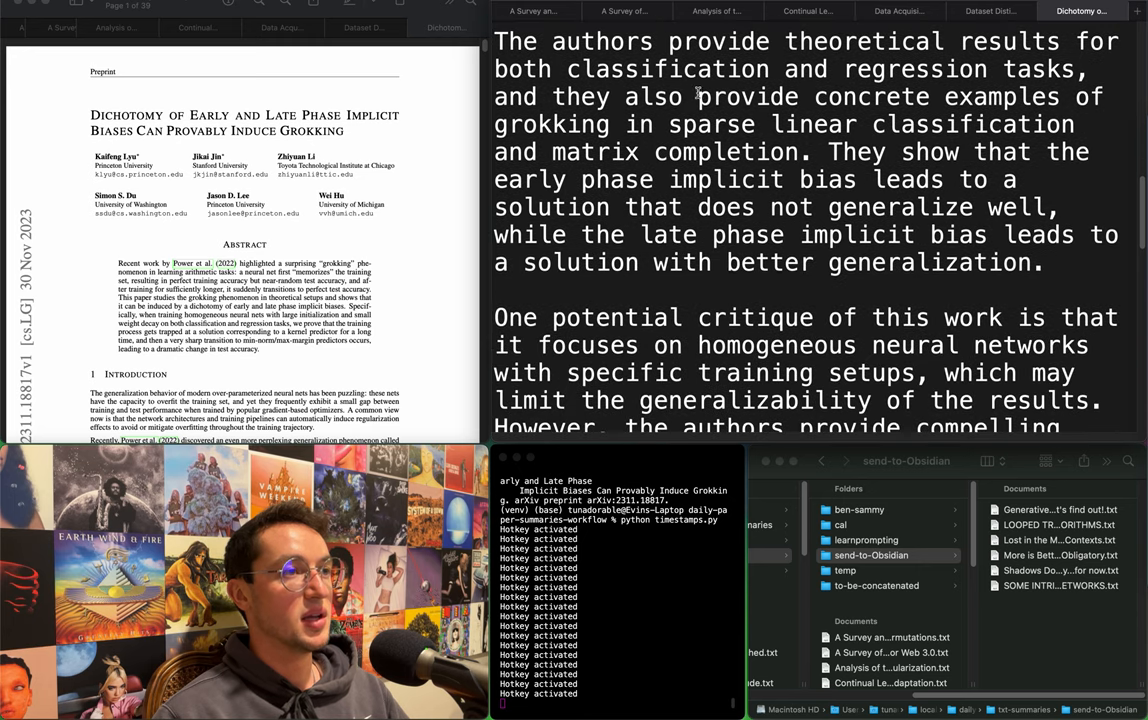
{"action": "left_click_drag", "start_coordinate": [696, 40], "coordinate": [820, 68]}
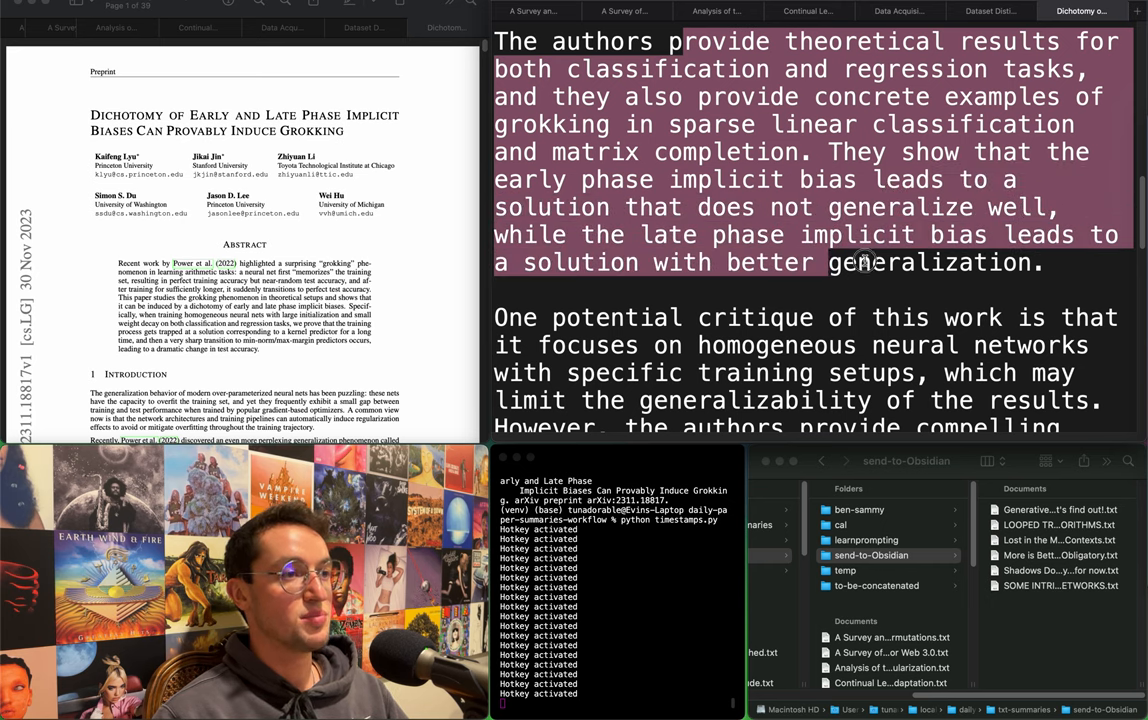
Highlight the implications and the closing sentence on informing training strategies, reaching the citation.
{"action": "scroll", "scroll_direction": "down", "scroll_amount": 3}
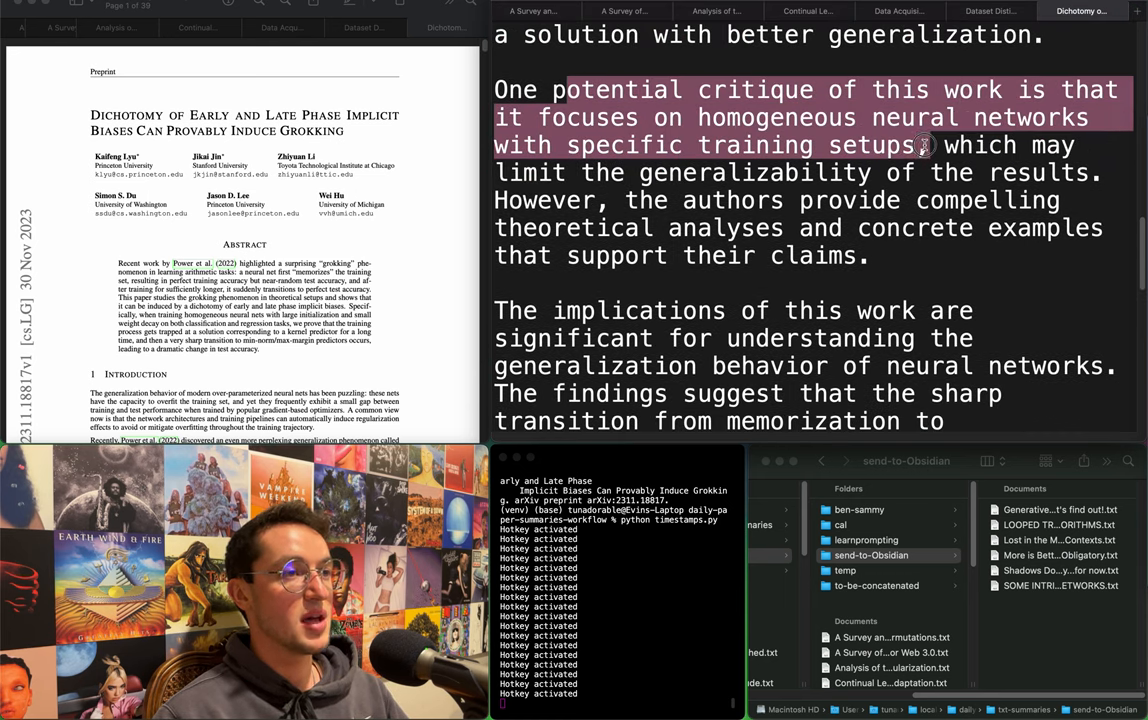
{"action": "scroll", "scroll_direction": "down", "scroll_amount": 3}
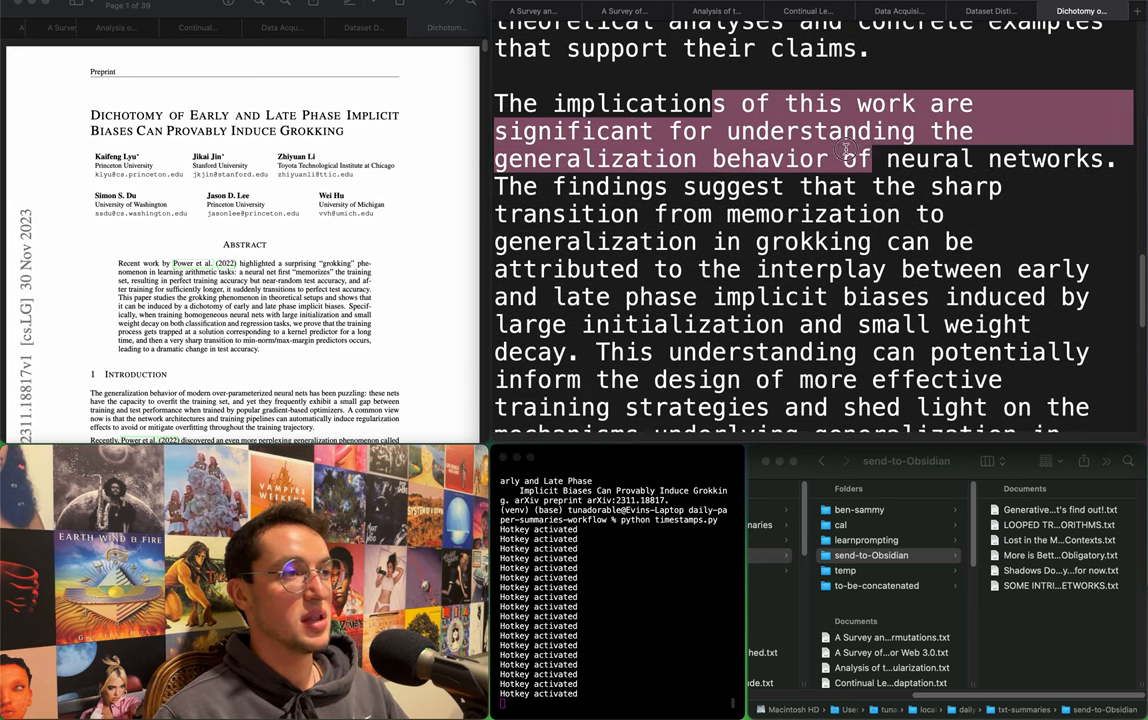
{"action": "left_click_drag", "start_coordinate": [850, 150], "coordinate": [730, 212]}
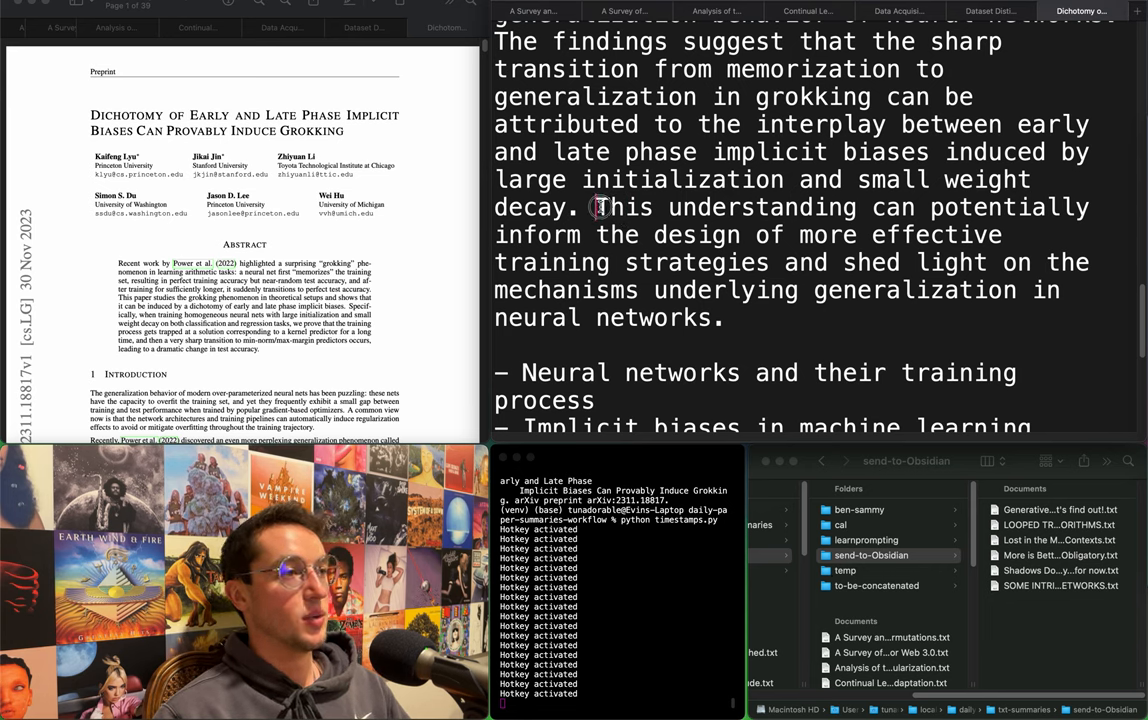
{"action": "left_click_drag", "start_coordinate": [596, 206], "coordinate": [672, 236]}
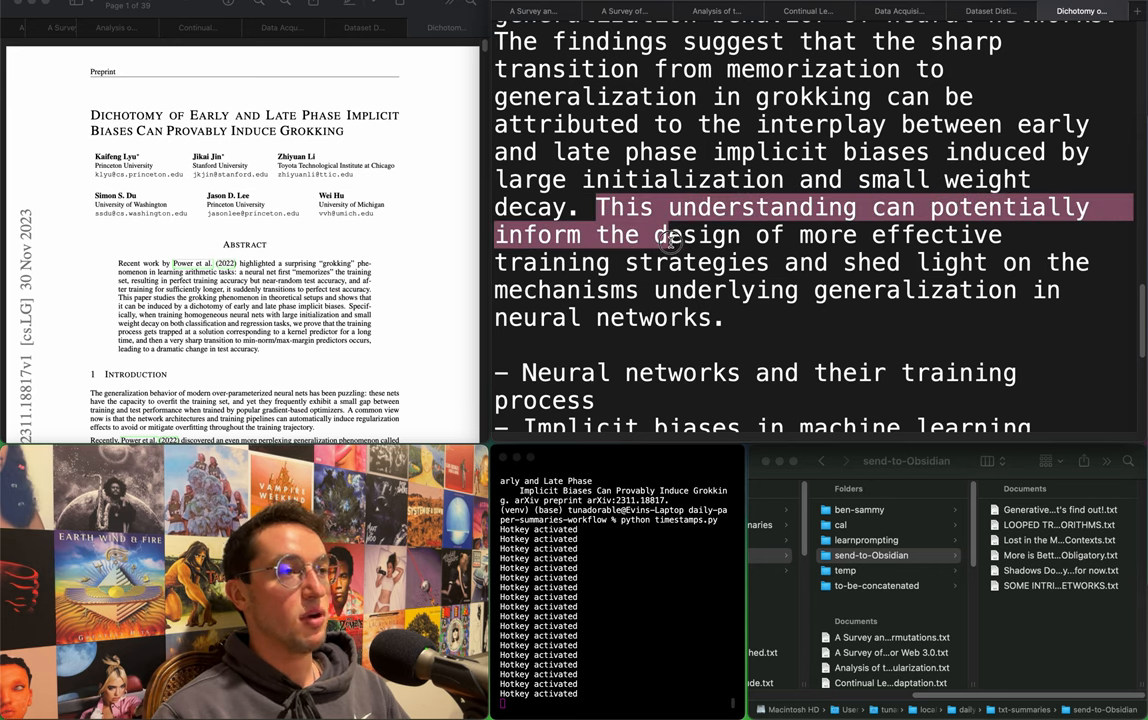
{"action": "left_click_drag", "start_coordinate": [664, 240], "coordinate": [1016, 258]}
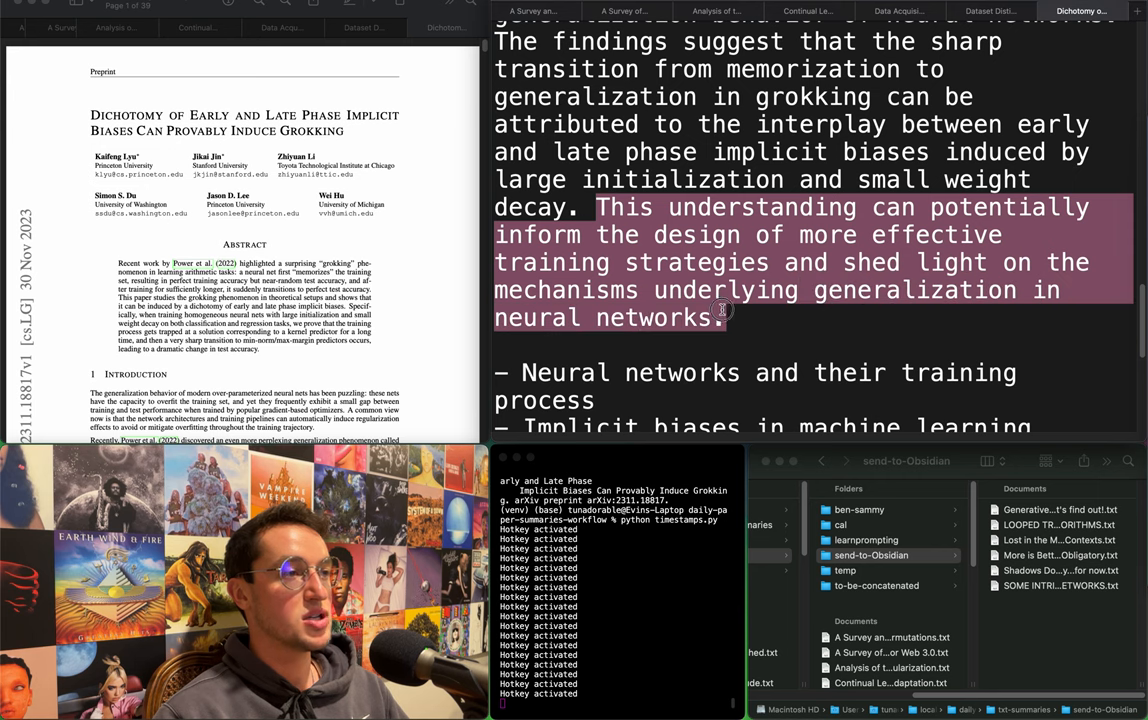
{"action": "scroll", "scroll_direction": "down", "scroll_amount": 3}
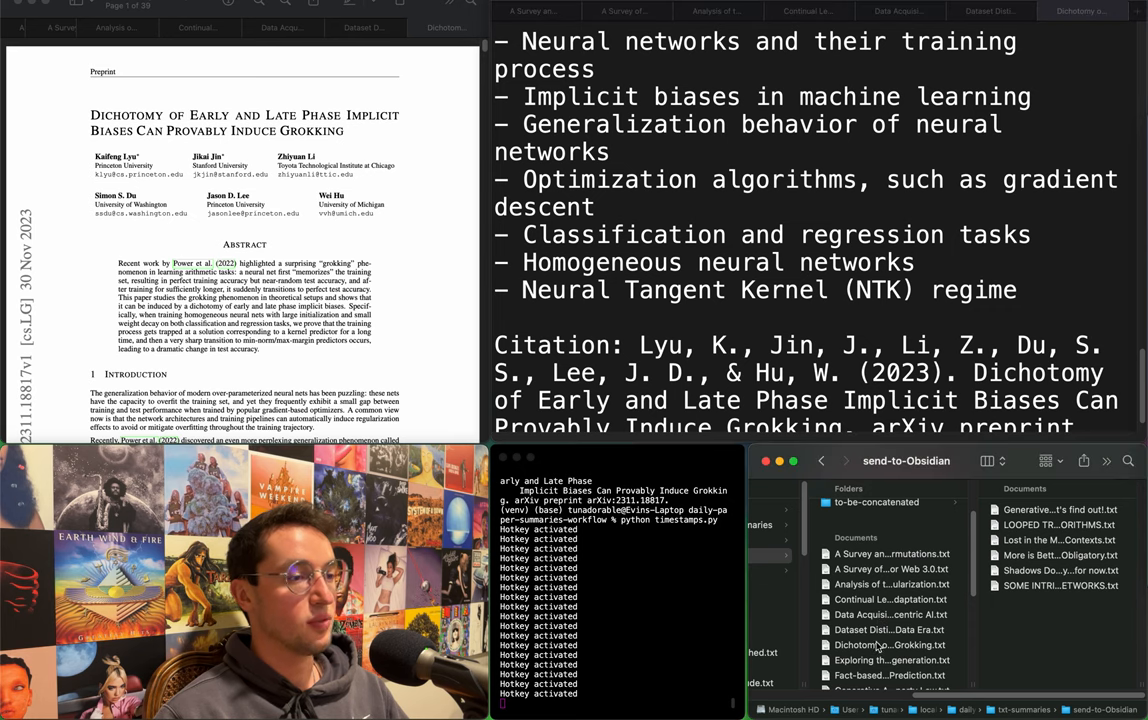
Check the to-be-concatenated and send-to-Obsidian folders for the filed grokking summary.
{"action": "left_click", "coordinate": [888, 644]}
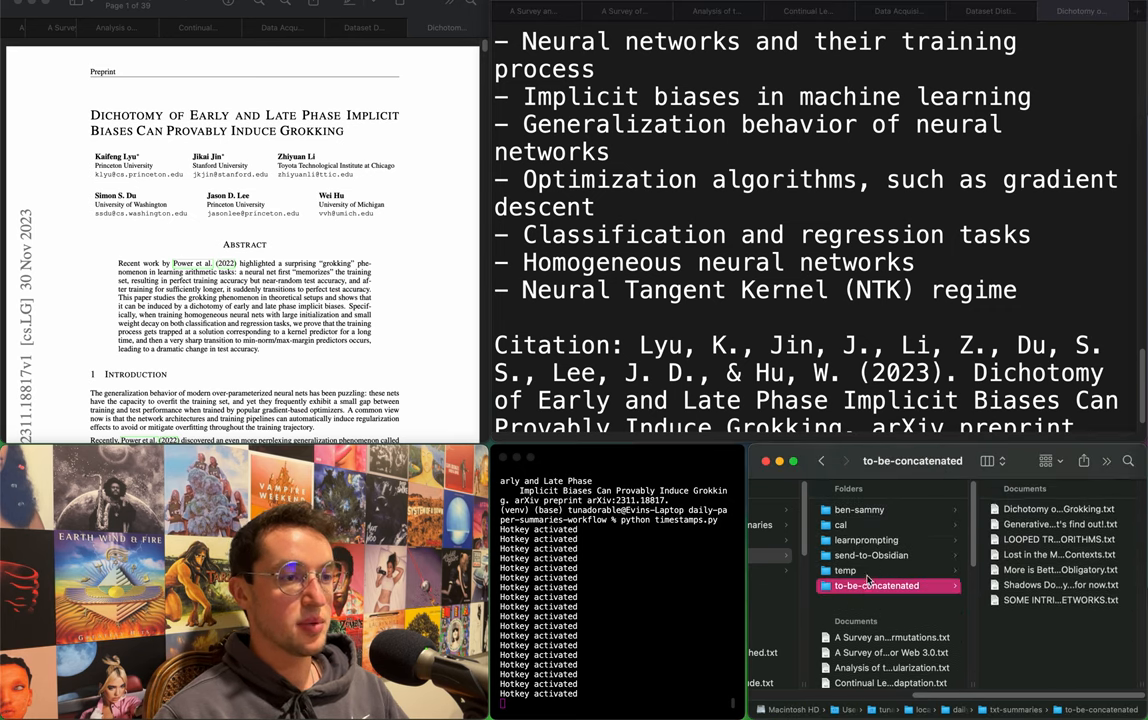
{"action": "left_click", "coordinate": [870, 556]}
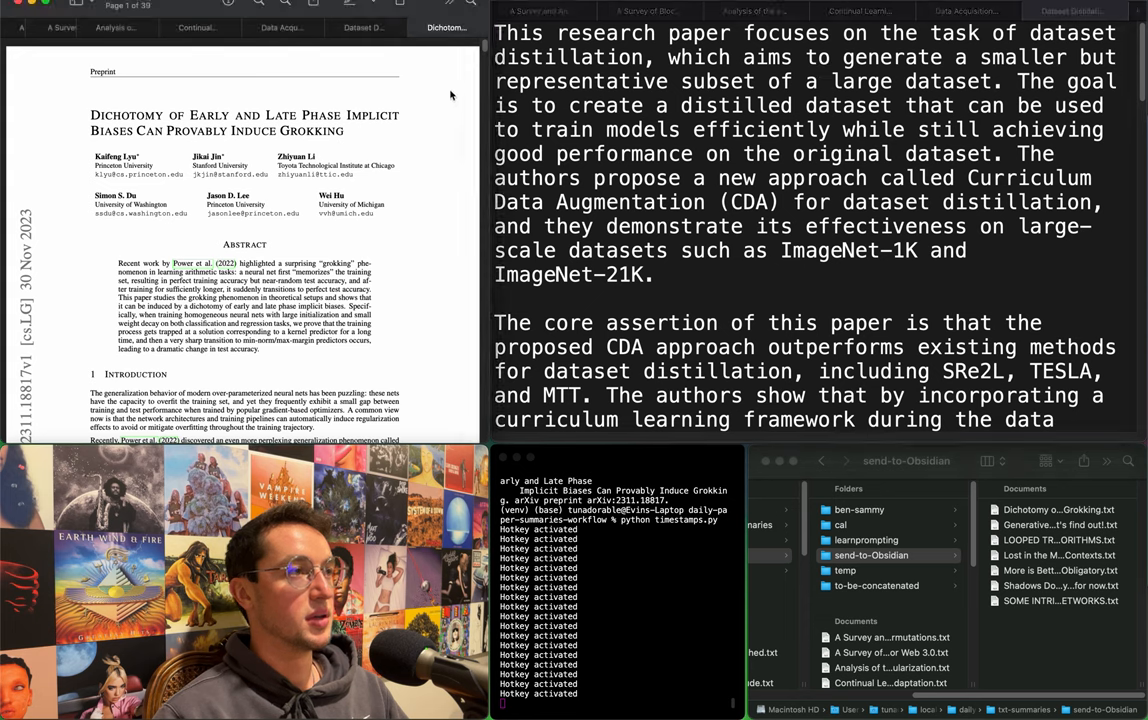
Show the Dataset Distillation PDF and highlight the CDA large-scale results and core assertion paragraph.
{"action": "left_click", "coordinate": [1072, 12]}
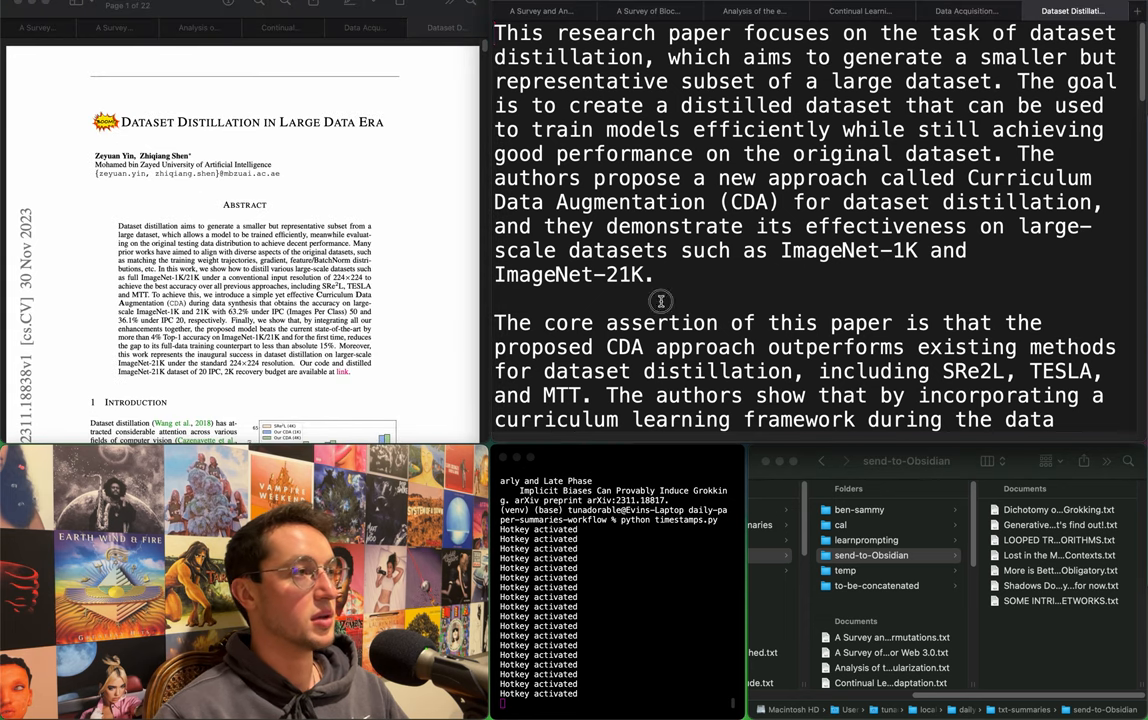
{"action": "mouse_move", "coordinate": [540, 292]}
{"action": "type", "text": "`"}
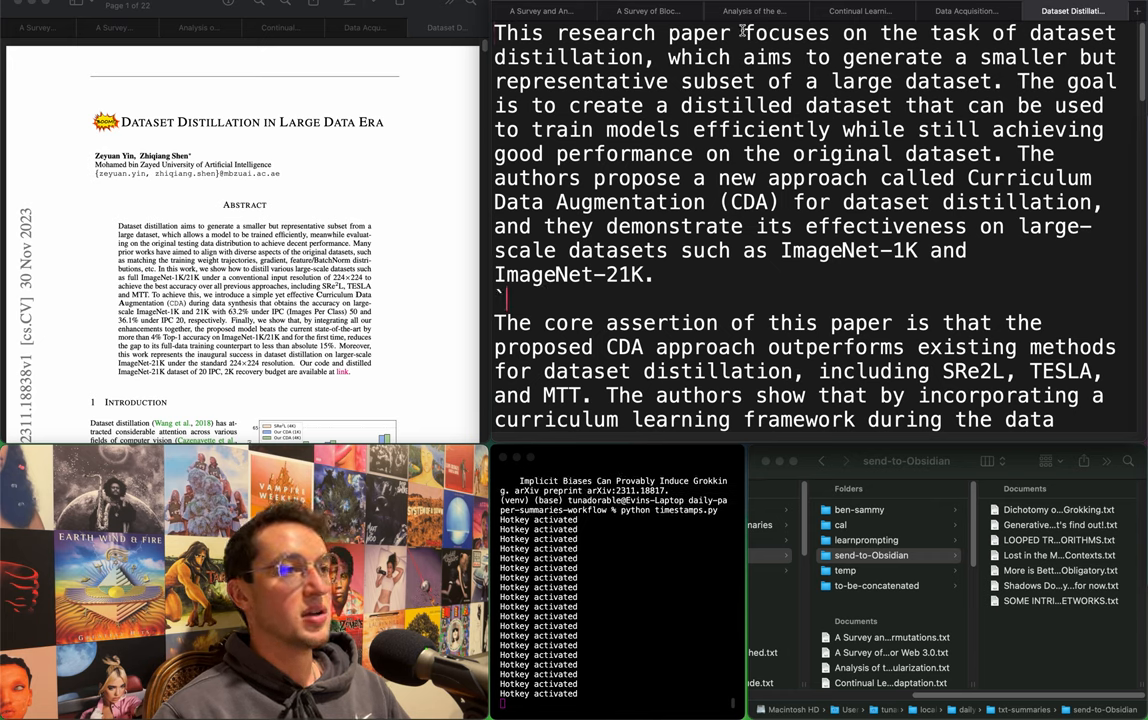
{"action": "left_click_drag", "start_coordinate": [740, 32], "coordinate": [956, 56]}
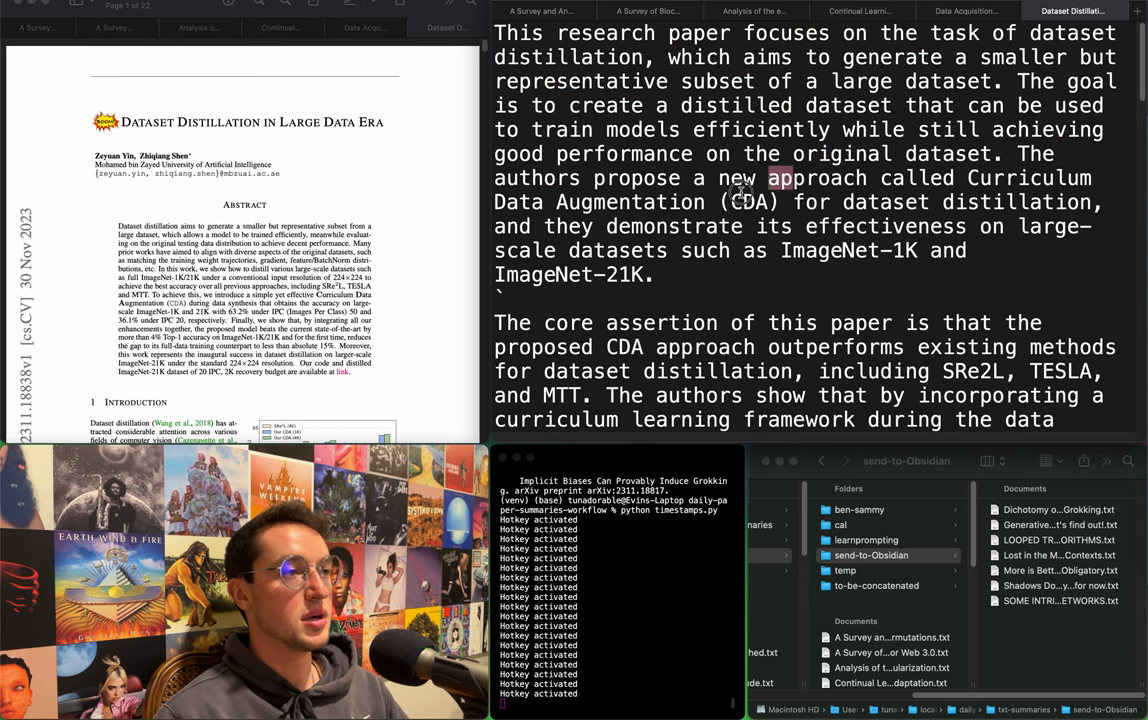
{"action": "left_click_drag", "start_coordinate": [768, 178], "coordinate": [928, 226]}
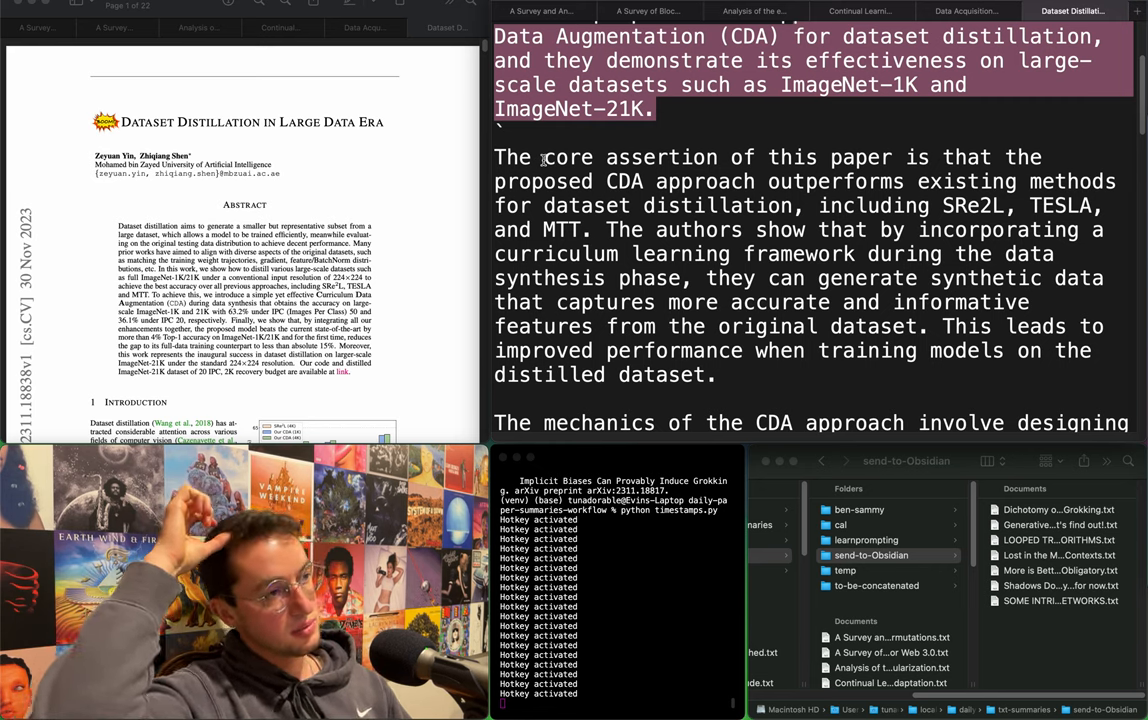
{"action": "double_click", "coordinate": [568, 156]}
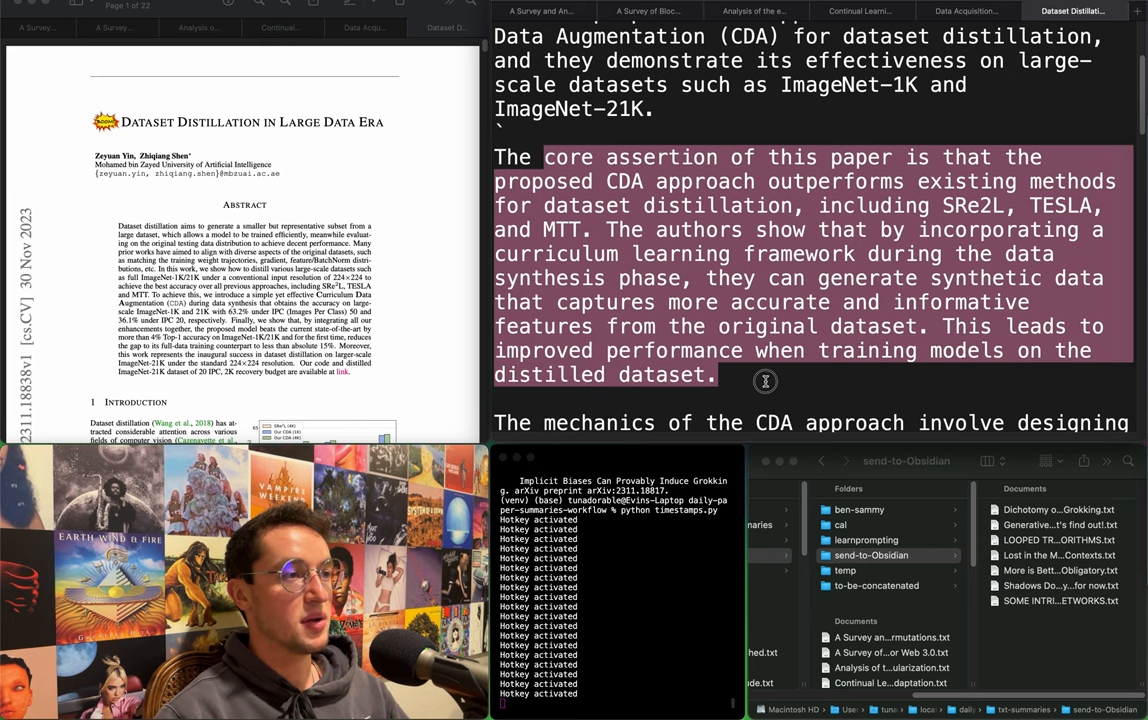
Highlight the curriculum-of-difficulty synthesis, crop-bound difficulty control and curriculum learning passages.
{"action": "scroll", "scroll_direction": "down", "scroll_amount": 3}
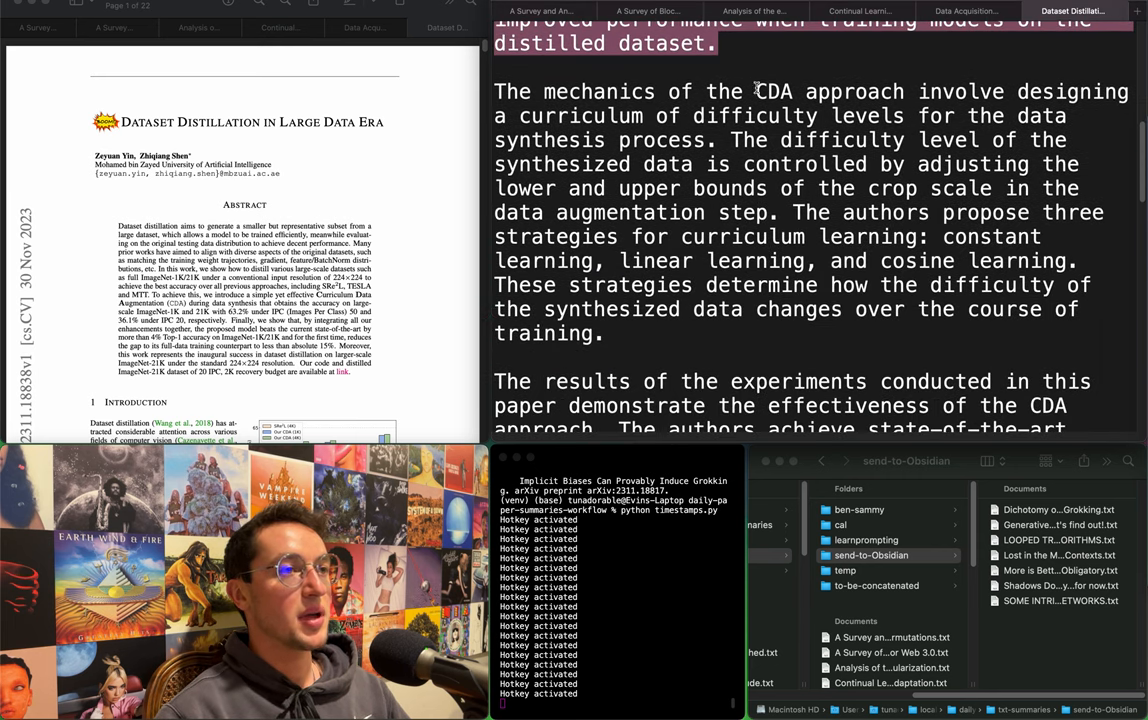
{"action": "left_click_drag", "start_coordinate": [990, 92], "coordinate": [820, 114]}
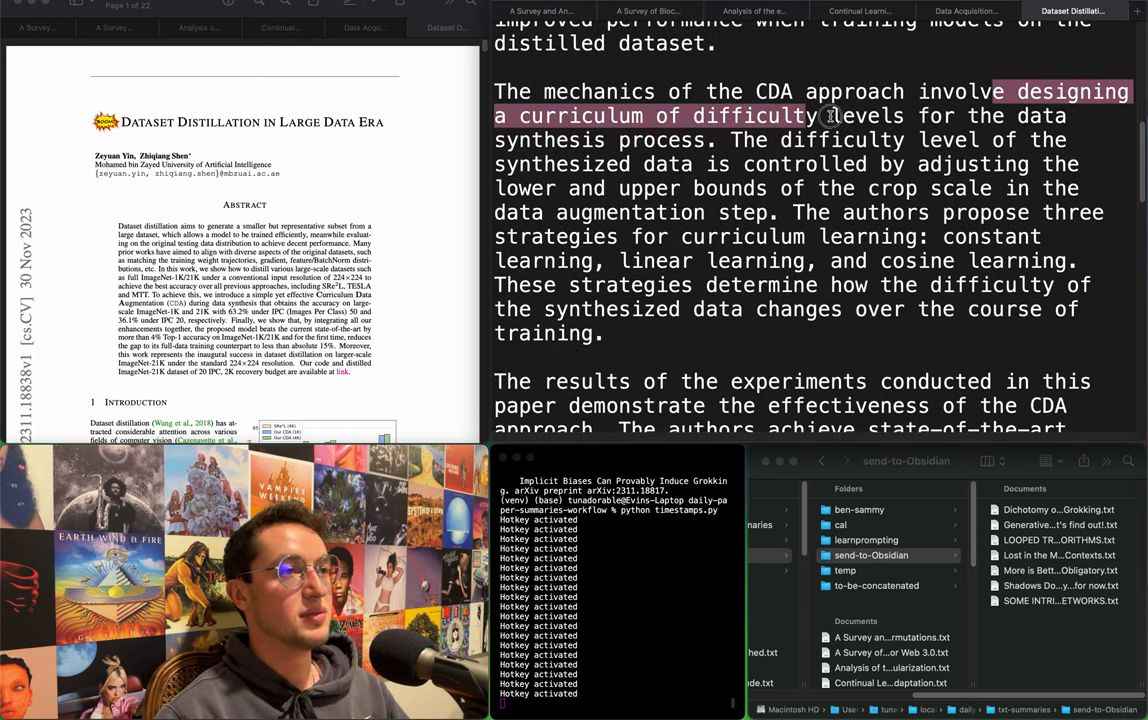
{"action": "left_click_drag", "start_coordinate": [820, 114], "coordinate": [844, 140]}
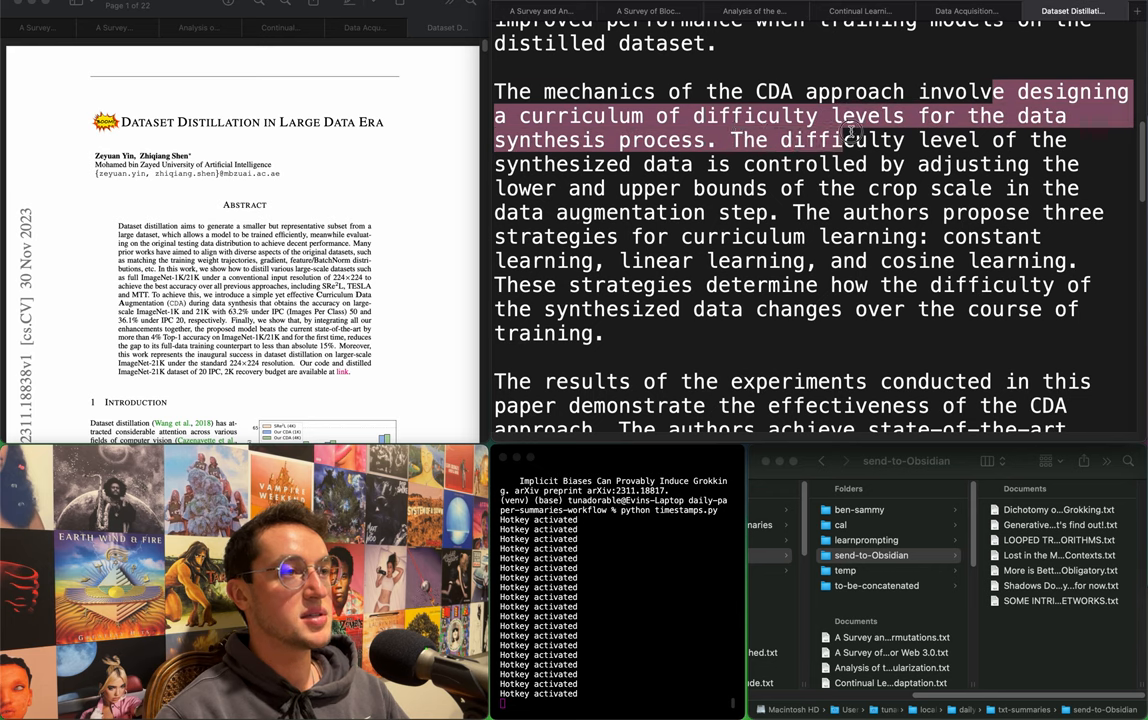
{"action": "left_click_drag", "start_coordinate": [850, 132], "coordinate": [864, 164]}
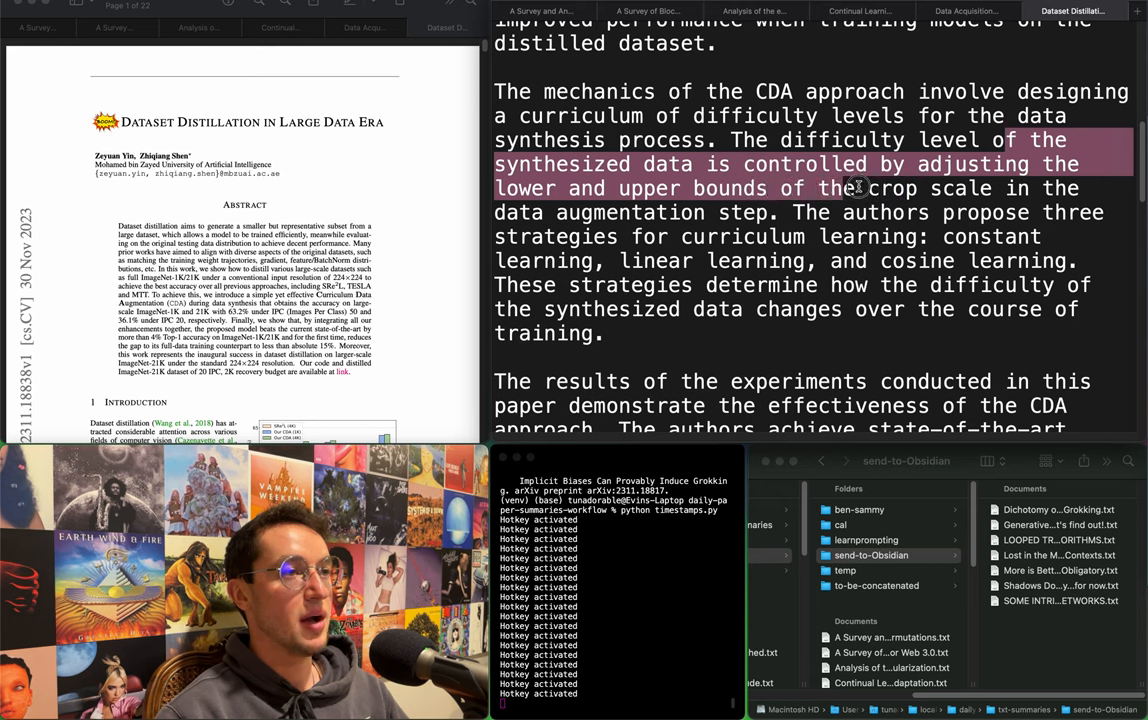
{"action": "left_click_drag", "start_coordinate": [858, 188], "coordinate": [788, 208]}
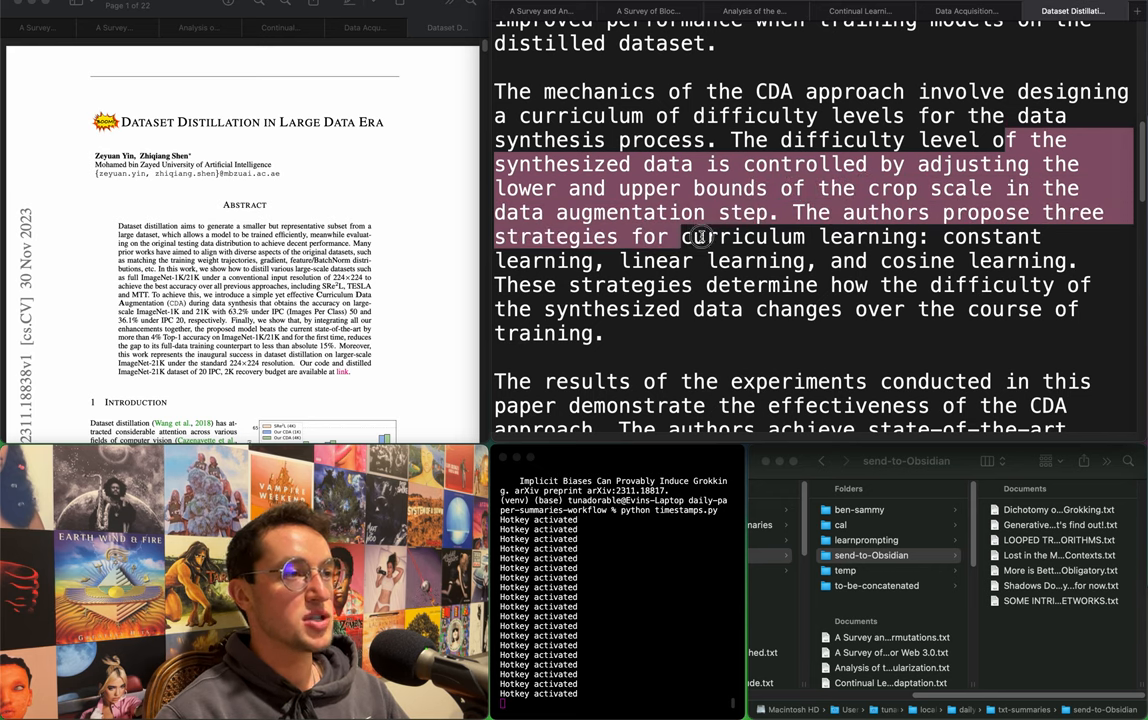
{"action": "left_click_drag", "start_coordinate": [680, 236], "coordinate": [704, 260]}
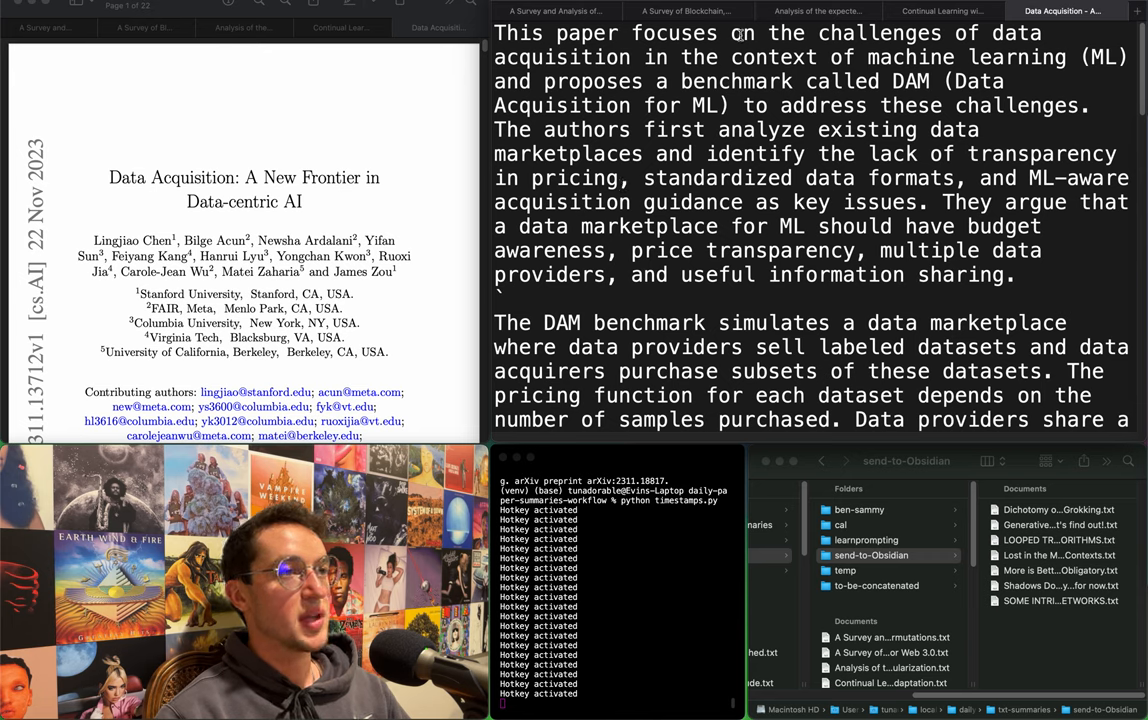
Highlight the data acquisition challenges, authors' analysis, ideal marketplace features and evaluation dataset mention.
{"action": "left_click_drag", "start_coordinate": [730, 32], "coordinate": [860, 56]}
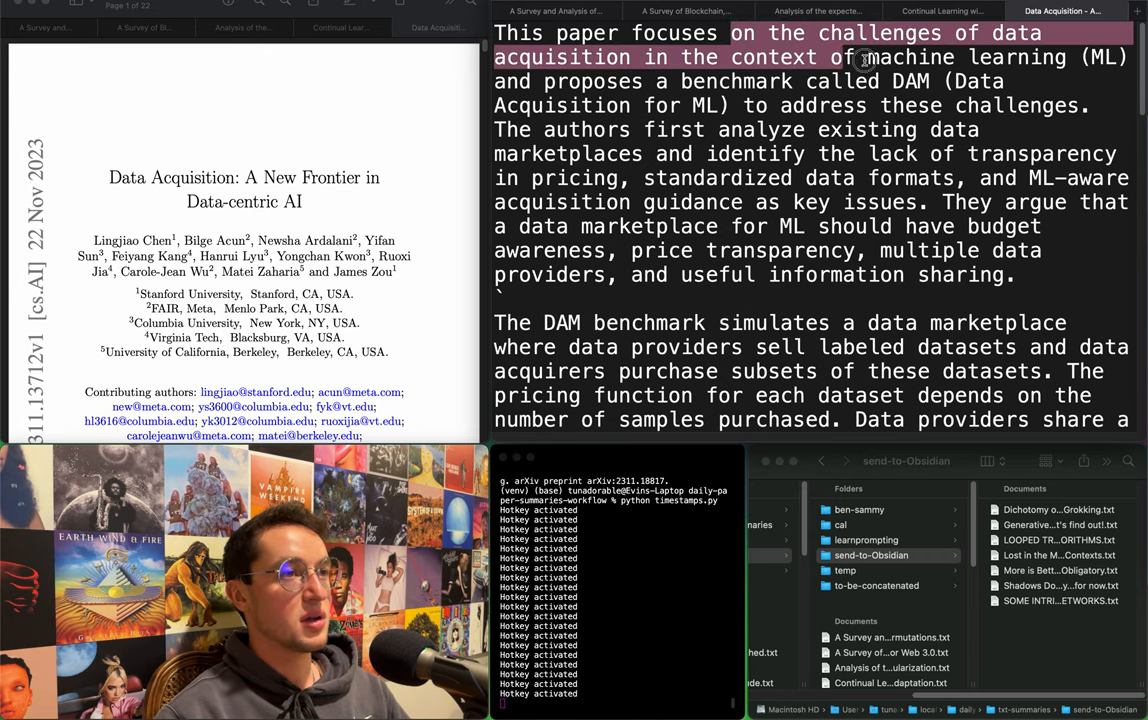
{"action": "left_click_drag", "start_coordinate": [864, 56], "coordinate": [1020, 80]}
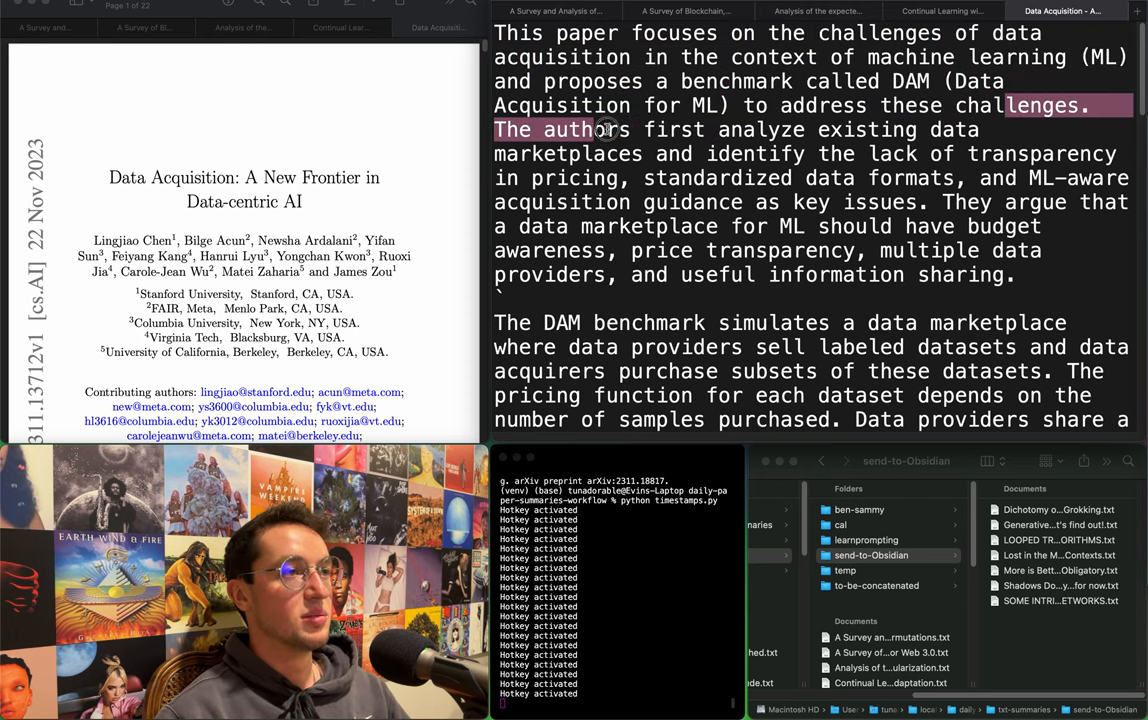
{"action": "left_click_drag", "start_coordinate": [600, 128], "coordinate": [830, 152]}
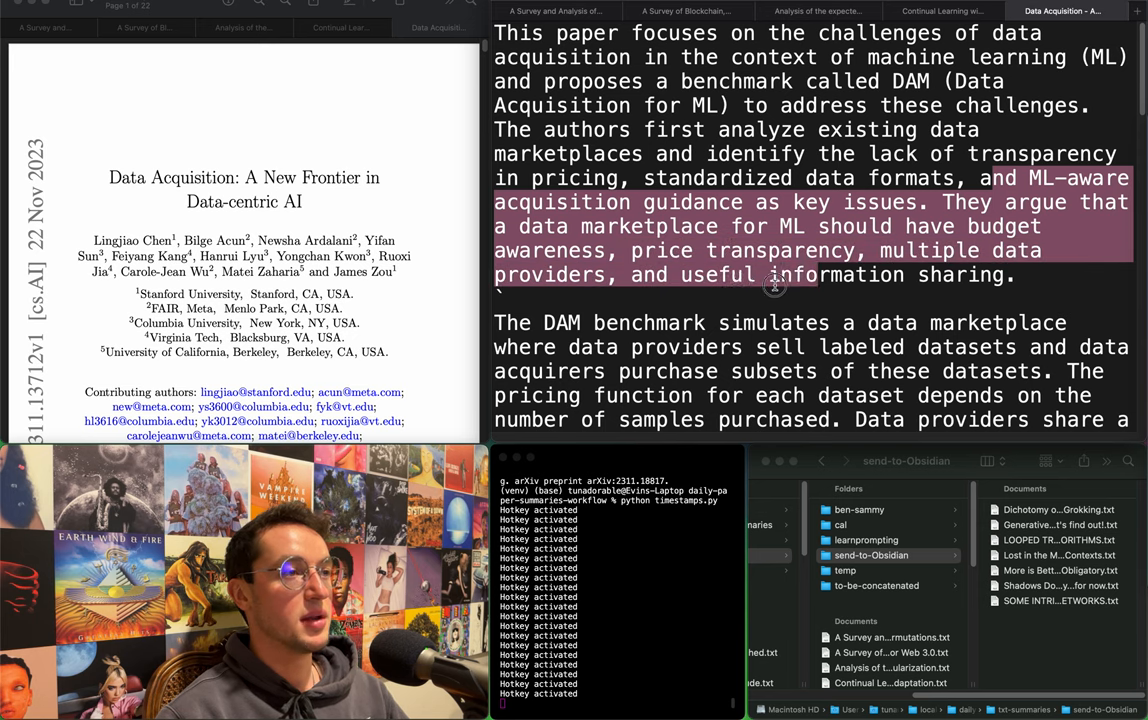
{"action": "scroll", "scroll_direction": "down", "scroll_amount": 3}
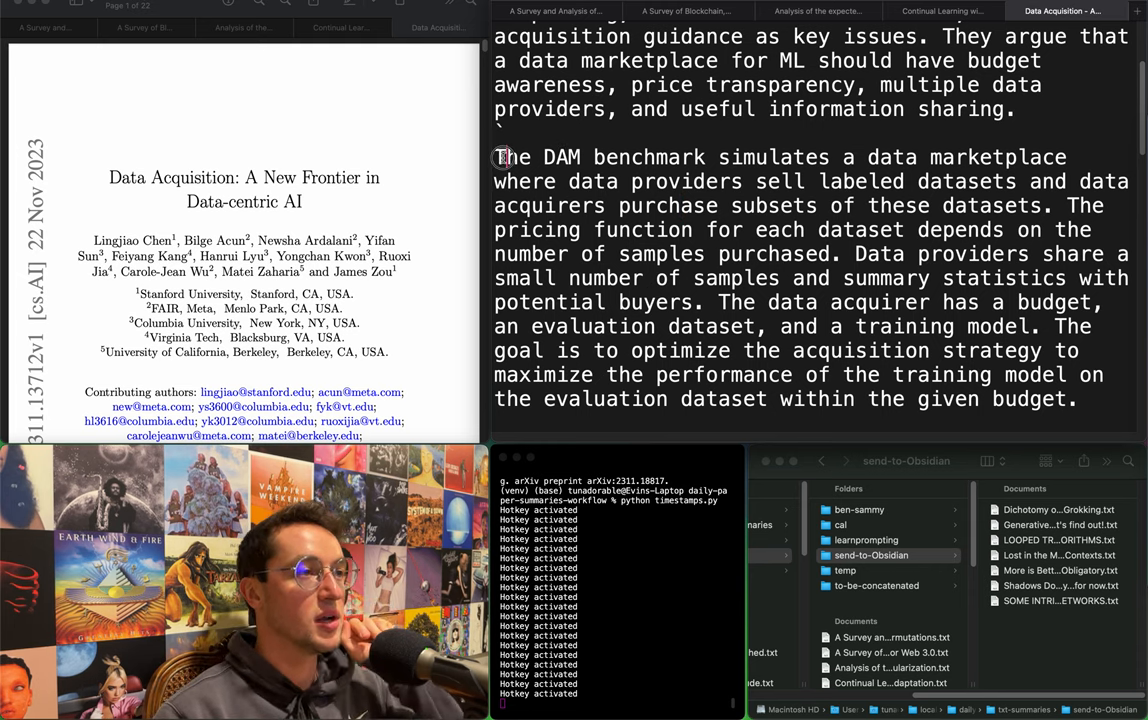
{"action": "left_click_drag", "start_coordinate": [504, 156], "coordinate": [956, 176]}
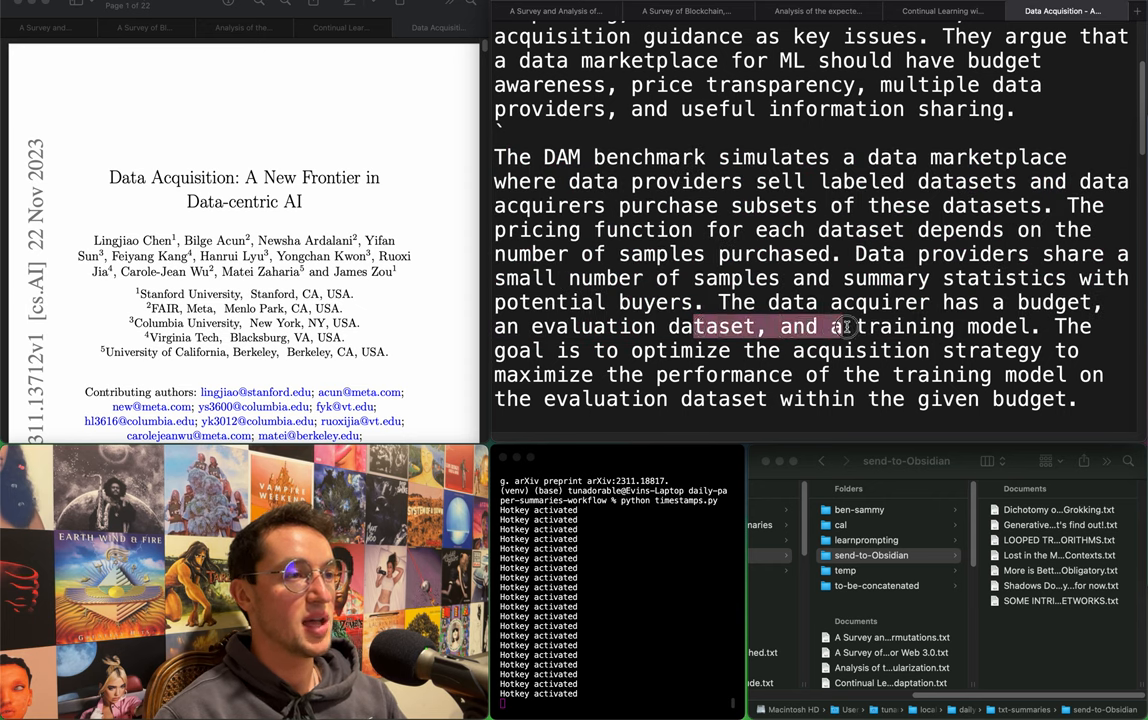
Highlight the acquisition strategy goal and the current data marketplace challenges and requirements.
{"action": "left_click_drag", "start_coordinate": [840, 326], "coordinate": [920, 326]}
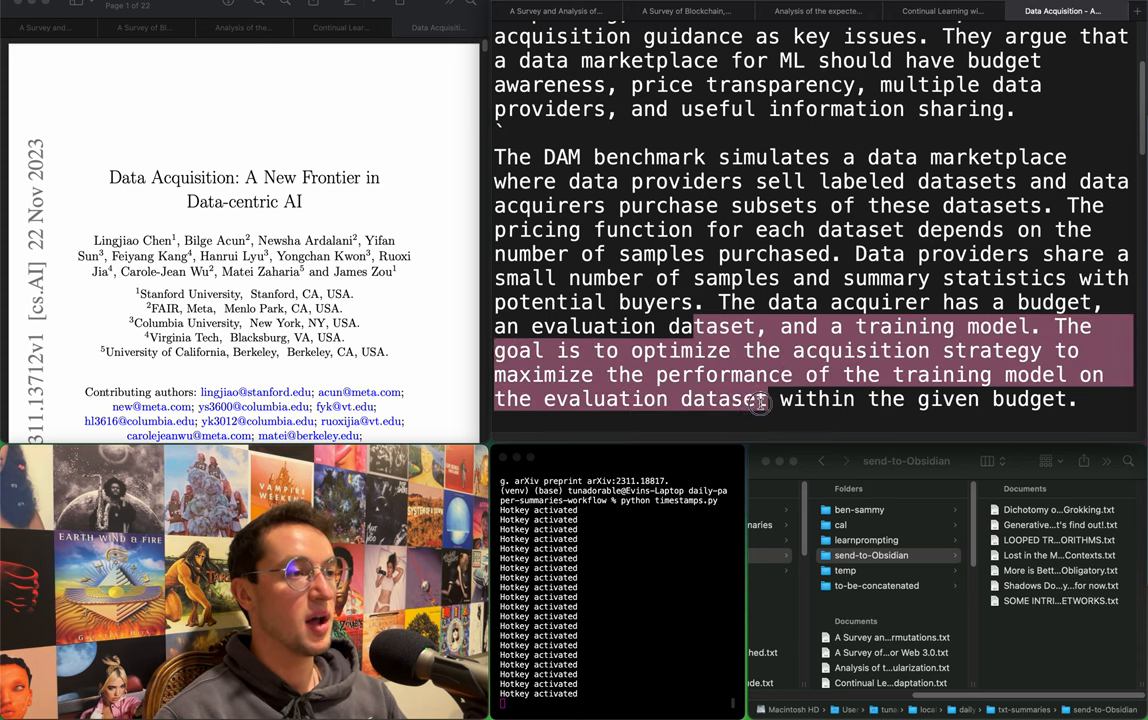
{"action": "scroll", "scroll_direction": "down", "scroll_amount": 3}
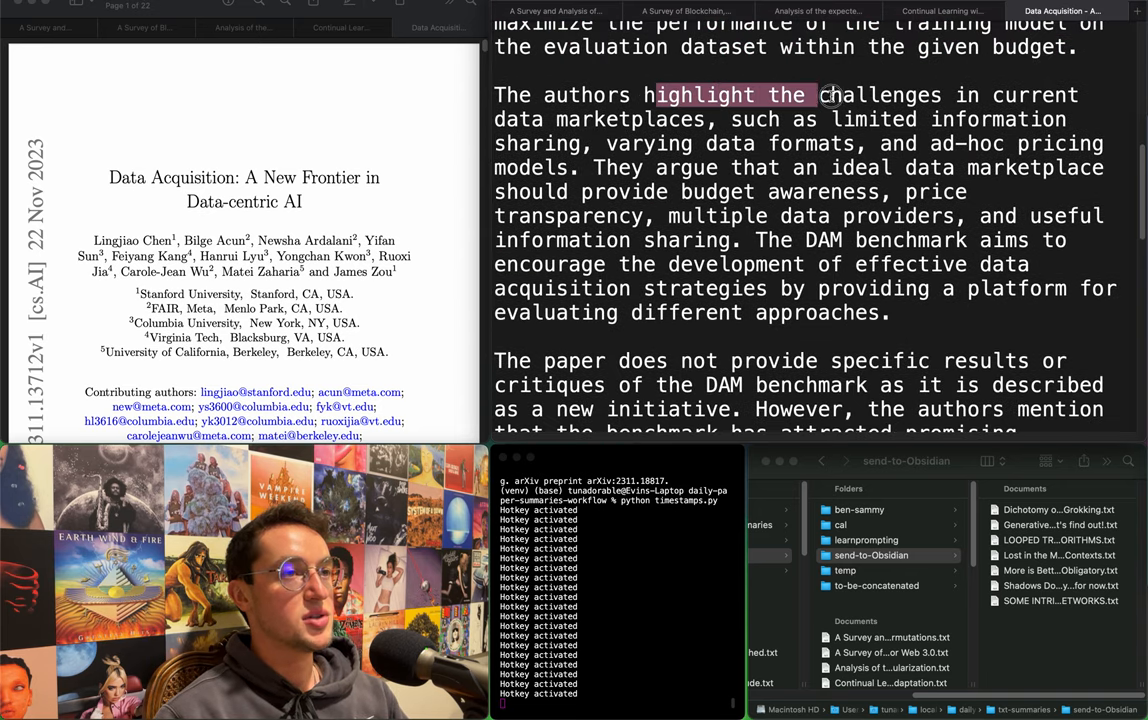
{"action": "left_click_drag", "start_coordinate": [818, 96], "coordinate": [890, 120]}
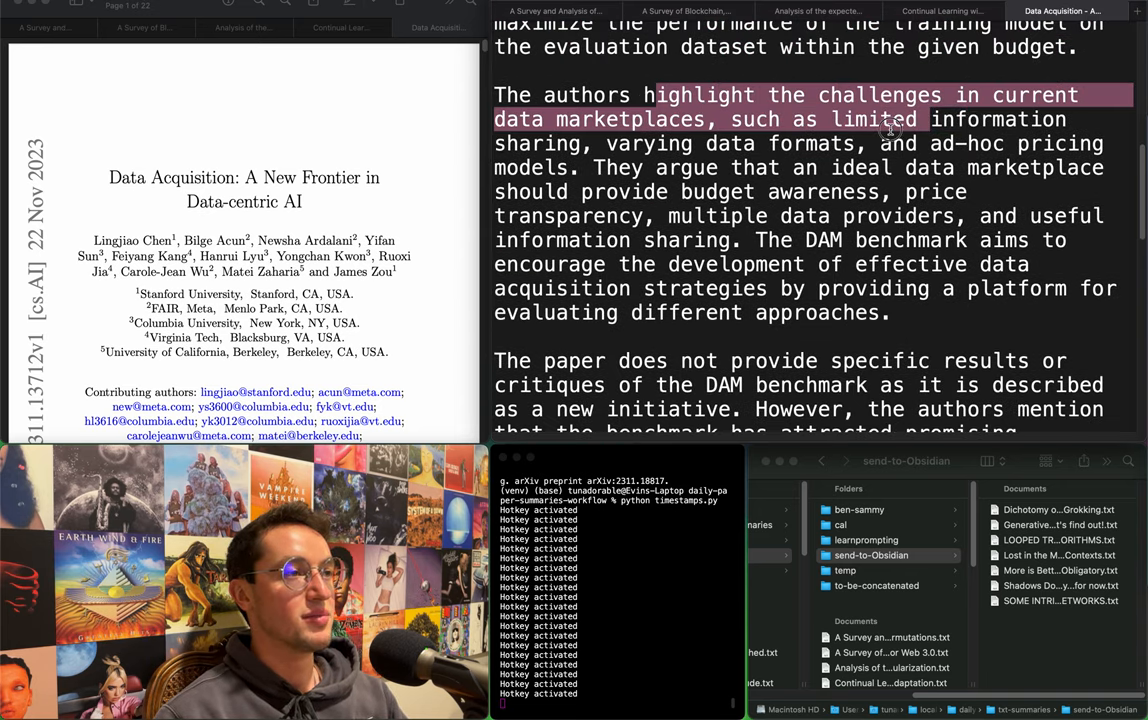
{"action": "left_click_drag", "start_coordinate": [890, 120], "coordinate": [936, 144]}
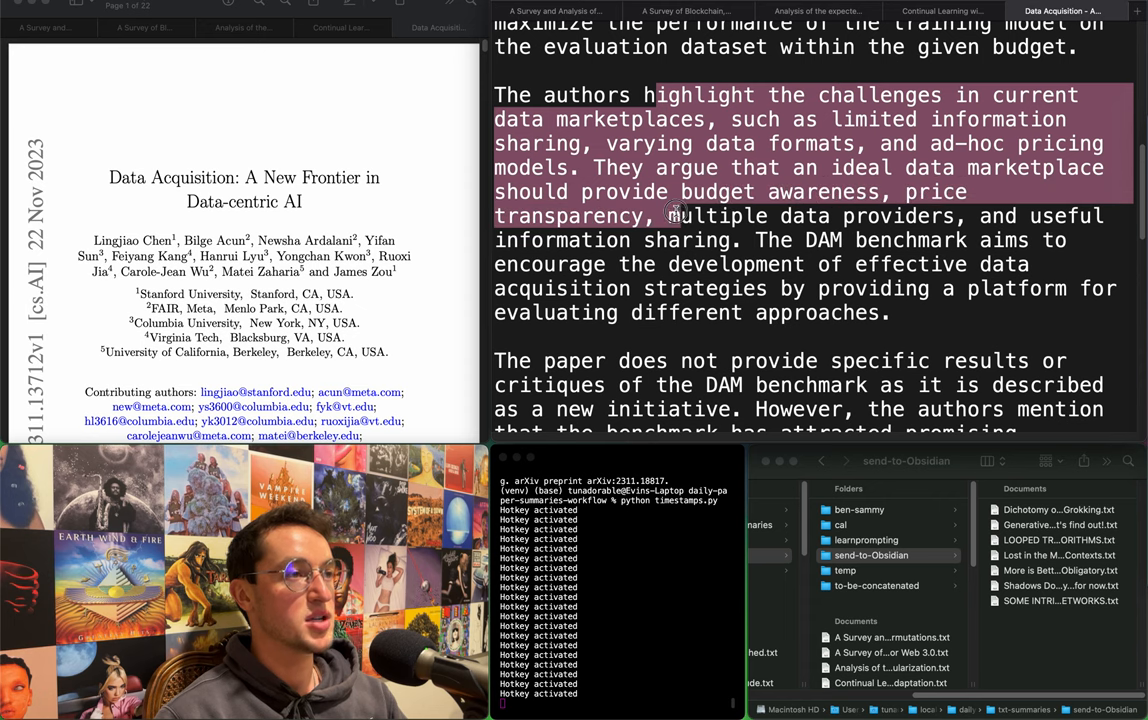
{"action": "mouse_move", "coordinate": [890, 612]}
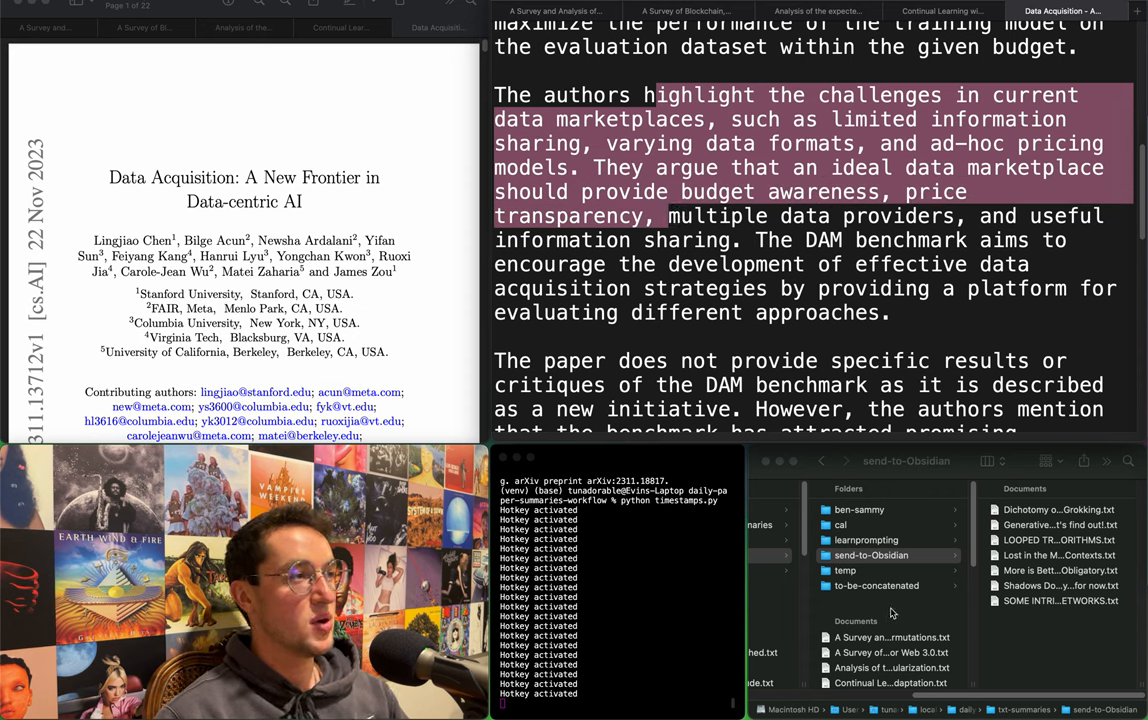
Move the Data Acquisition summary .txt from txt-summaries into the send-to-Obsidian folder.
{"action": "left_click", "coordinate": [892, 560]}
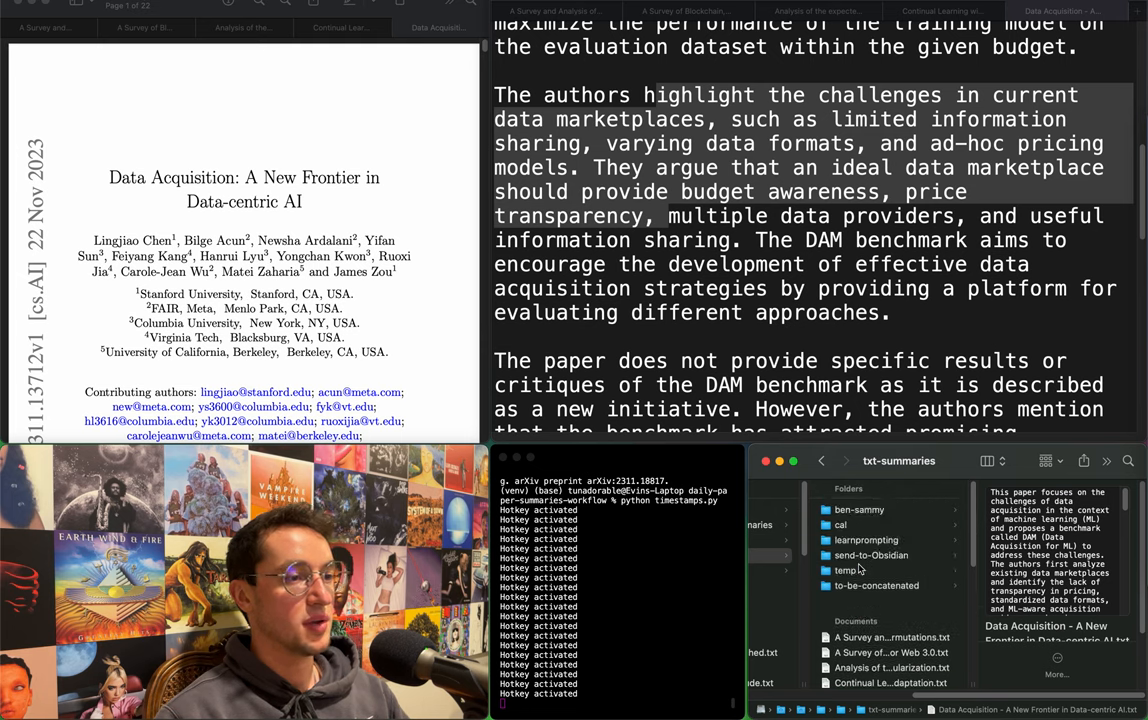
{"action": "left_click", "coordinate": [876, 584]}
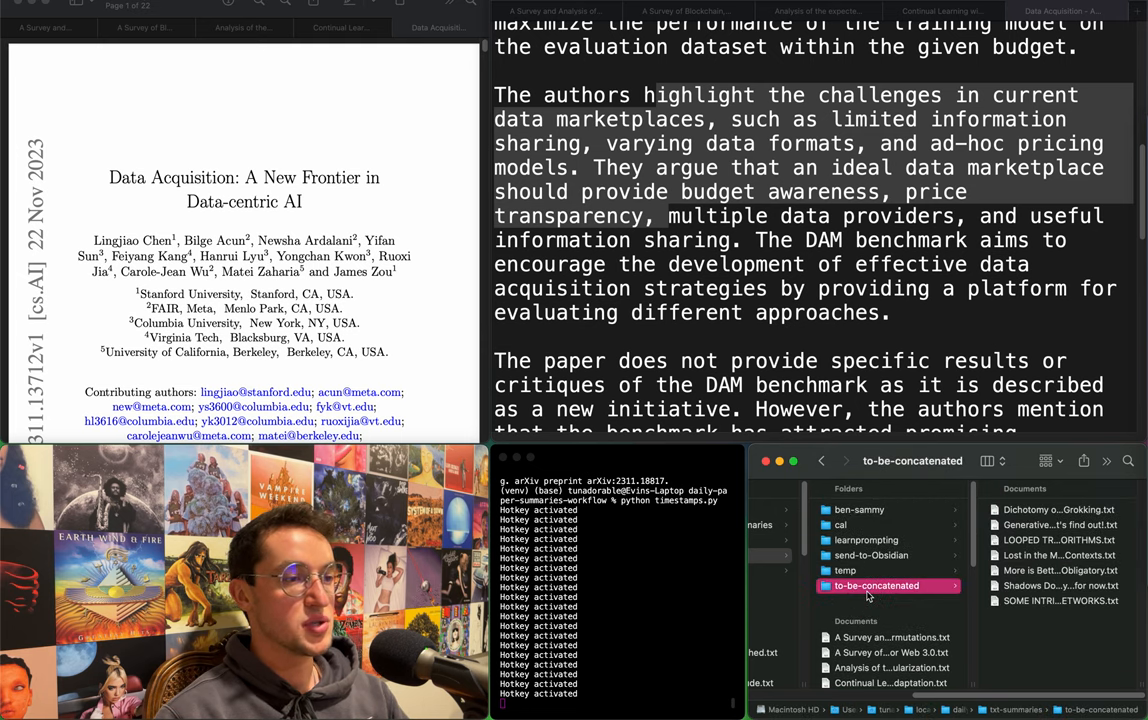
{"action": "left_click", "coordinate": [870, 556]}
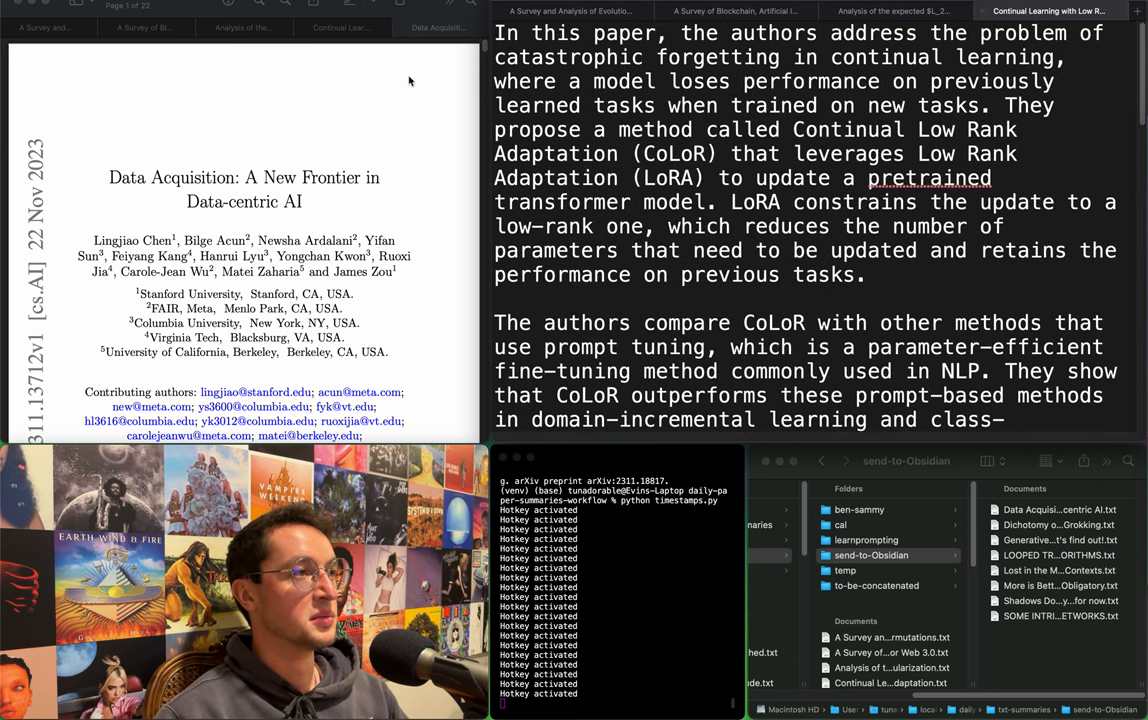
Show the Continual Learning PDF and highlight the LoRA update, prompt-tuning comparison and CoLoR benchmark results.
{"action": "left_click", "coordinate": [438, 28]}
{"action": "type", "text": "`"}
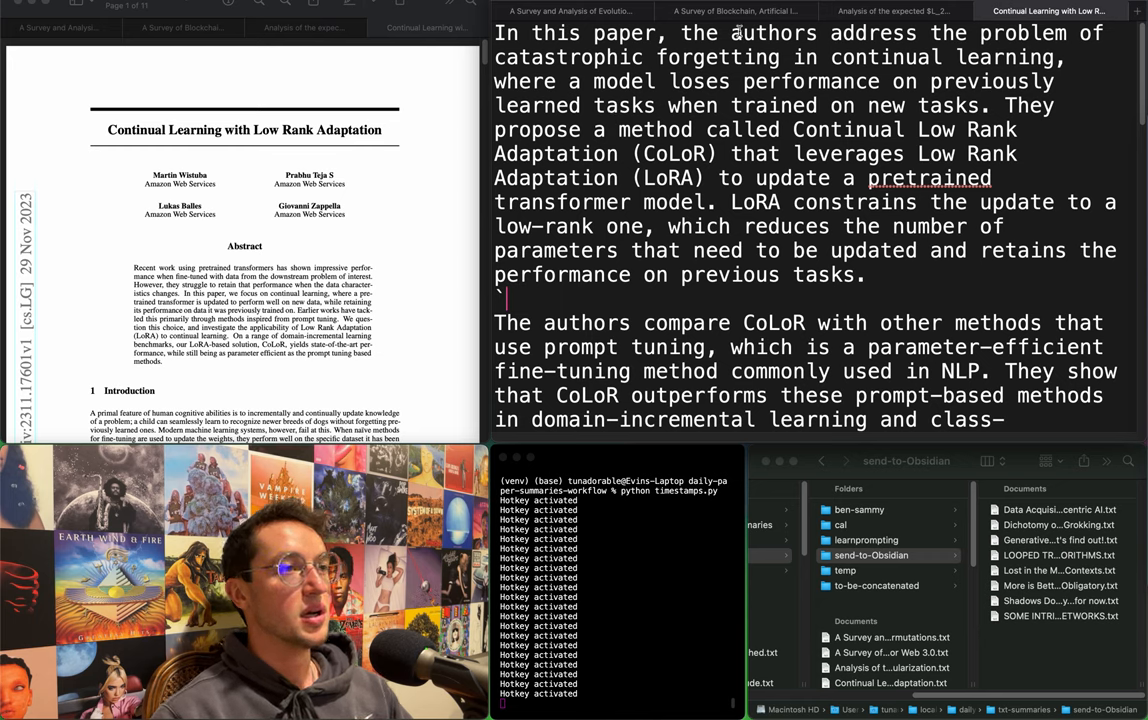
{"action": "left_click_drag", "start_coordinate": [828, 32], "coordinate": [900, 56]}
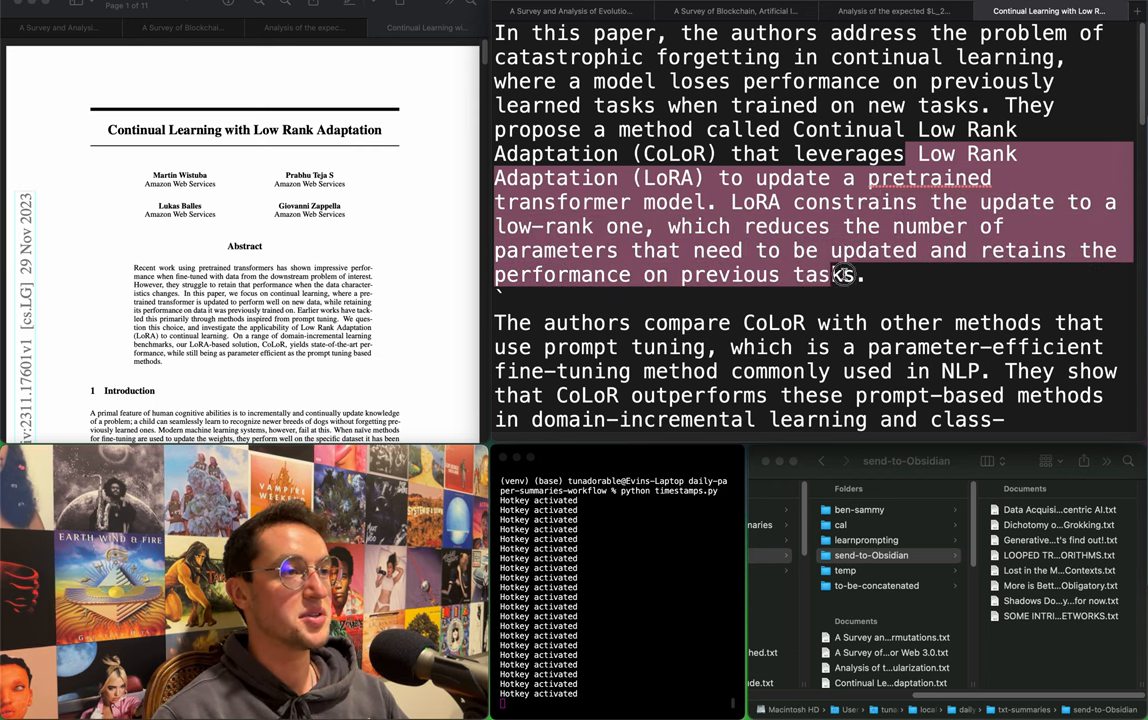
{"action": "scroll", "scroll_direction": "down", "scroll_amount": 3}
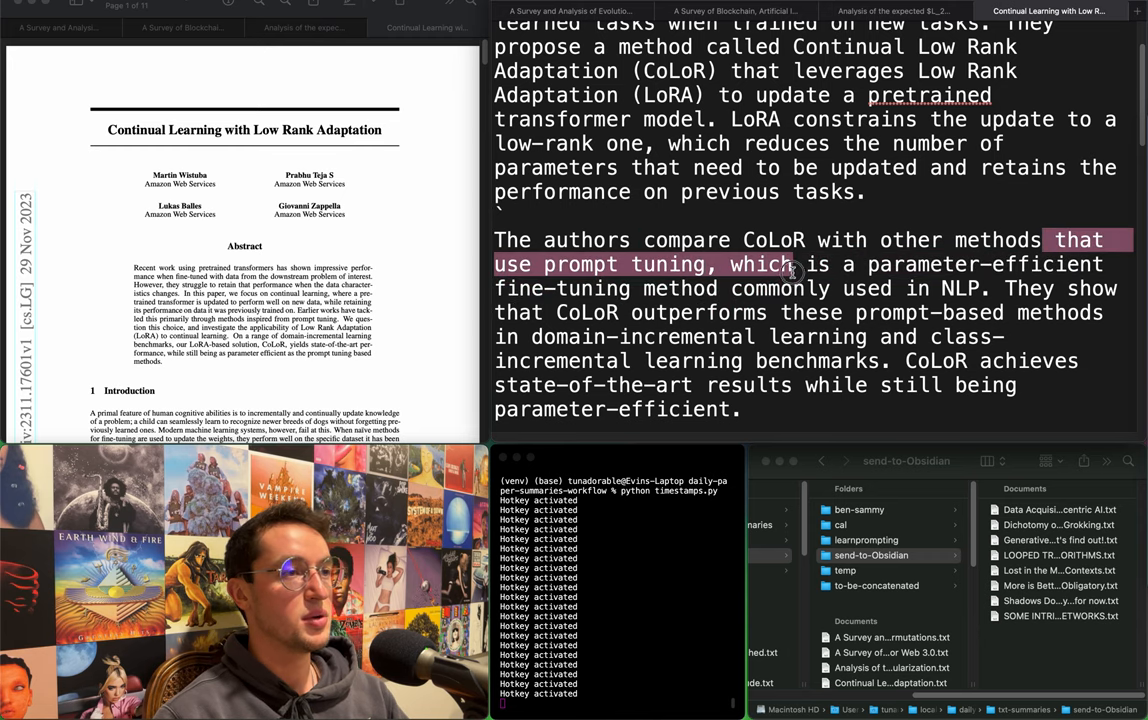
{"action": "left_click_drag", "start_coordinate": [790, 268], "coordinate": [876, 290]}
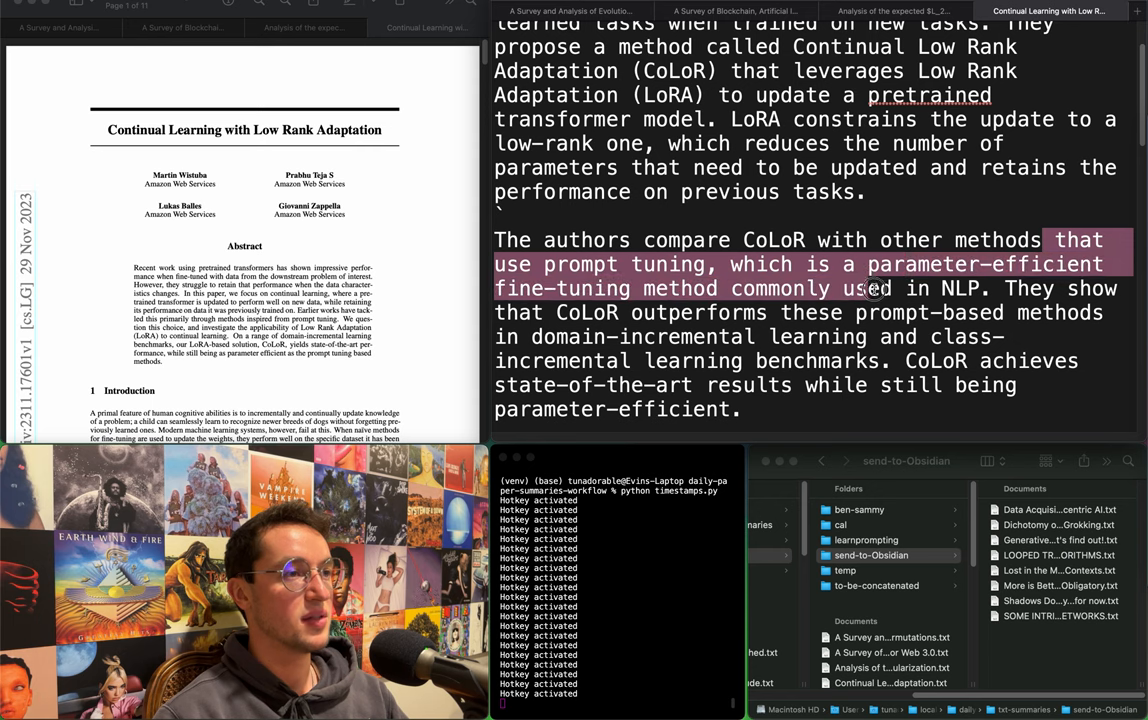
{"action": "left_click_drag", "start_coordinate": [876, 288], "coordinate": [696, 336]}
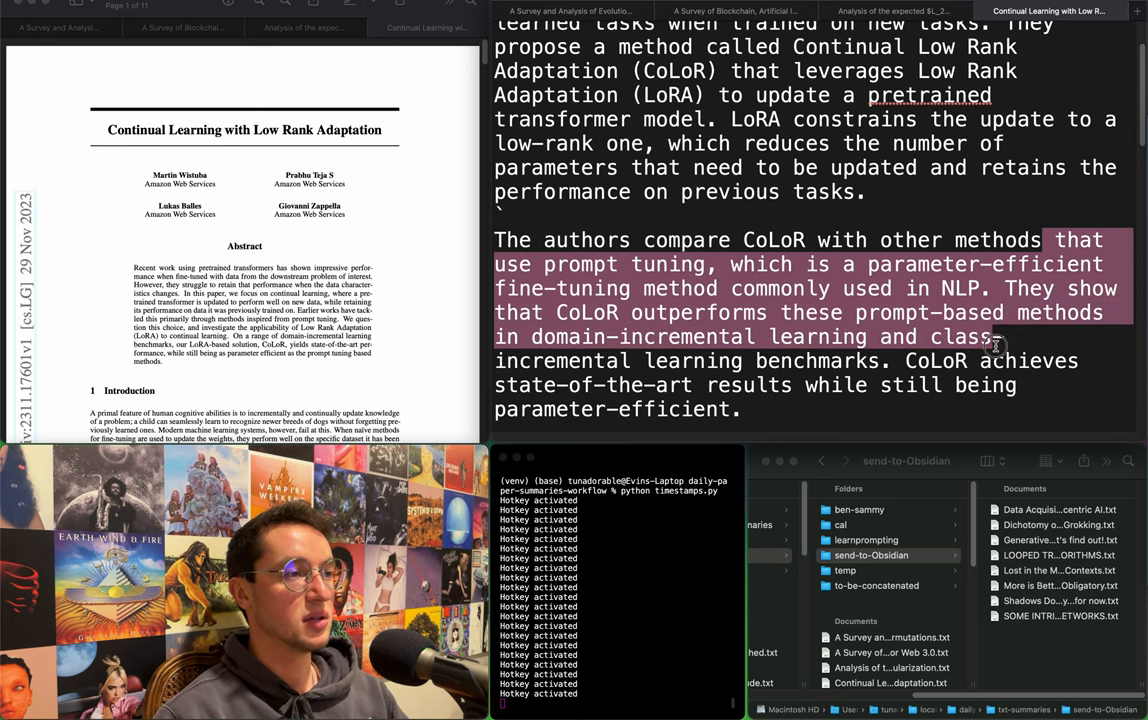
Highlight the unsupervised dataset identification idea and how CoLoR++ uses the fine-tuned model.
{"action": "scroll", "scroll_direction": "down", "scroll_amount": 3}
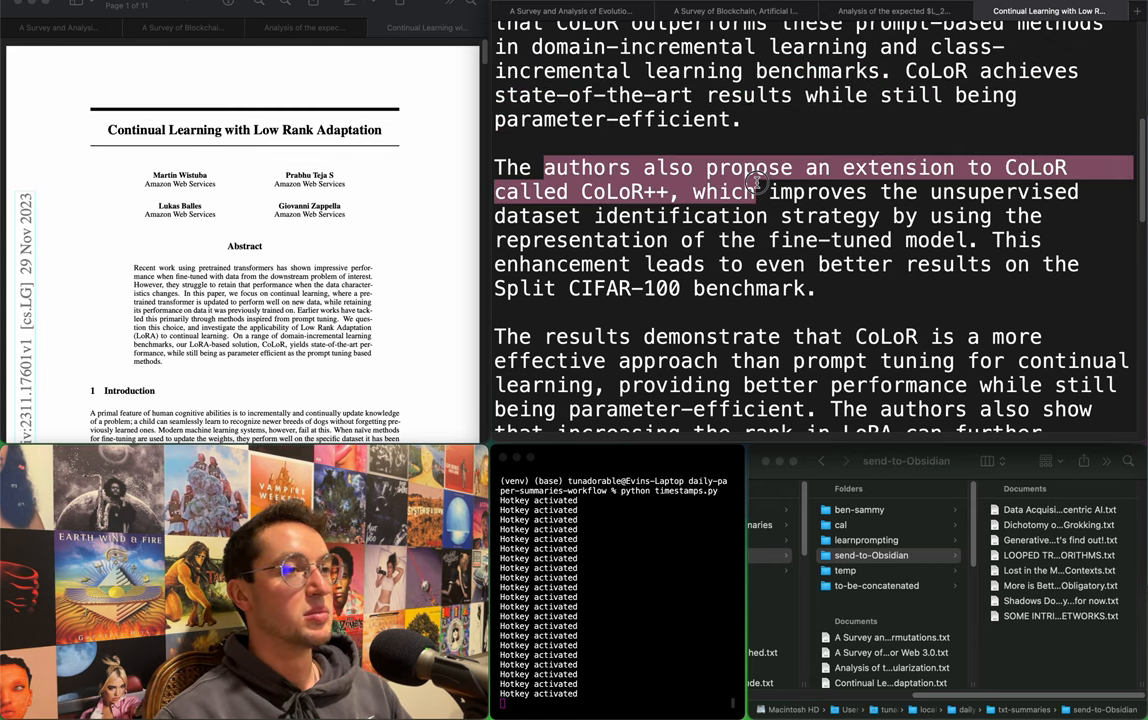
{"action": "left_click_drag", "start_coordinate": [760, 182], "coordinate": [858, 200]}
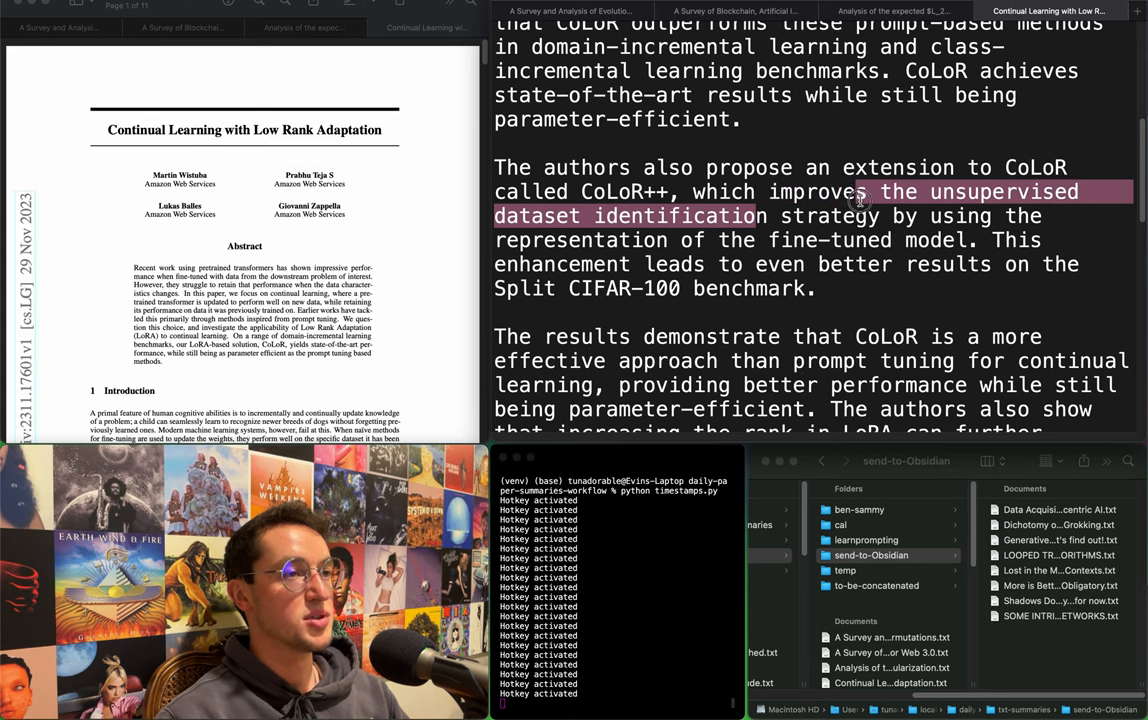
{"action": "left_click_drag", "start_coordinate": [856, 192], "coordinate": [964, 216]}
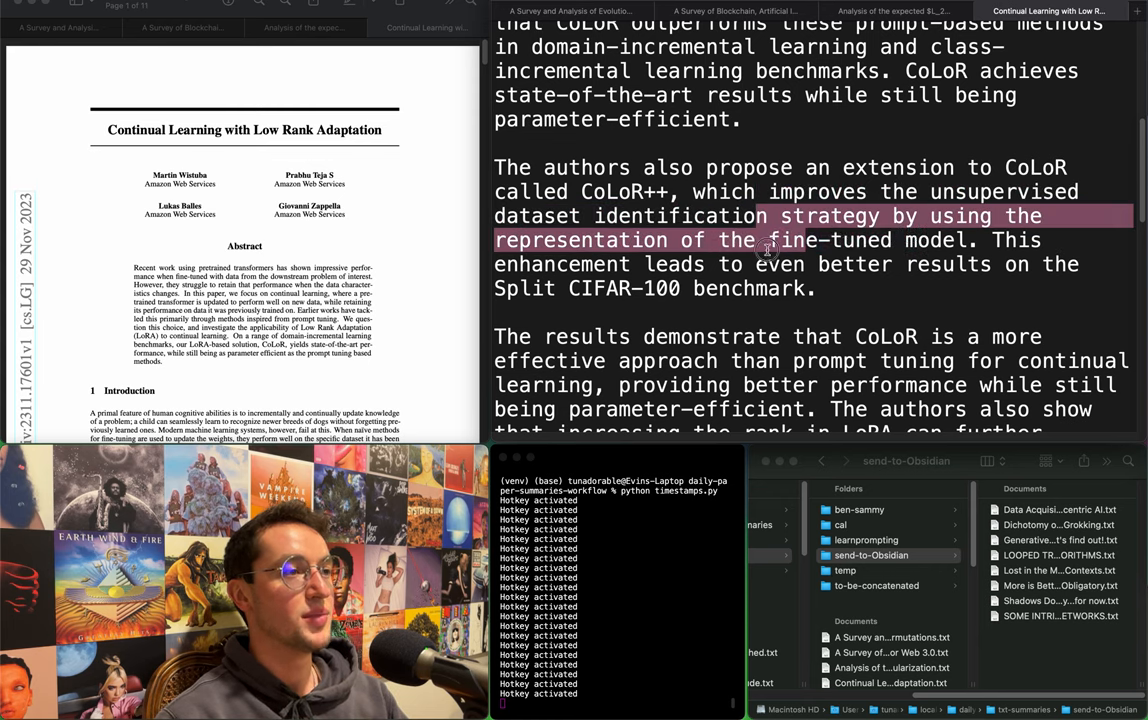
{"action": "left_click", "coordinate": [520, 168]}
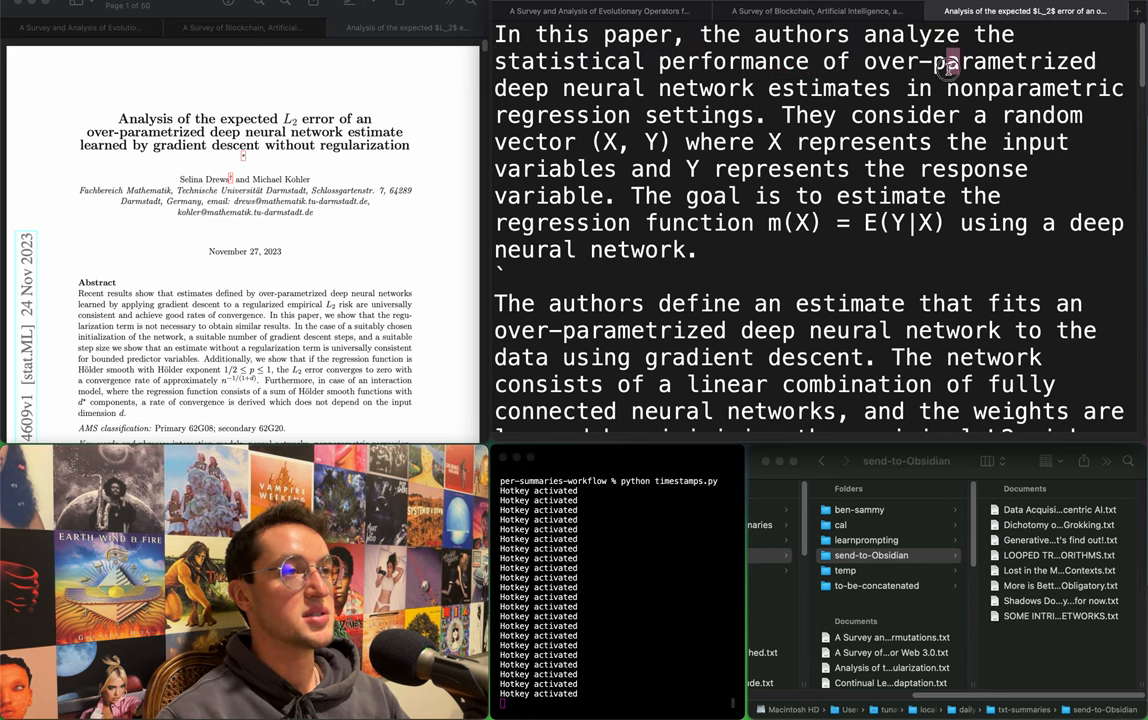
Highlight the over-parametrized network estimates phrase, regression goal and the paragraph defining the estimate.
{"action": "left_click_drag", "start_coordinate": [950, 60], "coordinate": [810, 104]}
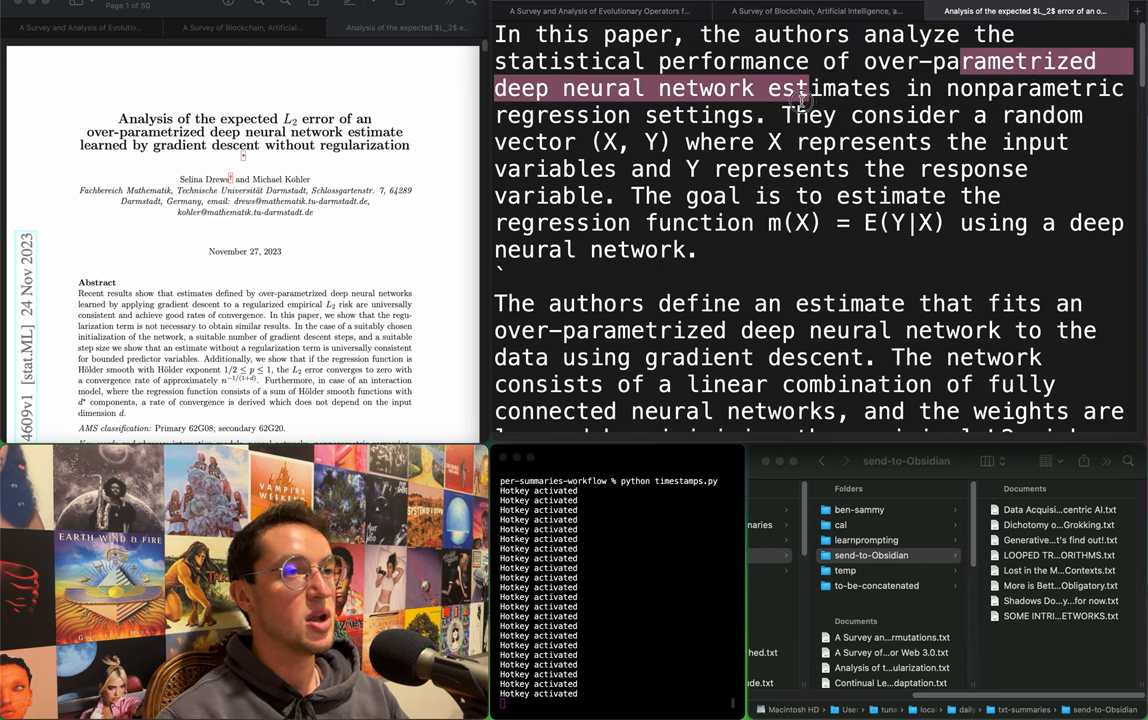
{"action": "left_click_drag", "start_coordinate": [800, 88], "coordinate": [904, 114]}
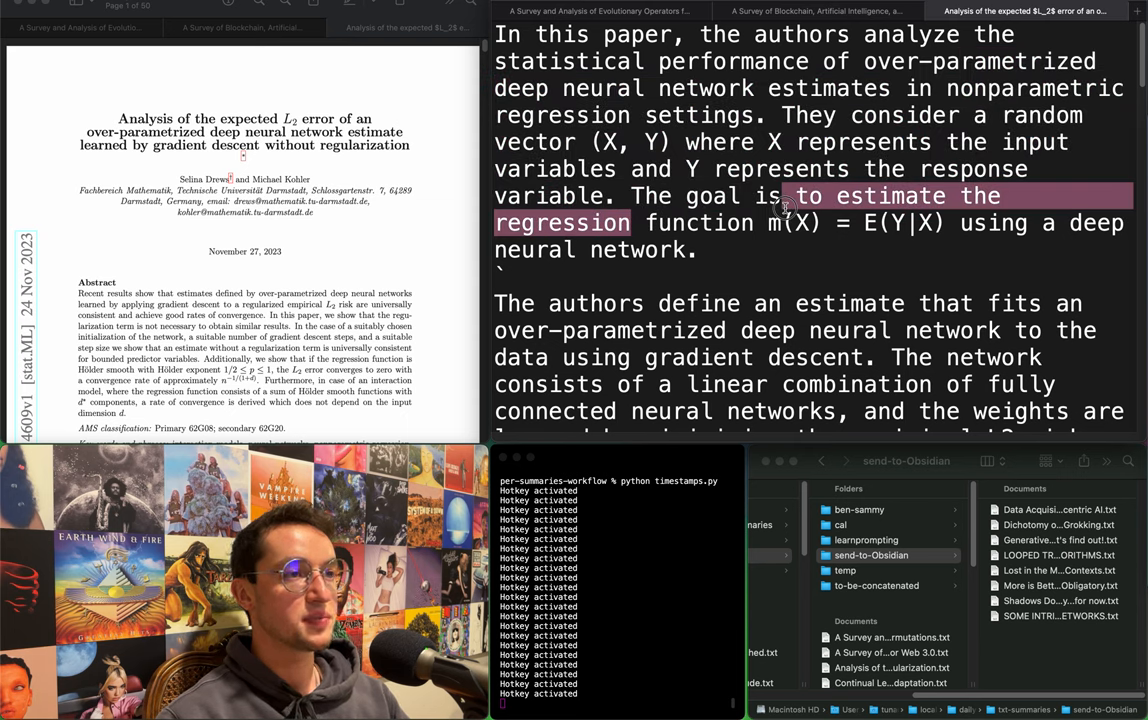
{"action": "scroll", "scroll_direction": "down", "scroll_amount": 3}
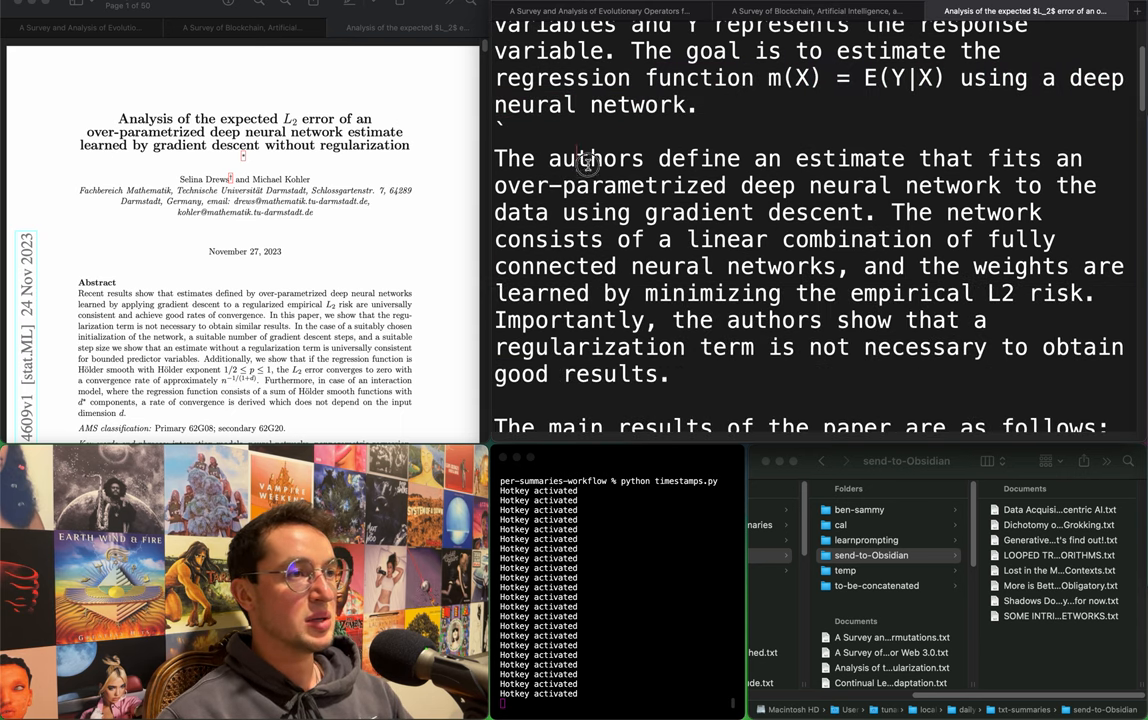
{"action": "left_click_drag", "start_coordinate": [560, 158], "coordinate": [664, 184]}
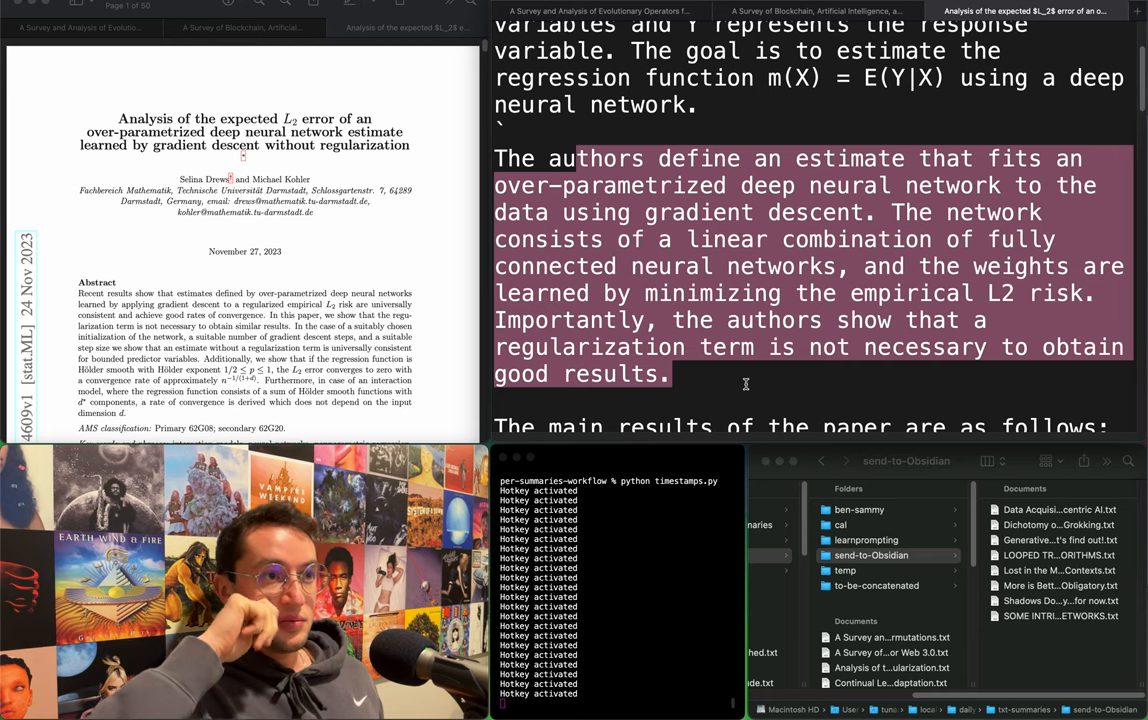
{"action": "left_click", "coordinate": [702, 104]}
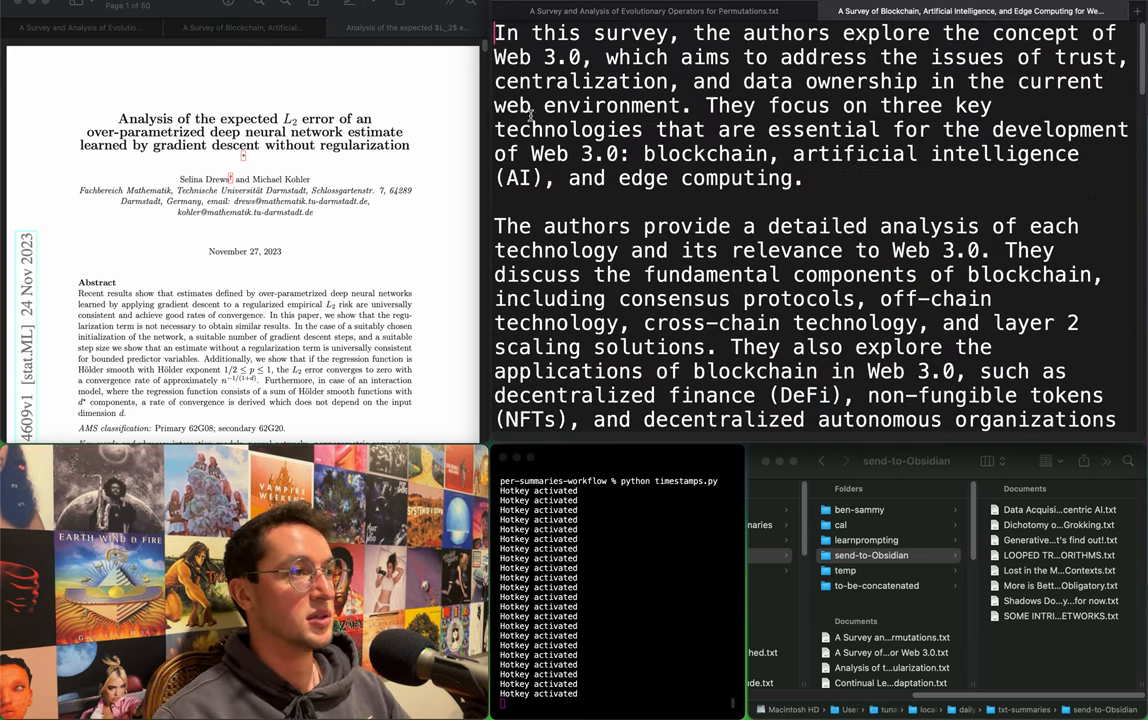
{"action": "left_click", "coordinate": [300, 28]}
{"action": "type", "text": "`"}
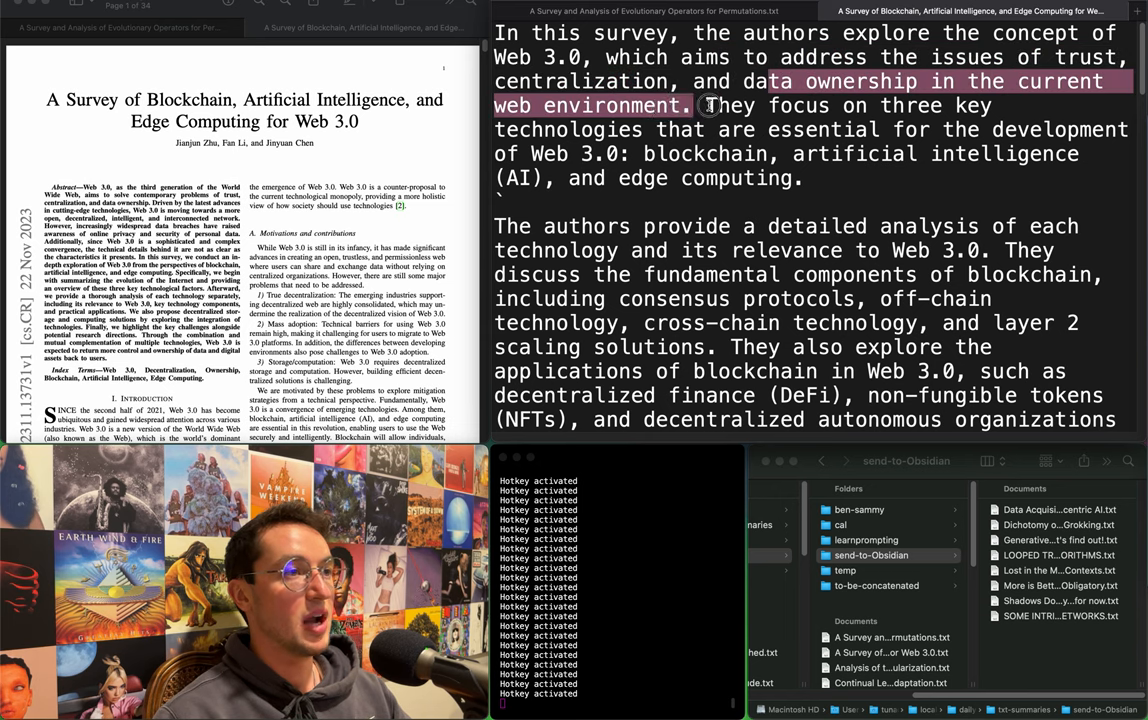
{"action": "left_click_drag", "start_coordinate": [710, 104], "coordinate": [960, 130]}
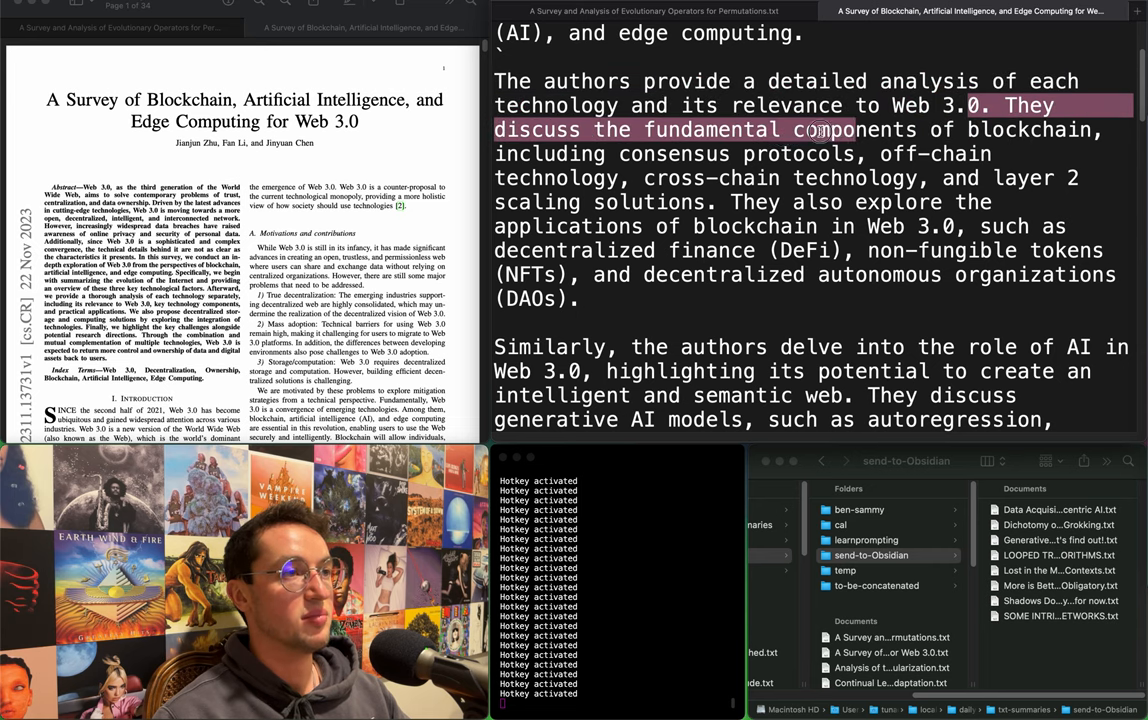
{"action": "left_click_drag", "start_coordinate": [820, 128], "coordinate": [760, 226]}
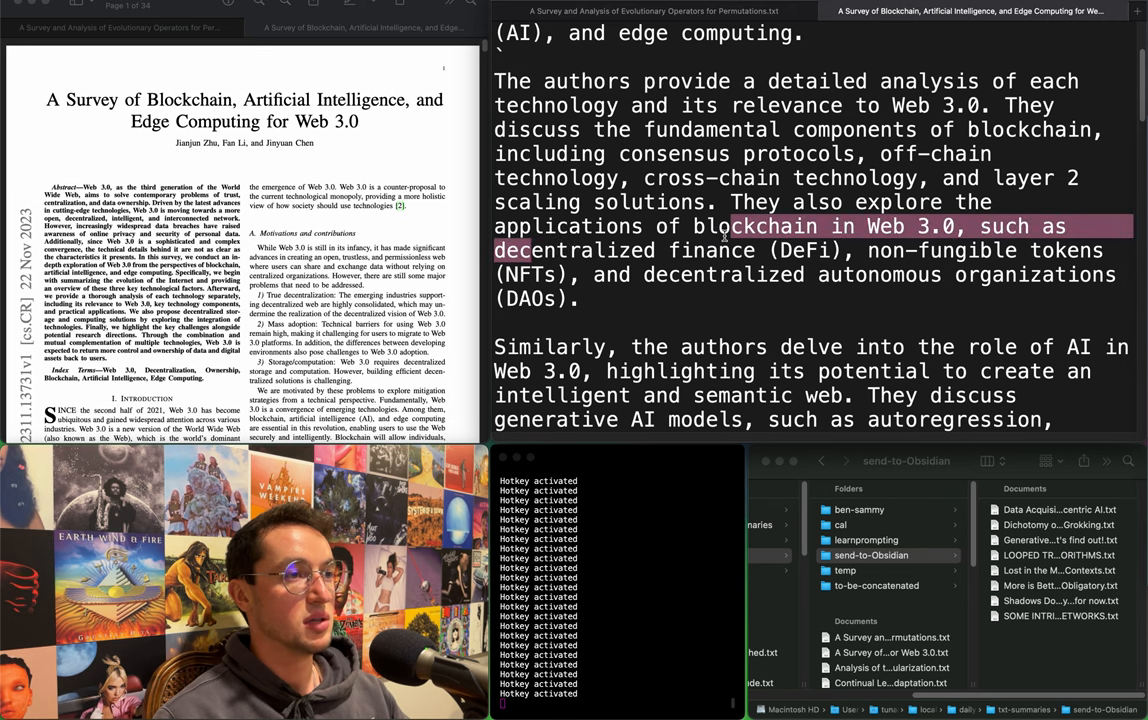
{"action": "scroll", "scroll_direction": "down", "scroll_amount": 3}
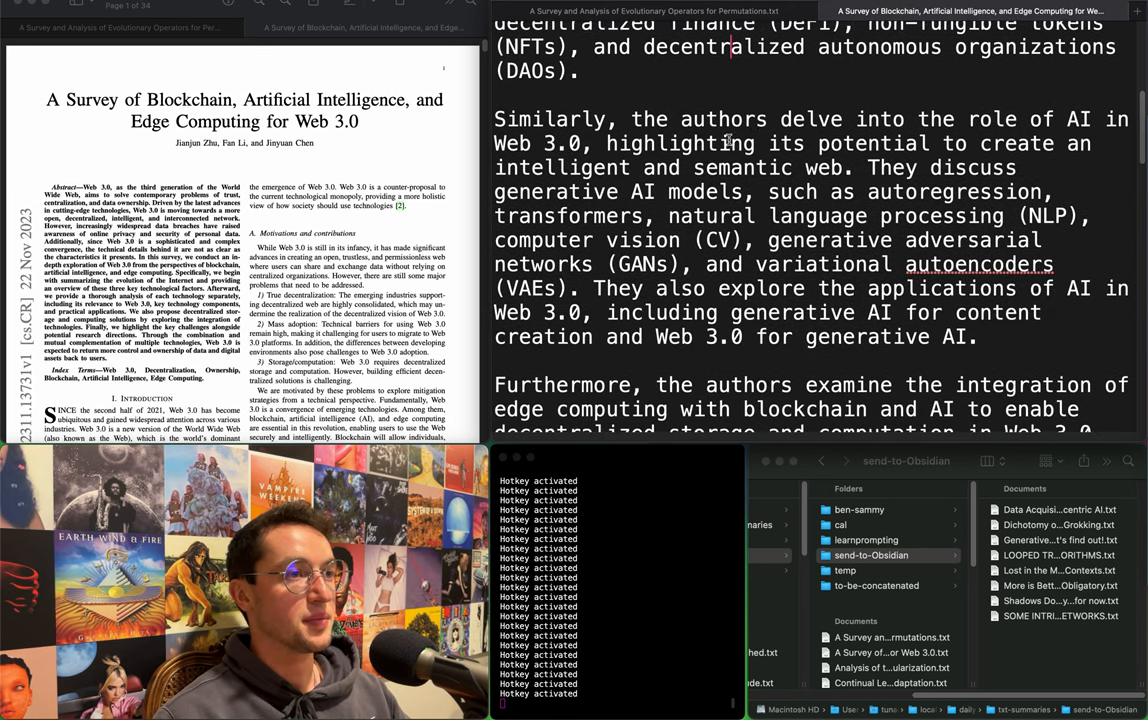
{"action": "left_click_drag", "start_coordinate": [774, 120], "coordinate": [844, 144]}
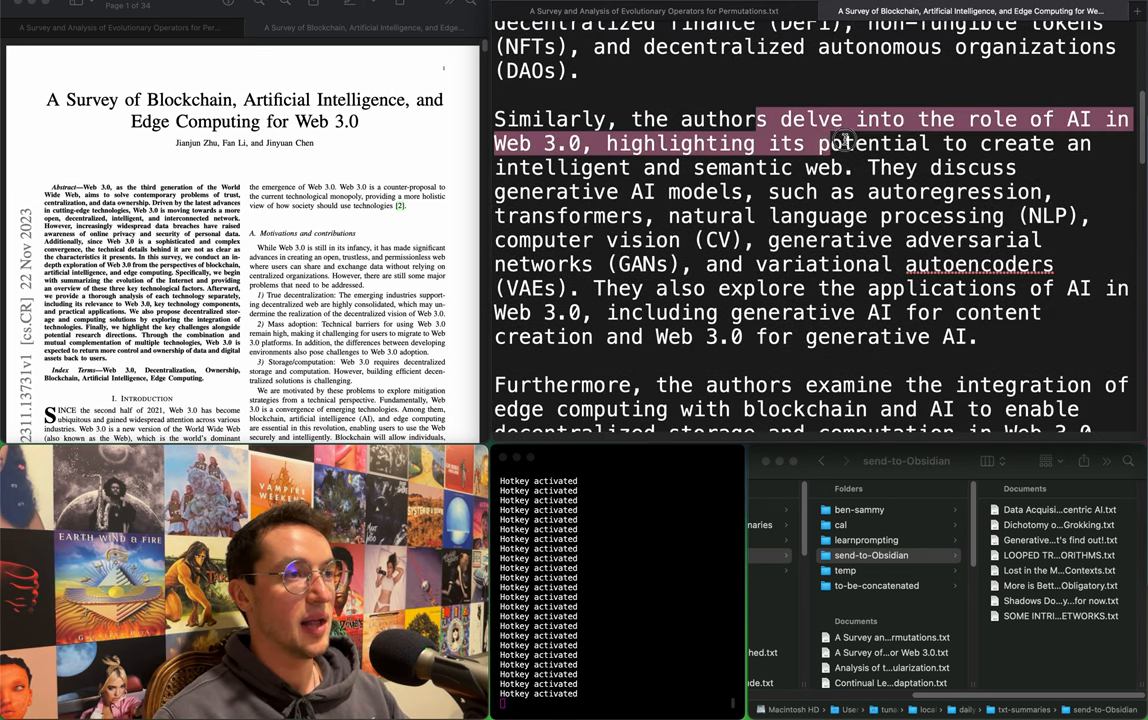
{"action": "left_click_drag", "start_coordinate": [844, 144], "coordinate": [880, 168]}
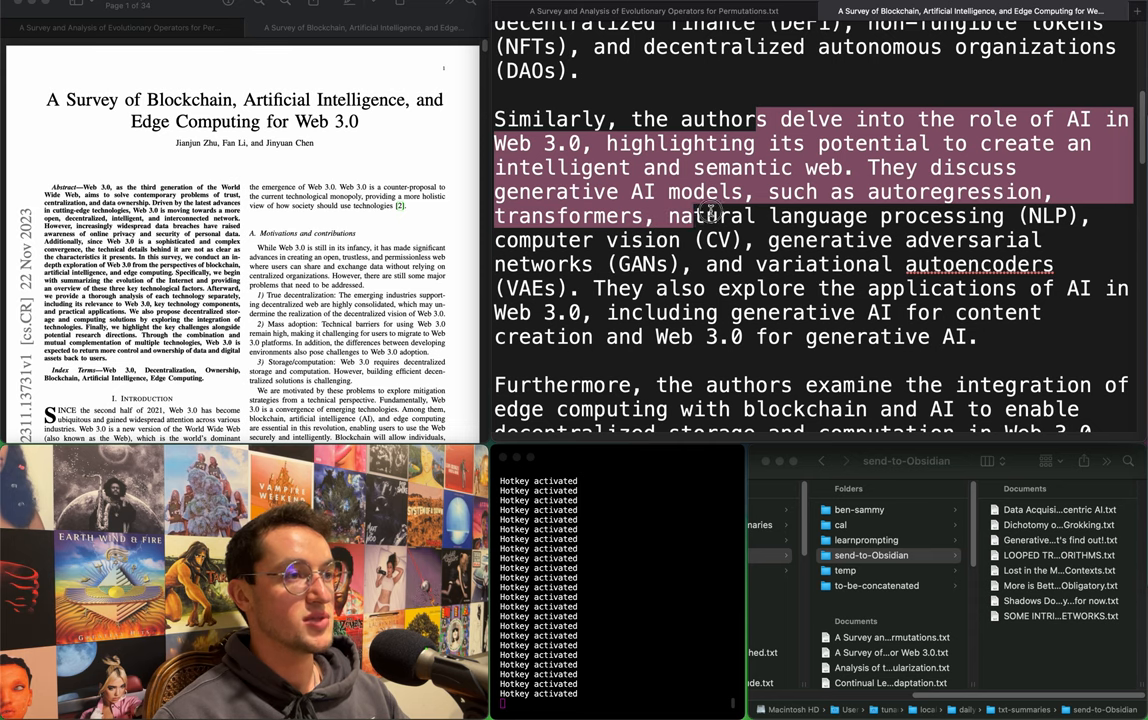
{"action": "left_click_drag", "start_coordinate": [710, 216], "coordinate": [810, 290]}
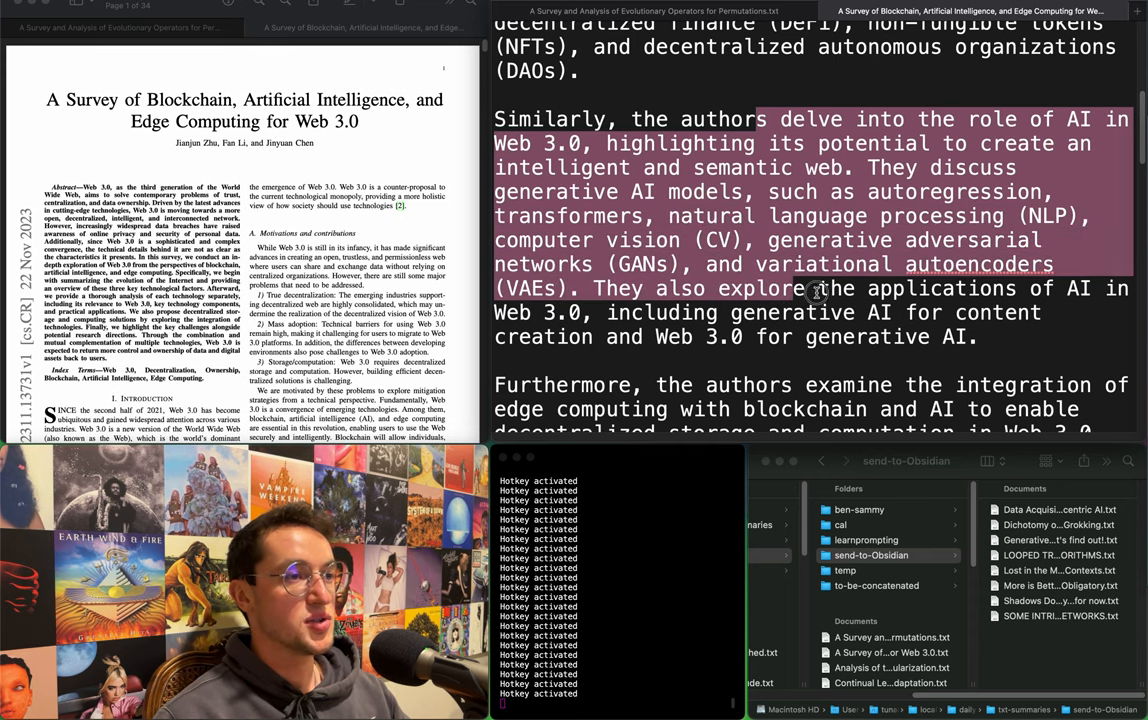
{"action": "scroll", "scroll_direction": "down", "scroll_amount": 3}
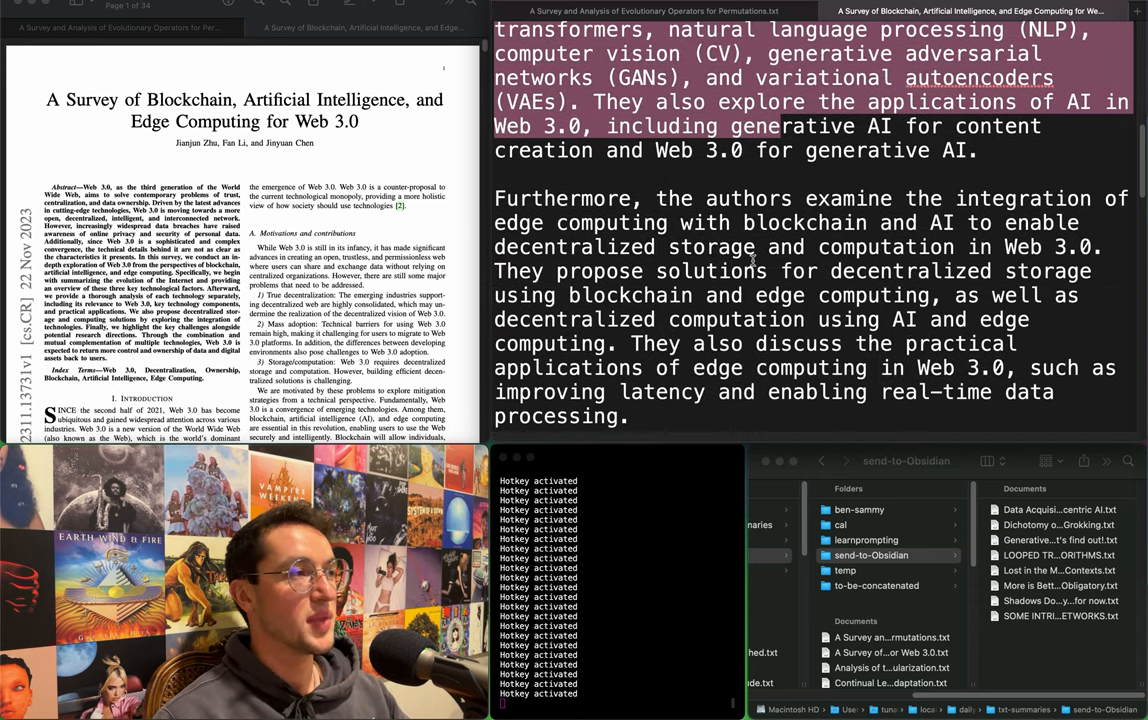
{"action": "scroll", "scroll_direction": "down", "scroll_amount": 3}
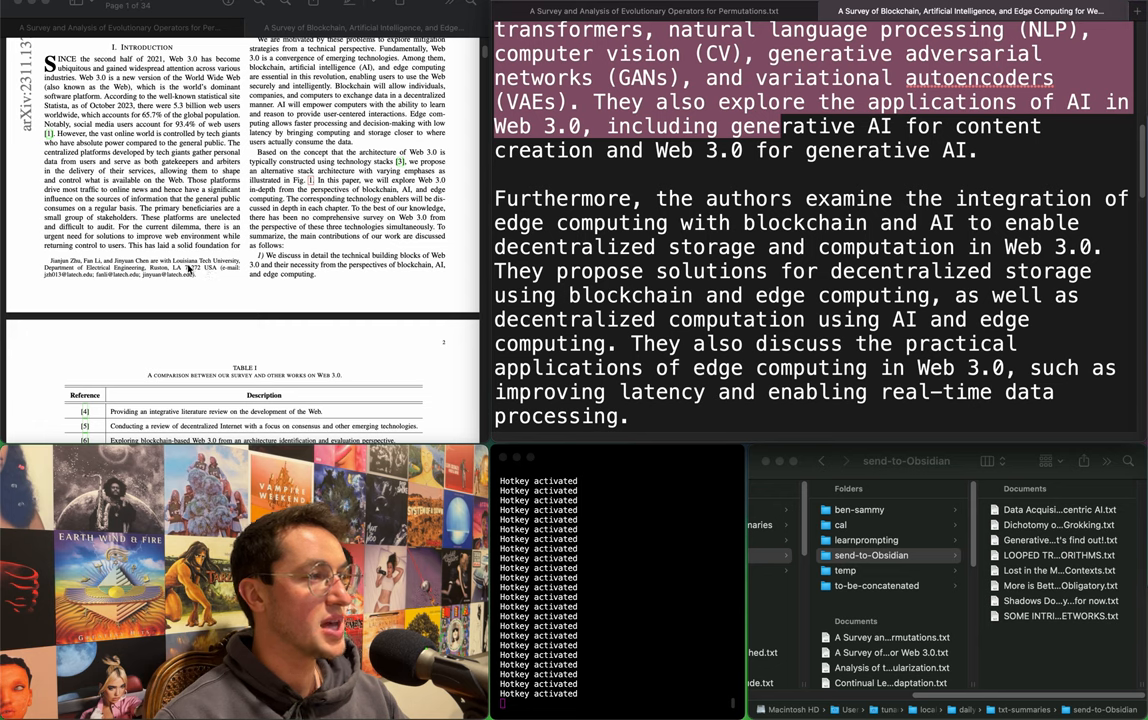
{"action": "scroll", "scroll_direction": "down", "scroll_amount": 3}
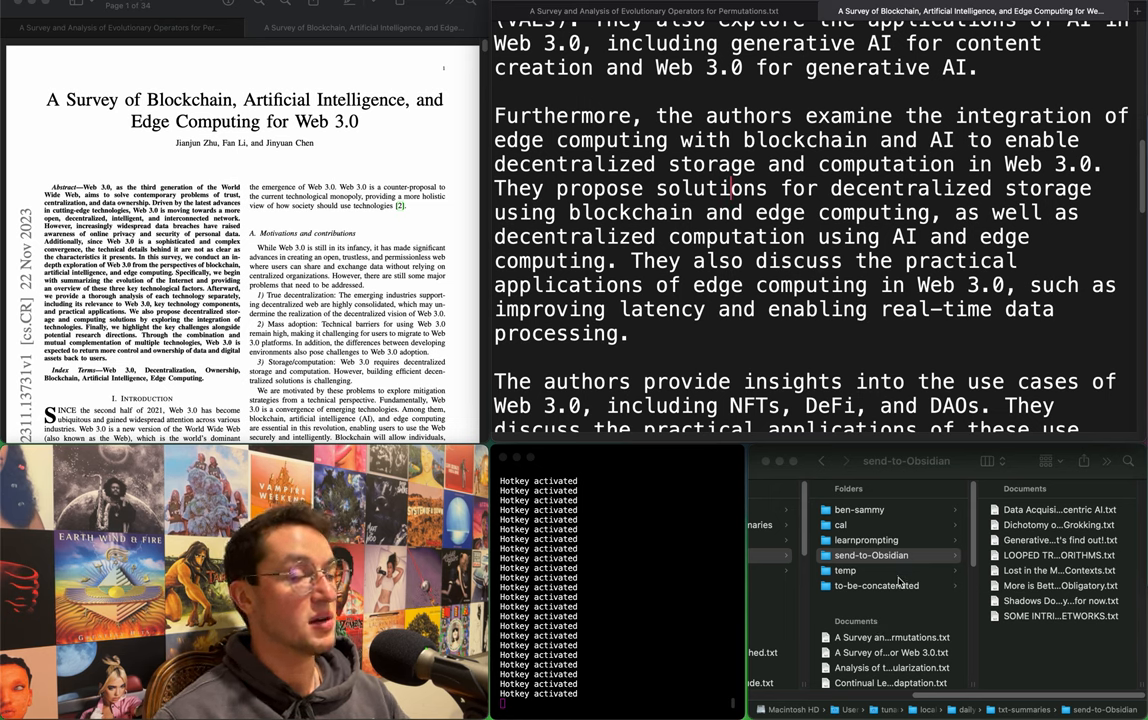
Move the Web 3.0 survey summary .txt from txt-summaries into the send-to-Obsidian folder.
{"action": "left_click", "coordinate": [870, 556]}
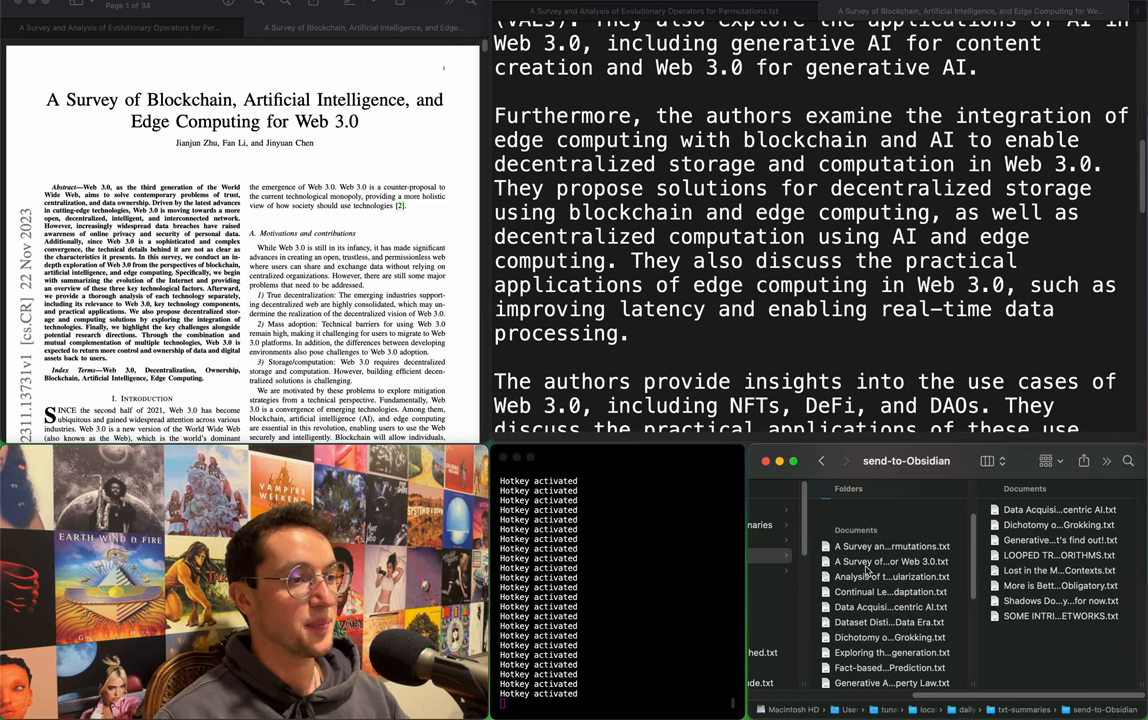
{"action": "left_click", "coordinate": [890, 560]}
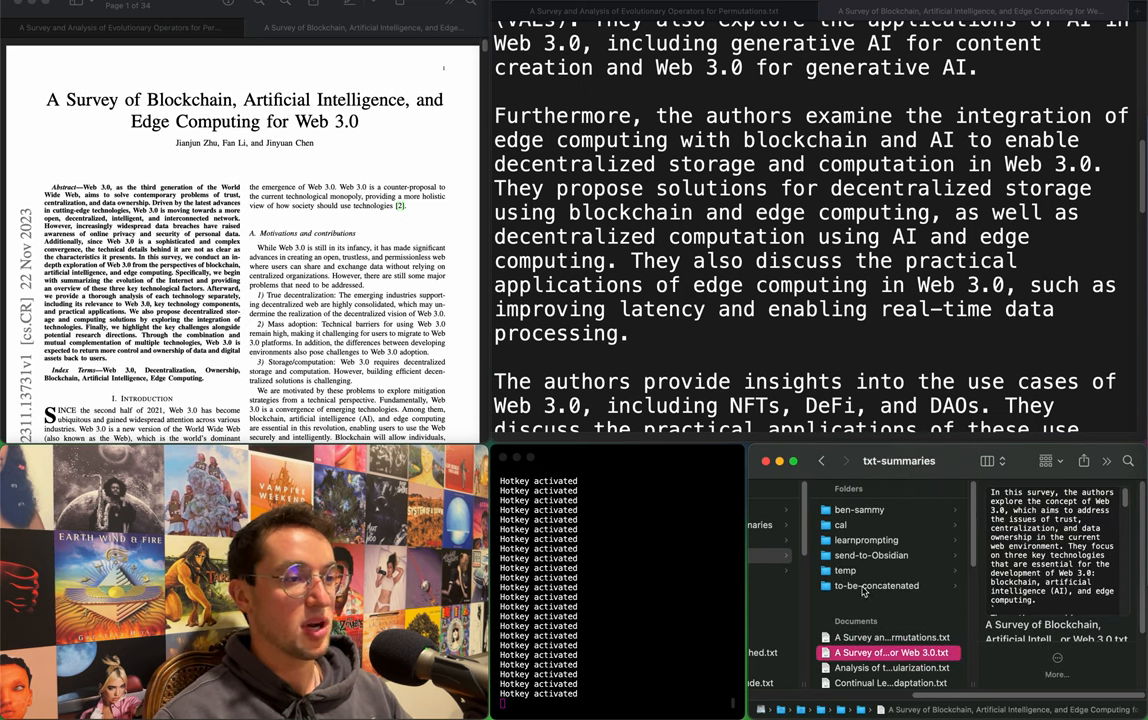
{"action": "left_click", "coordinate": [870, 556]}
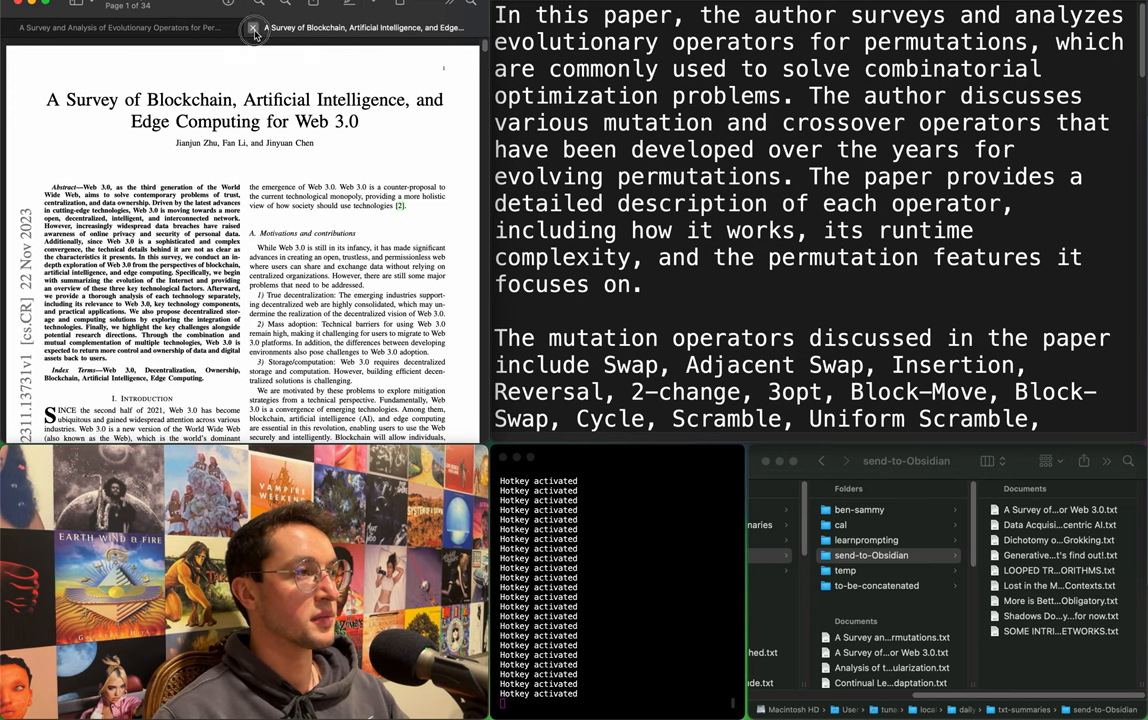
Show the Evolutionary Operators PDF and highlight the author's survey sentence through the introductory paragraph.
{"action": "left_click", "coordinate": [256, 28]}
{"action": "type", "text": "`"}
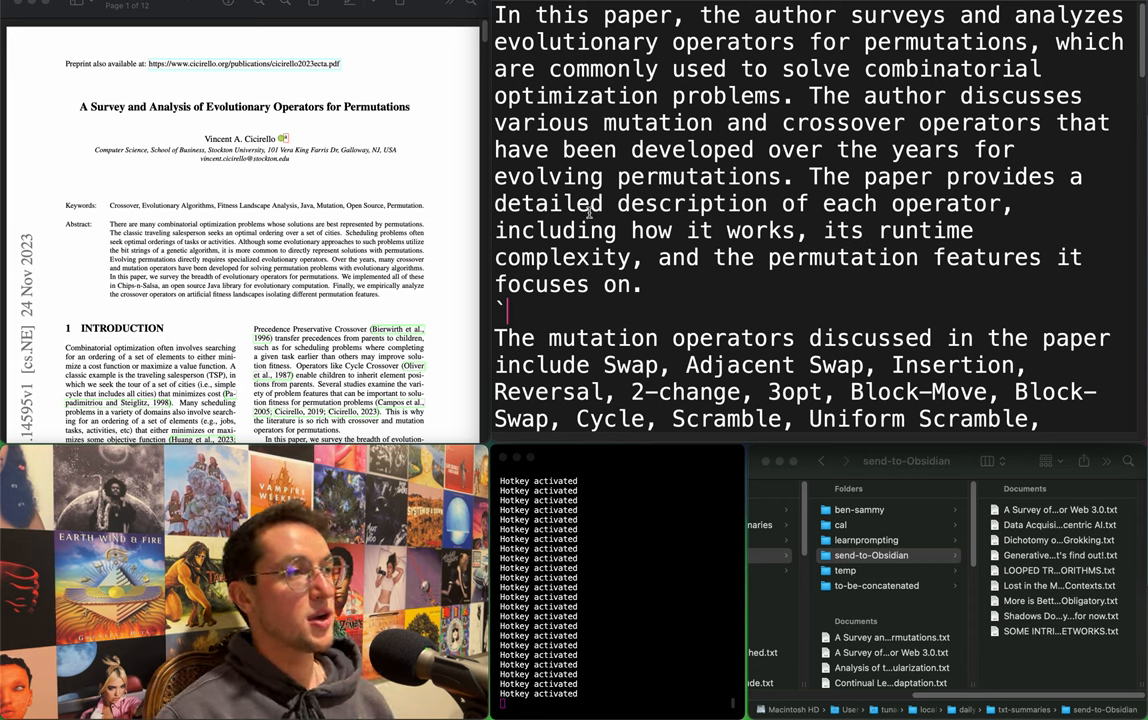
{"action": "double_click", "coordinate": [718, 16]}
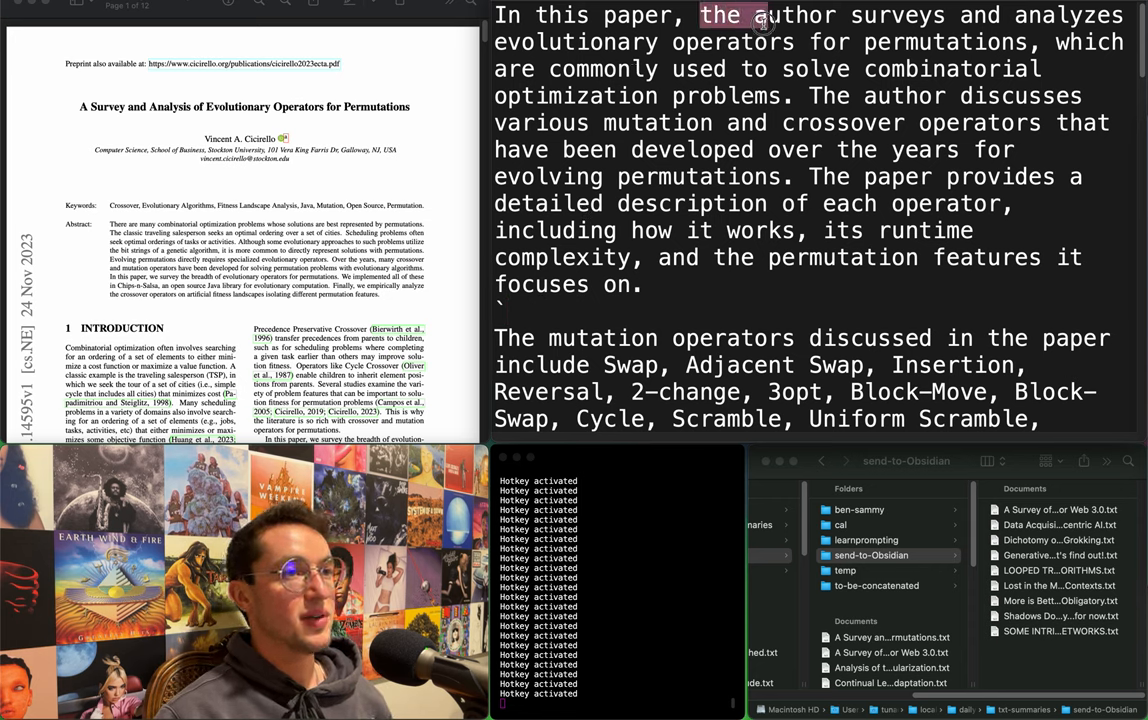
{"action": "left_click_drag", "start_coordinate": [762, 16], "coordinate": [928, 42]}
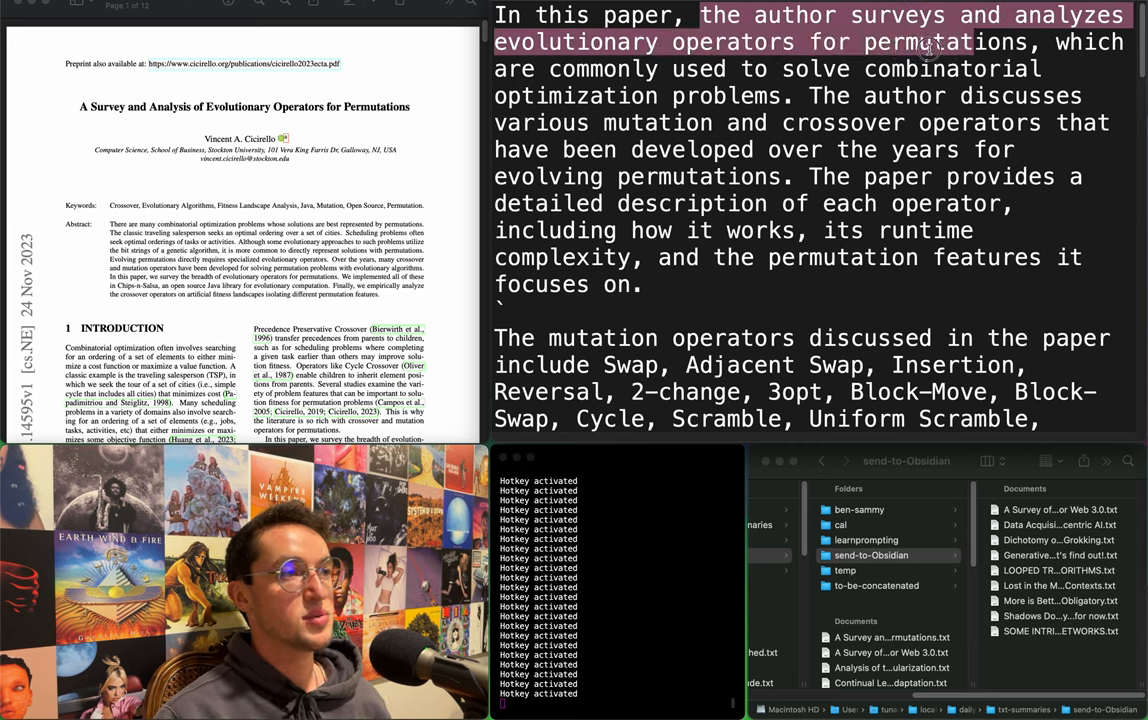
{"action": "left_click_drag", "start_coordinate": [930, 42], "coordinate": [740, 96]}
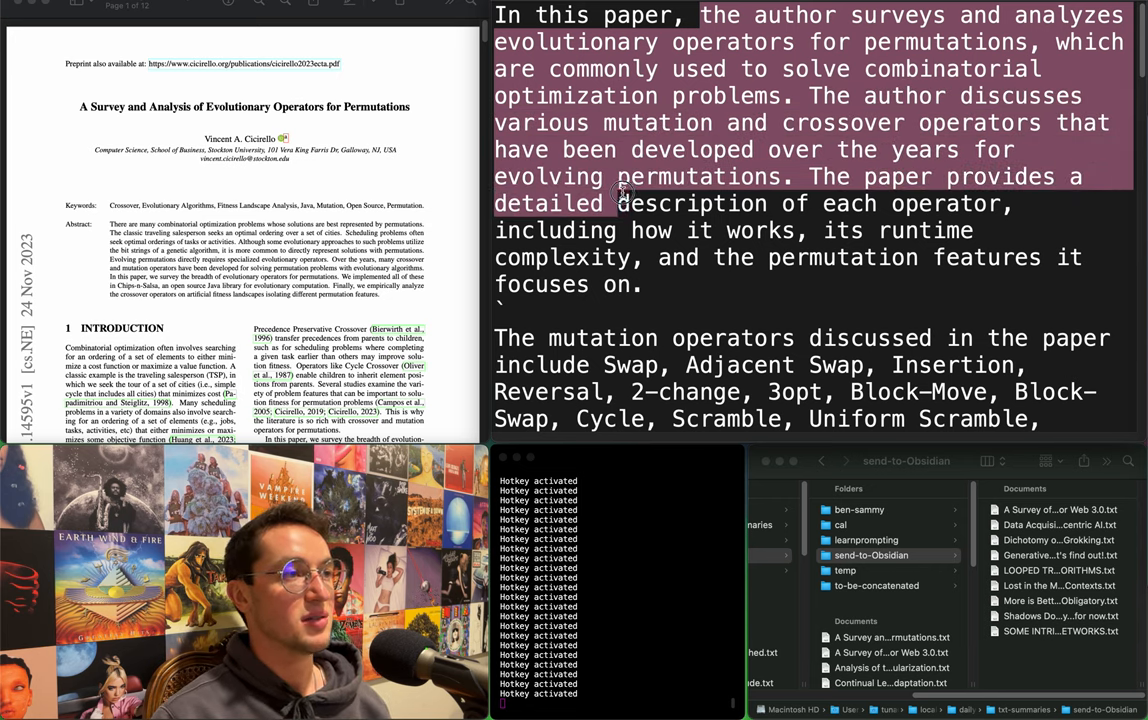
{"action": "left_click_drag", "start_coordinate": [620, 190], "coordinate": [628, 230]}
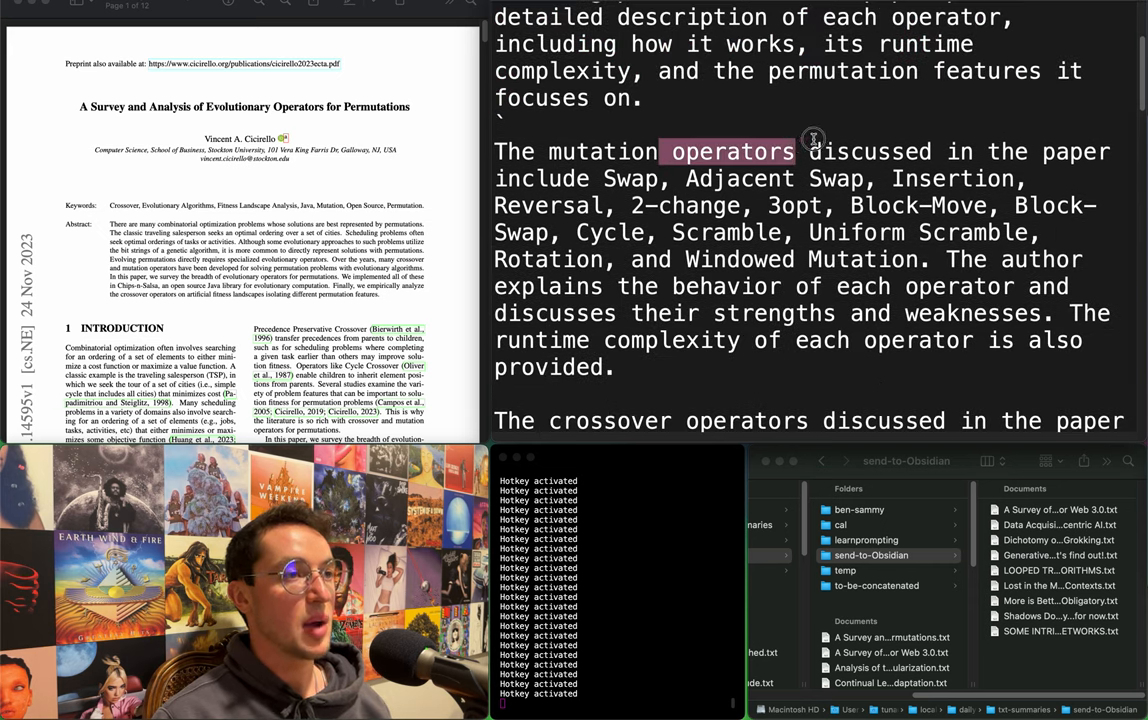
Highlight the mutation operators description and read down to the keyword list and citation.
{"action": "left_click_drag", "start_coordinate": [812, 140], "coordinate": [838, 178]}
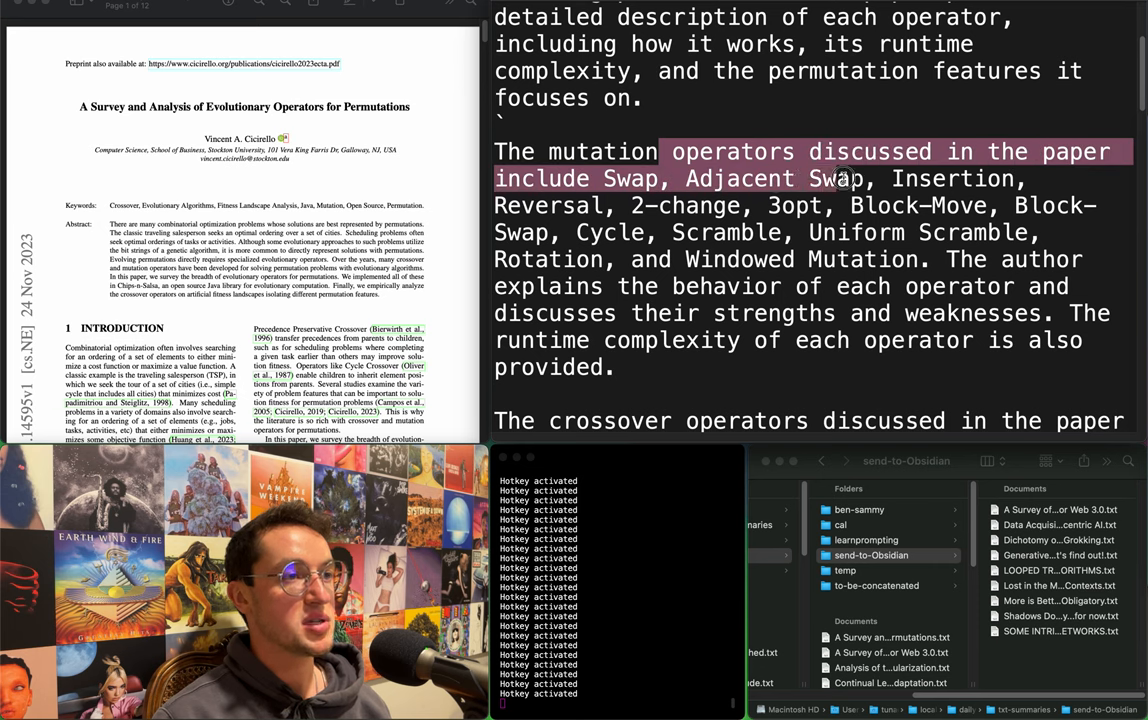
{"action": "left_click_drag", "start_coordinate": [838, 178], "coordinate": [616, 276]}
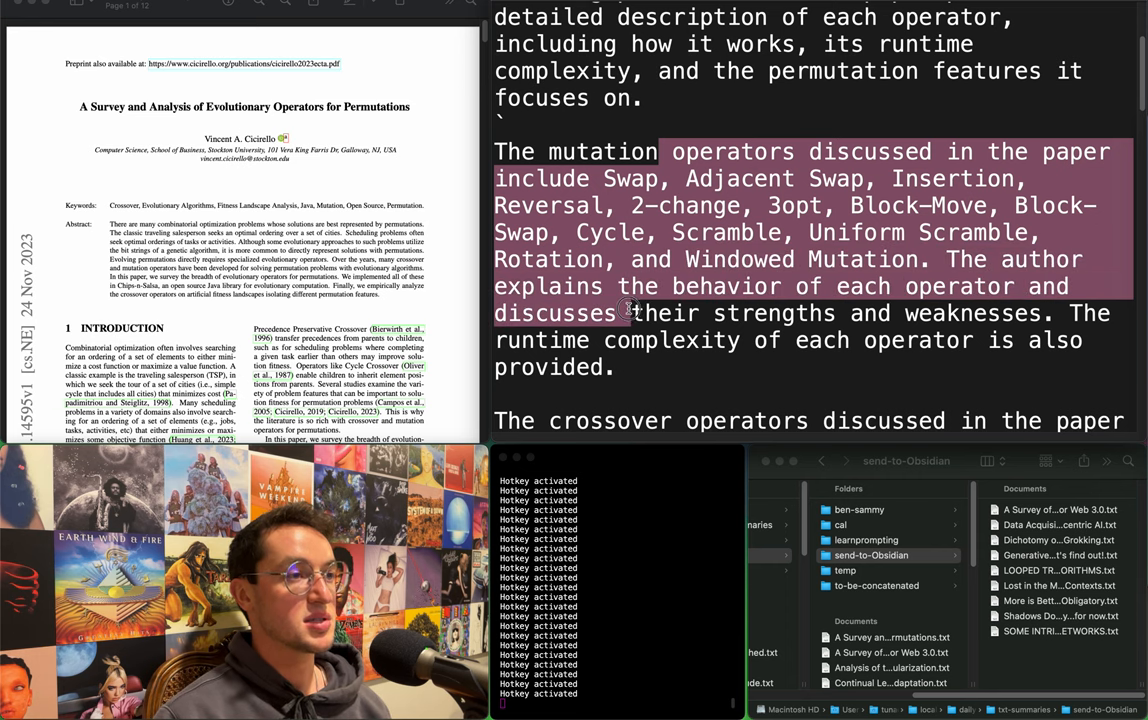
{"action": "scroll", "scroll_direction": "down", "scroll_amount": 3}
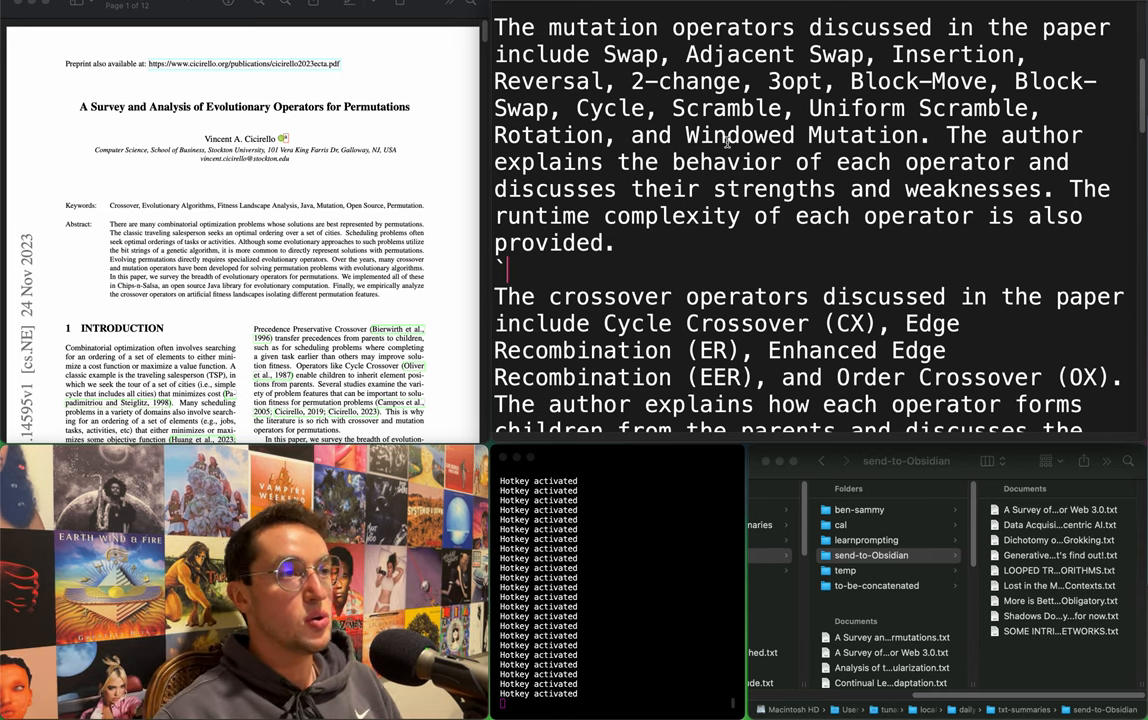
{"action": "scroll", "scroll_direction": "down", "scroll_amount": 3}
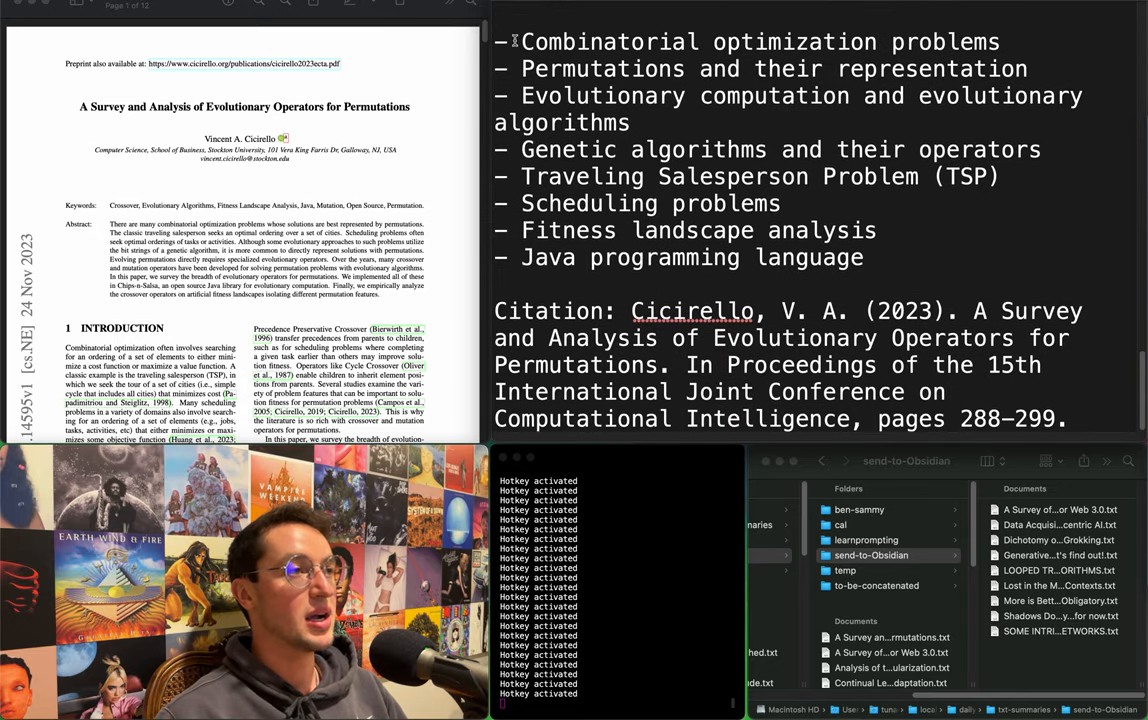
{"action": "double_click", "coordinate": [540, 42]}
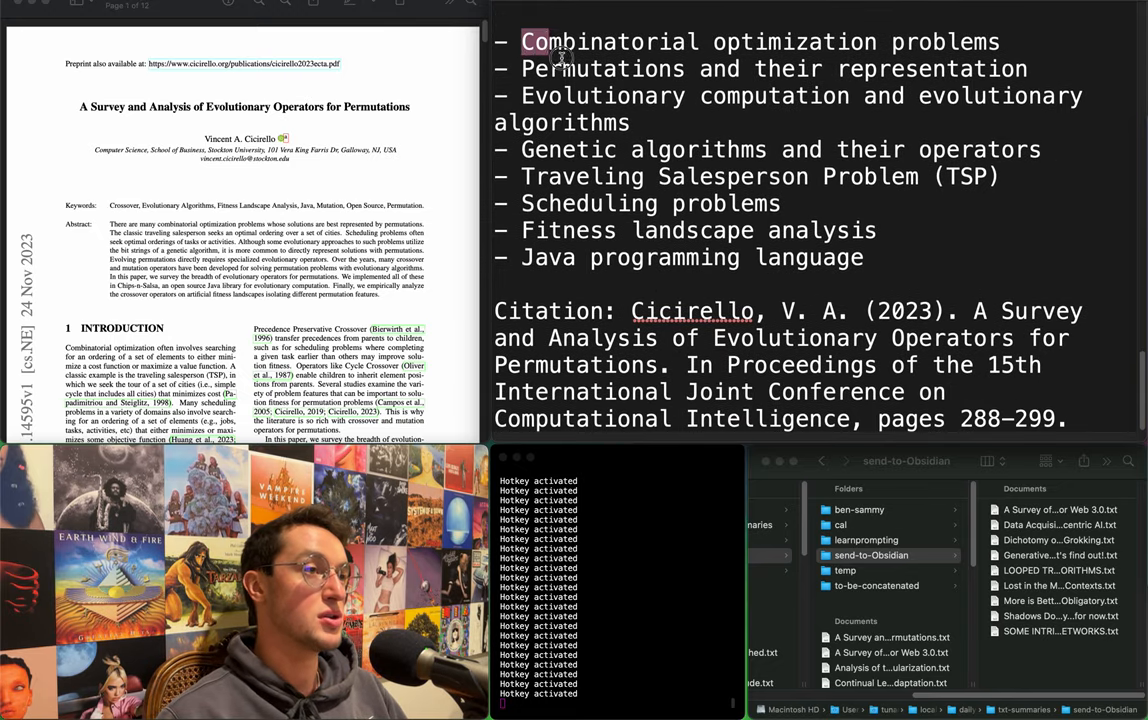